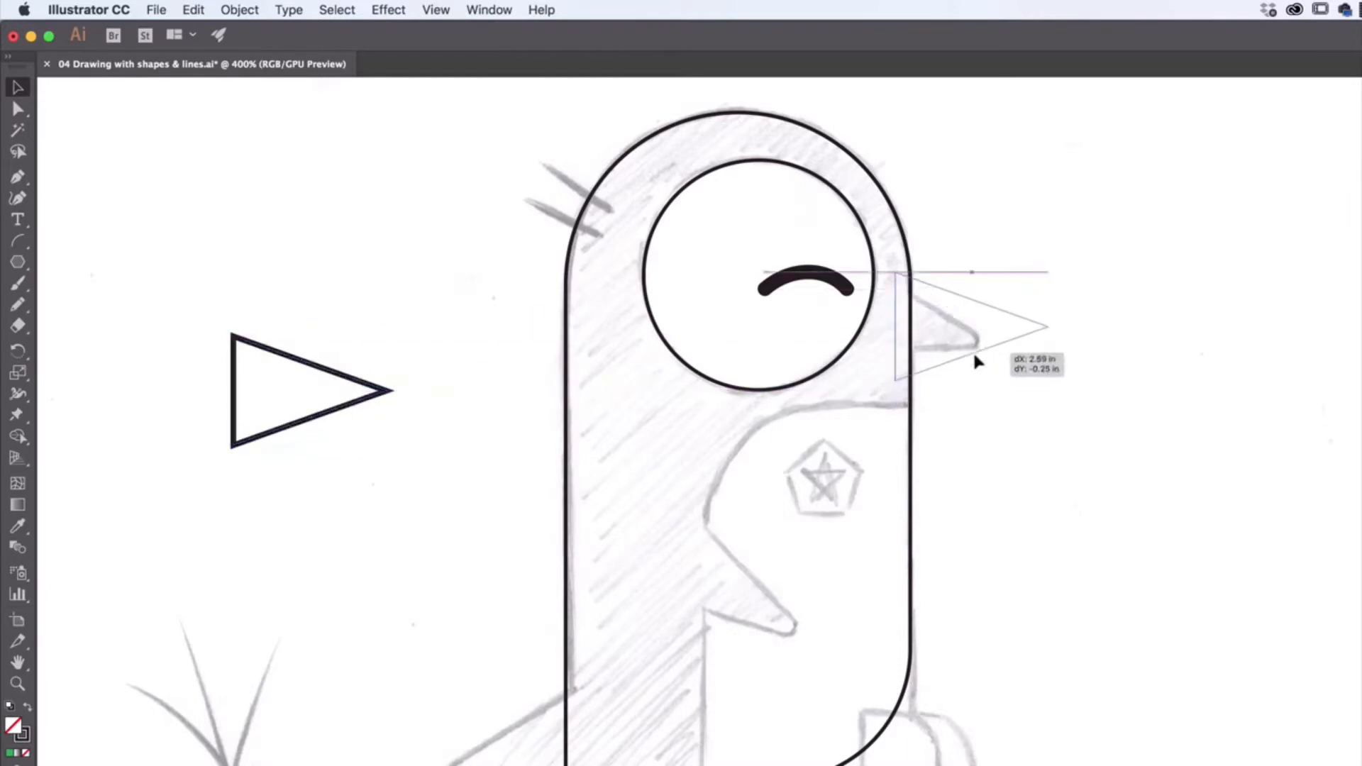
# Step: Move the triangle onto the beak sketch beside the eye and shrink it to beak size
pyautogui.moveTo(309, 391); pyautogui.dragTo(973, 326)
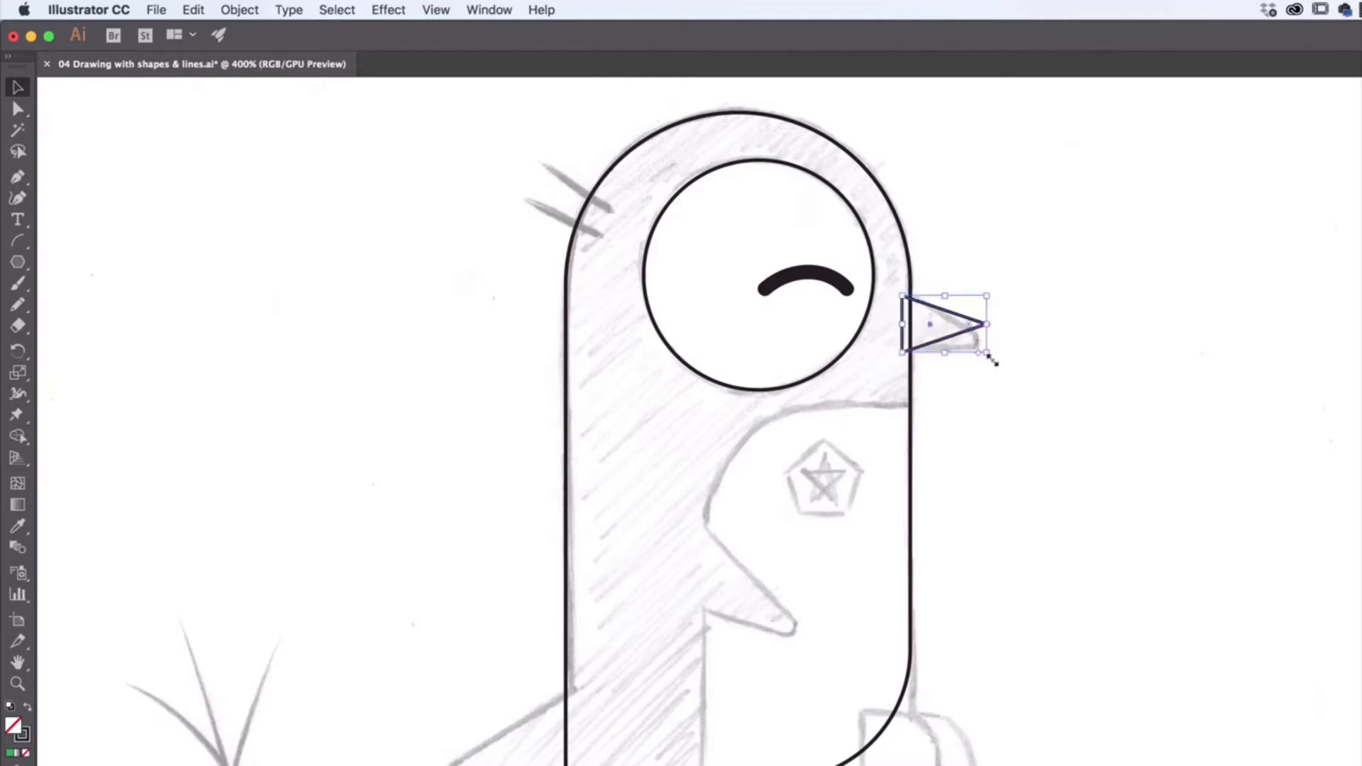
pyautogui.moveTo(986, 351); pyautogui.dragTo(972, 364)
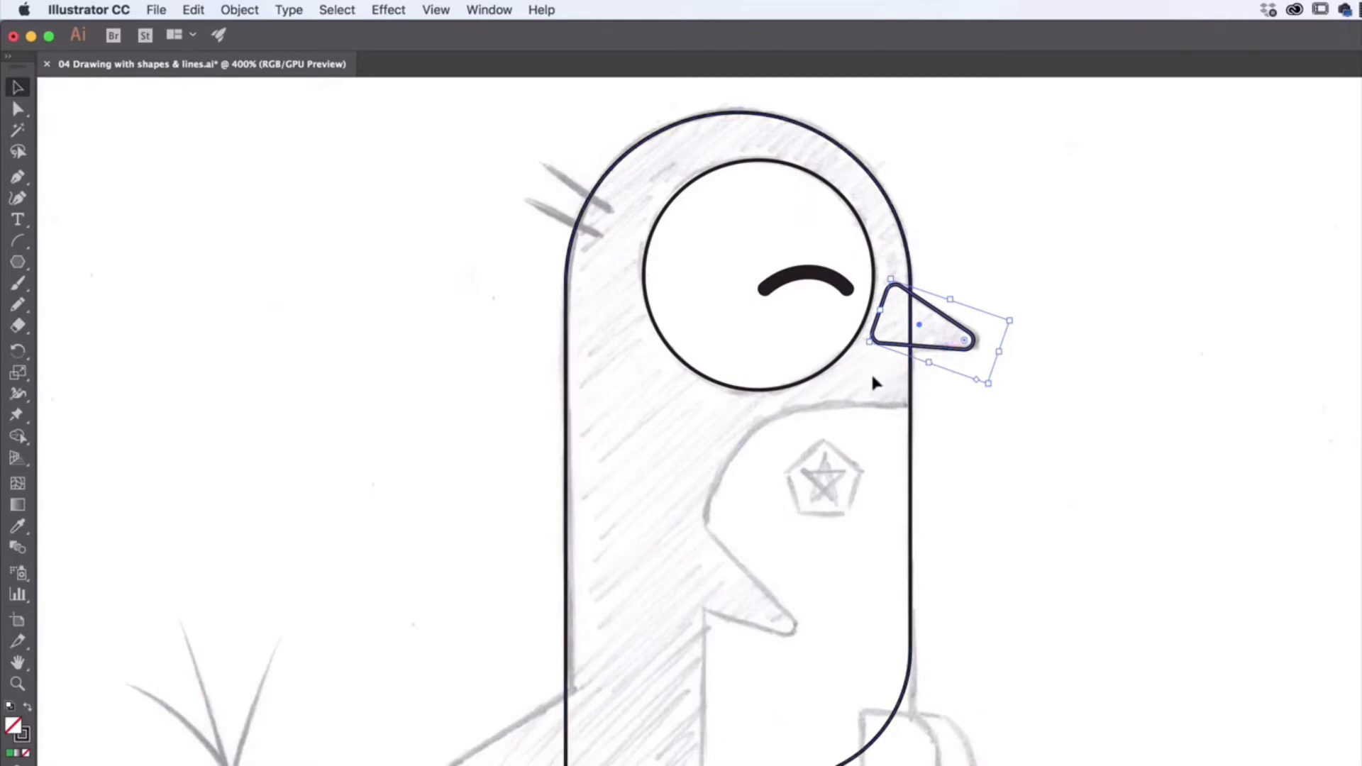
pyautogui.moveTo(956, 364)
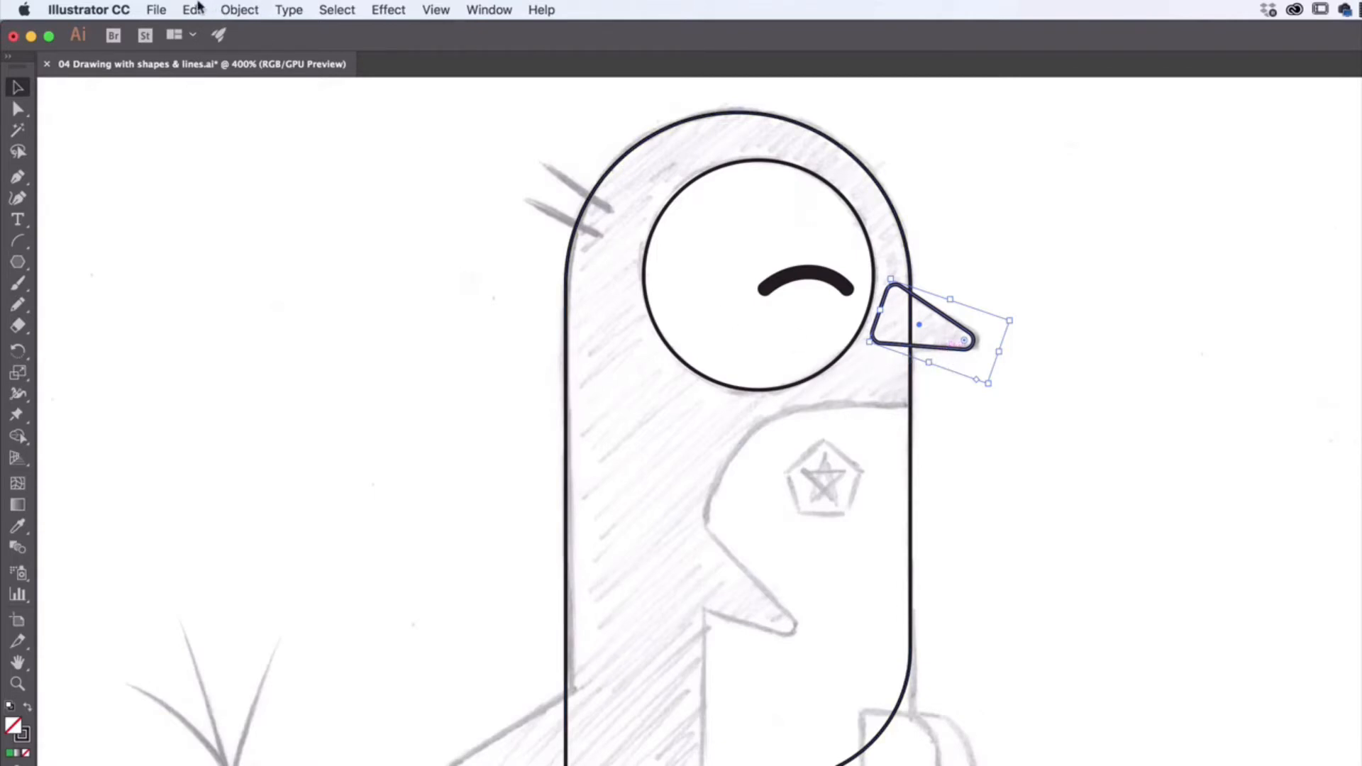
# Step: Copy the beak into a stretched, slanted wing on the chest and a foot at lower left
pyautogui.click(193, 9)
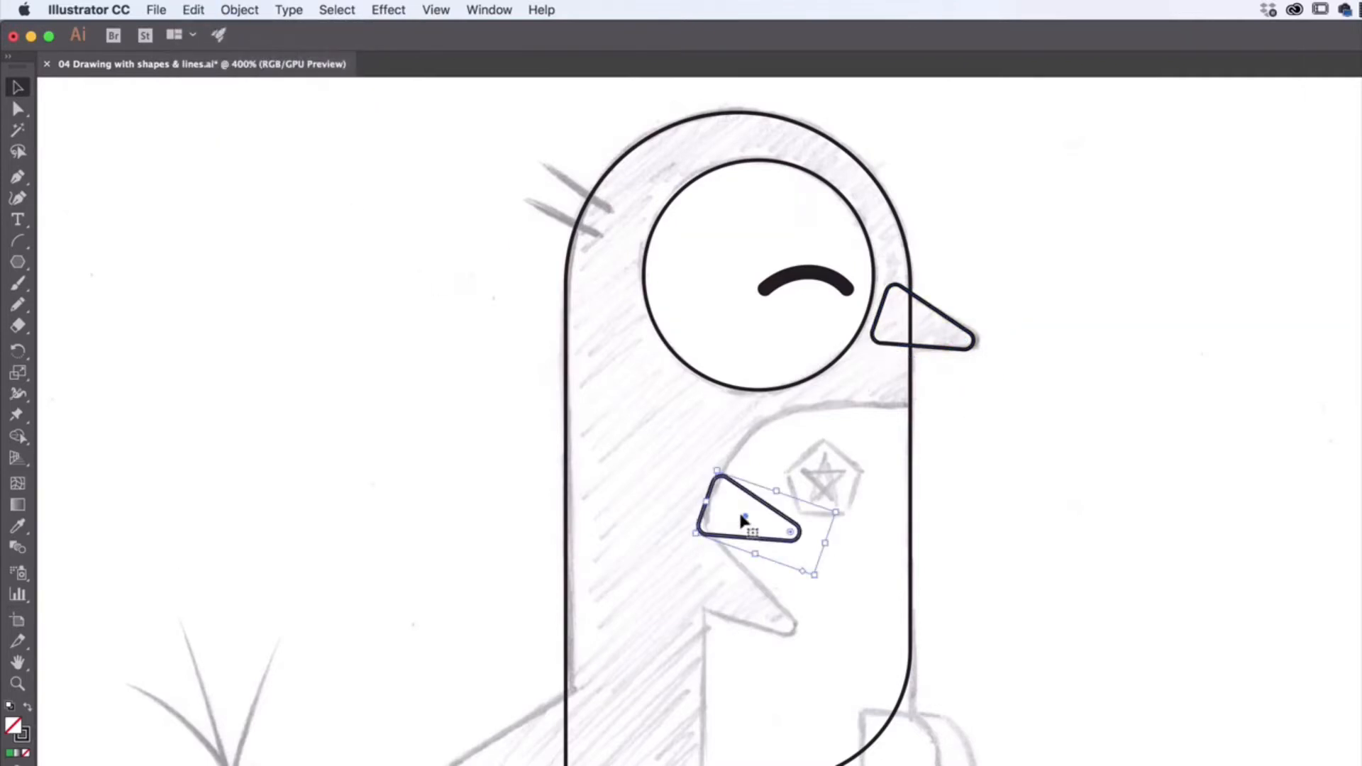
pyautogui.moveTo(747, 517); pyautogui.dragTo(725, 595)
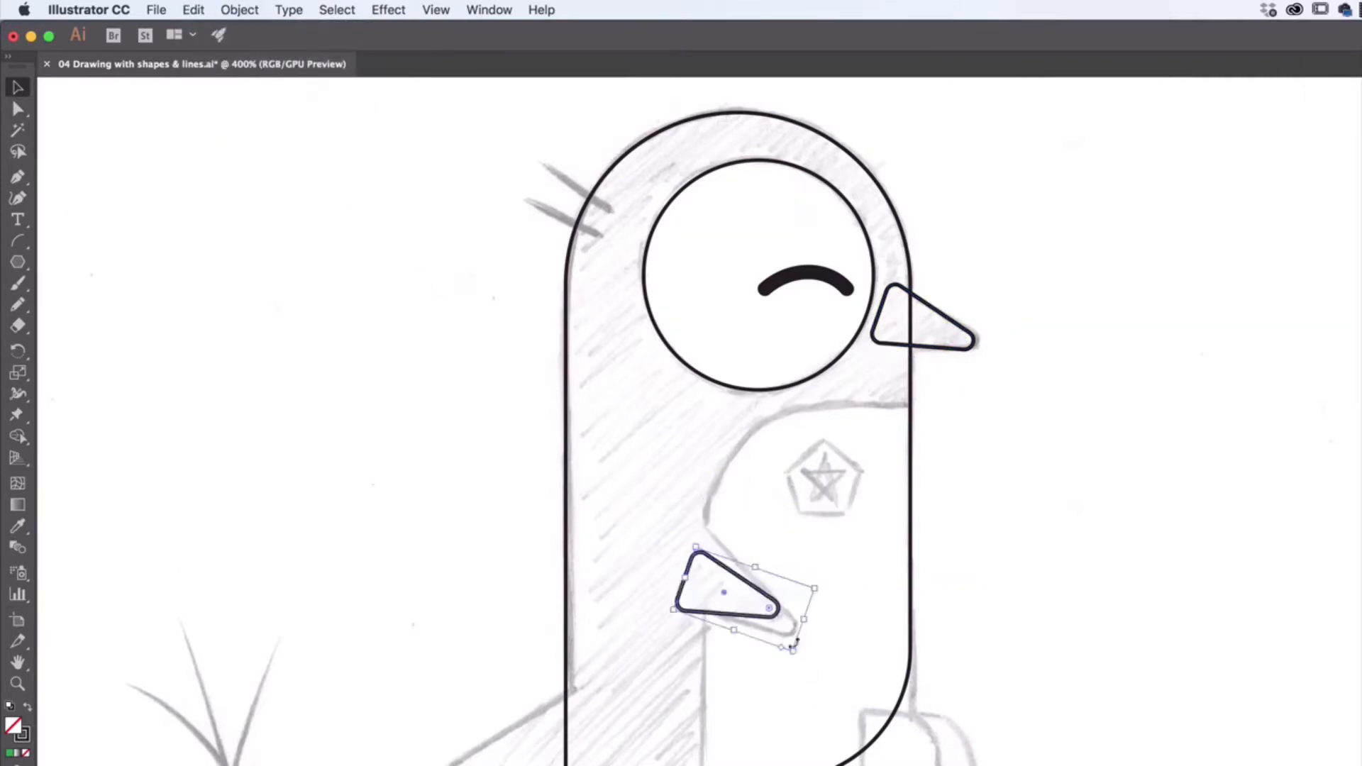
pyautogui.moveTo(790, 647); pyautogui.dragTo(873, 652)
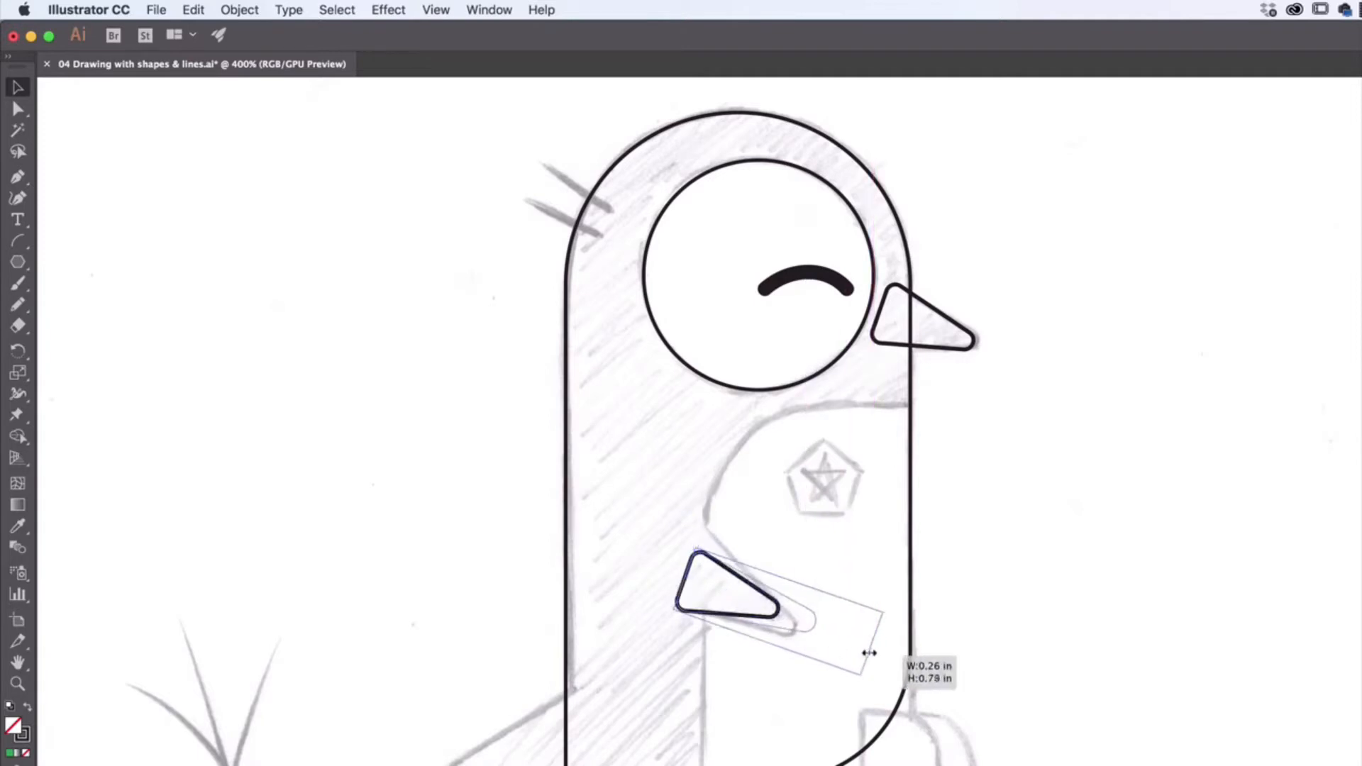
pyautogui.moveTo(868, 651); pyautogui.dragTo(690, 527)
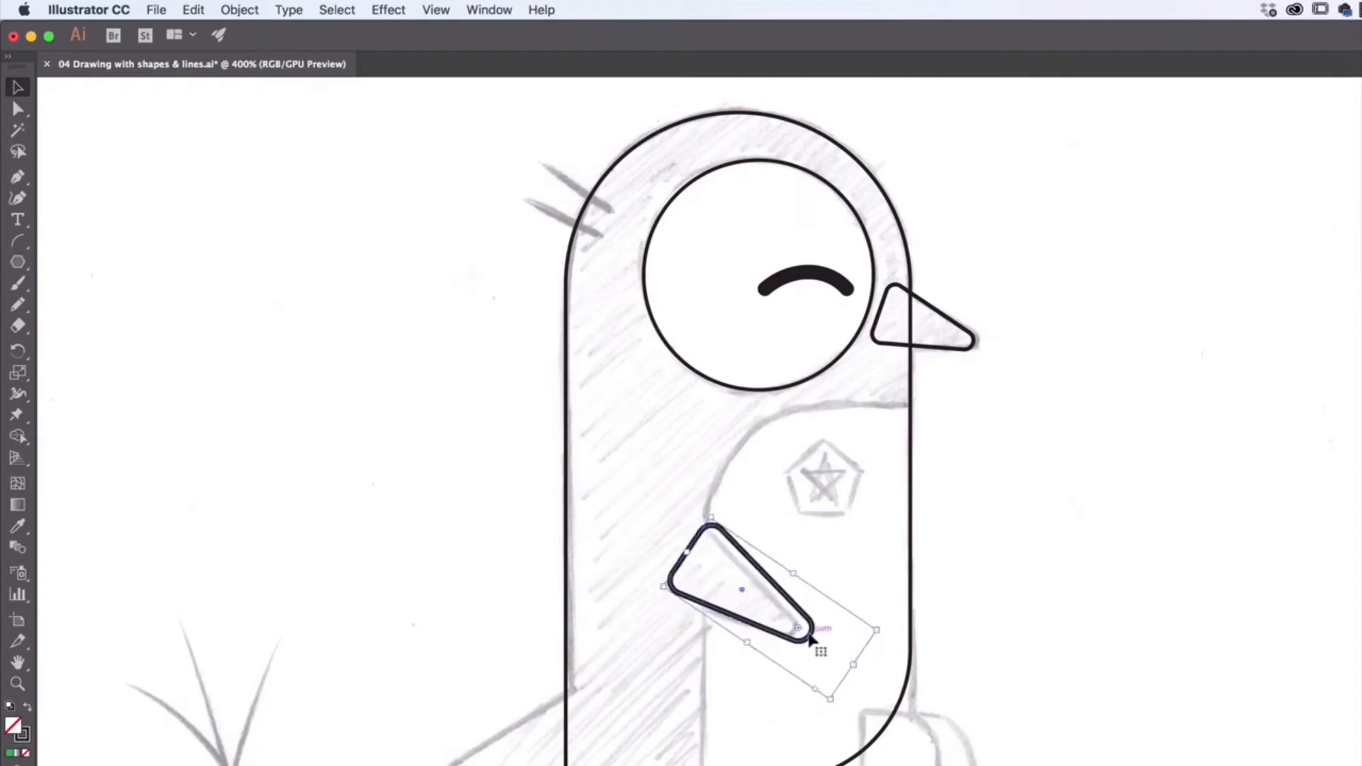
pyautogui.moveTo(797, 628); pyautogui.dragTo(784, 624)
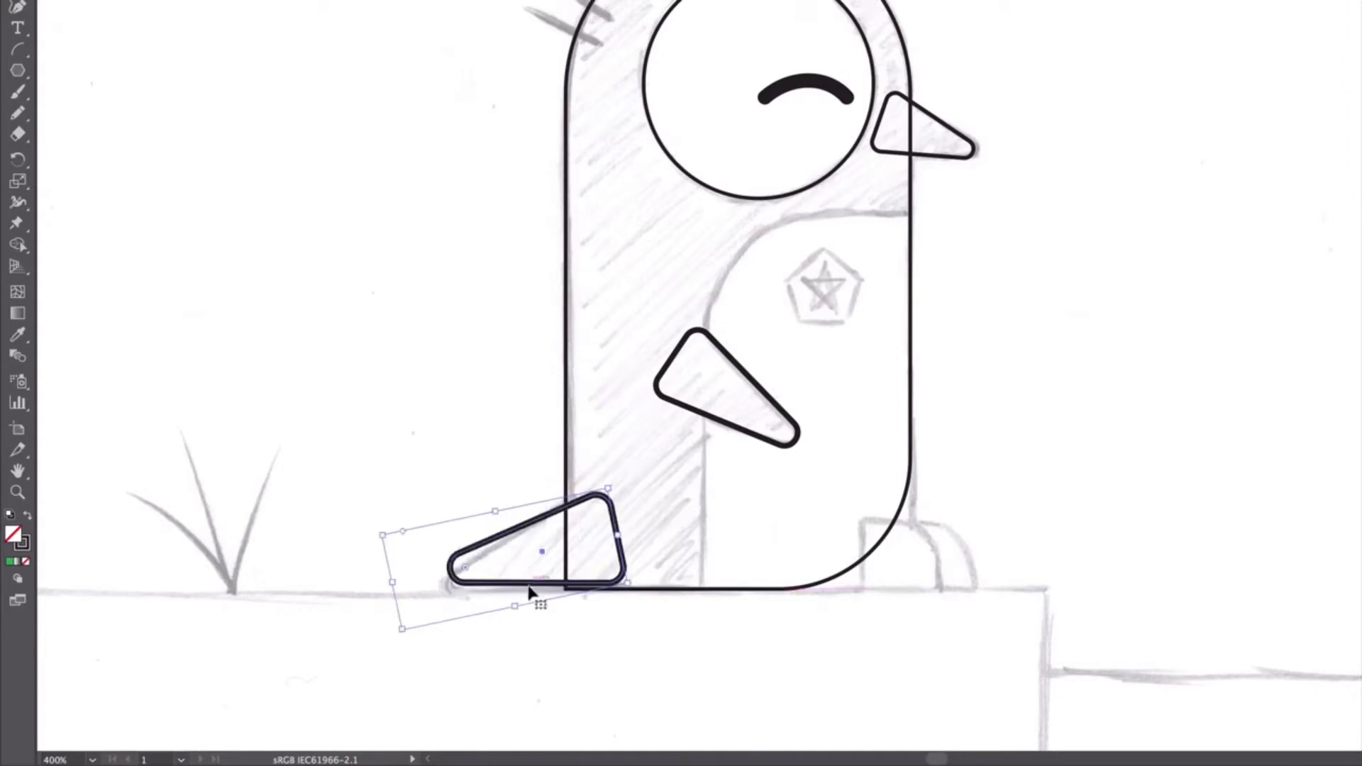
pyautogui.moveTo(534, 556); pyautogui.dragTo(530, 565)
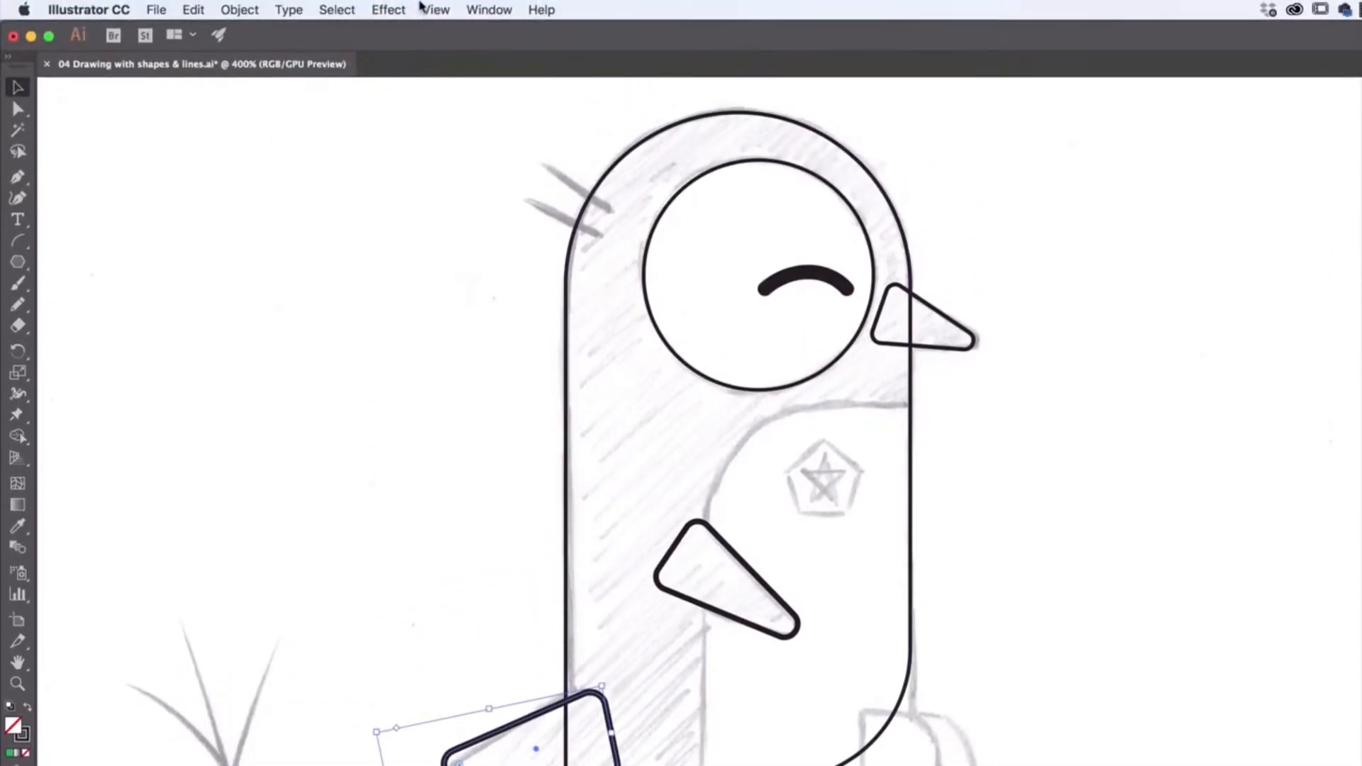
pyautogui.click(435, 9)
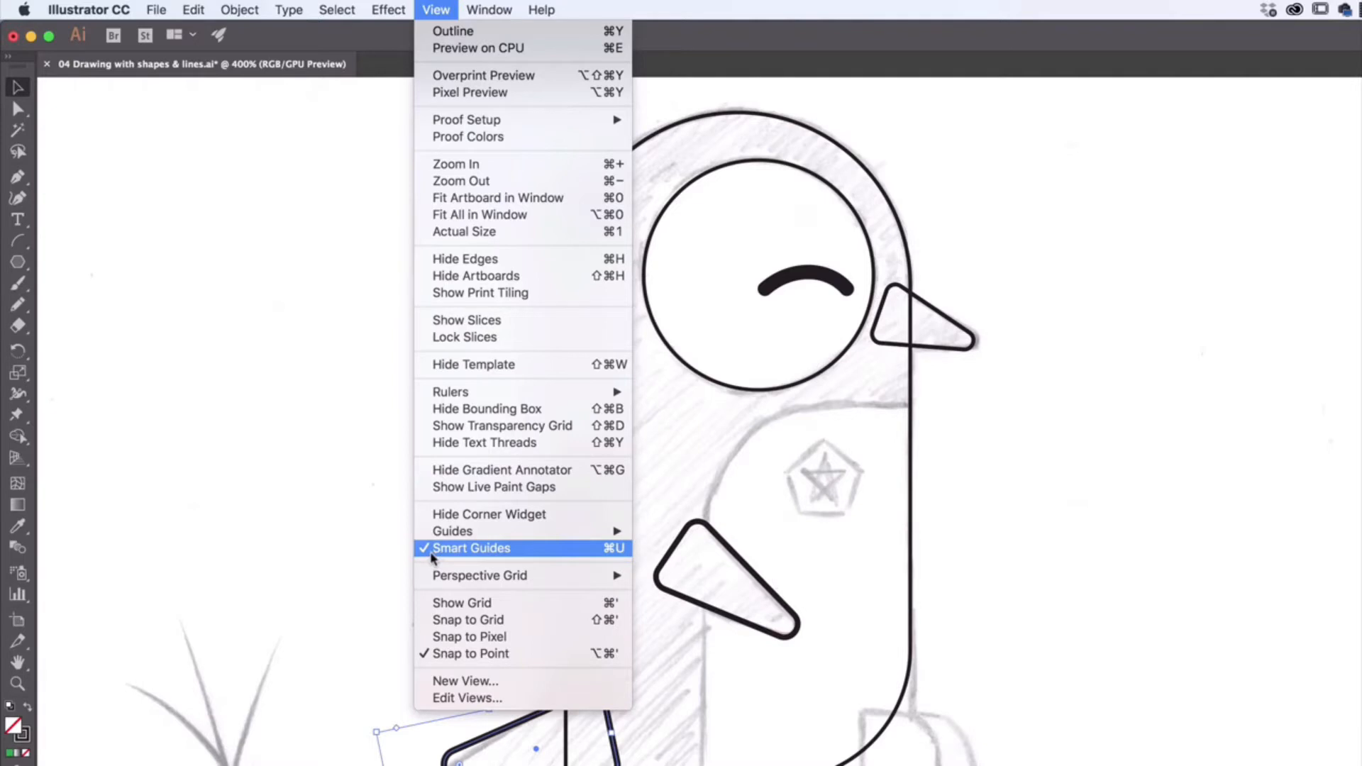
pyautogui.moveTo(461, 554)
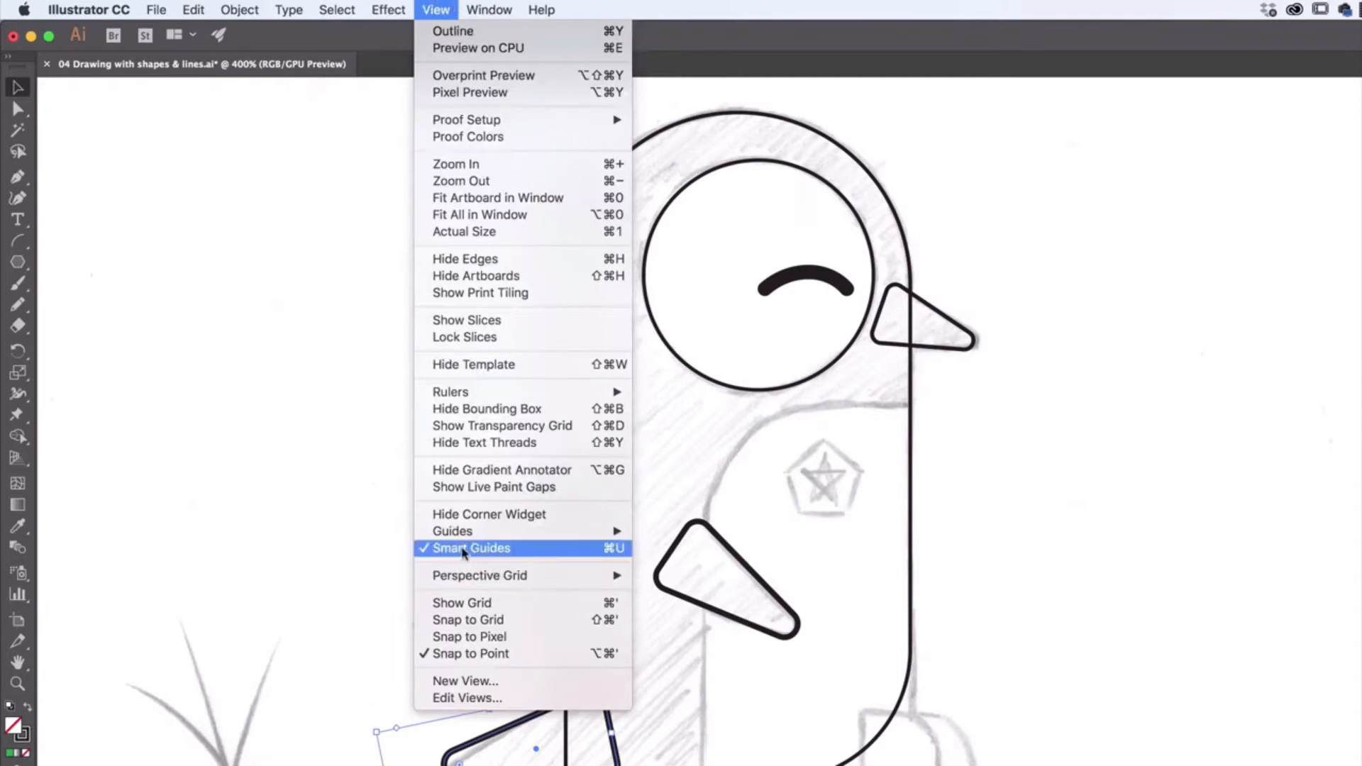
pyautogui.moveTo(469, 531)
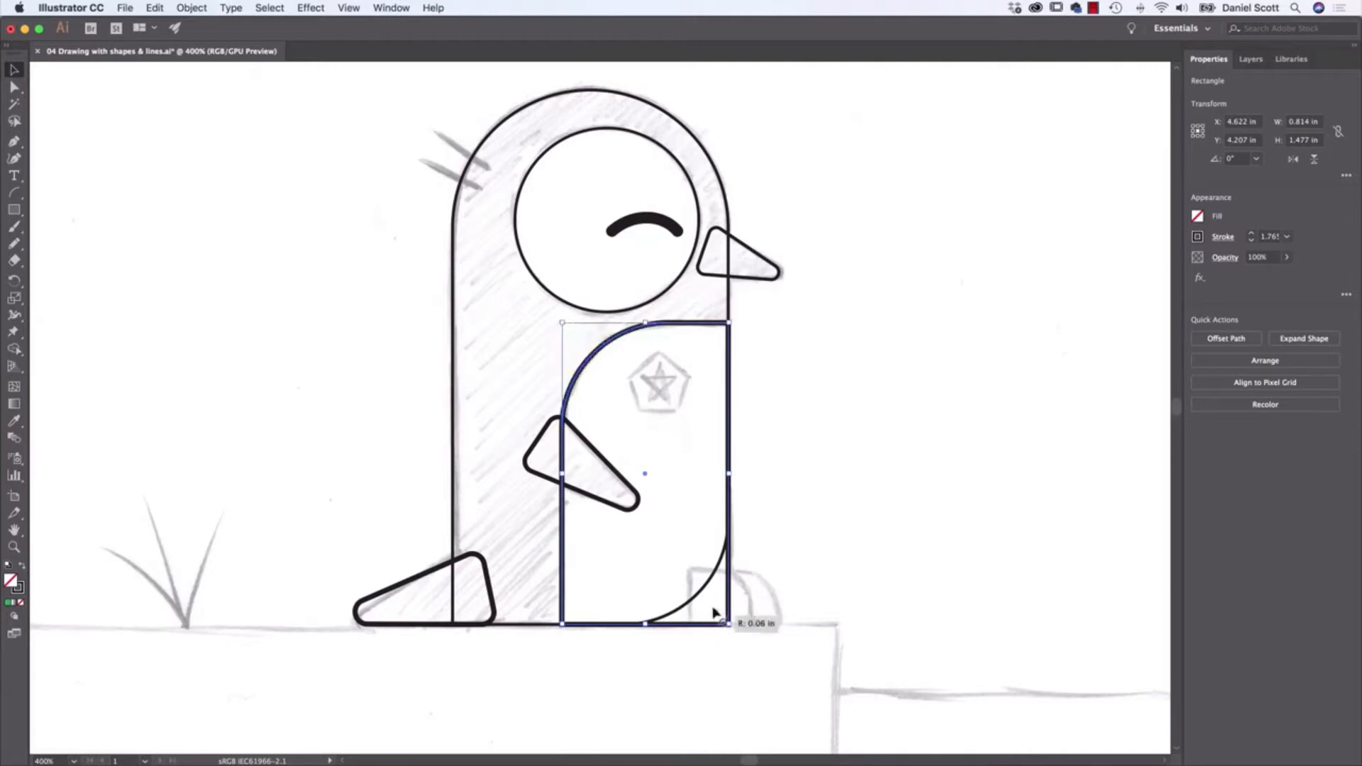
# Step: Round the belly's lower-left corner and add two rounded toe shapes at the foot
pyautogui.moveTo(715, 615); pyautogui.dragTo(621, 530)
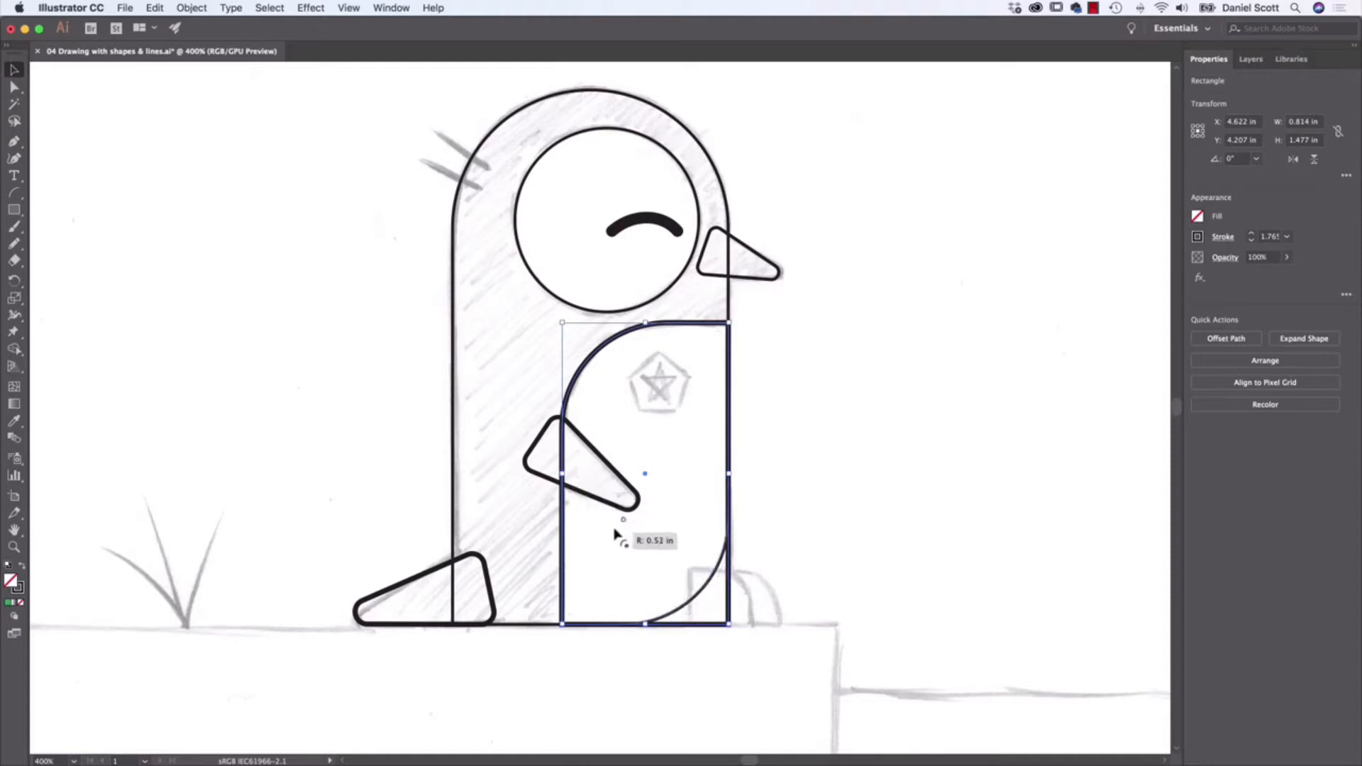
pyautogui.moveTo(623, 534); pyautogui.dragTo(725, 596)
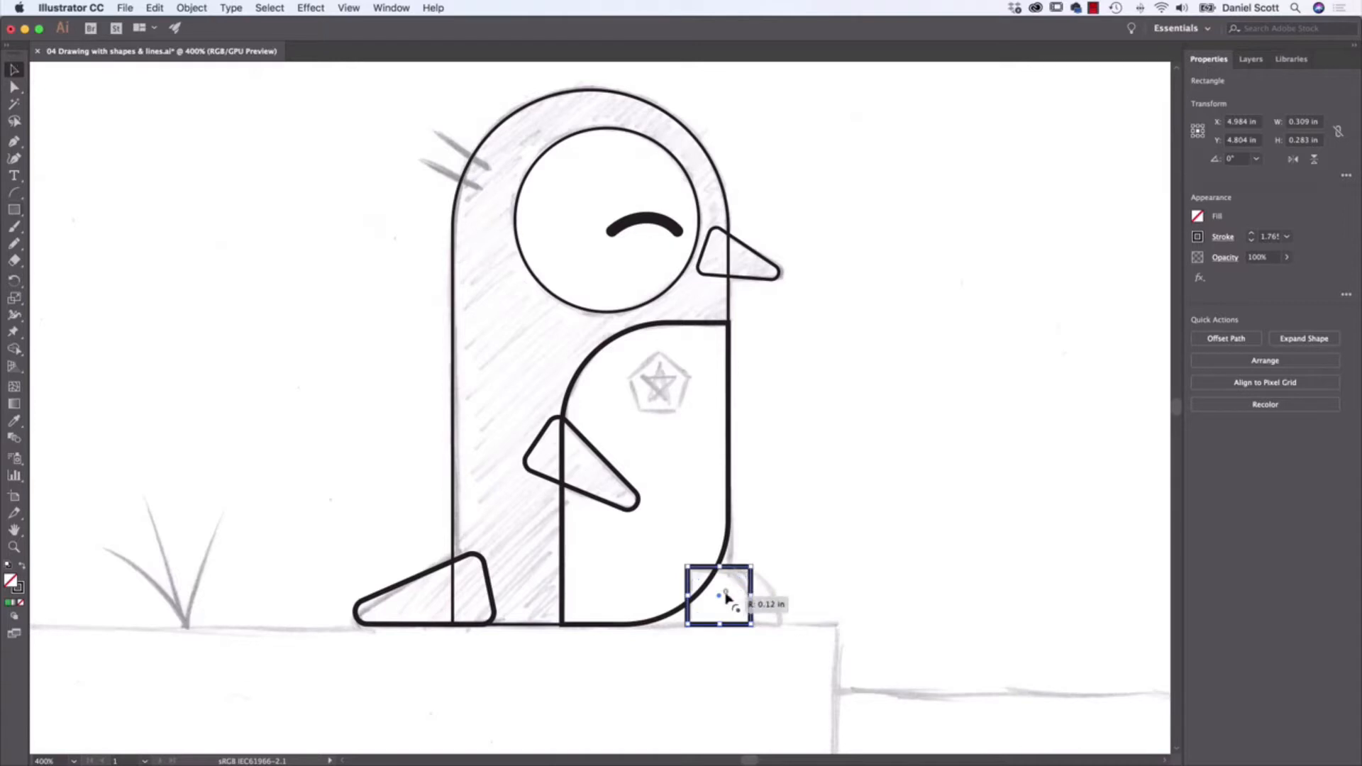
pyautogui.moveTo(728, 597); pyautogui.dragTo(742, 584)
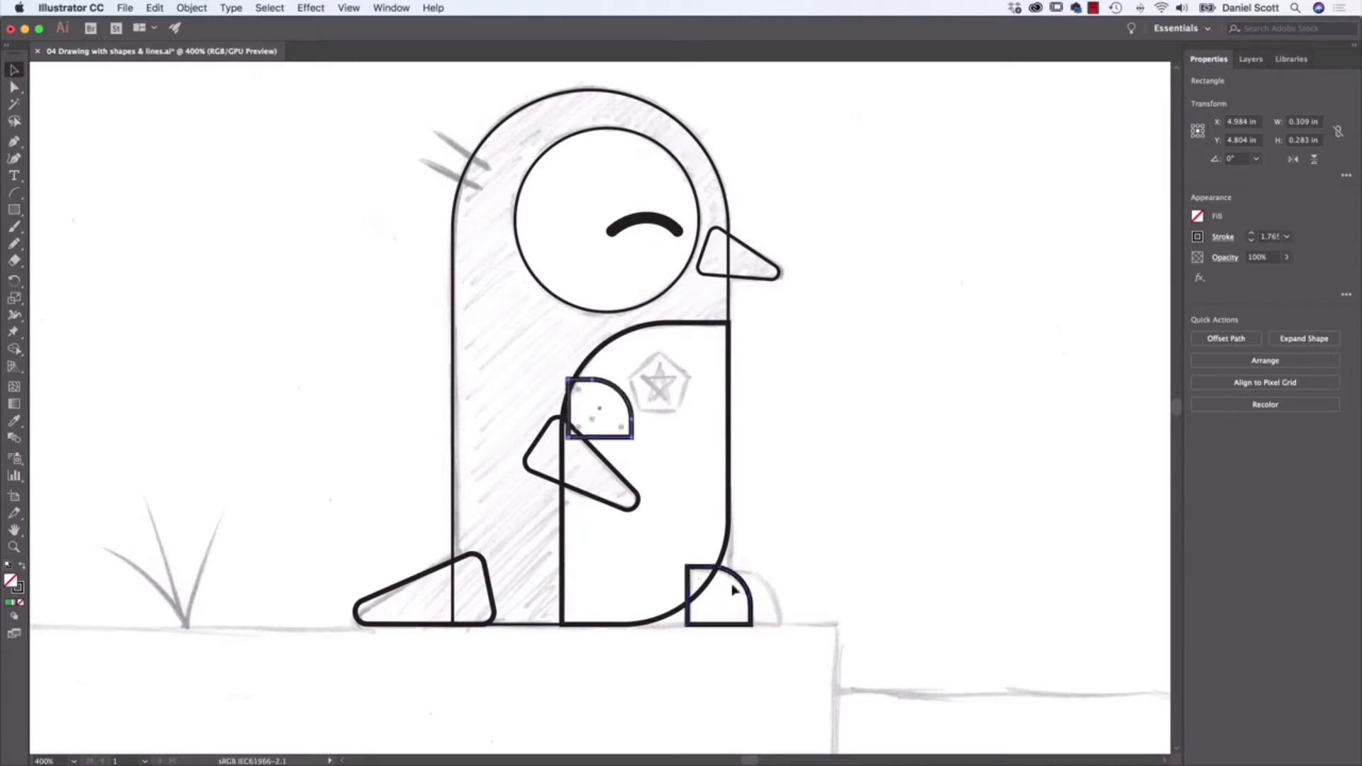
pyautogui.moveTo(721, 600); pyautogui.dragTo(758, 665)
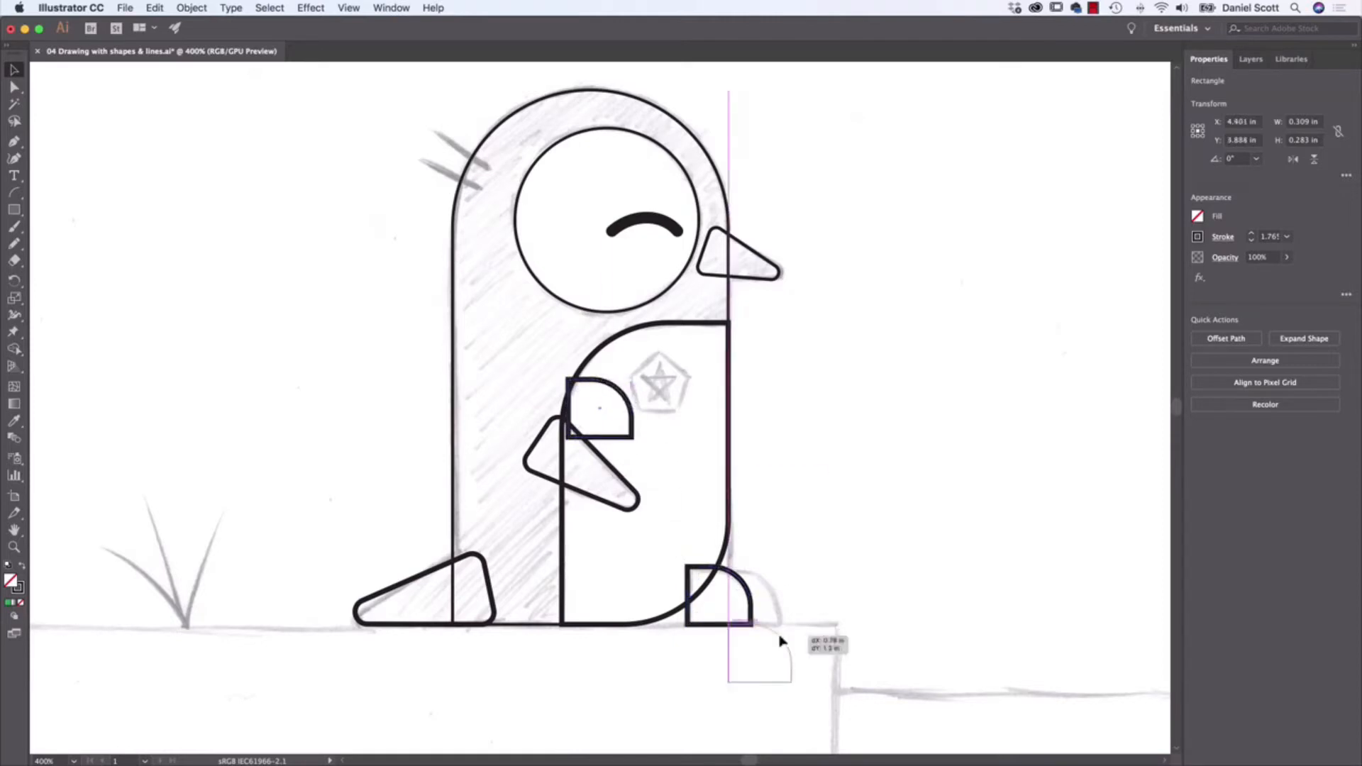
pyautogui.moveTo(758, 661); pyautogui.dragTo(752, 600)
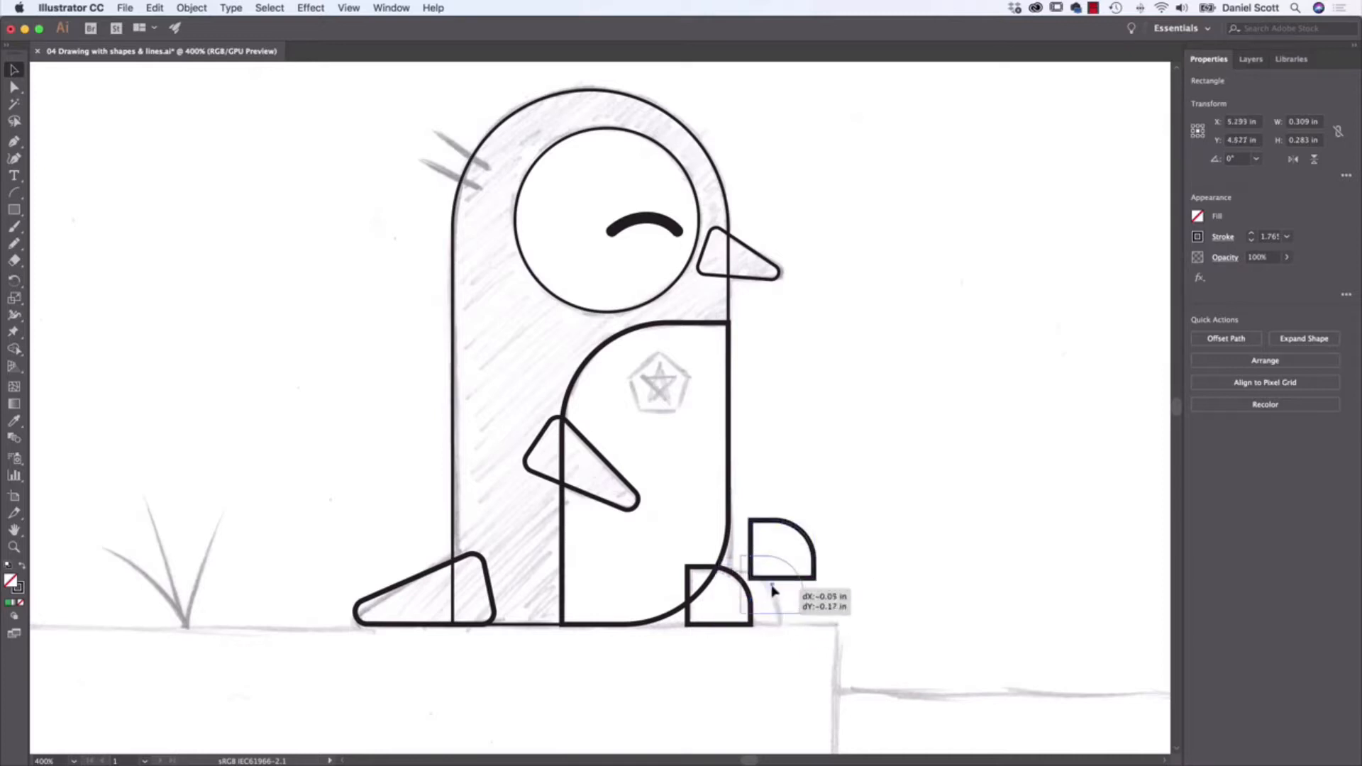
pyautogui.moveTo(773, 573); pyautogui.dragTo(752, 603)
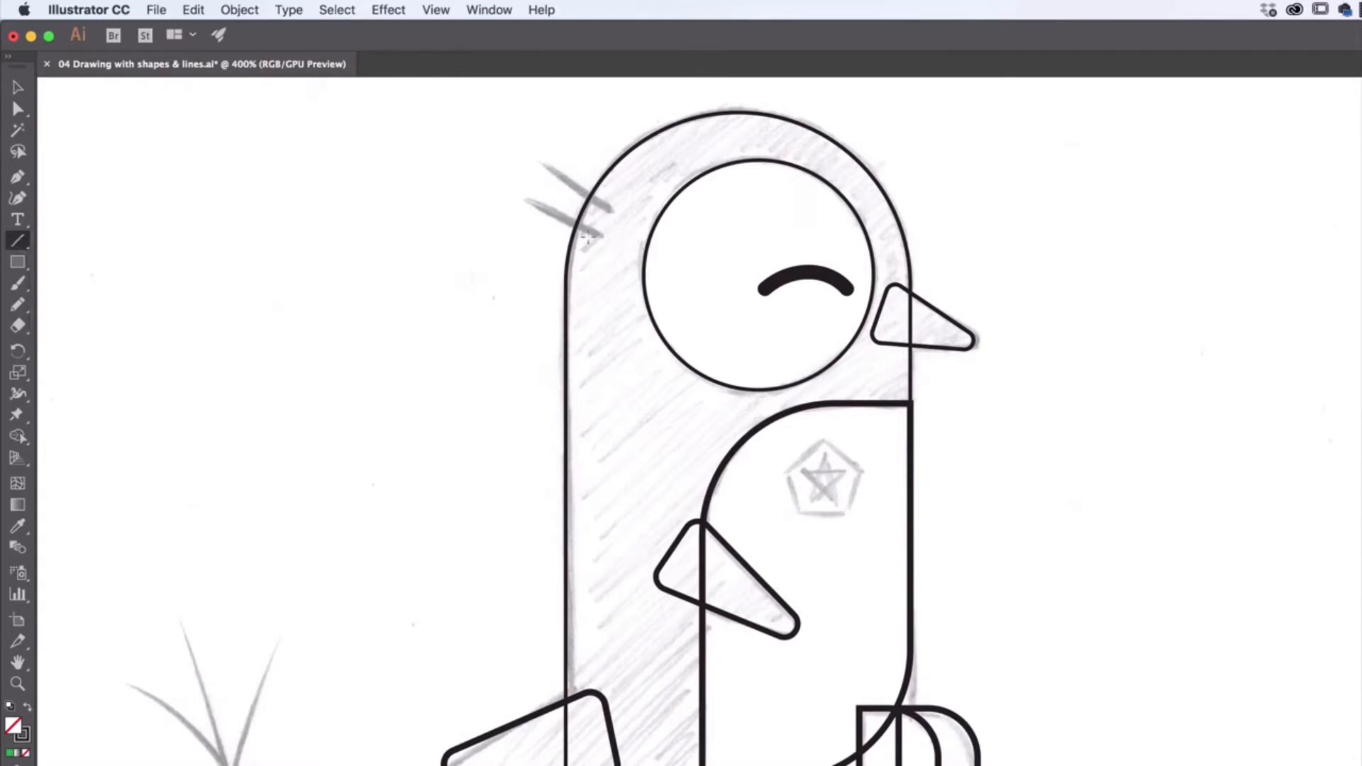
pyautogui.moveTo(598, 237)
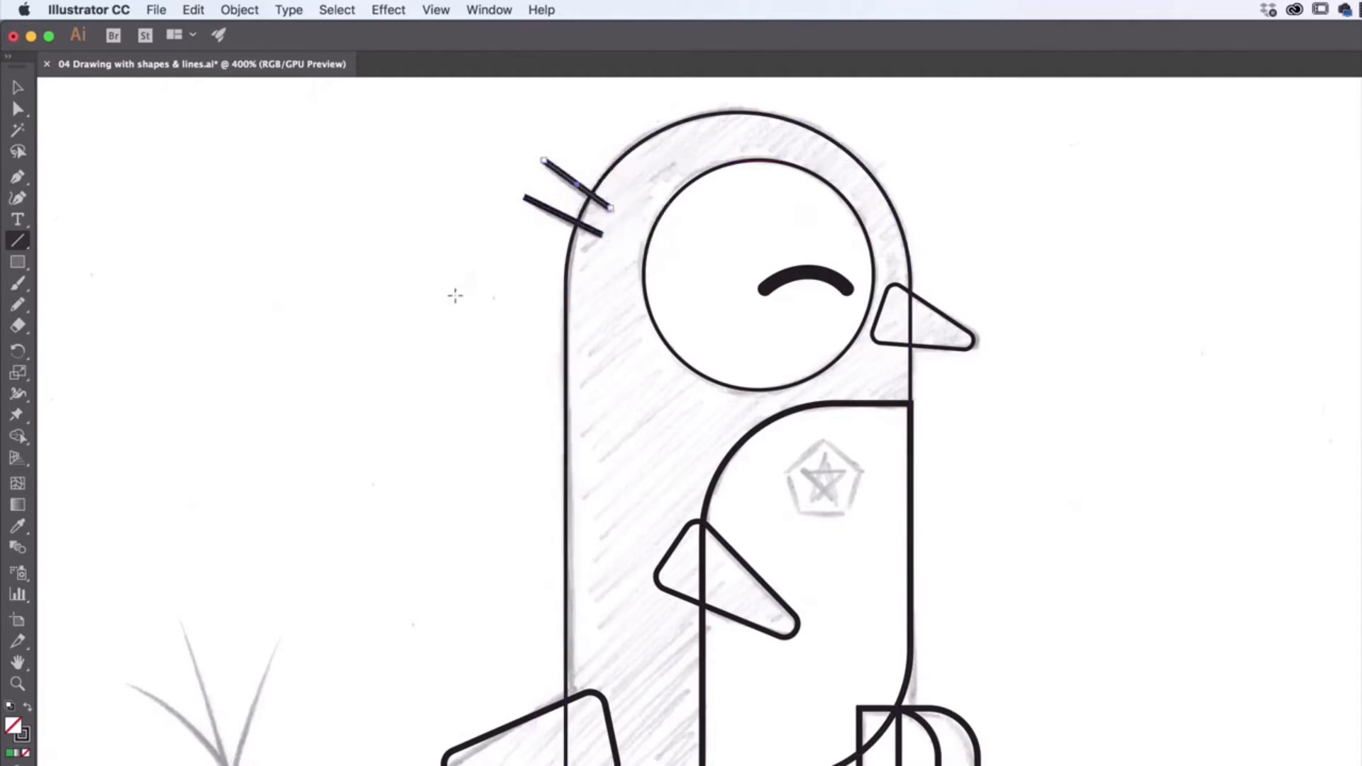
pyautogui.moveTo(1161, 308)
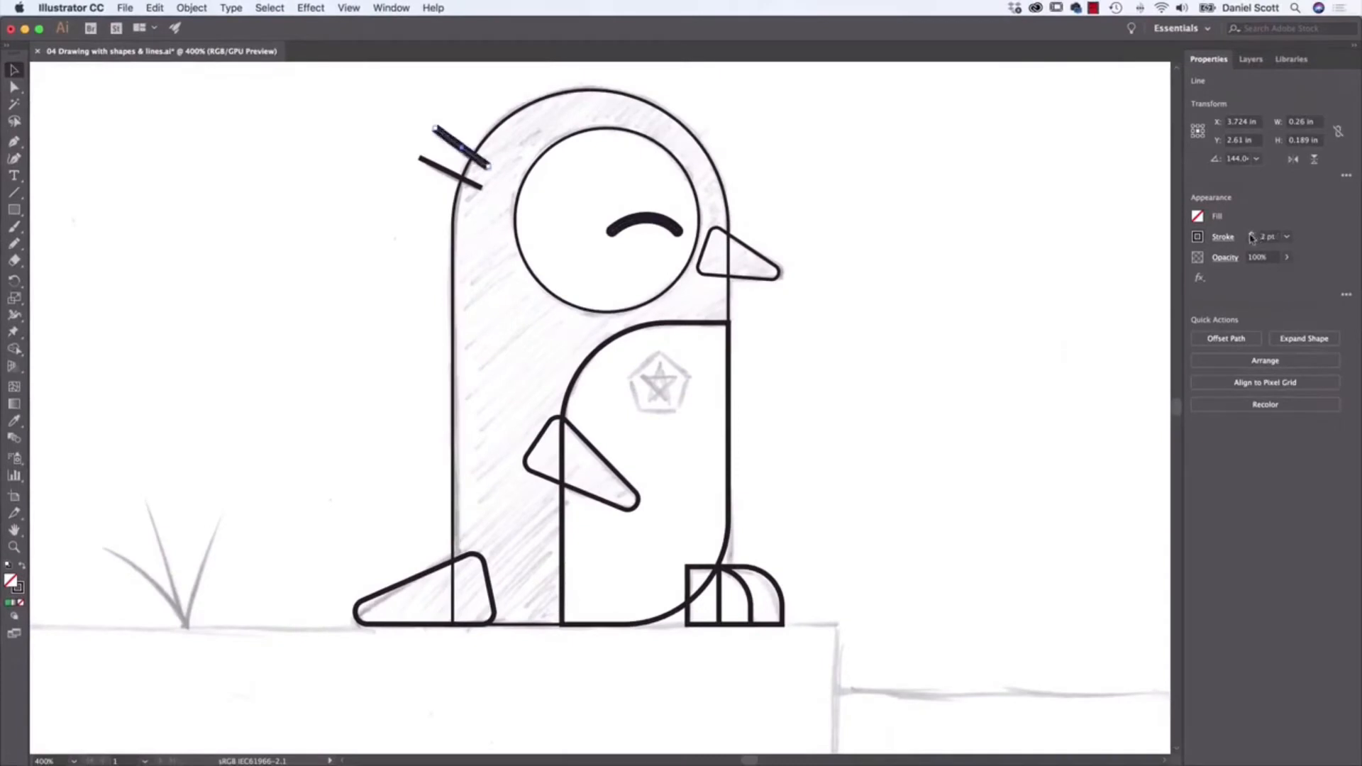
# Step: Give both hair strands a 4 pt stroke with Round Cap ends
pyautogui.click(1270, 237)
pyautogui.write('4')
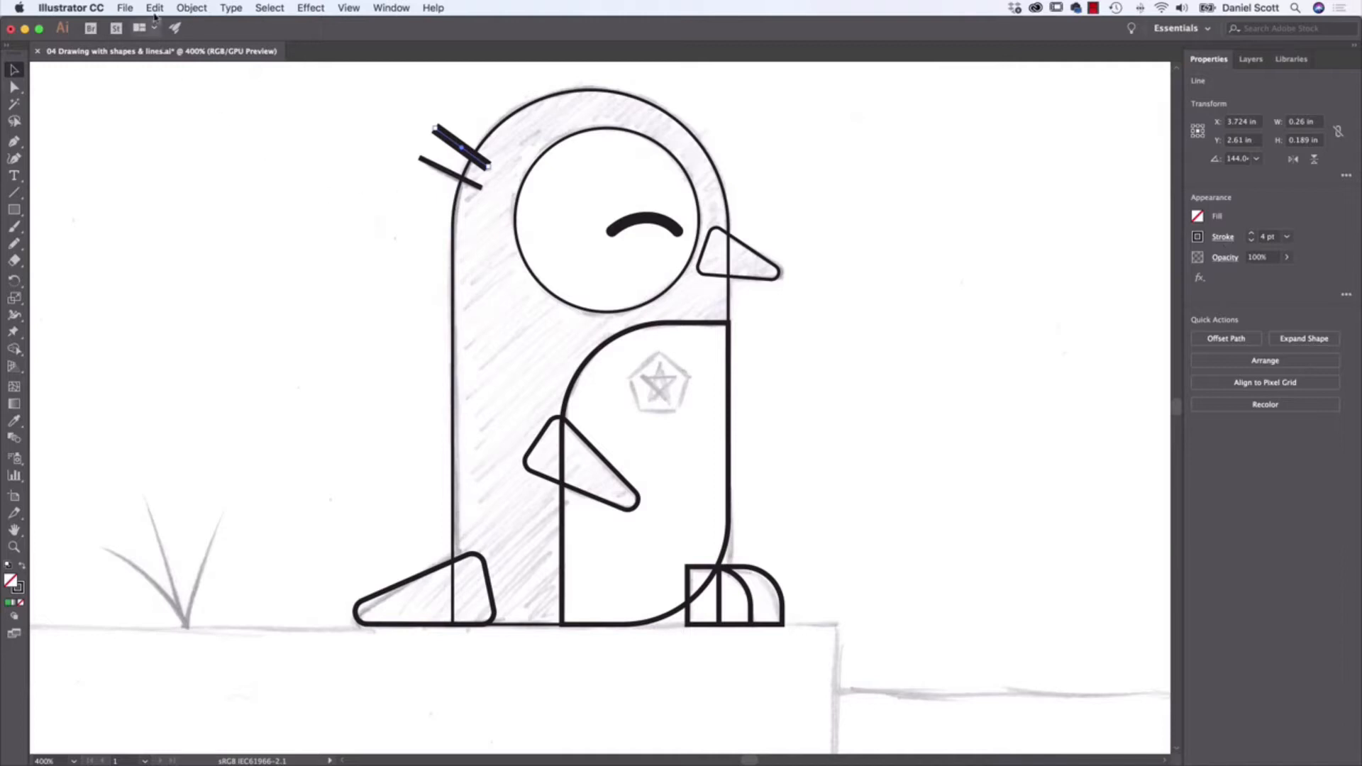
pyautogui.click(155, 8)
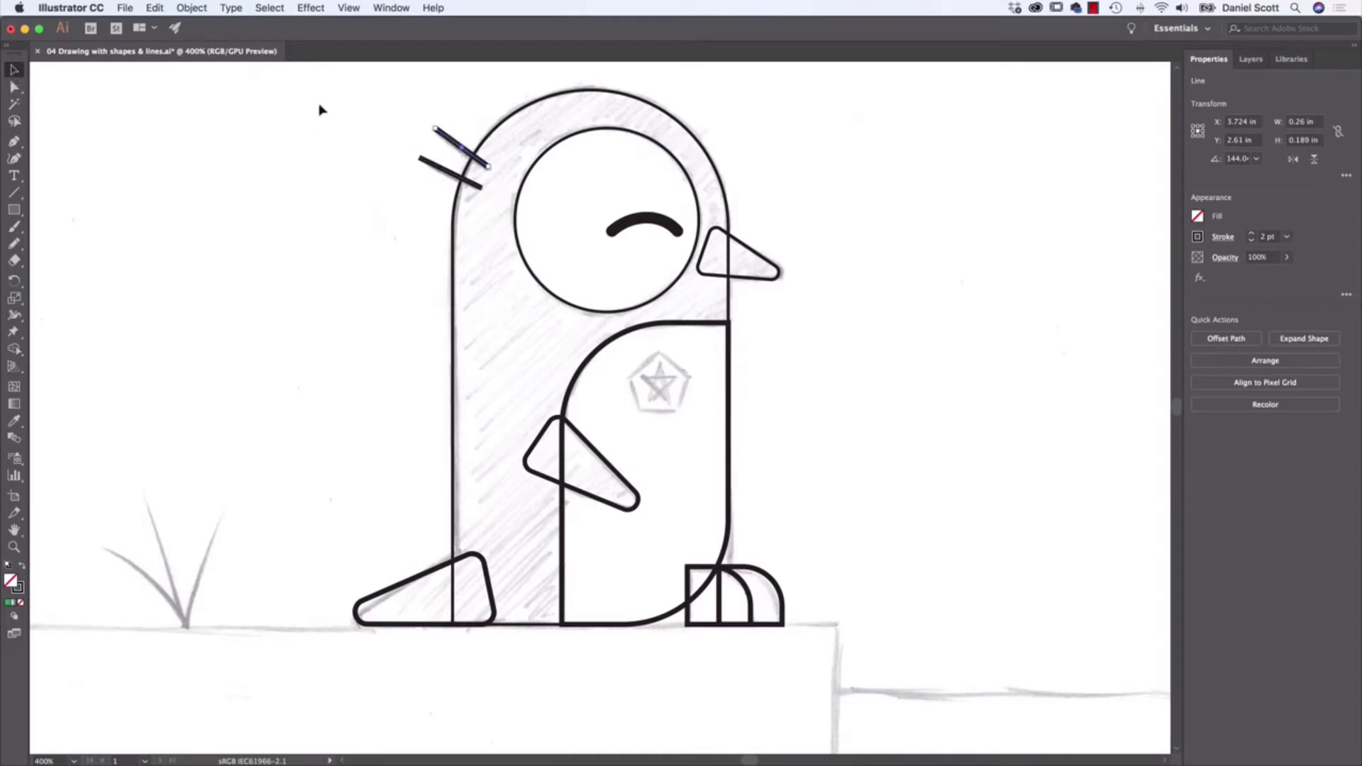
pyautogui.moveTo(424, 256)
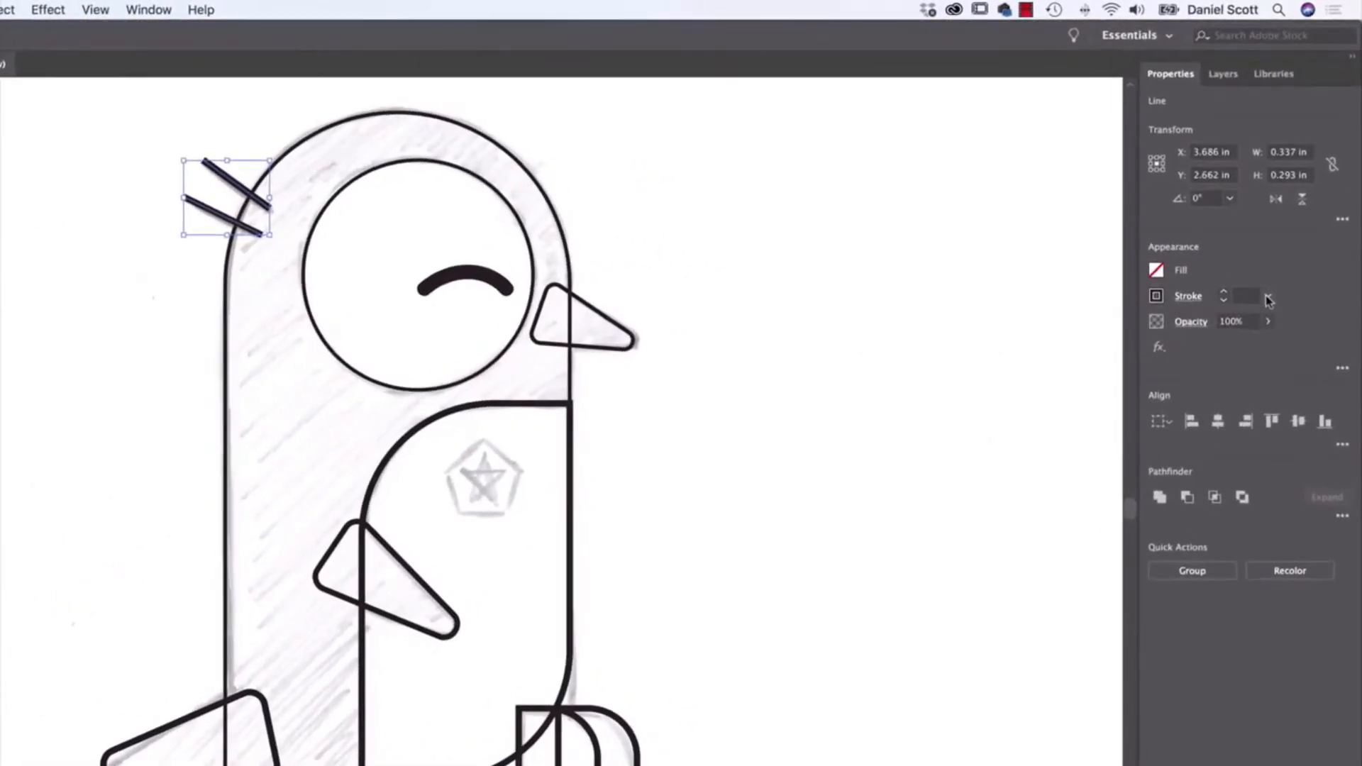
pyautogui.click(1268, 296)
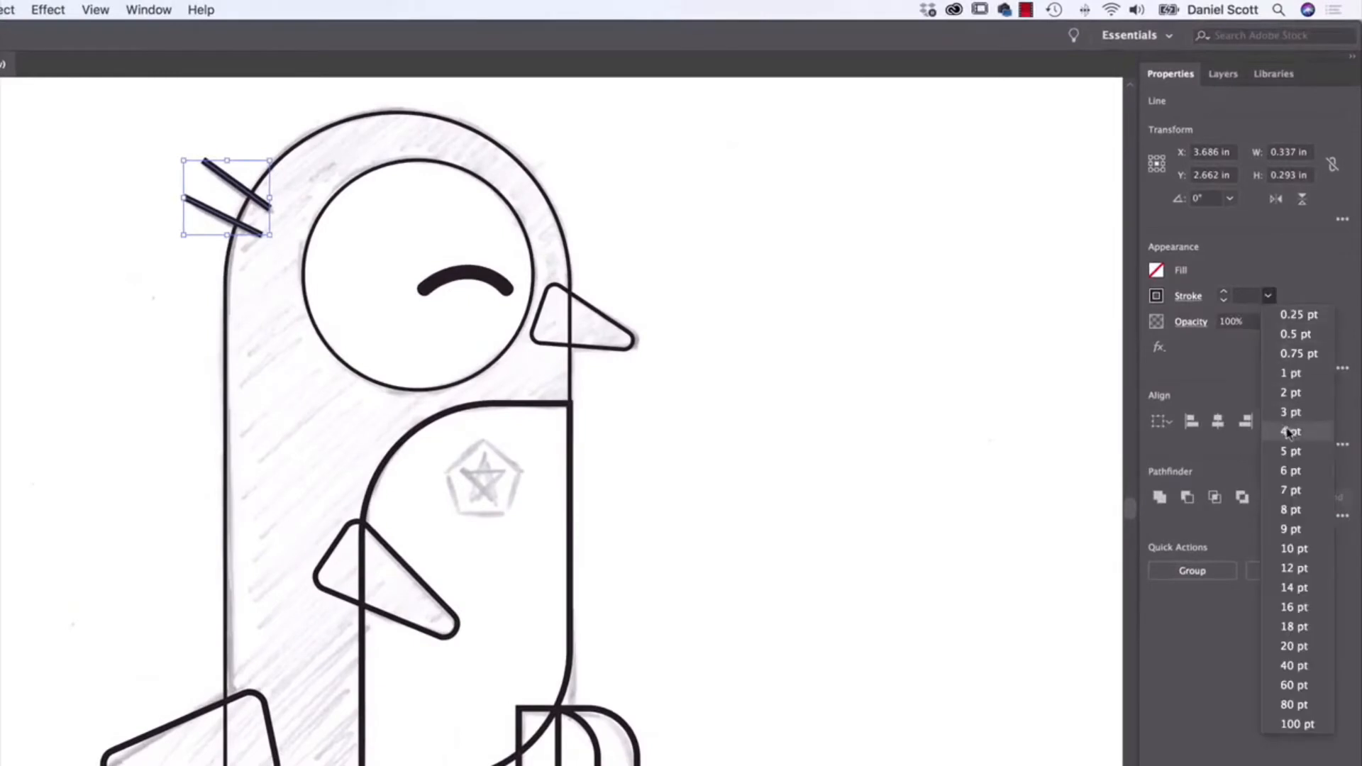
pyautogui.click(1294, 432)
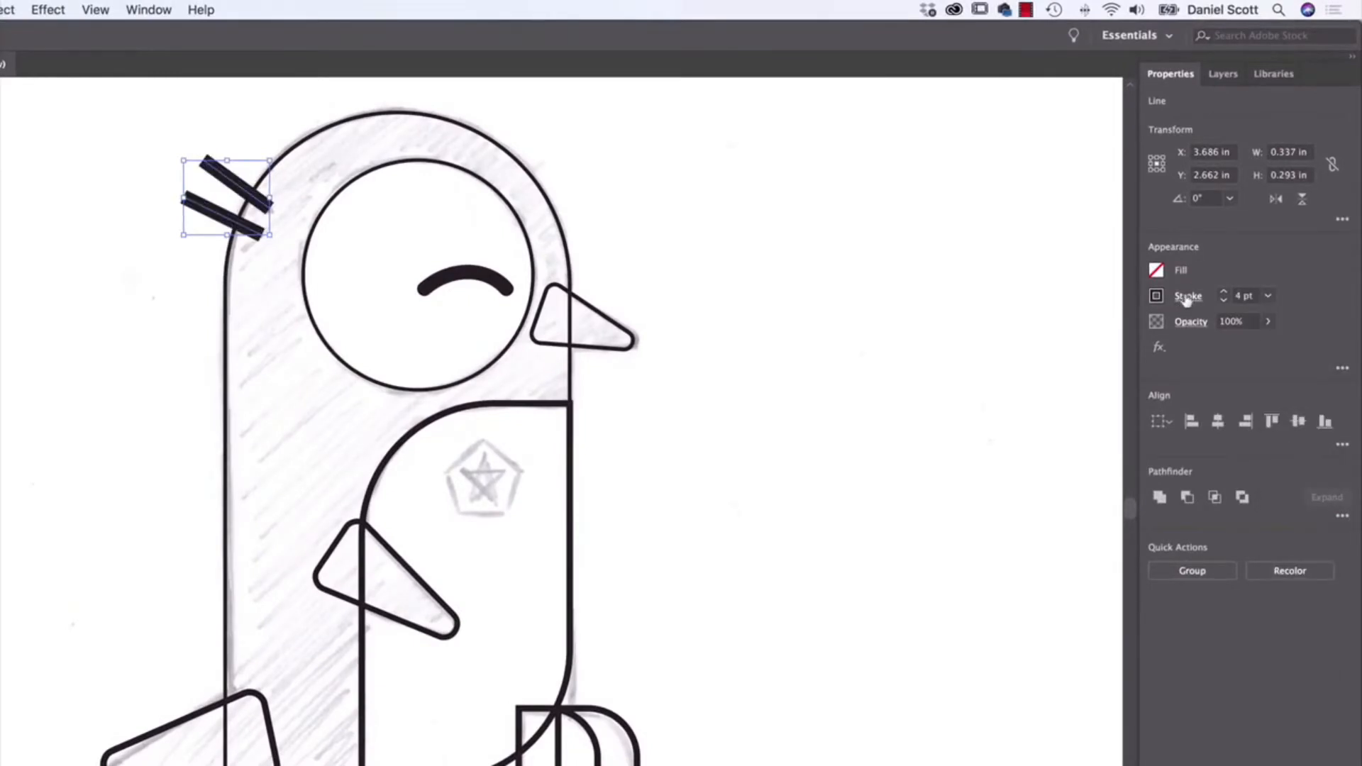
pyautogui.click(1189, 295)
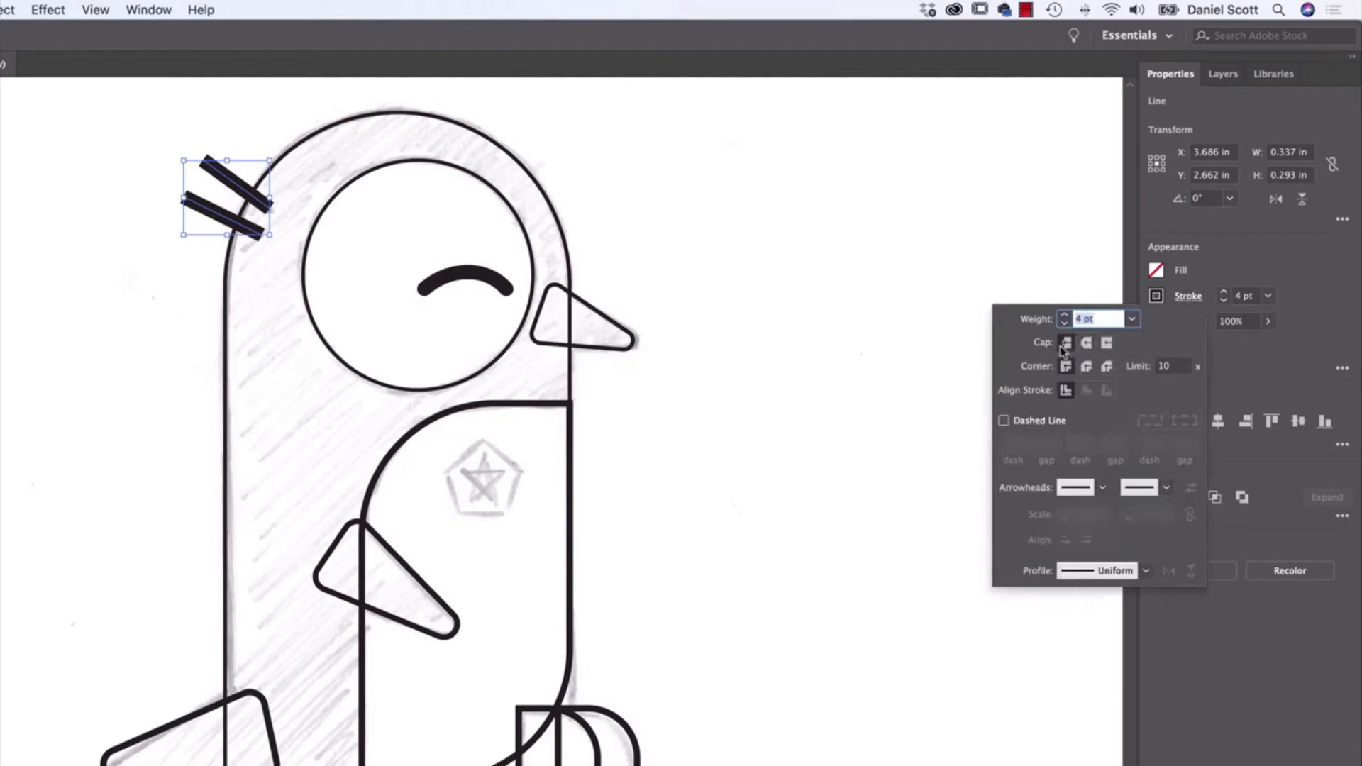
pyautogui.click(1087, 341)
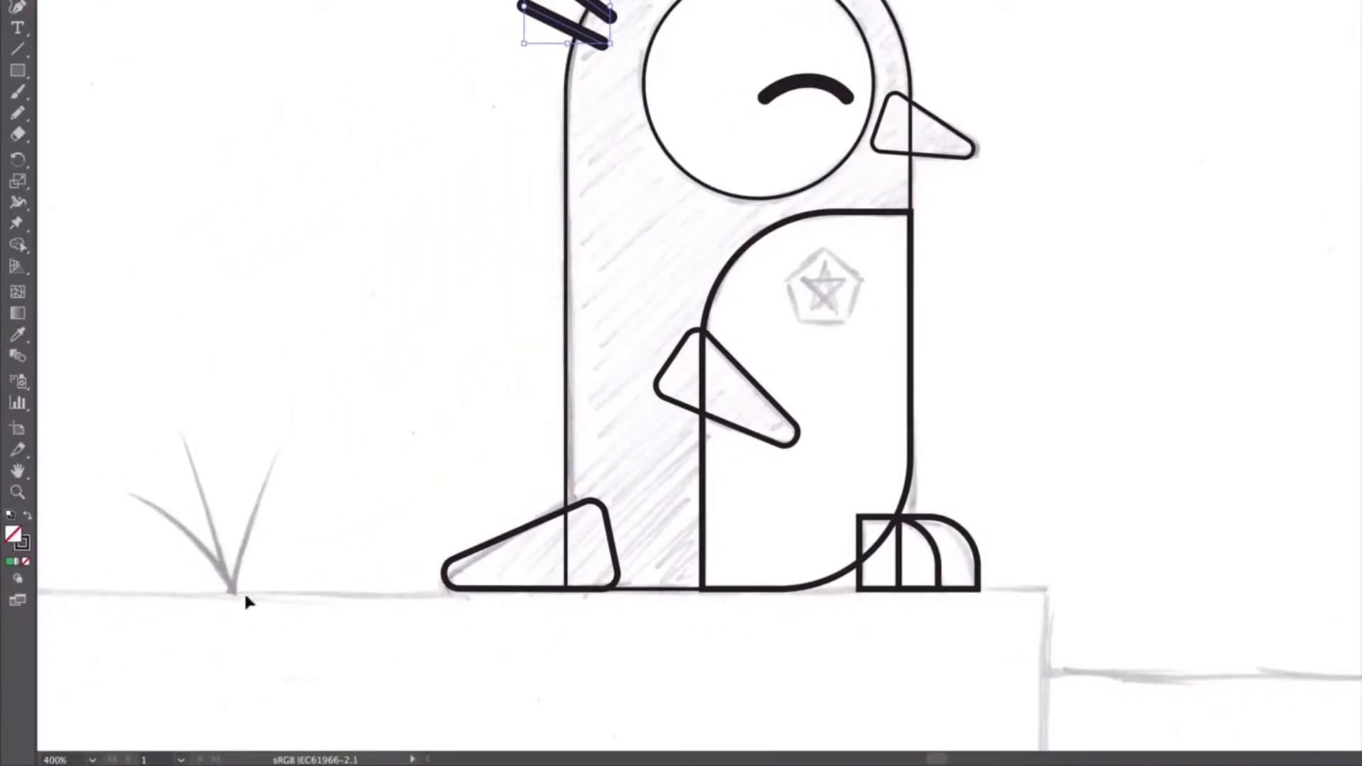
pyautogui.moveTo(847, 265)
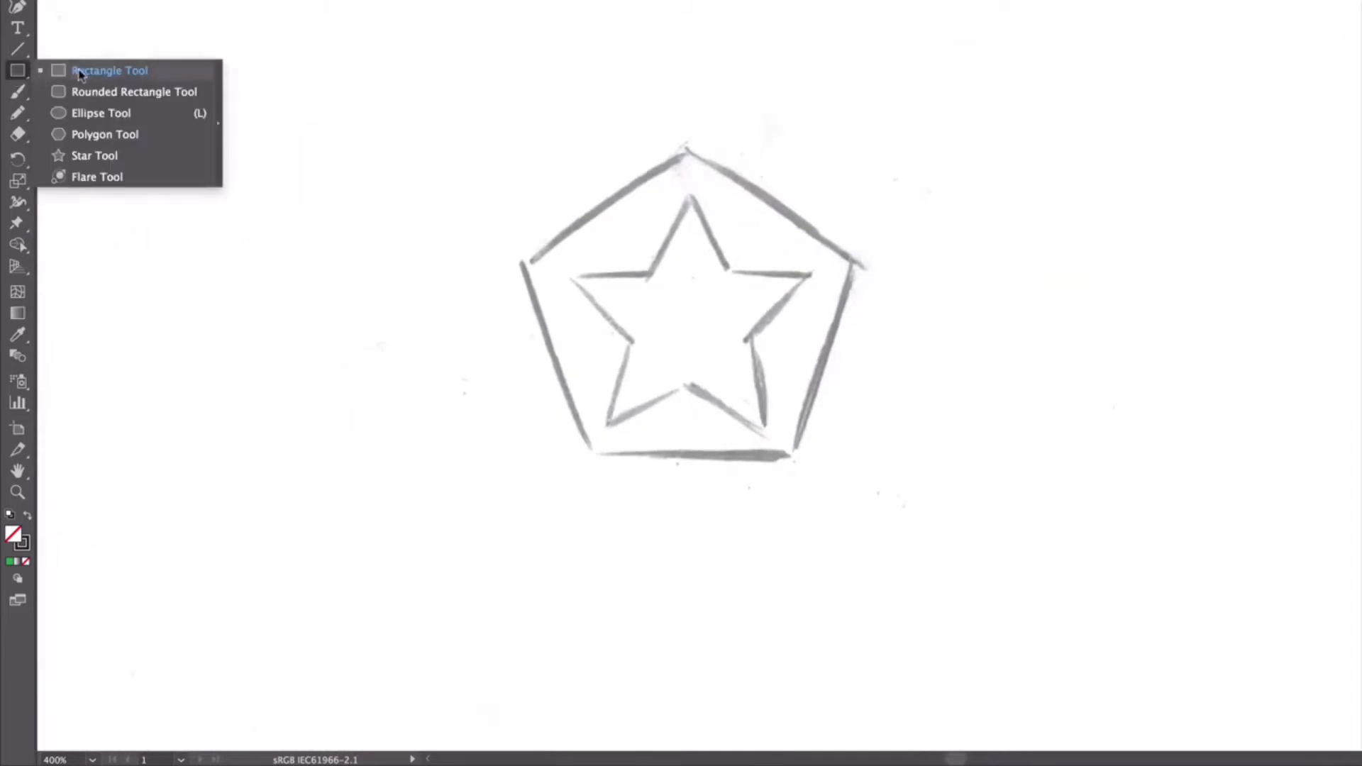
# Step: Create a 5-sided polygon and scale and move it over the sketched pentagon
pyautogui.click(104, 134)
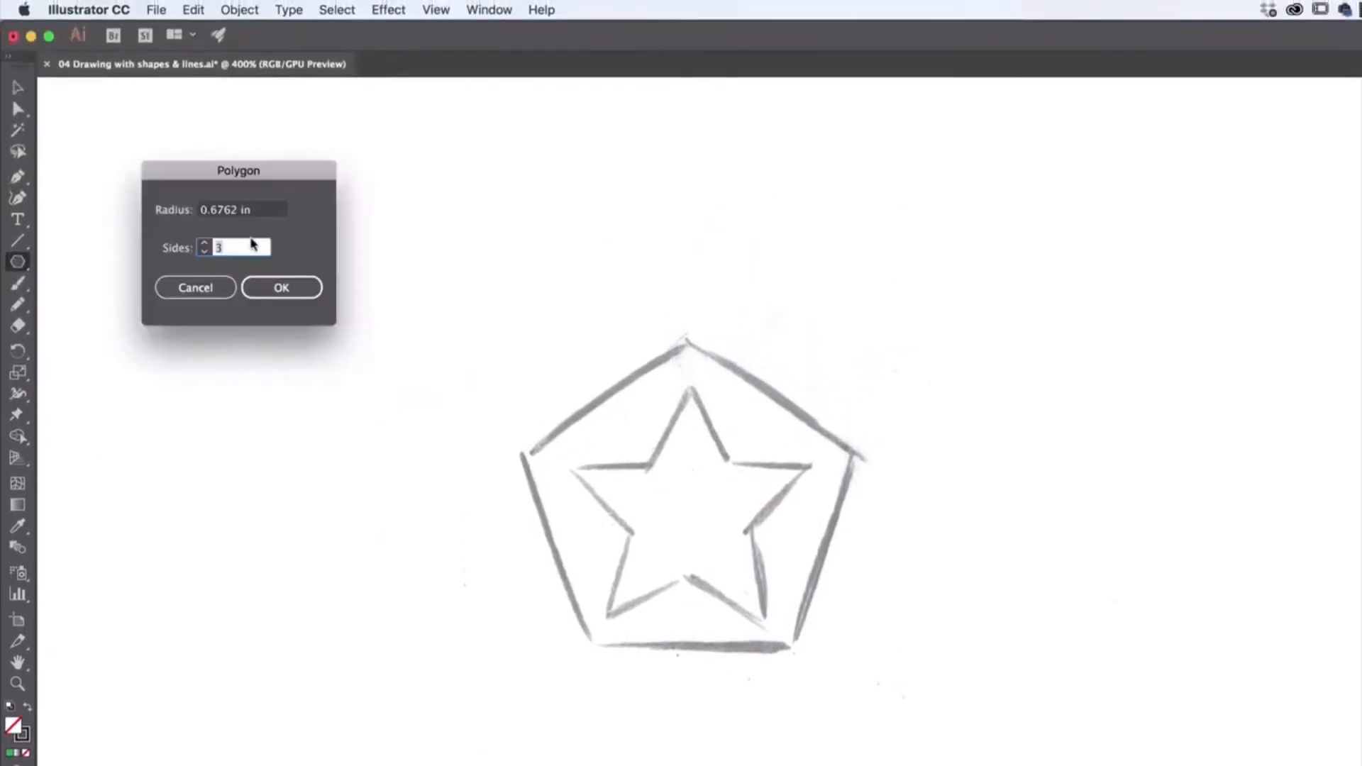
pyautogui.write('5')
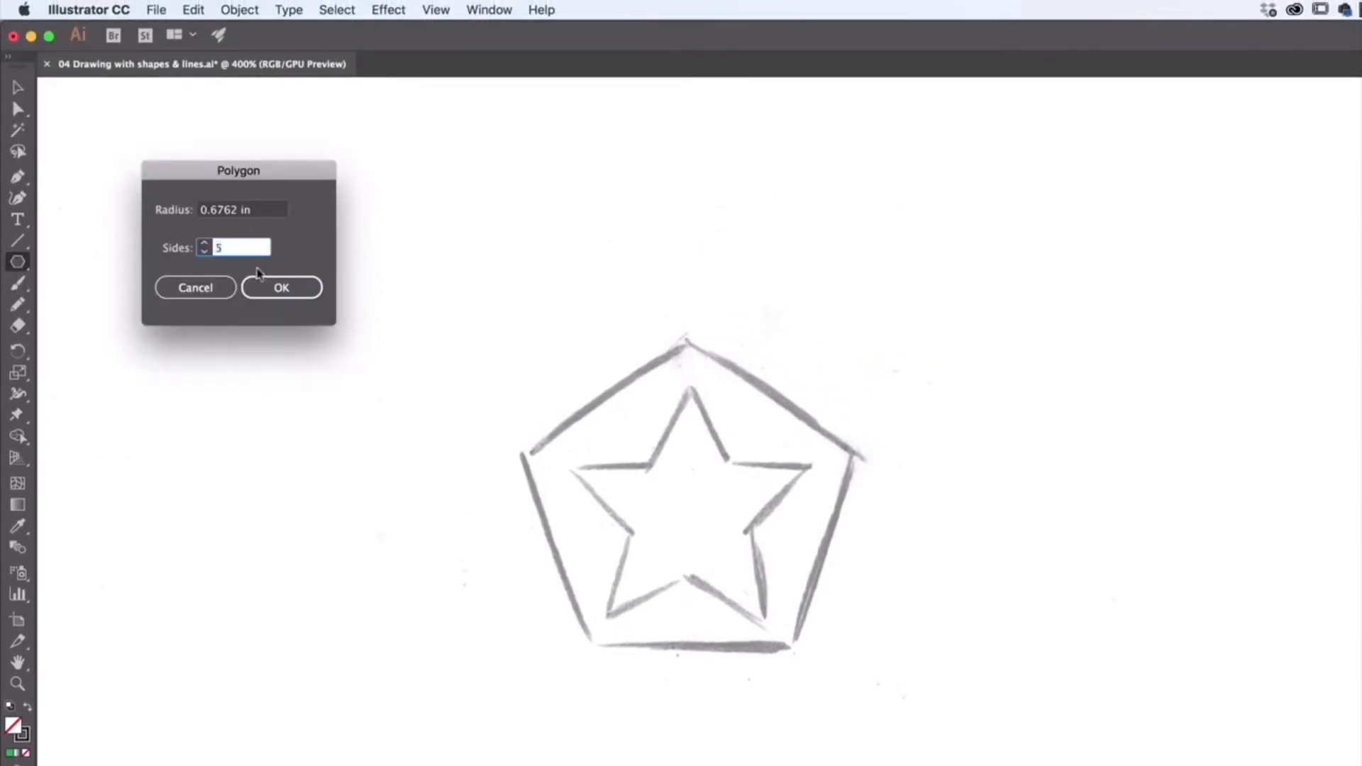
pyautogui.click(281, 287)
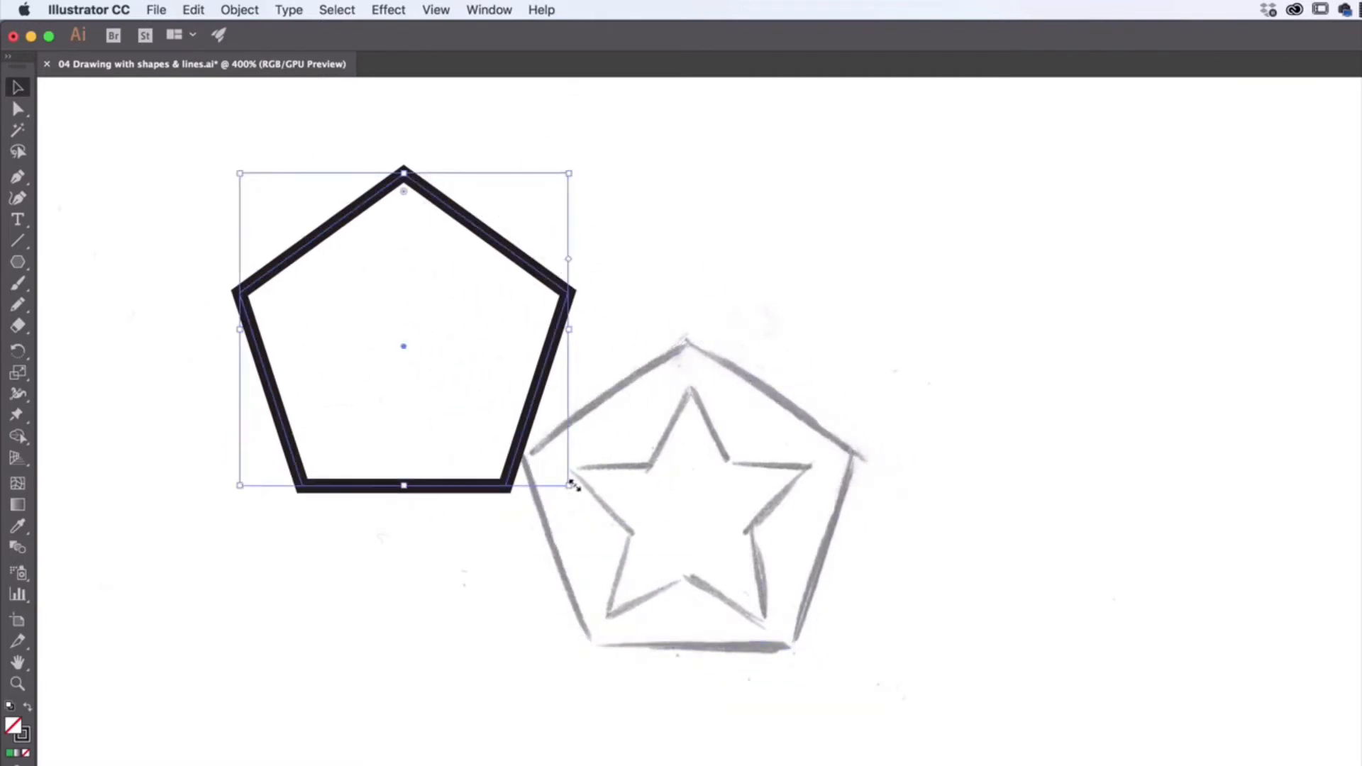
pyautogui.moveTo(569, 484); pyautogui.dragTo(710, 595)
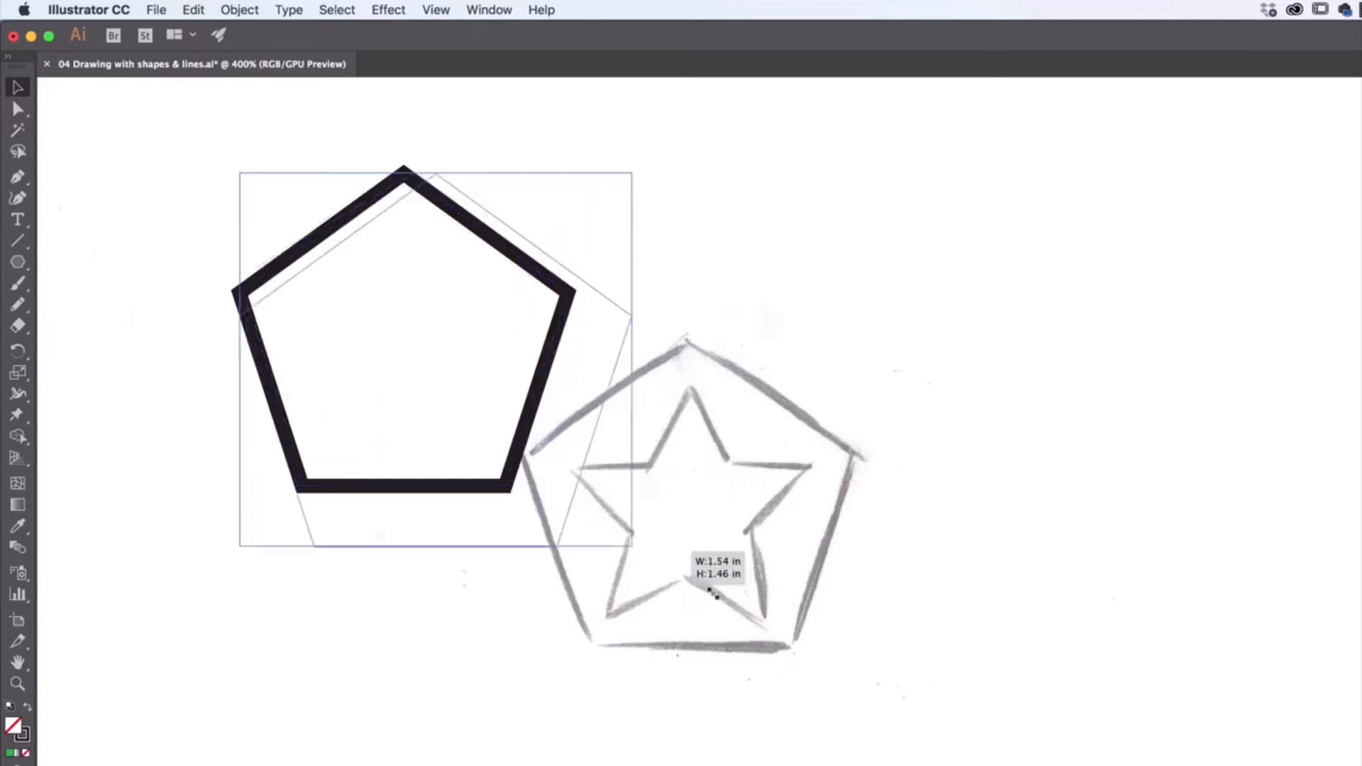
pyautogui.moveTo(710, 594); pyautogui.dragTo(597, 503)
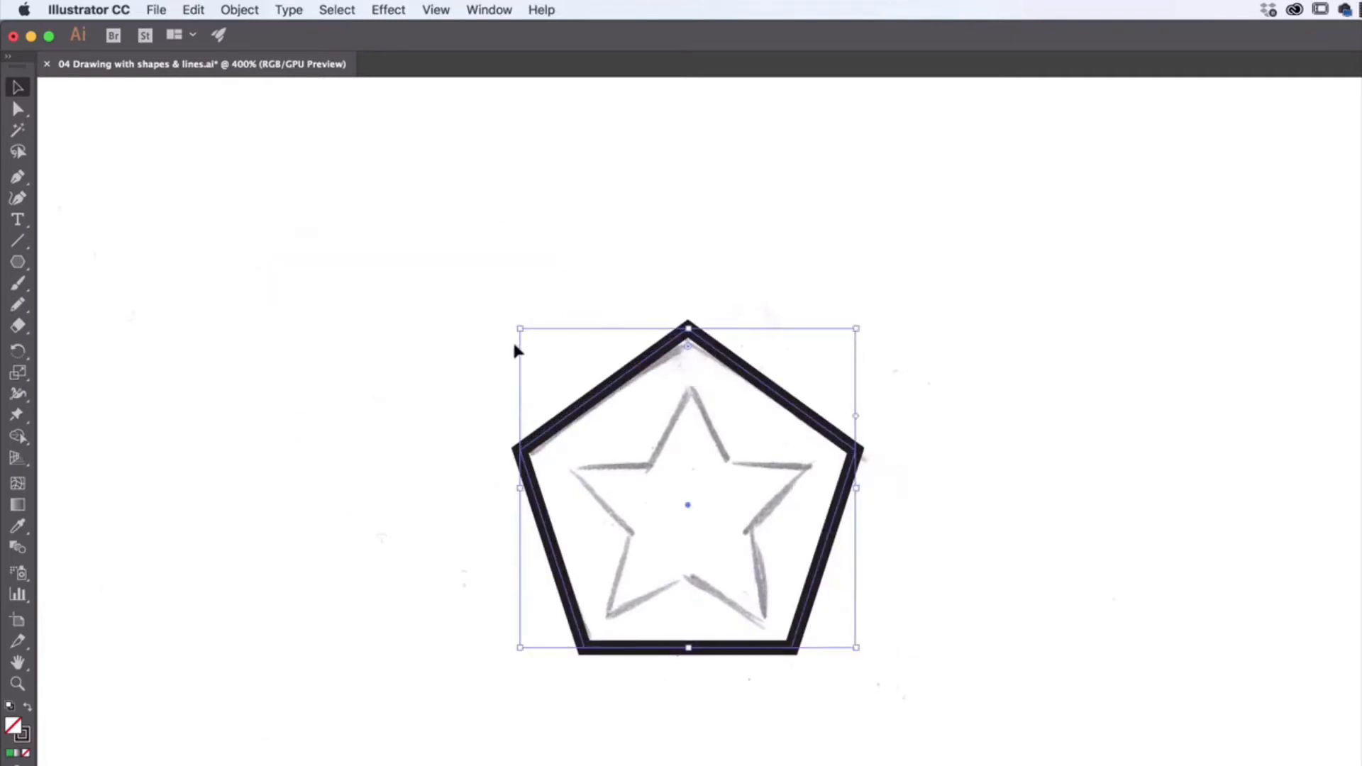
pyautogui.moveTo(515, 350); pyautogui.dragTo(610, 421)
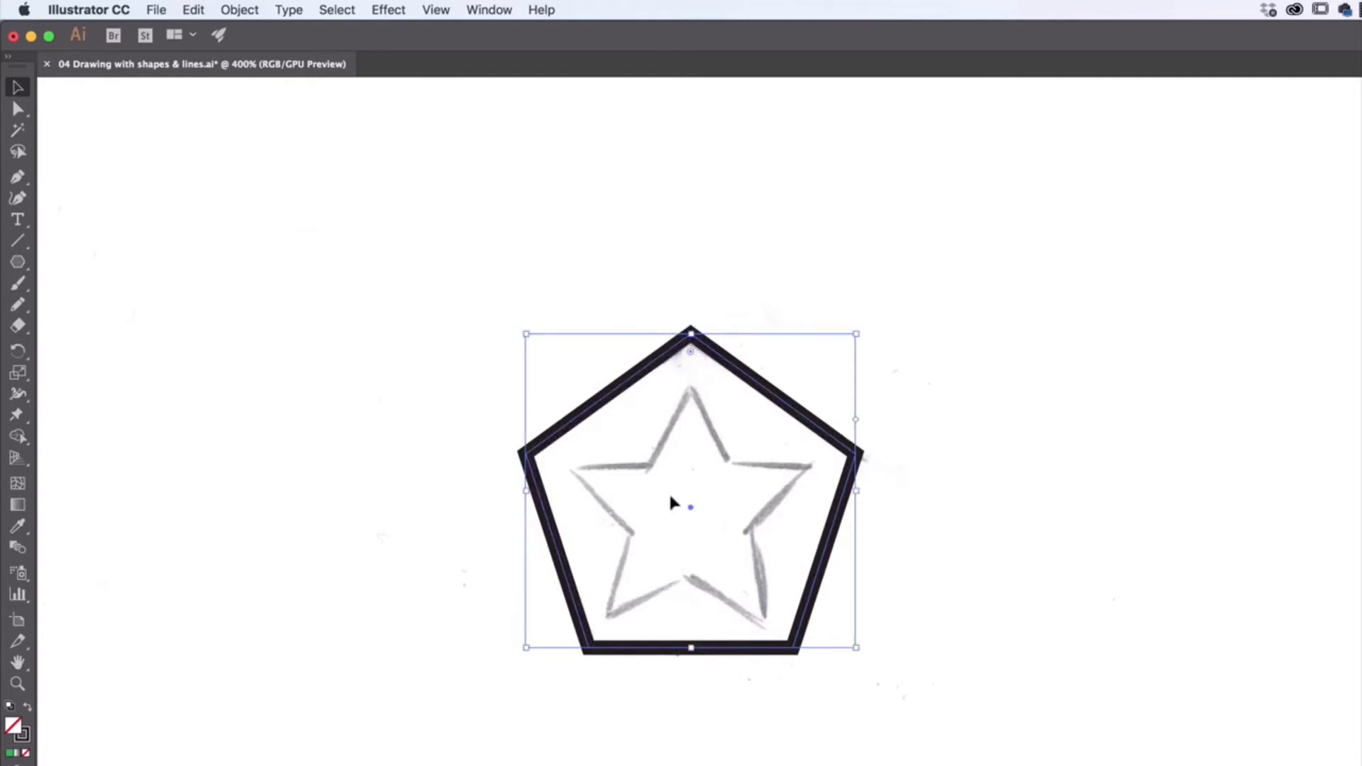
pyautogui.click(17, 263)
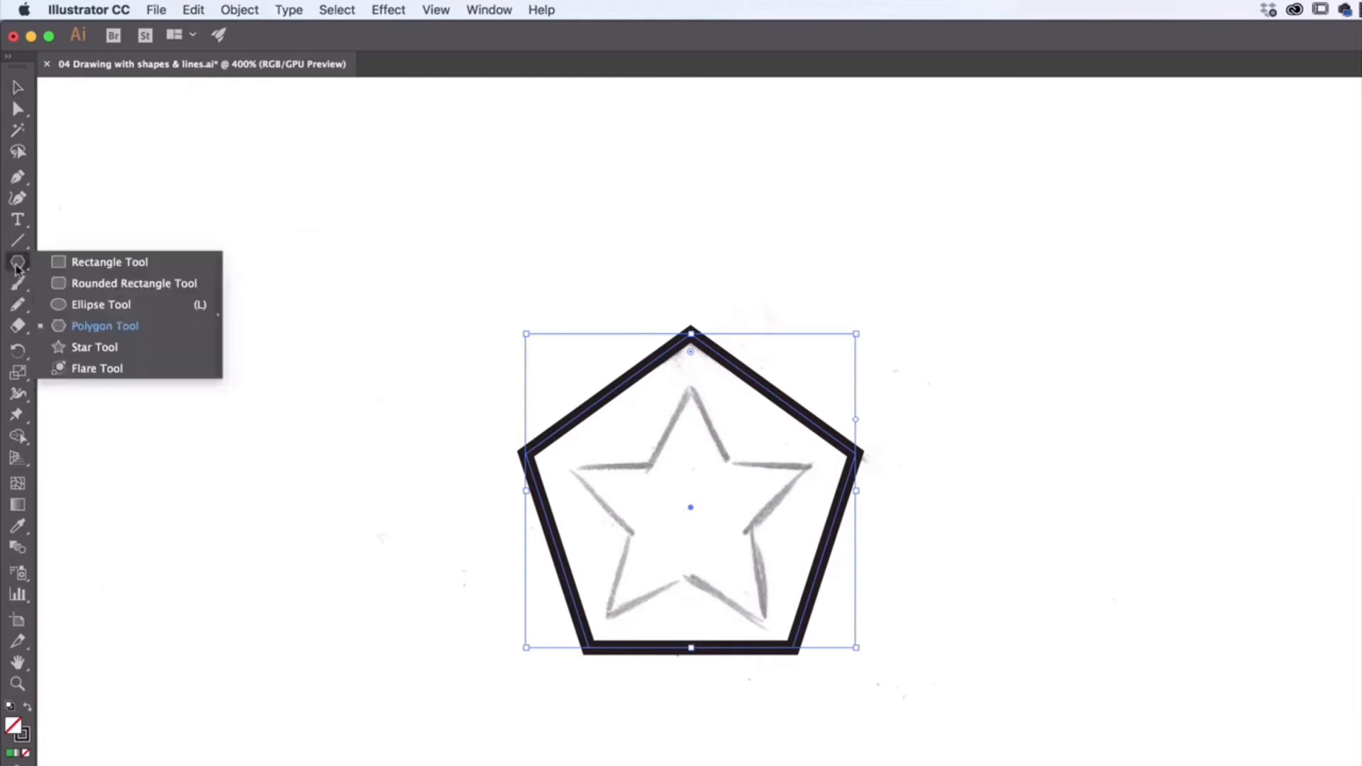
pyautogui.moveTo(94, 347)
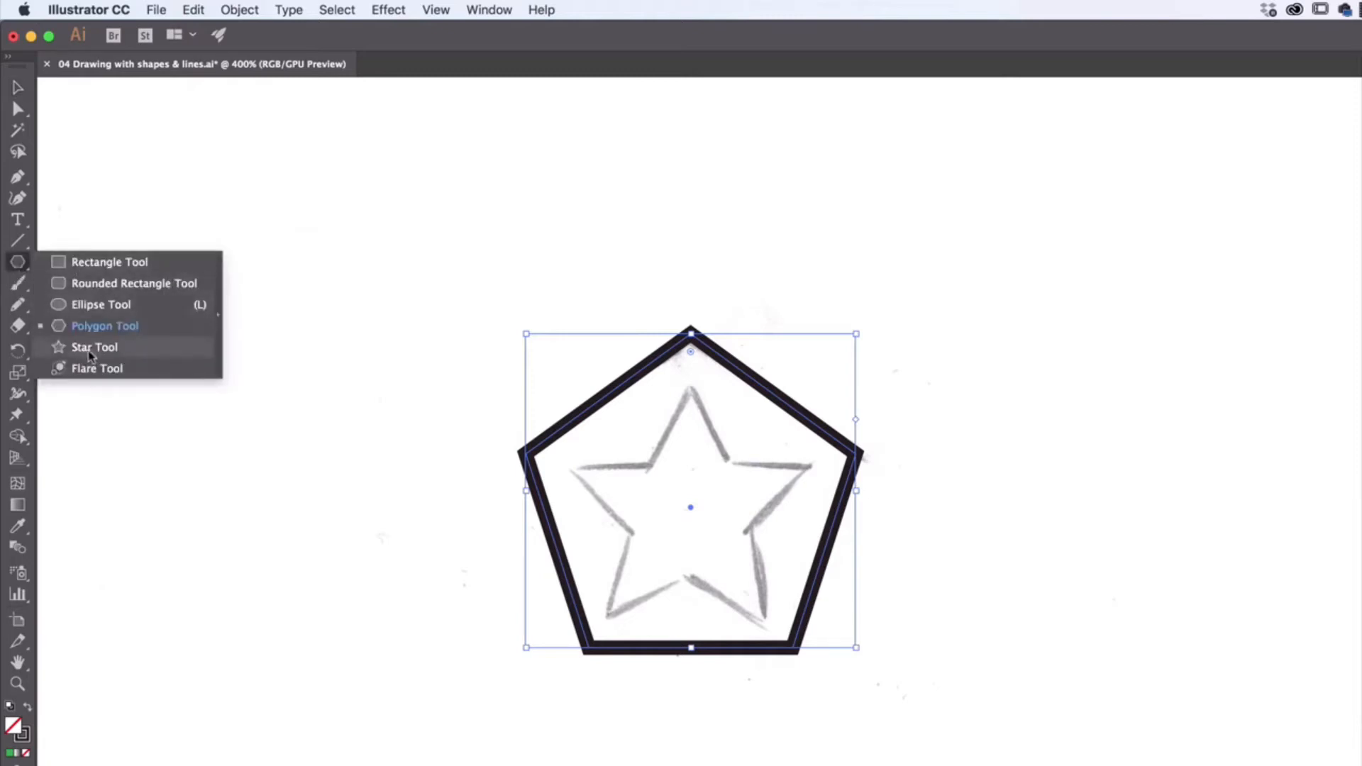
pyautogui.moveTo(82, 274)
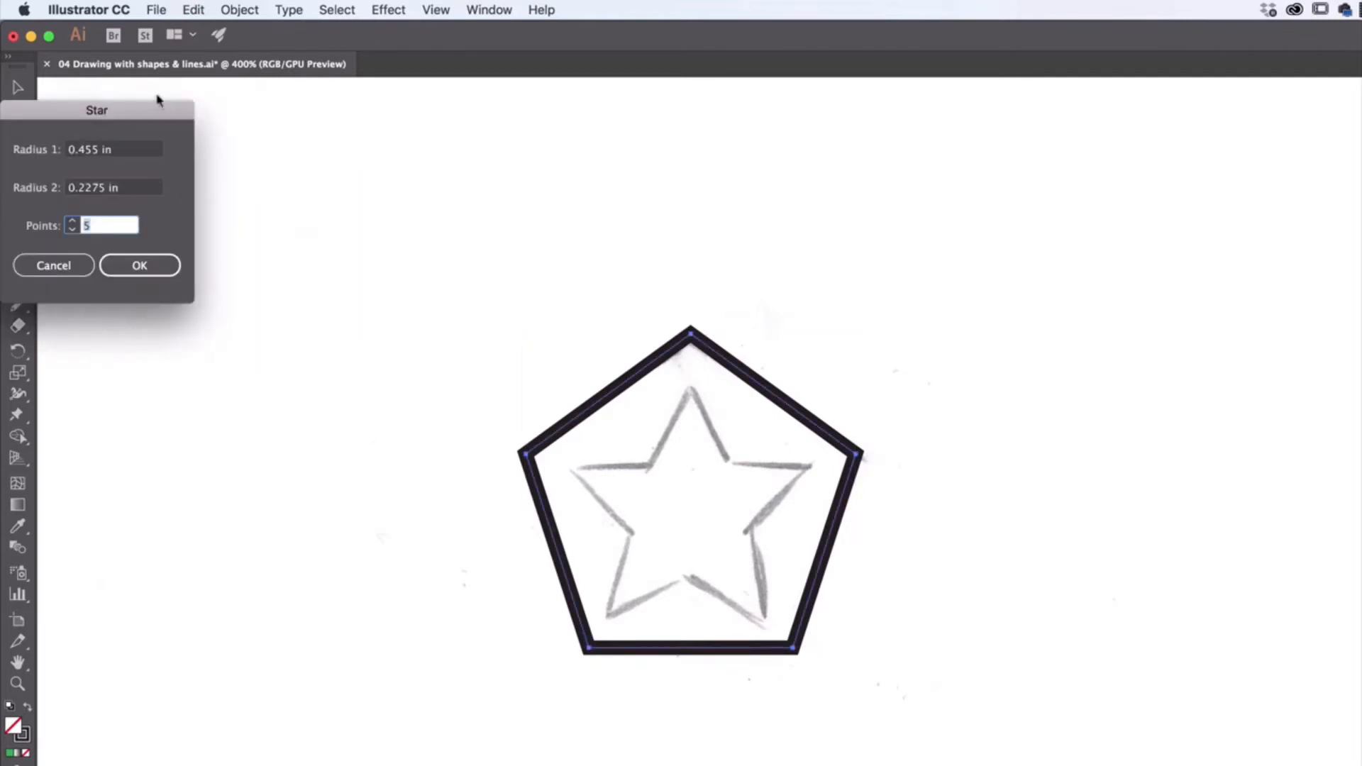
# Step: Draw a five-pointed star over the sketch after cancelling the Star dialog
pyautogui.moveTo(96, 109); pyautogui.dragTo(301, 143)
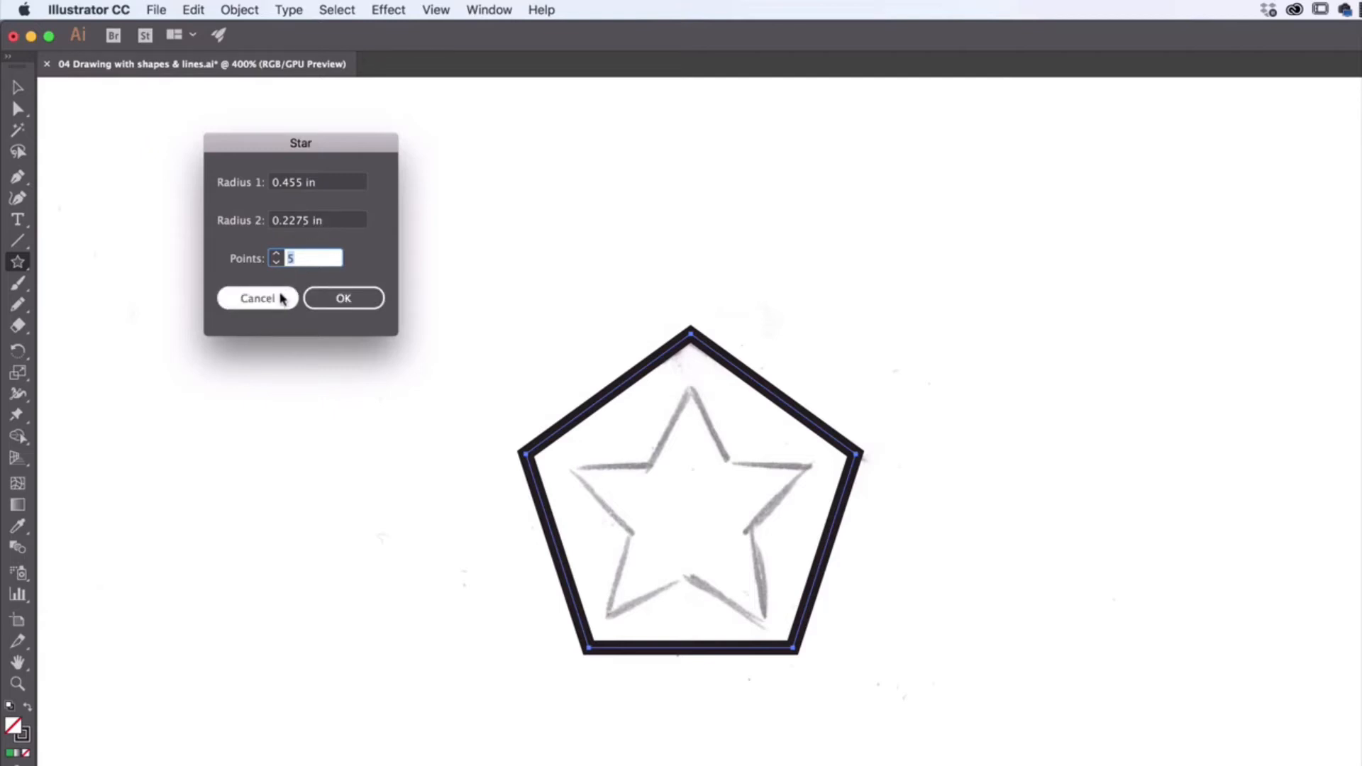
pyautogui.click(257, 298)
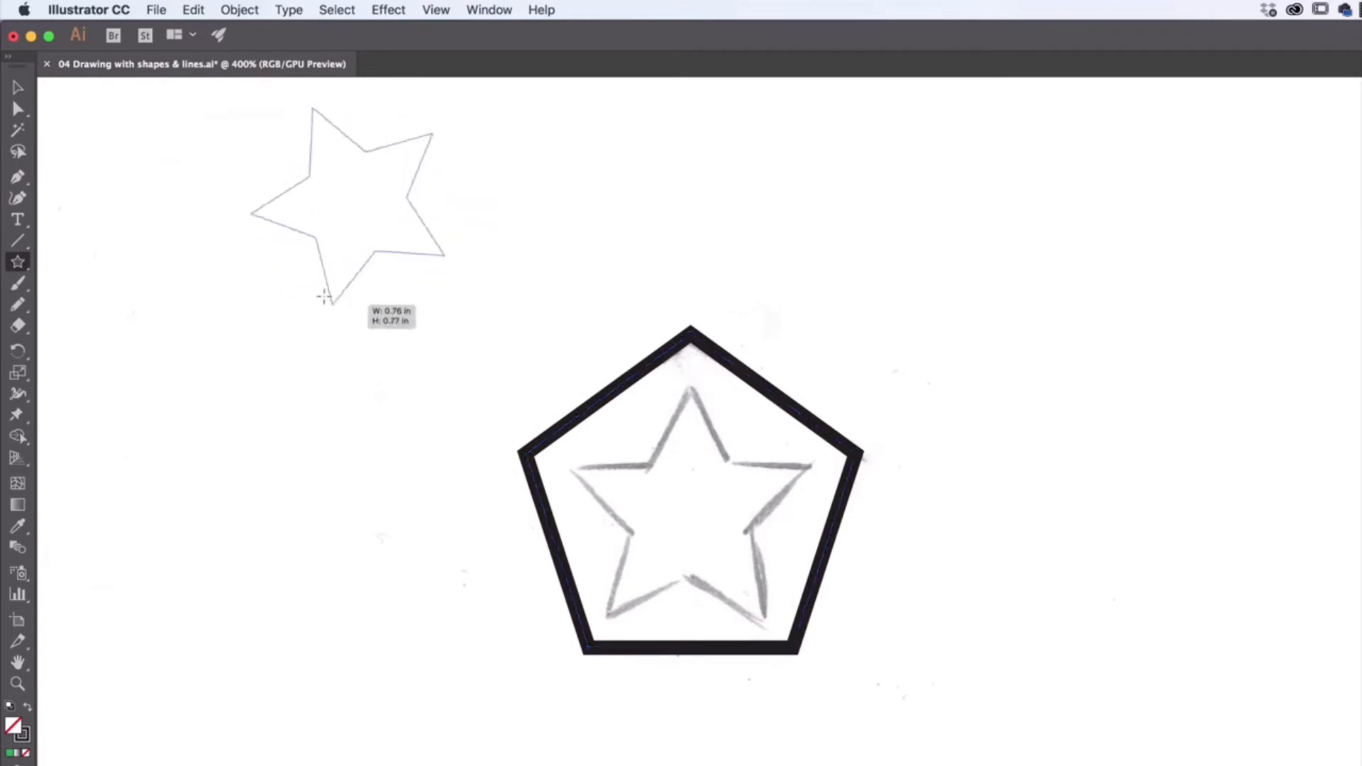
pyautogui.moveTo(324, 295); pyautogui.dragTo(440, 295)
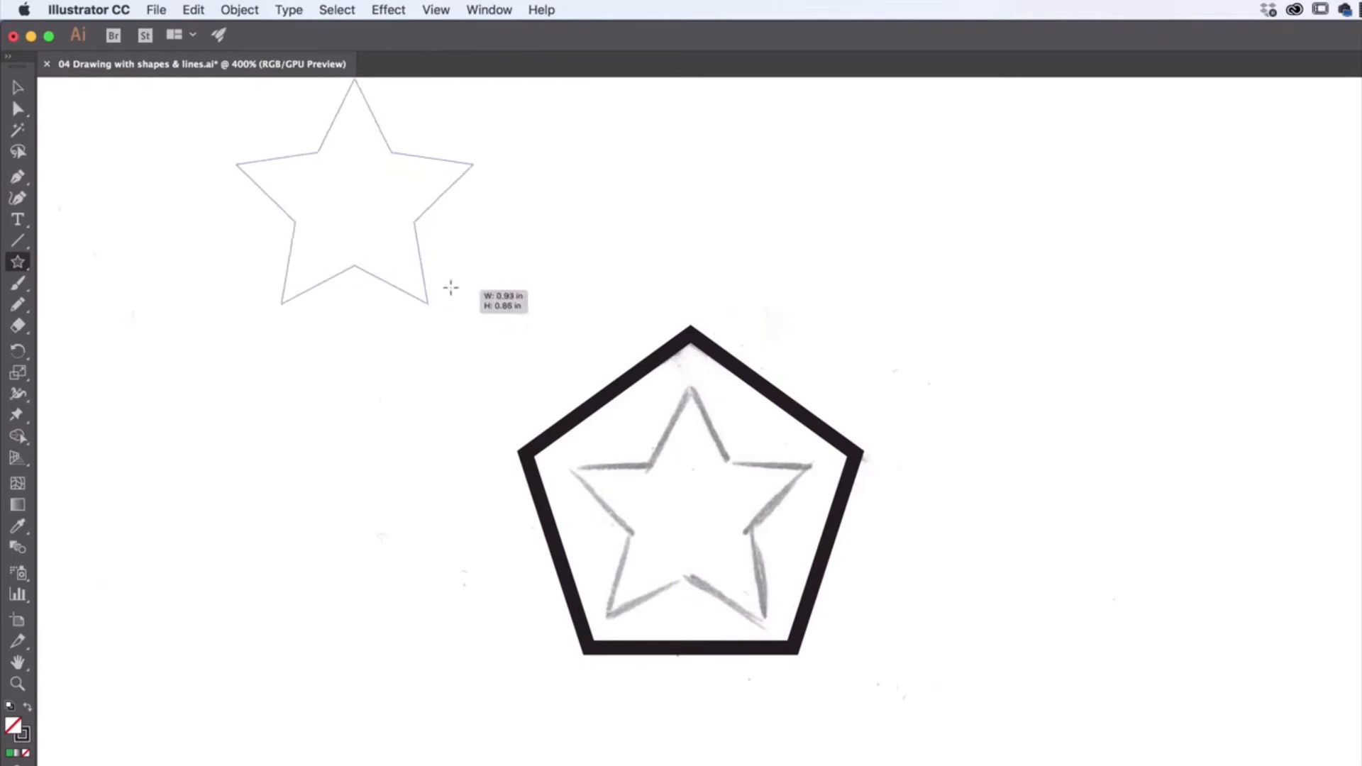
pyautogui.moveTo(450, 287); pyautogui.dragTo(419, 287)
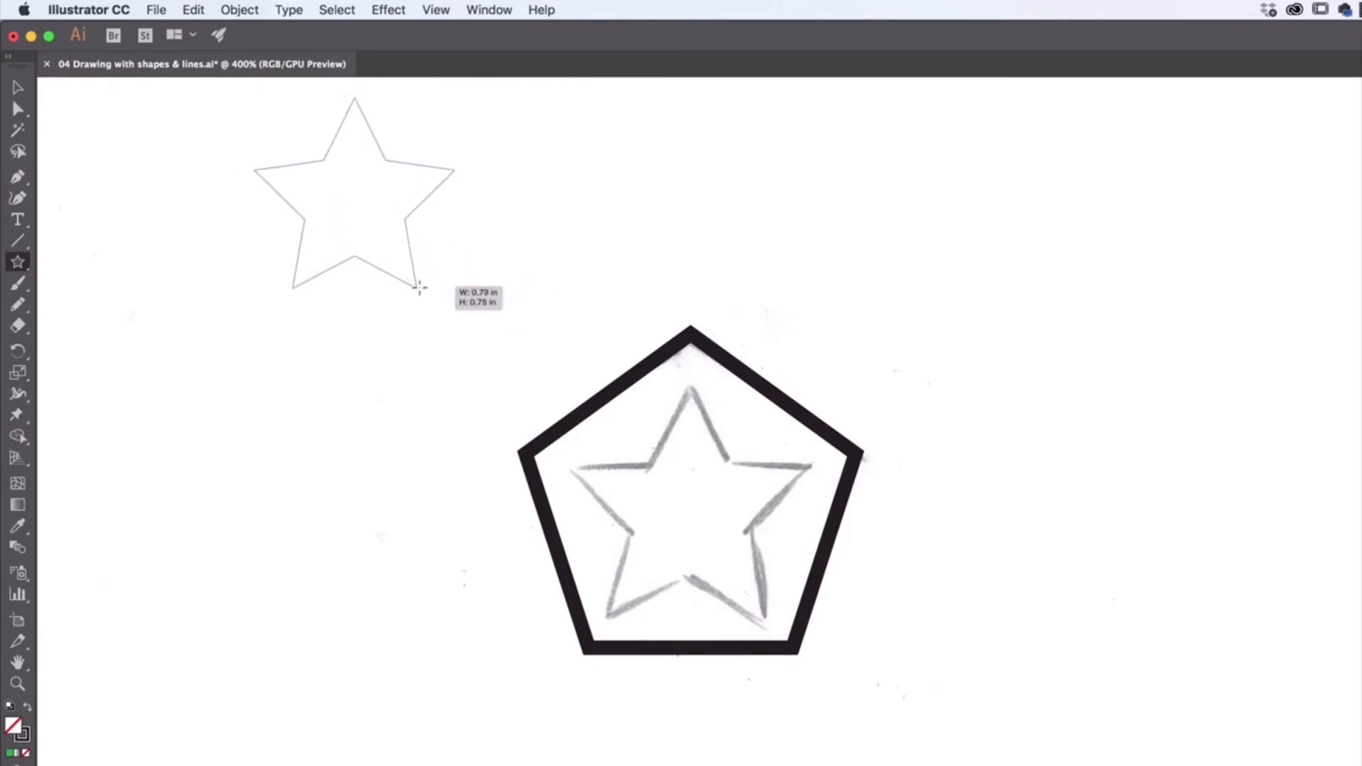
pyautogui.click(17, 86)
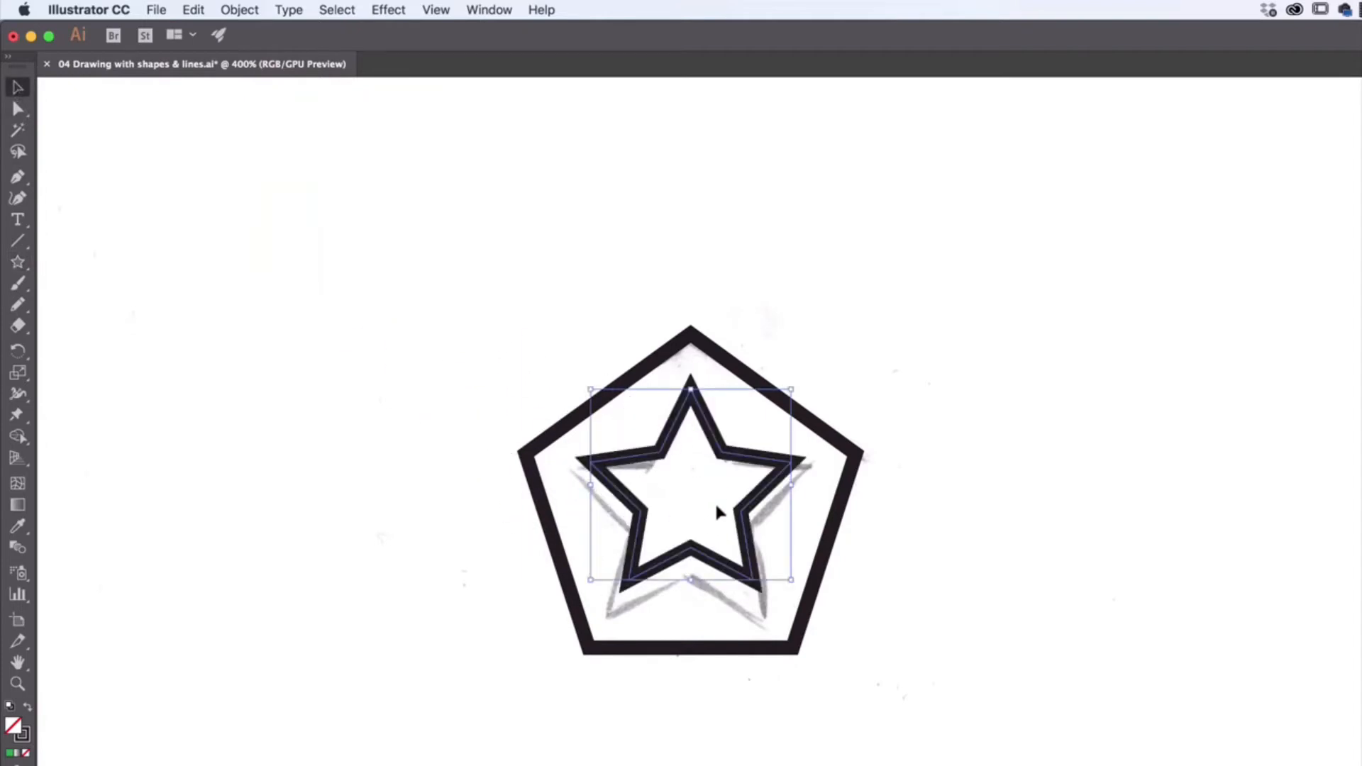
# Step: Move the star into the pentagon, vertically center them, and drag the badge beside the sketch
pyautogui.moveTo(790, 579); pyautogui.dragTo(821, 612)
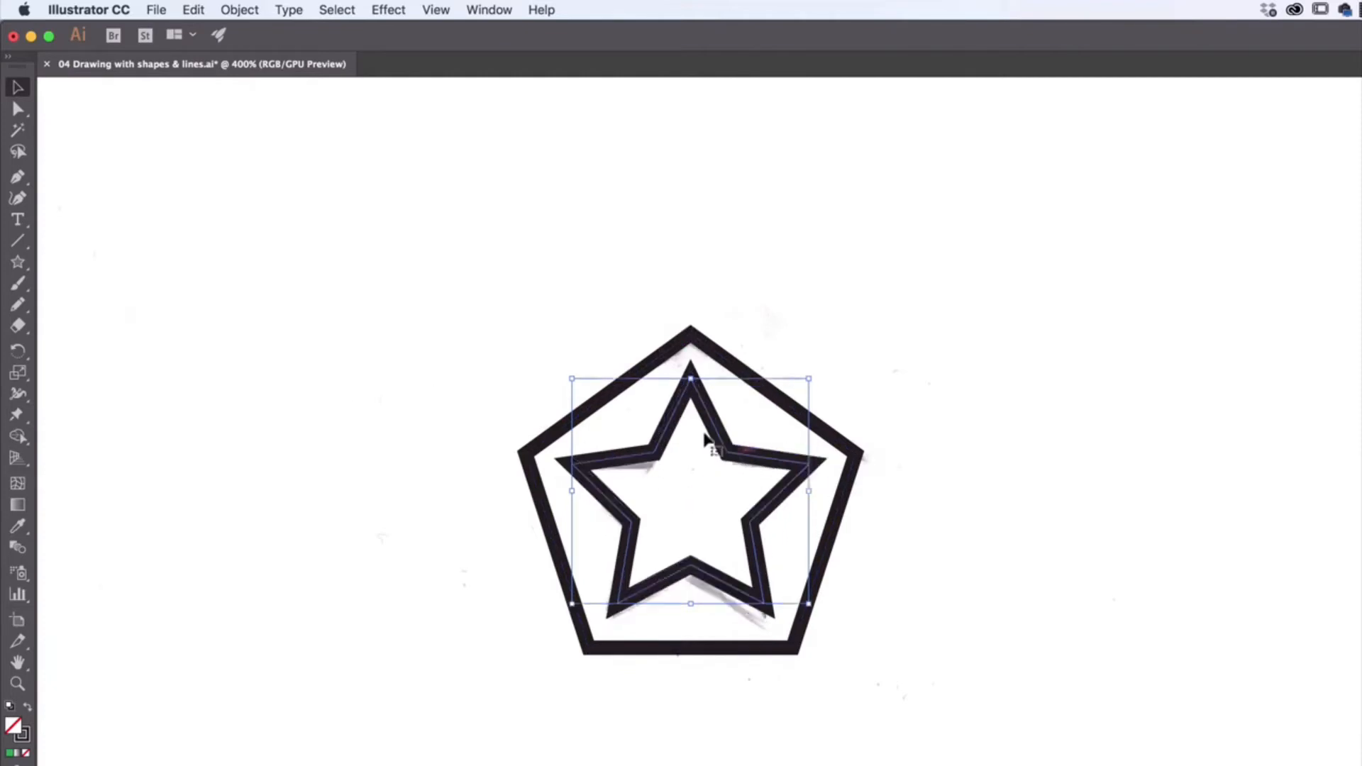
pyautogui.moveTo(773, 438)
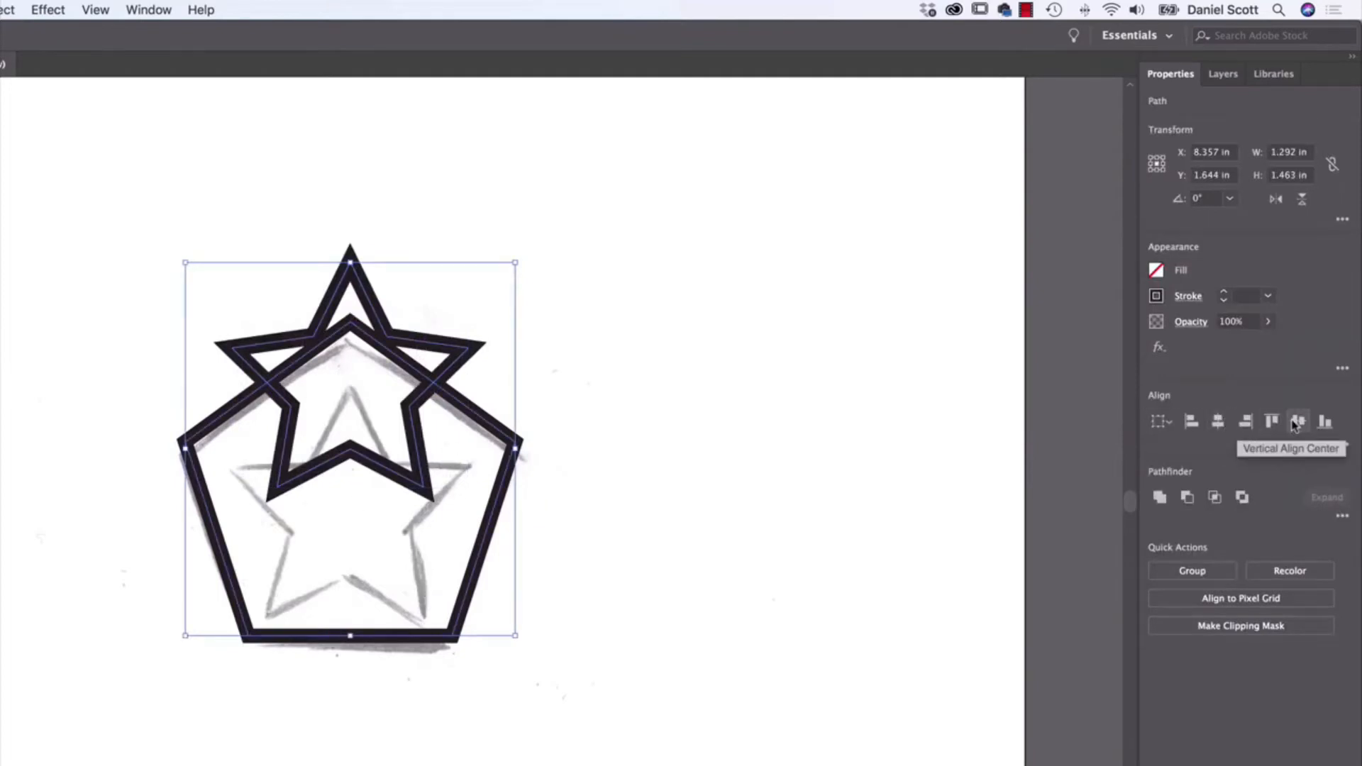
pyautogui.click(1298, 421)
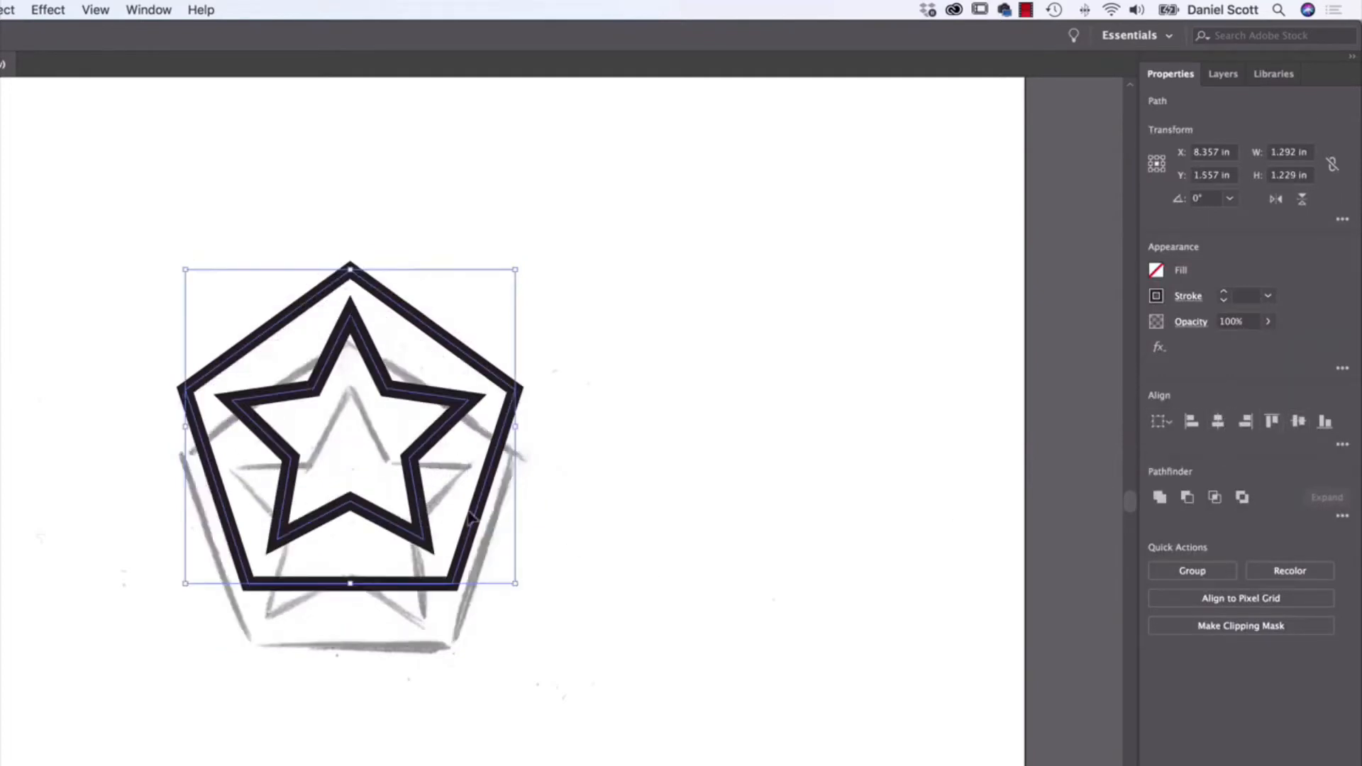
pyautogui.moveTo(349, 425); pyautogui.dragTo(593, 434)
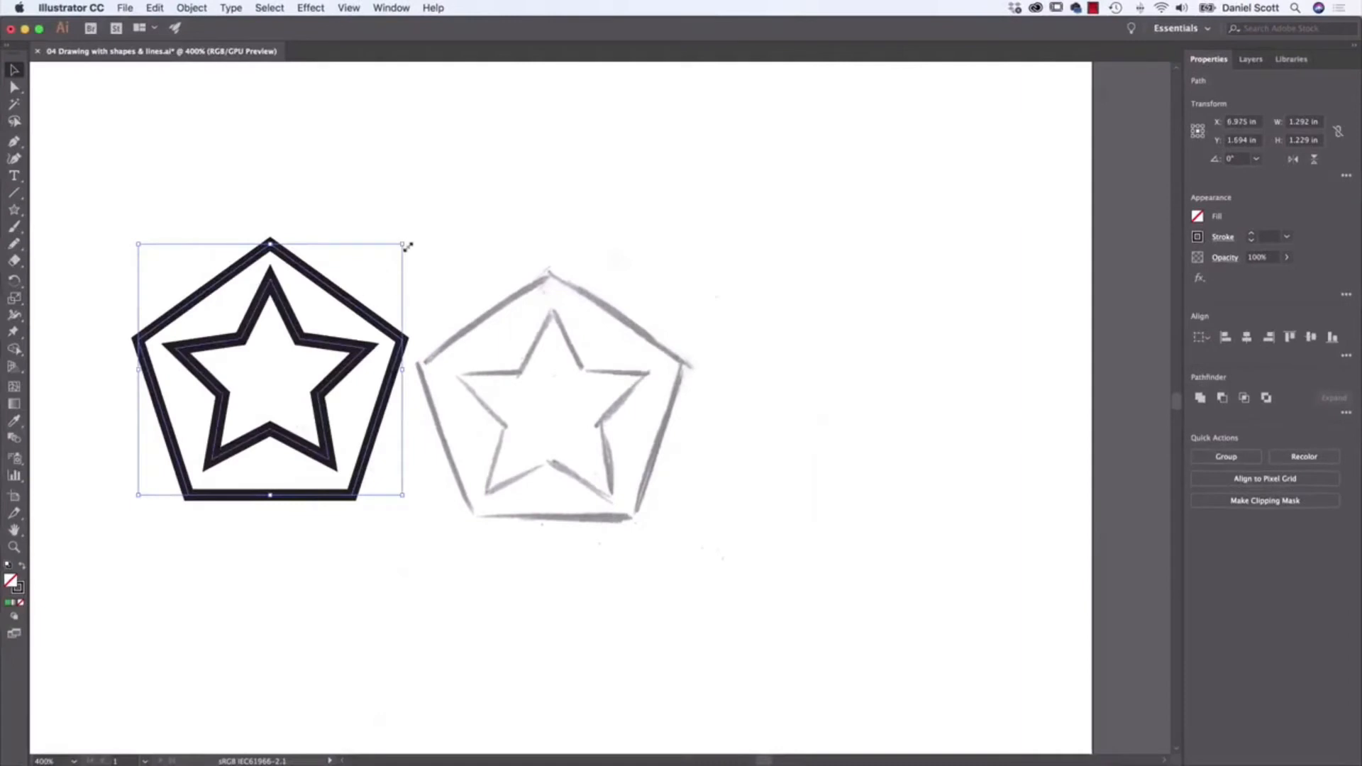
# Step: Scale the star badge down and align it over the sketched badge on the chest
pyautogui.moveTo(270, 369); pyautogui.dragTo(401, 313)
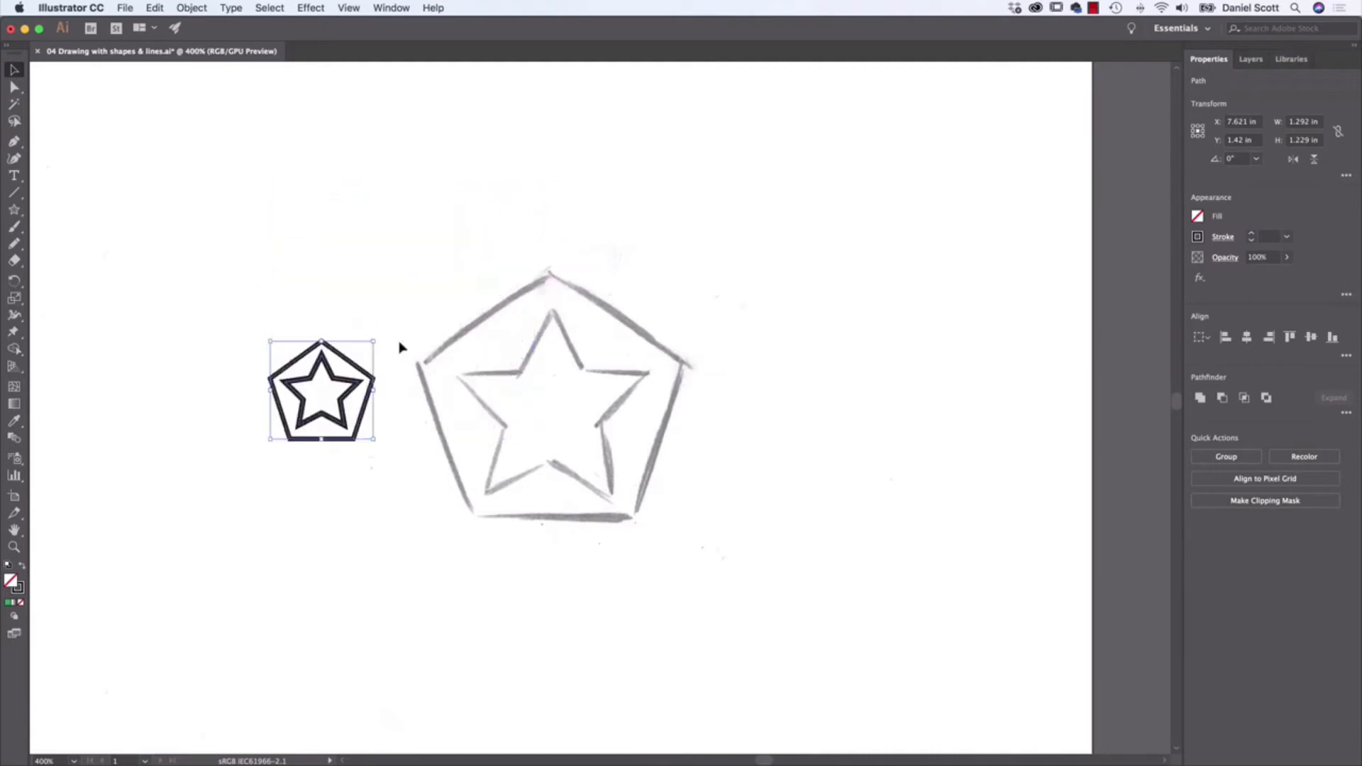
pyautogui.moveTo(321, 391); pyautogui.dragTo(222, 393)
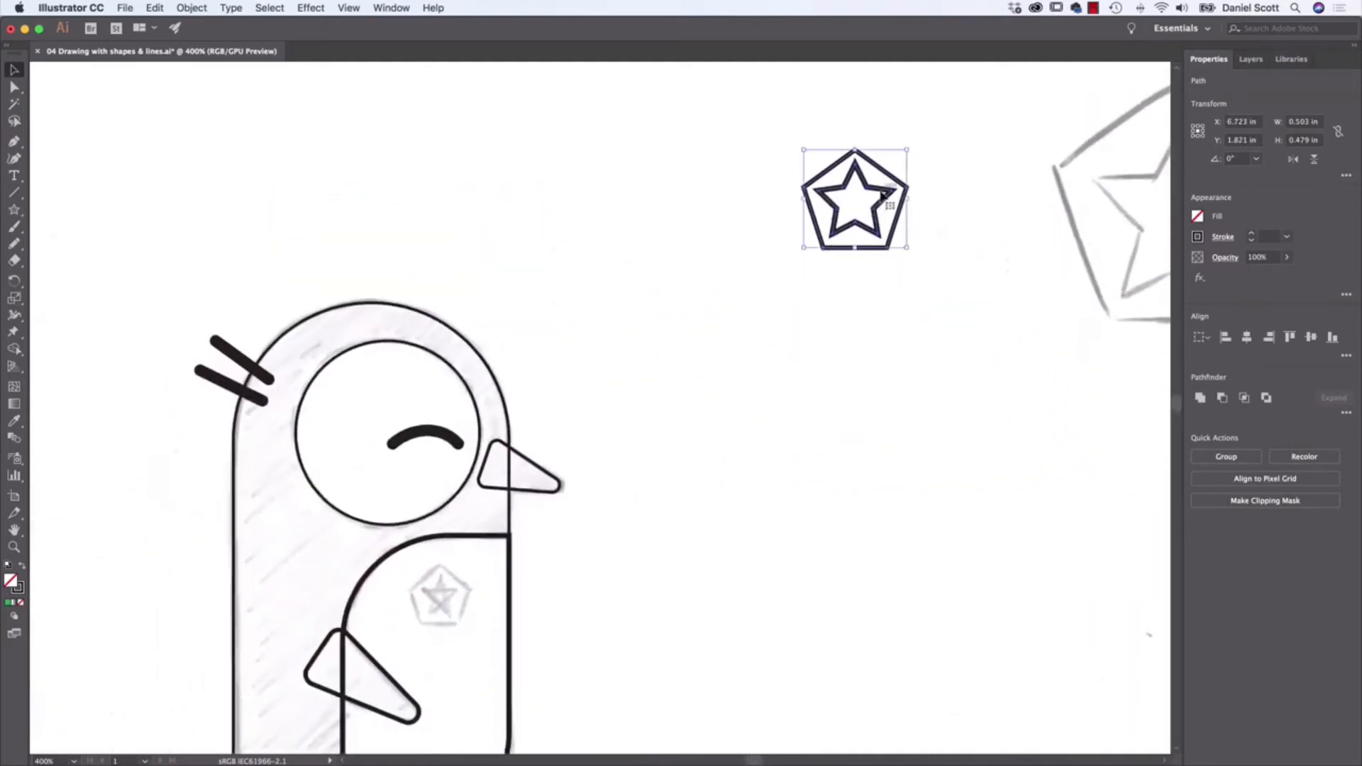
pyautogui.moveTo(855, 198); pyautogui.dragTo(439, 595)
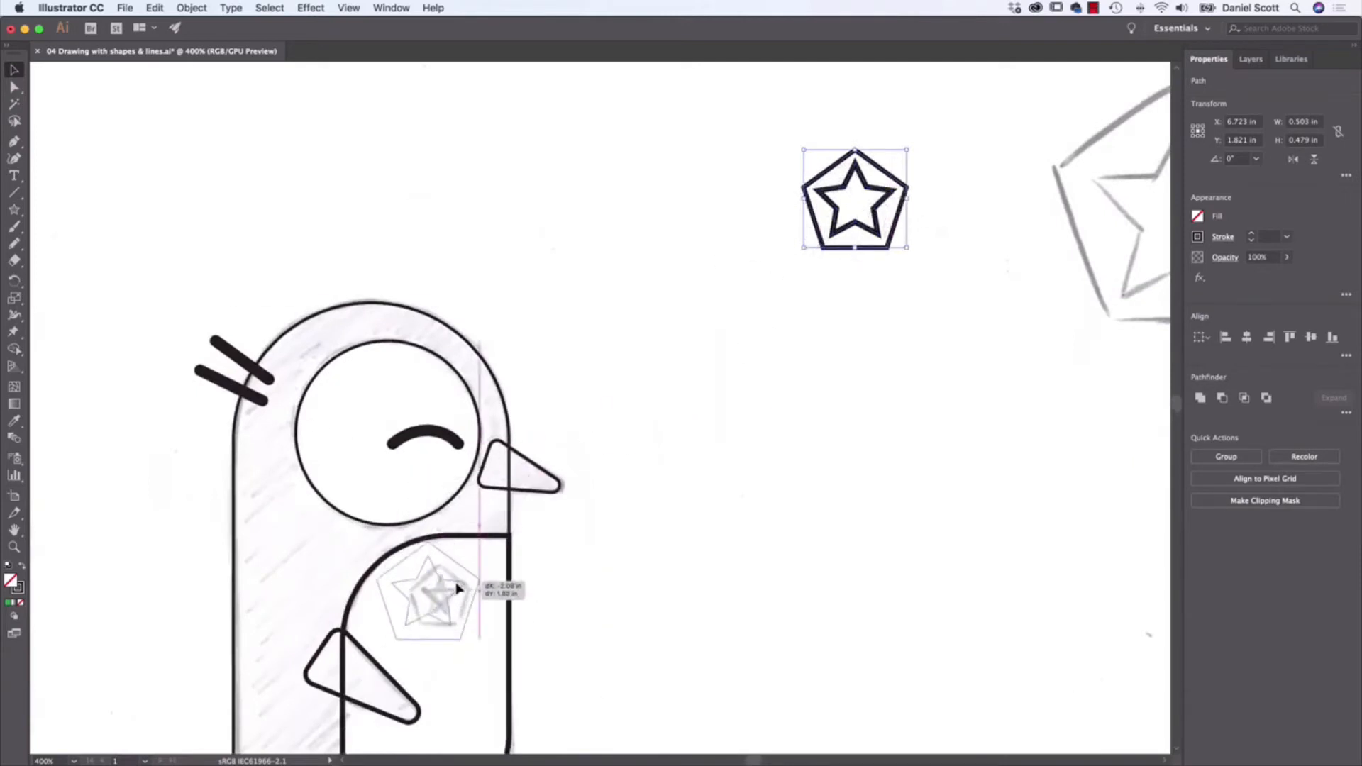
pyautogui.moveTo(854, 197); pyautogui.dragTo(434, 600)
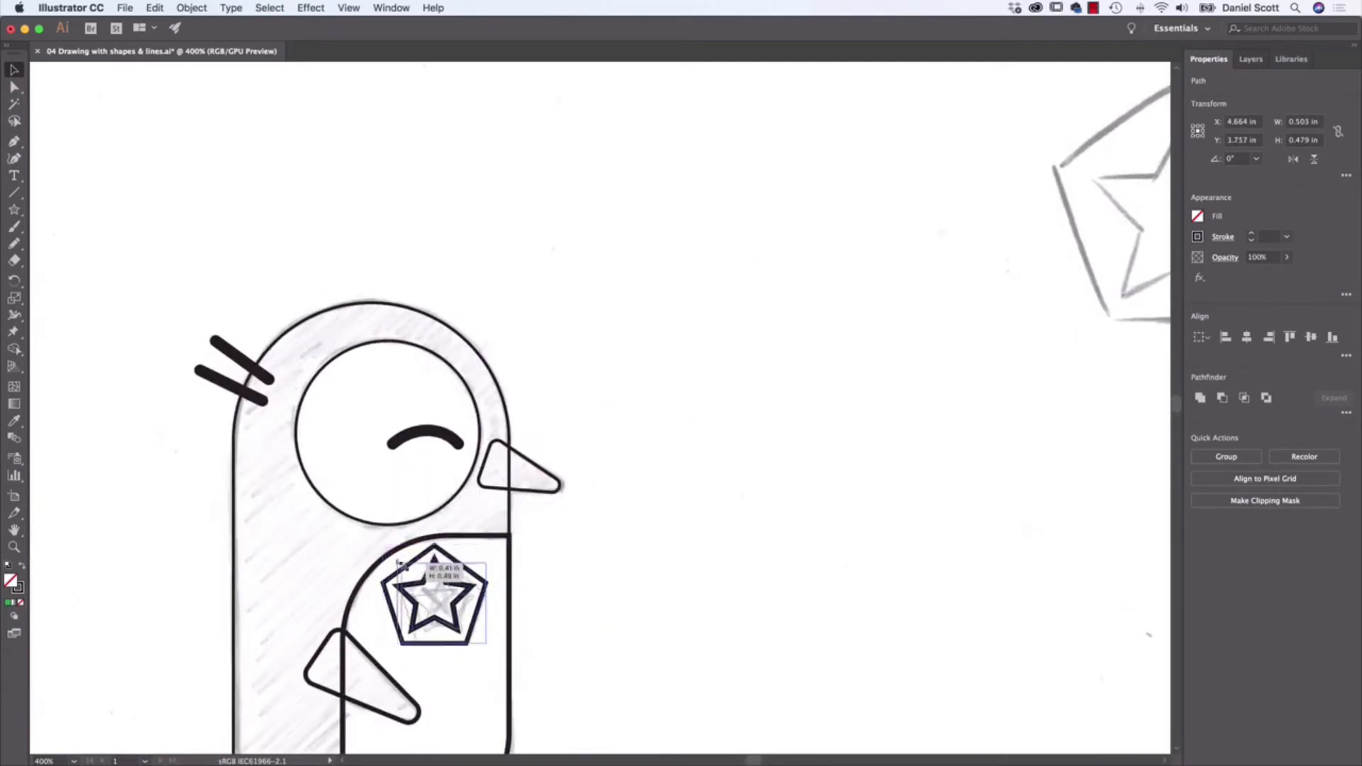
pyautogui.moveTo(439, 604); pyautogui.dragTo(448, 613)
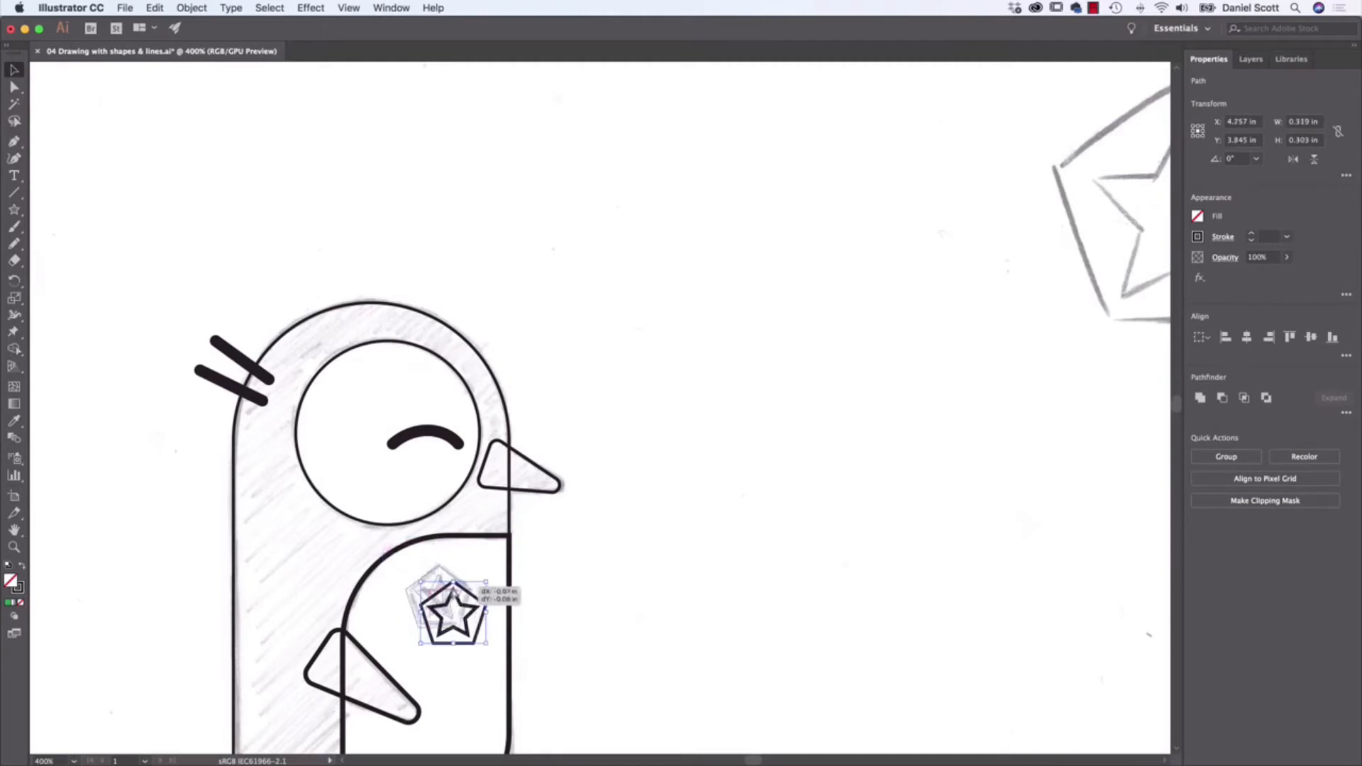
pyautogui.moveTo(449, 608); pyautogui.dragTo(438, 597)
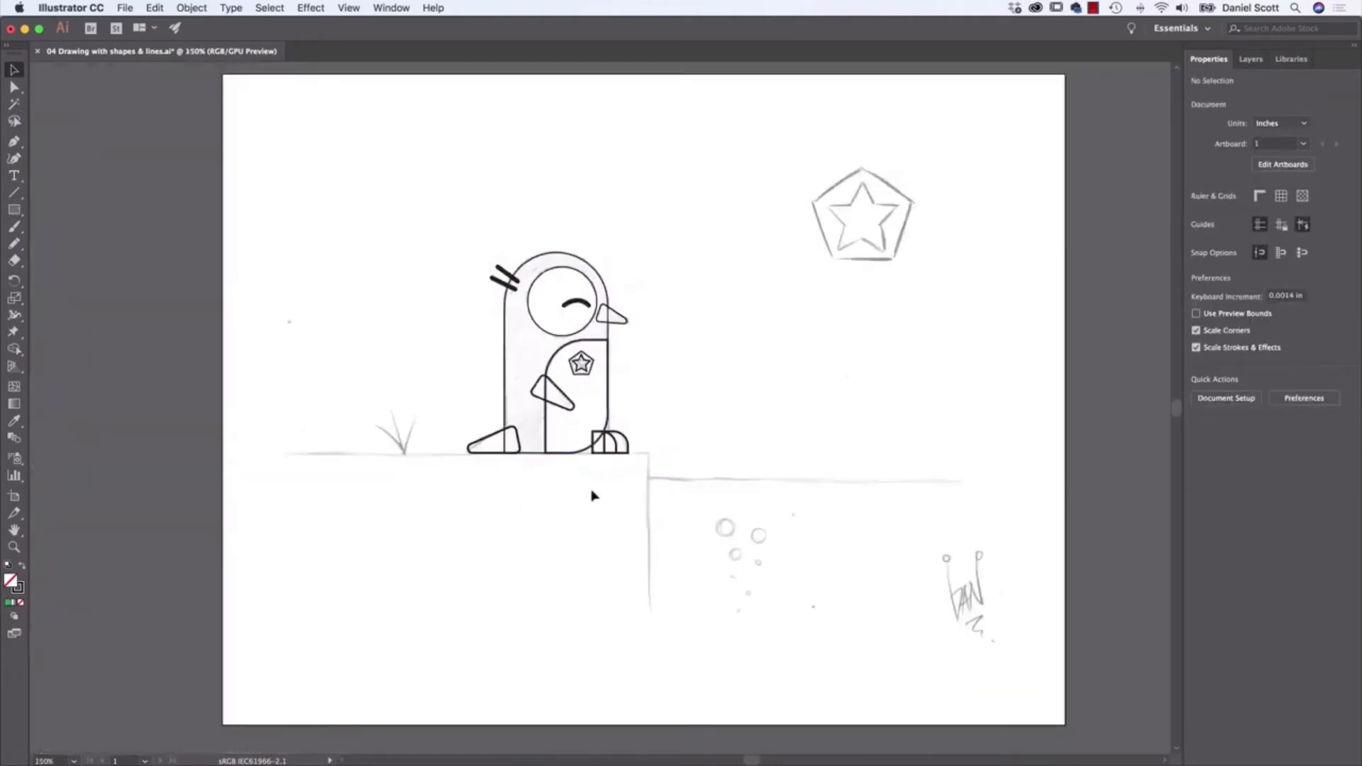
pyautogui.moveTo(695, 500)
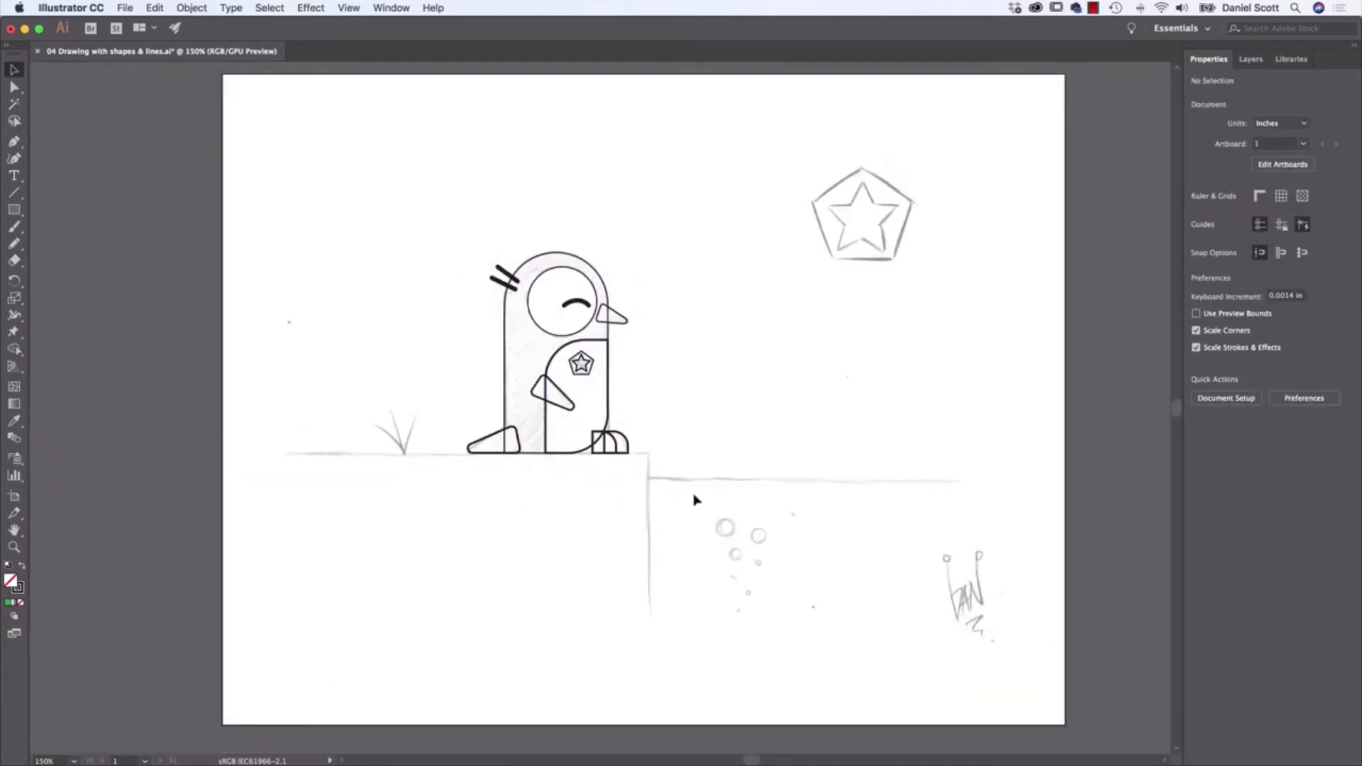
pyautogui.moveTo(387, 304)
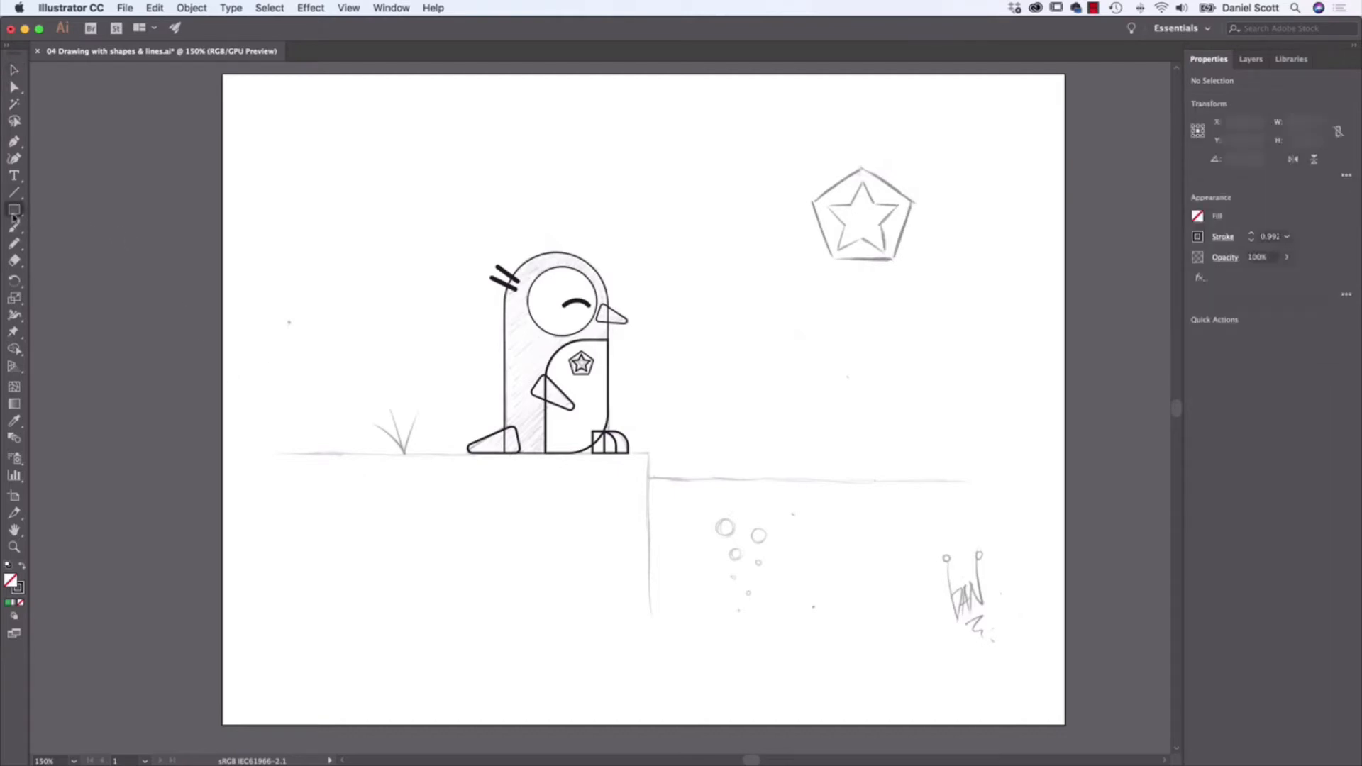
# Step: Drag a large rectangle over the cliff, then use Fit All and Fit Artboard in Window
pyautogui.moveTo(617, 456); pyautogui.dragTo(647, 503)
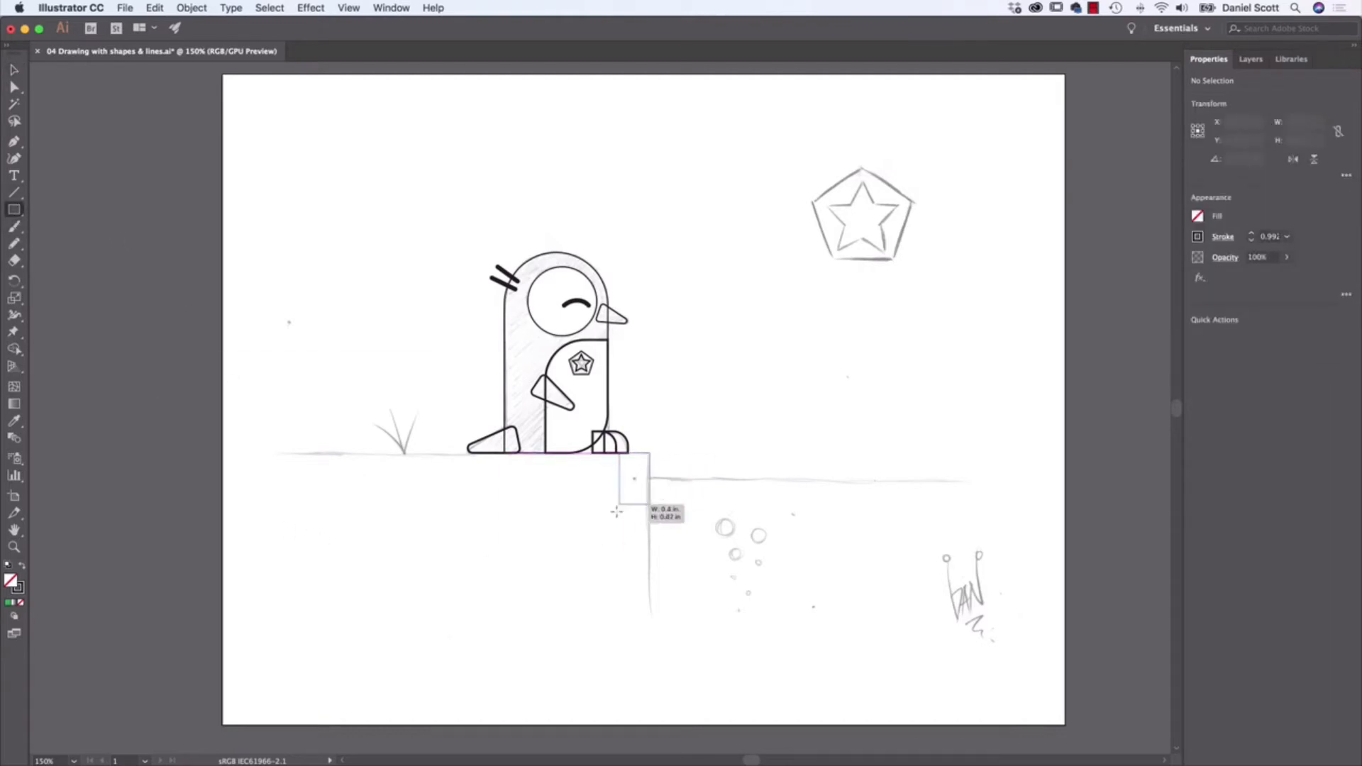
pyautogui.moveTo(616, 457); pyautogui.dragTo(278, 746)
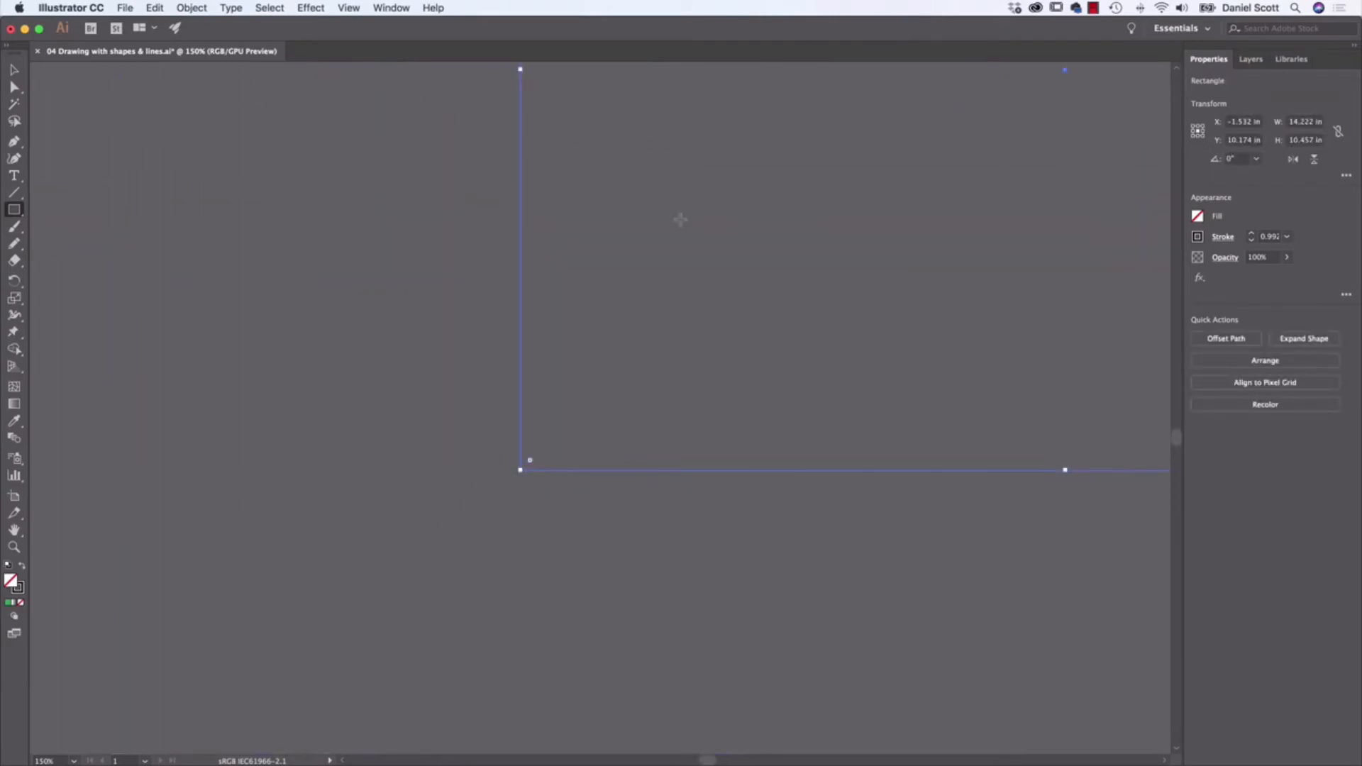
pyautogui.moveTo(363, 17)
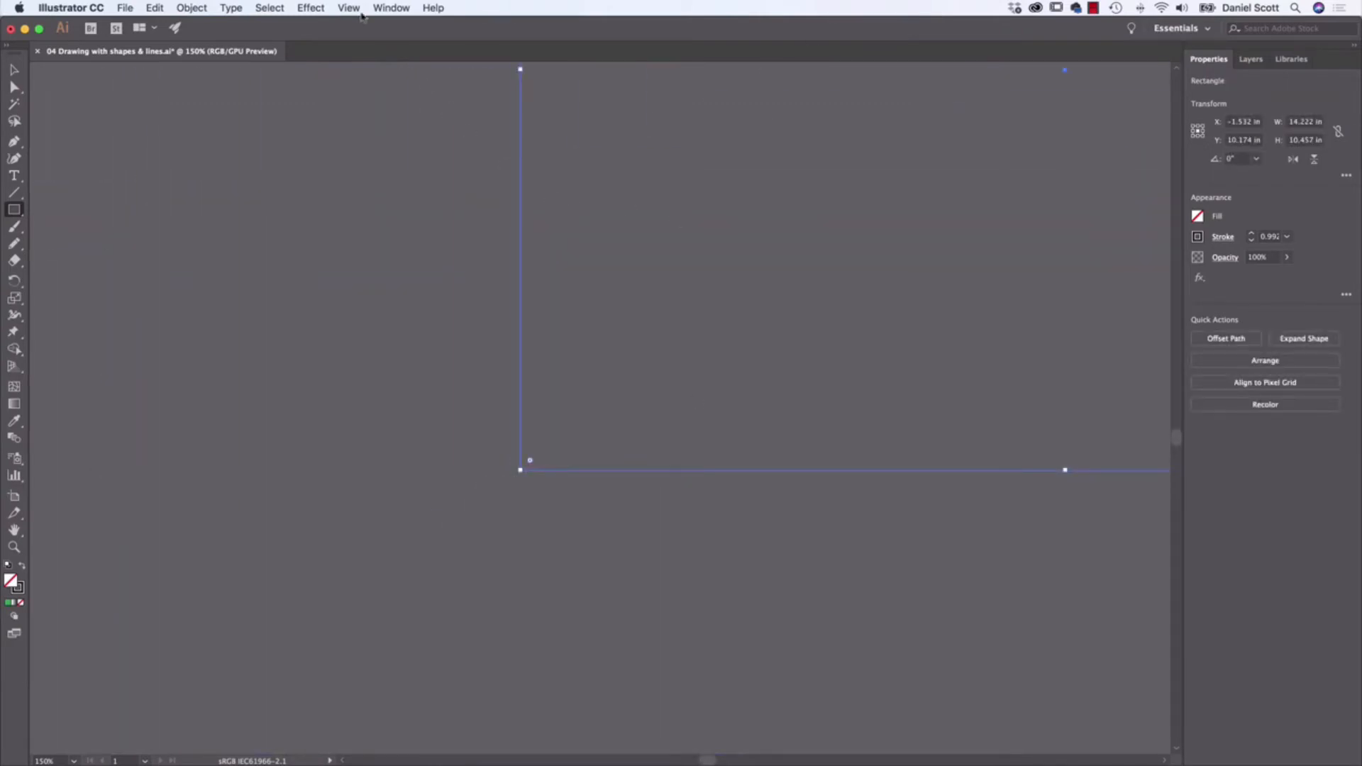
pyautogui.click(348, 8)
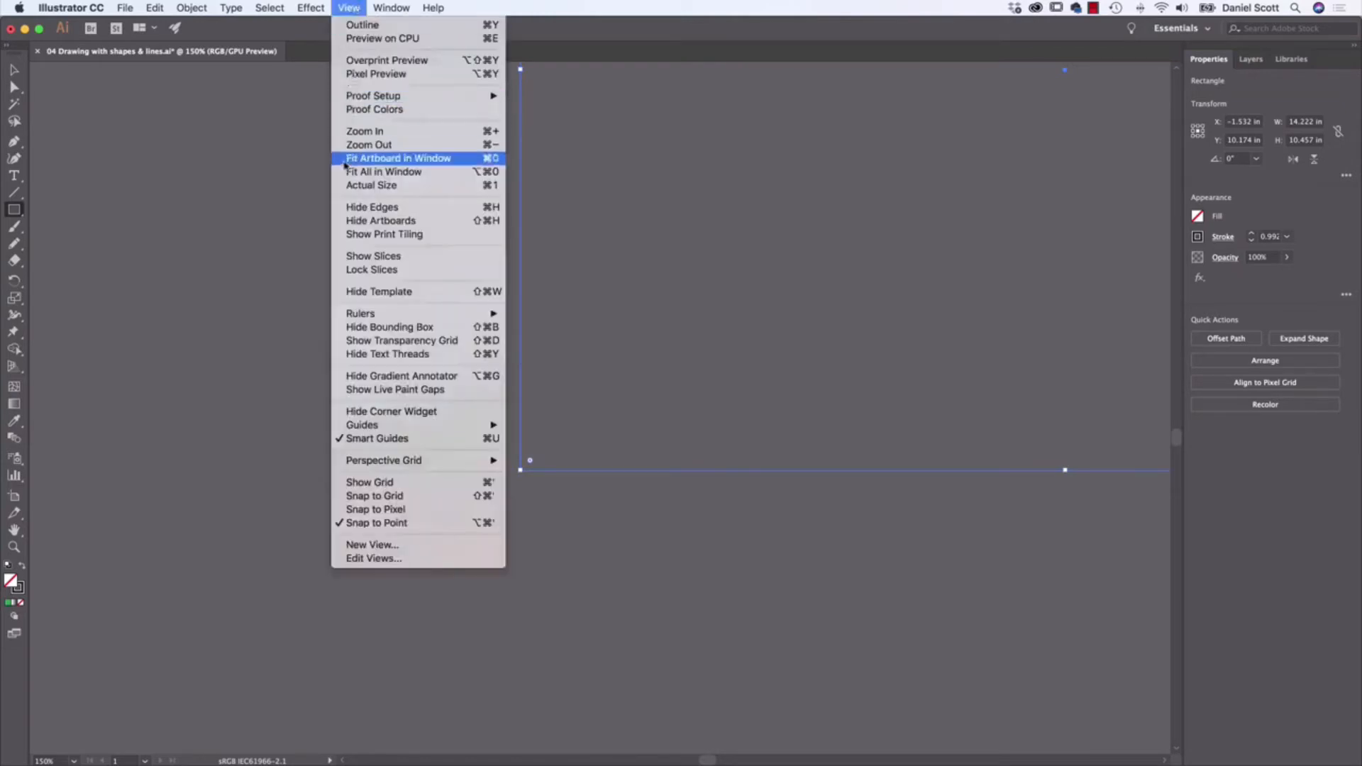
pyautogui.moveTo(383, 171)
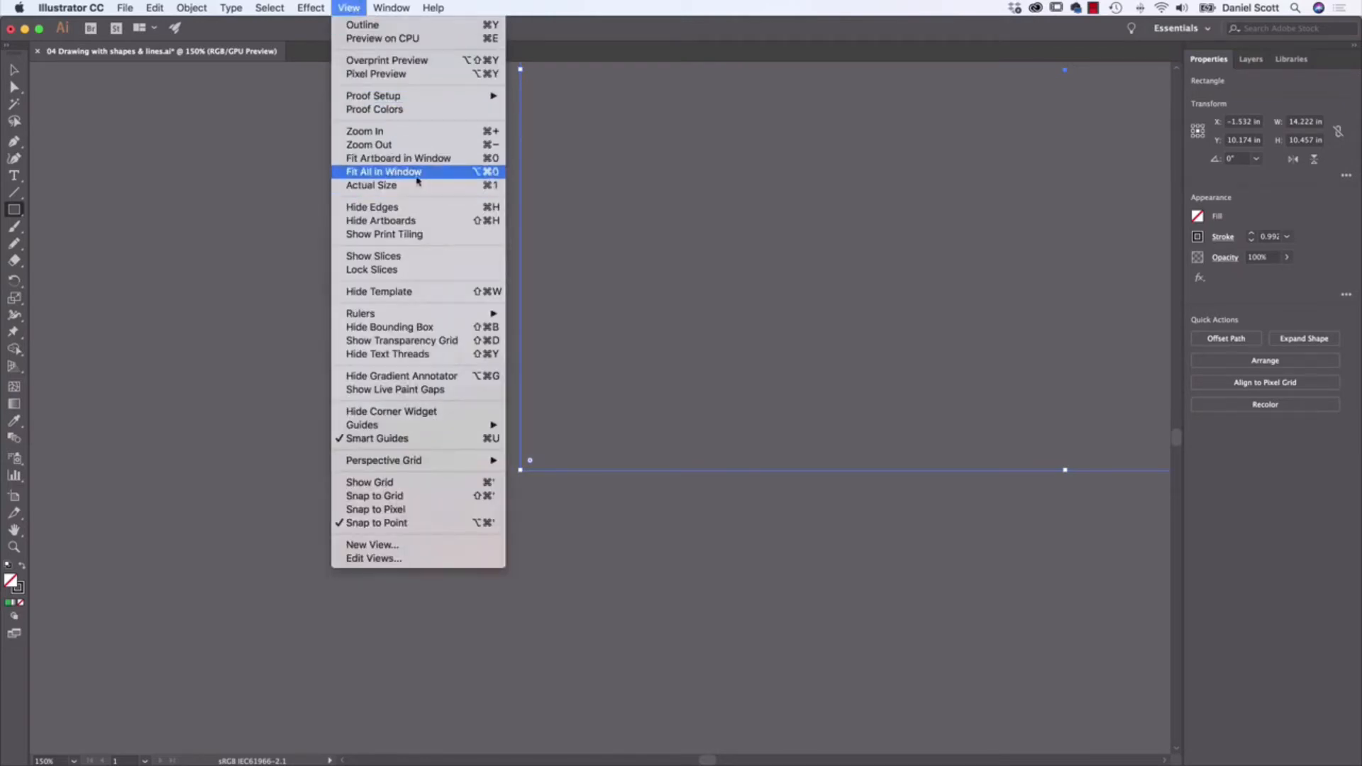
pyautogui.click(382, 171)
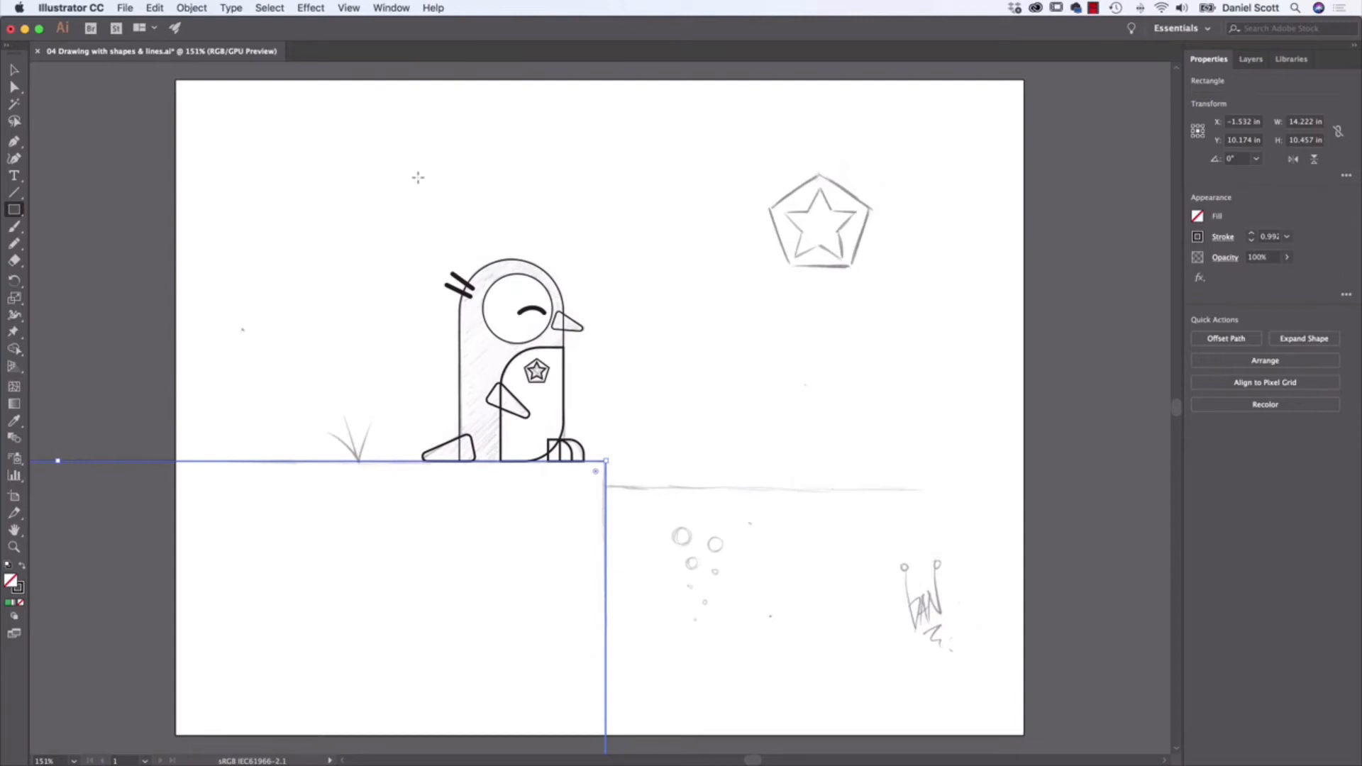
pyautogui.click(348, 7)
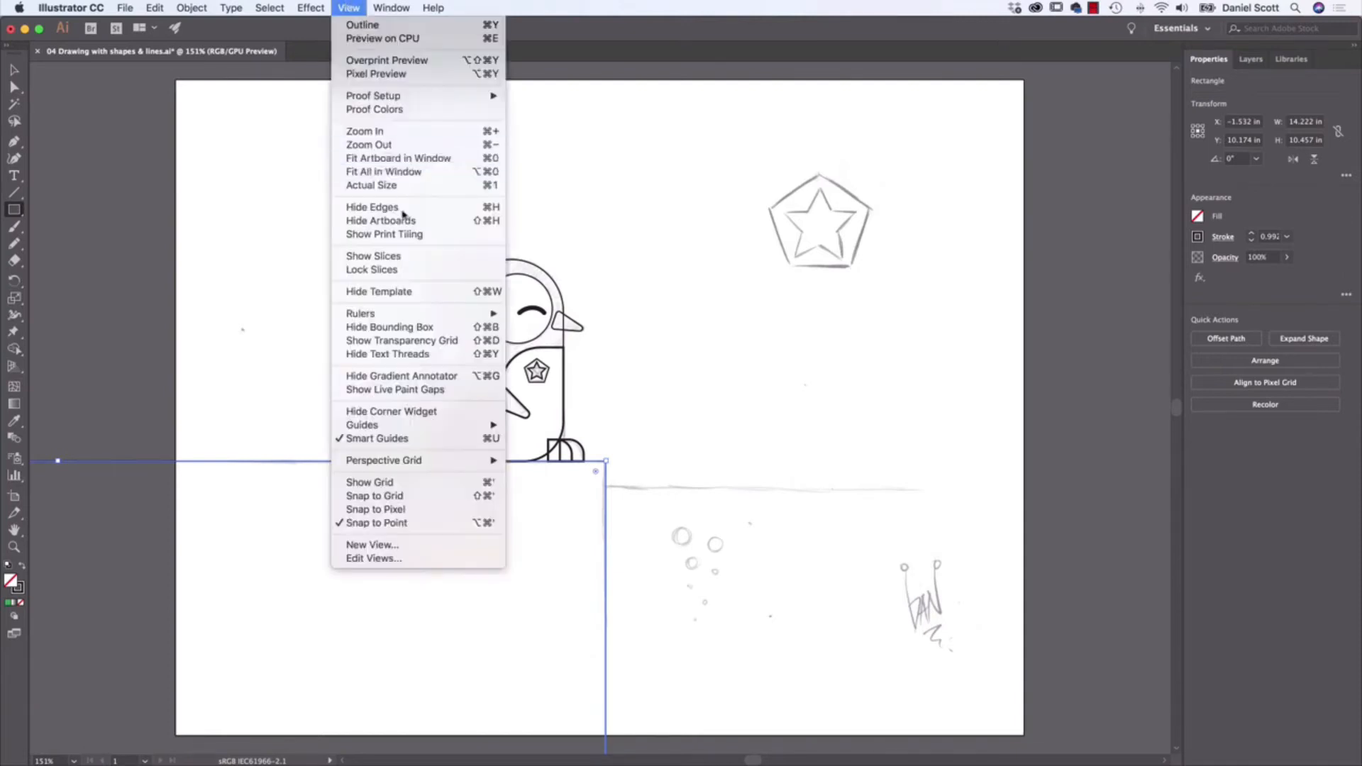
pyautogui.moveTo(398, 158)
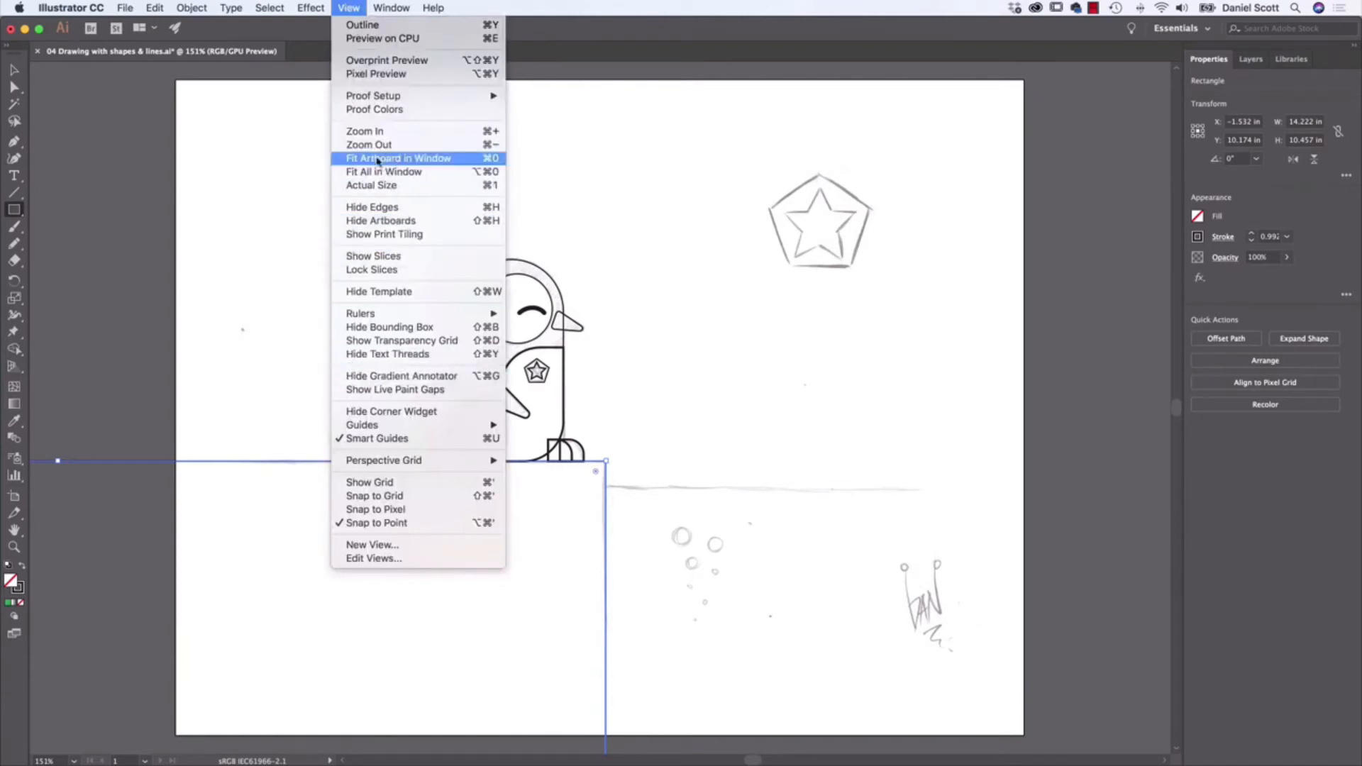
pyautogui.click(230, 7)
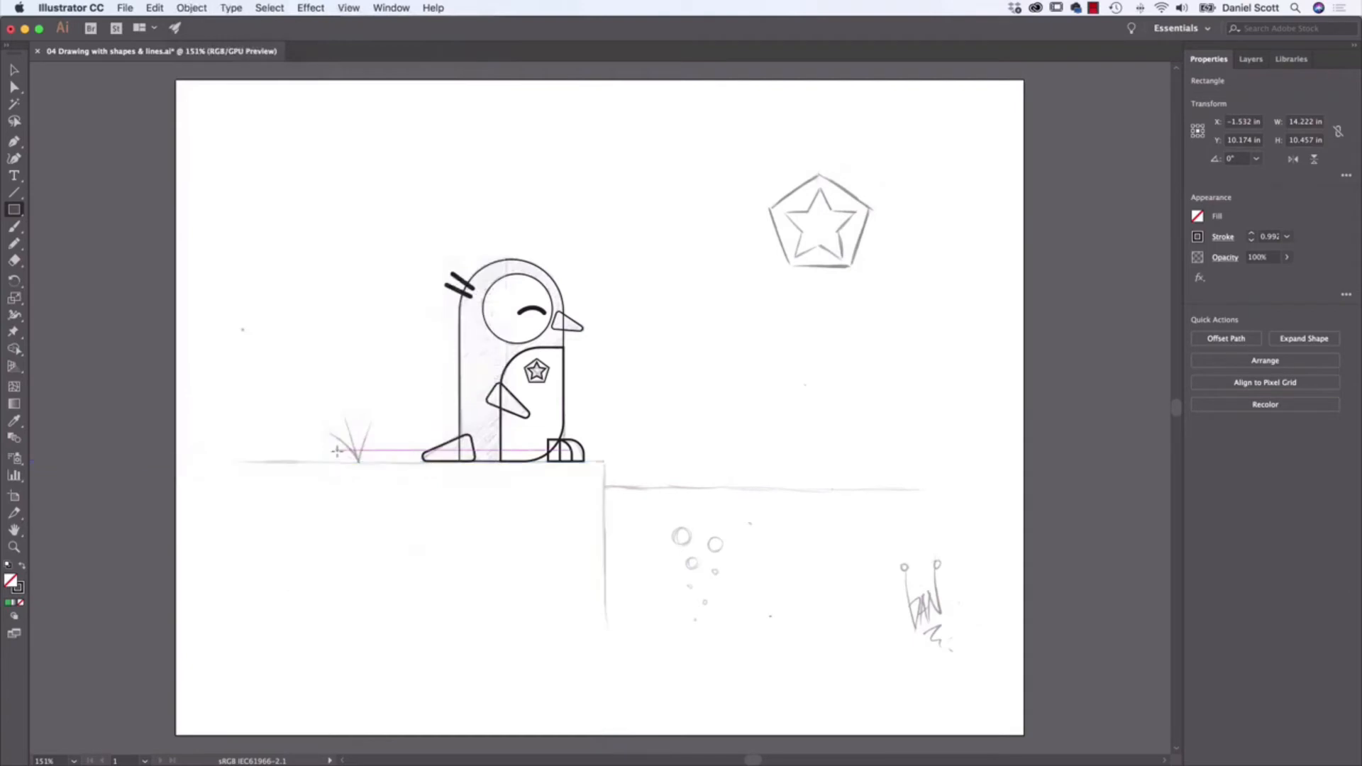
# Step: Draw rectangles over the raised left ledge and the lower right ground block
pyautogui.click(610, 469)
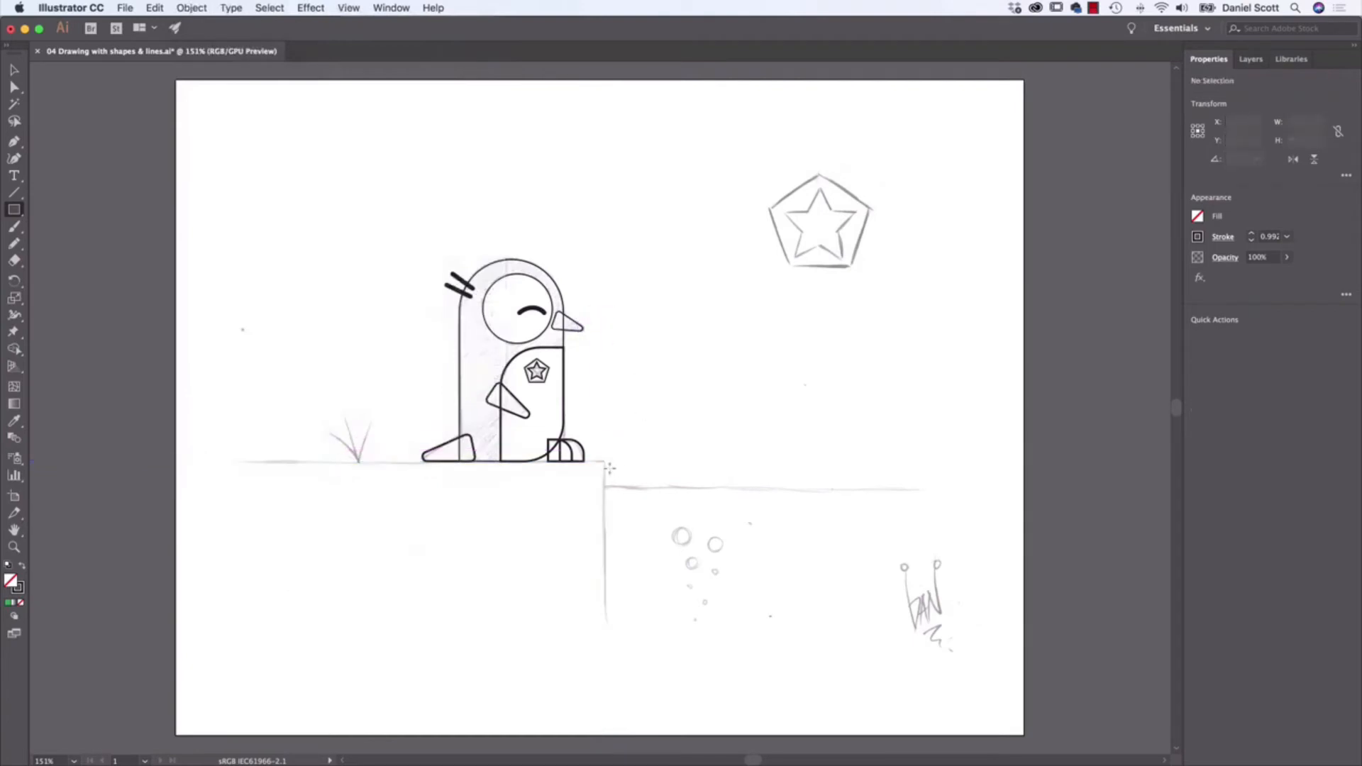
pyautogui.moveTo(604, 465); pyautogui.dragTo(177, 735)
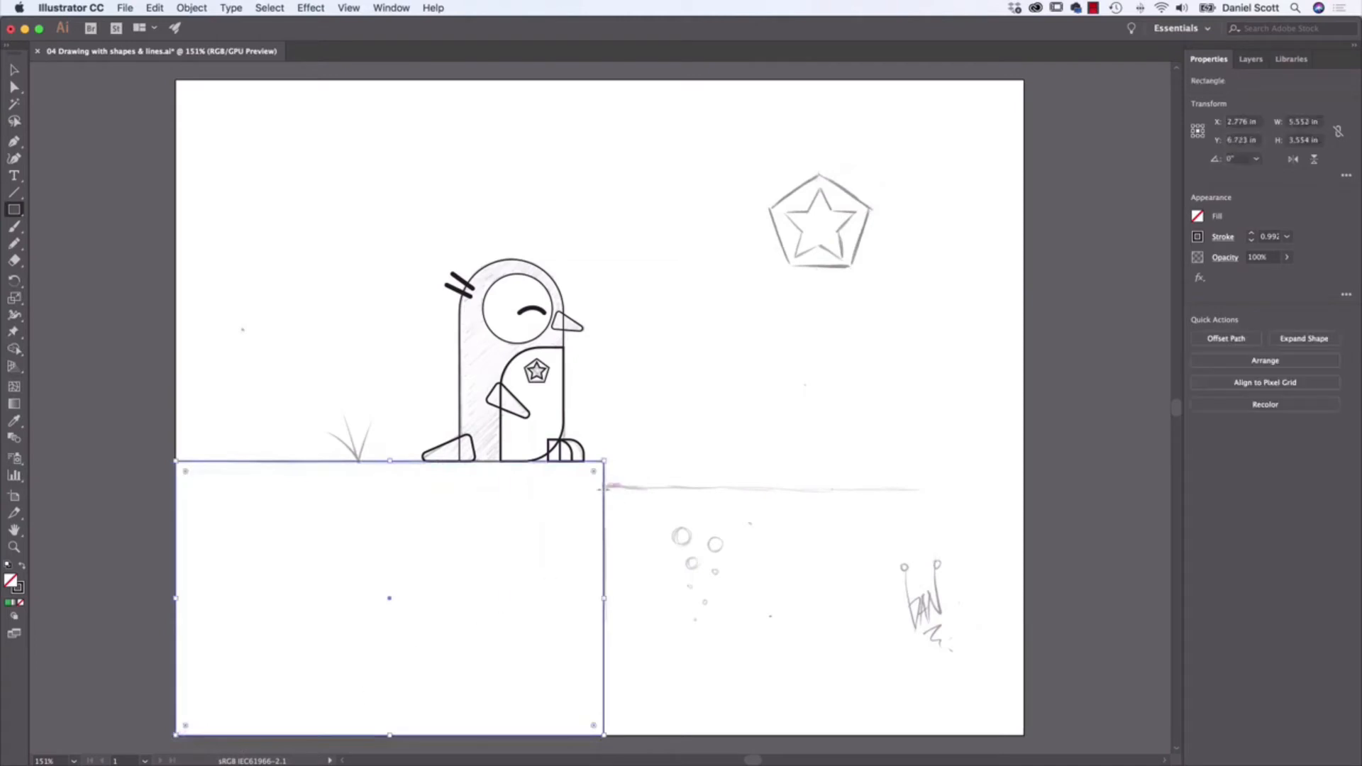
pyautogui.moveTo(388, 597); pyautogui.dragTo(814, 611)
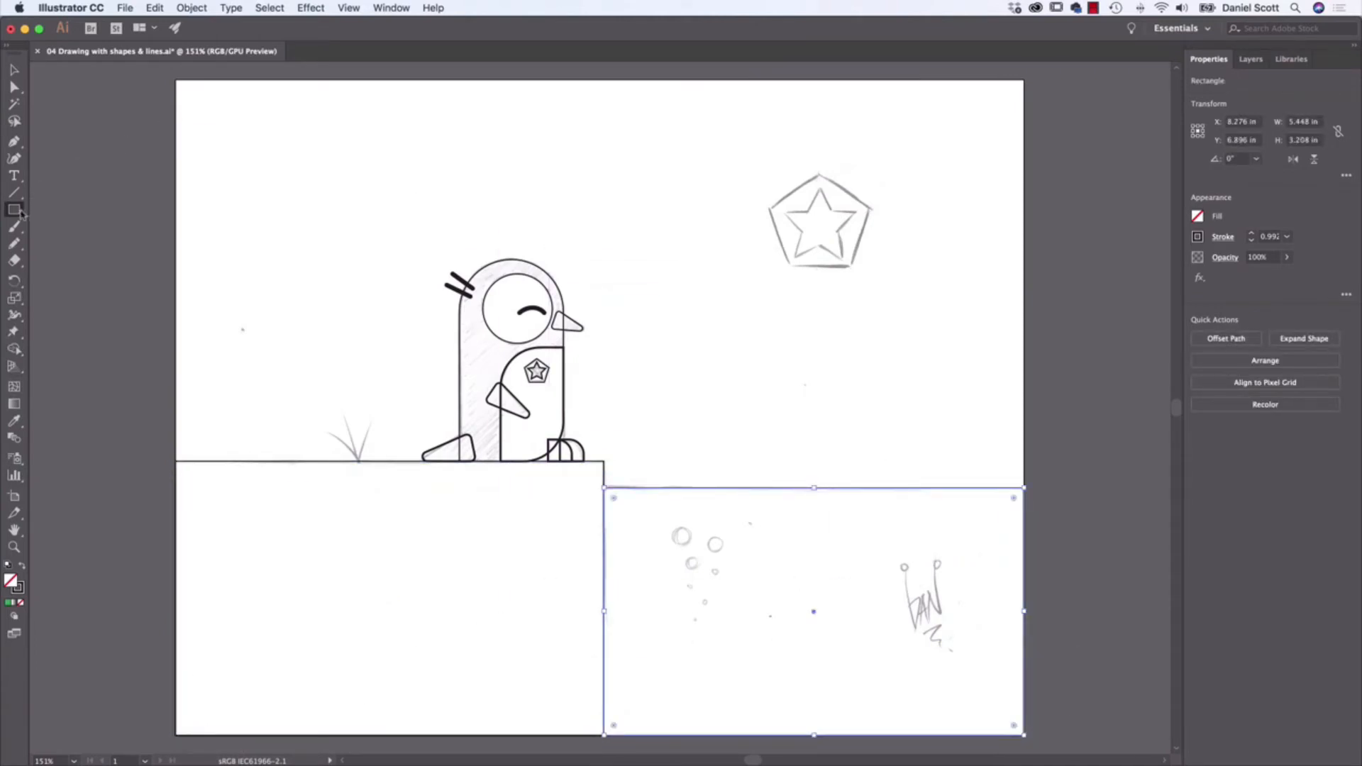
pyautogui.click(14, 209)
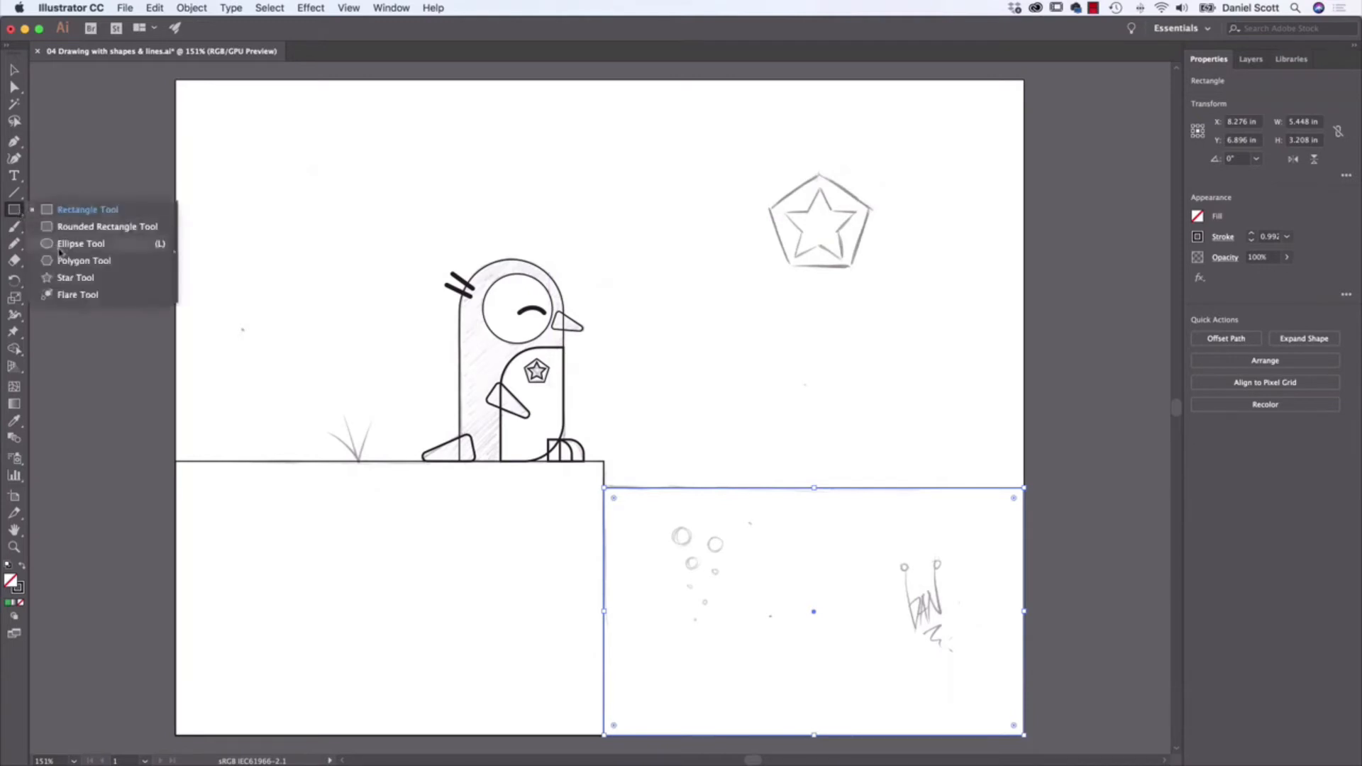
# Step: Outline a sketched bubble in the lower right block with a drawn circle
pyautogui.click(81, 243)
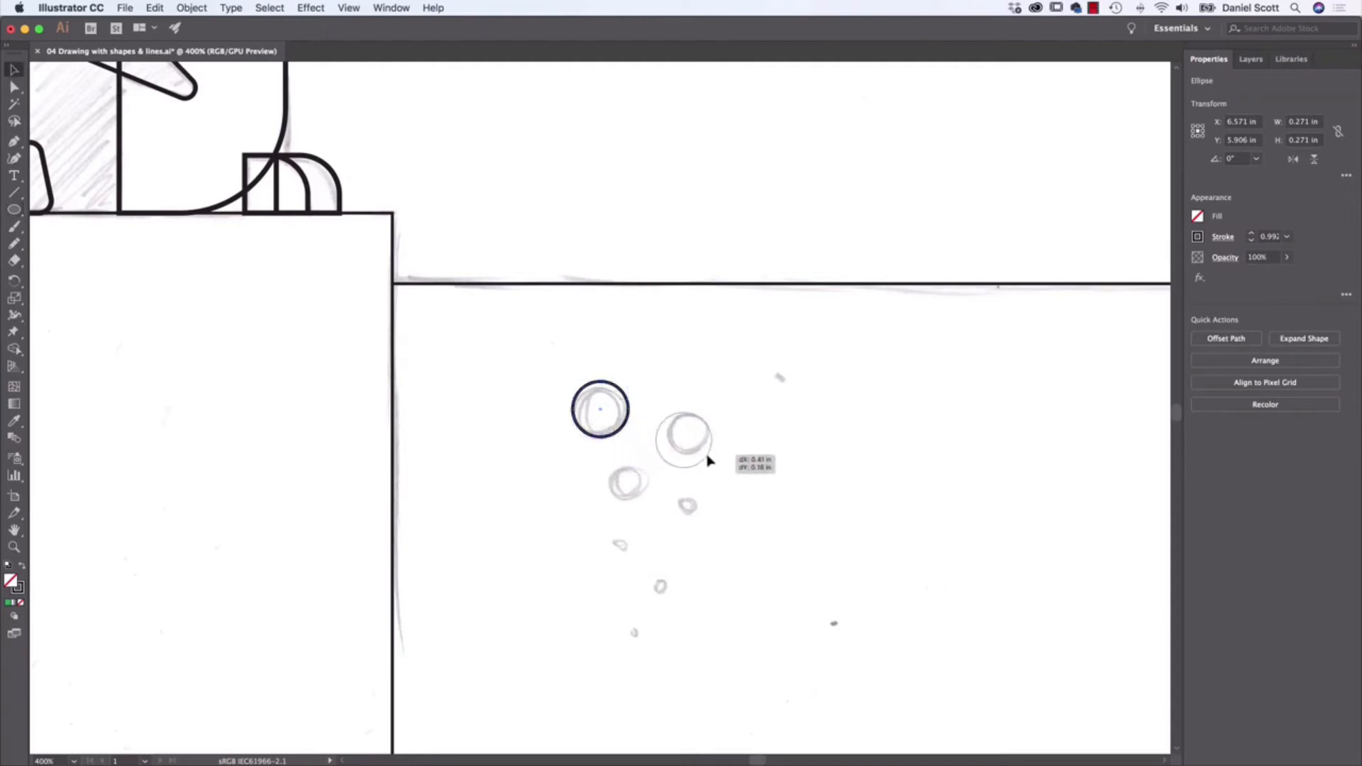
pyautogui.moveTo(684, 432); pyautogui.dragTo(712, 452)
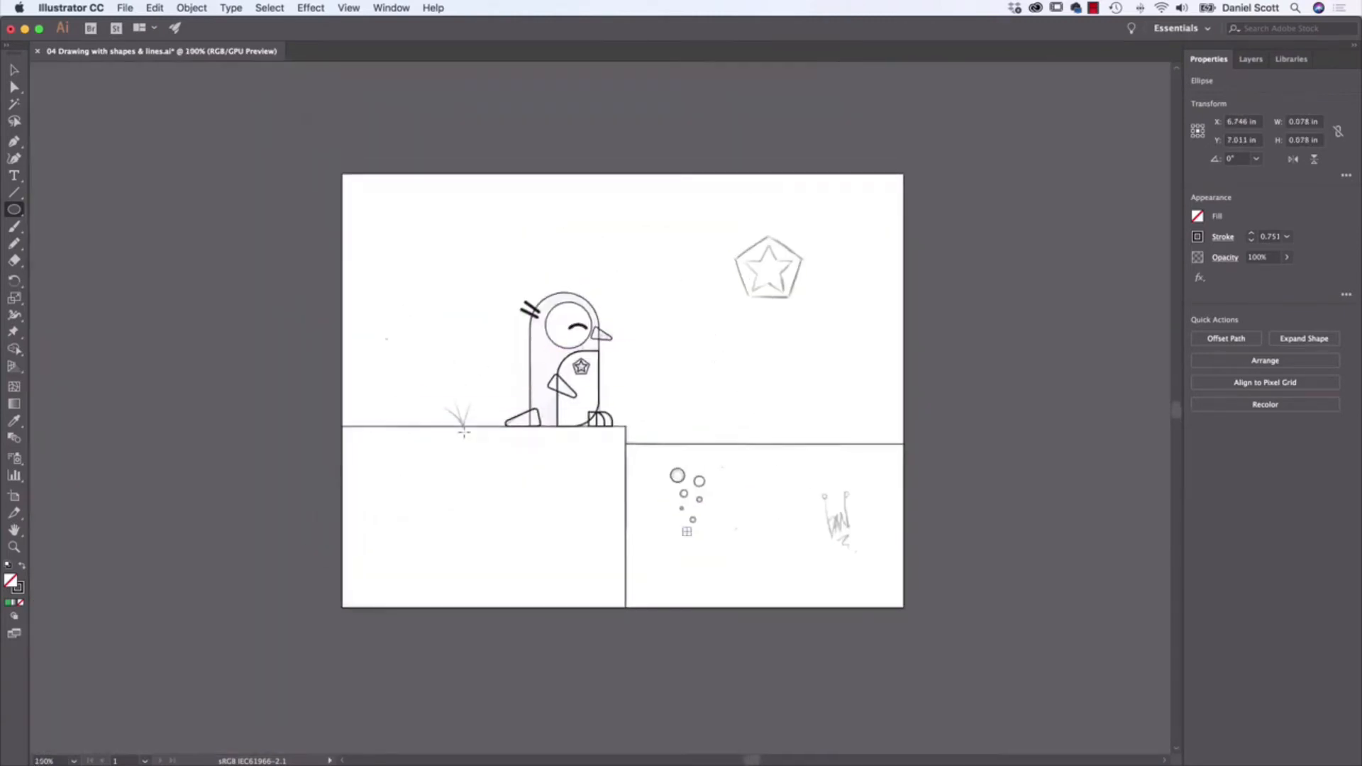
# Step: Draw a curved grass blade over the tuft sketch with the Arc Tool, then deselect it
pyautogui.click(14, 210)
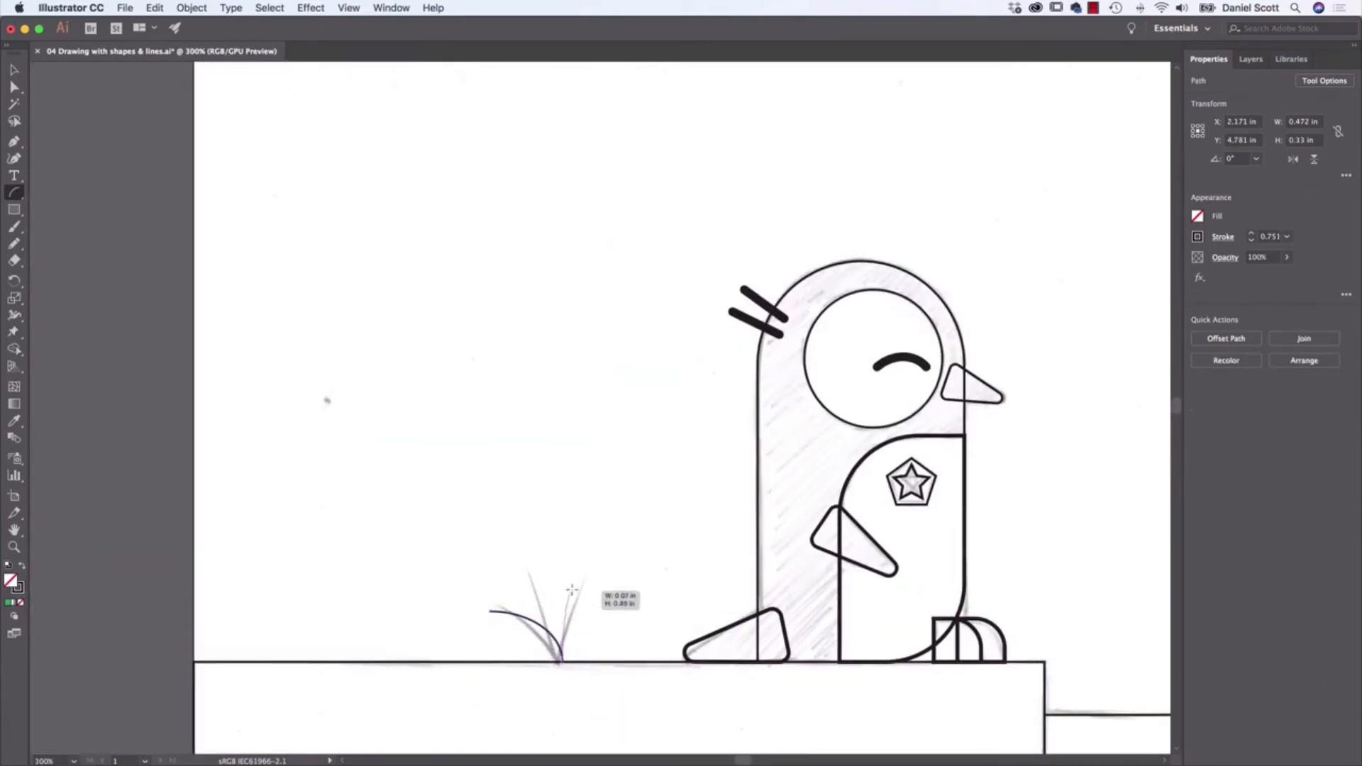
pyautogui.moveTo(563, 661); pyautogui.dragTo(538, 547)
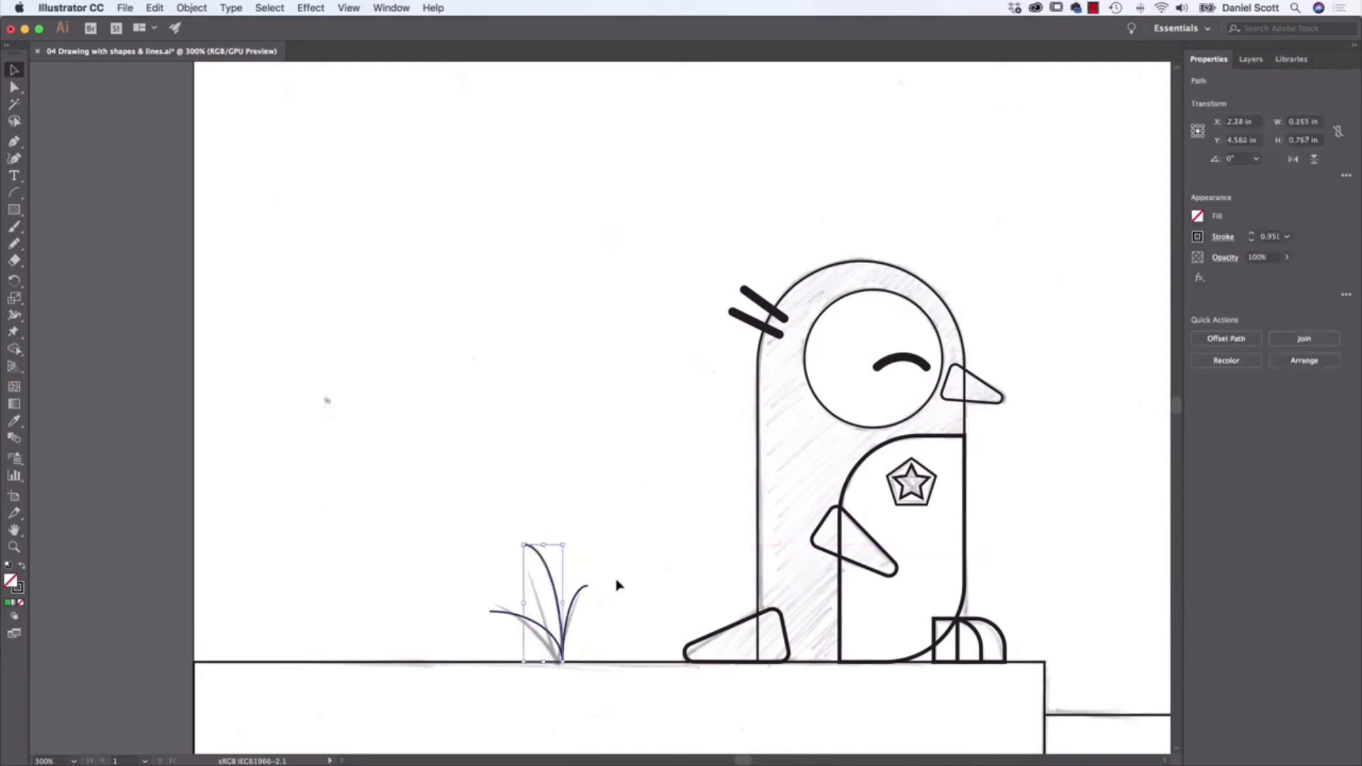
pyautogui.click(616, 586)
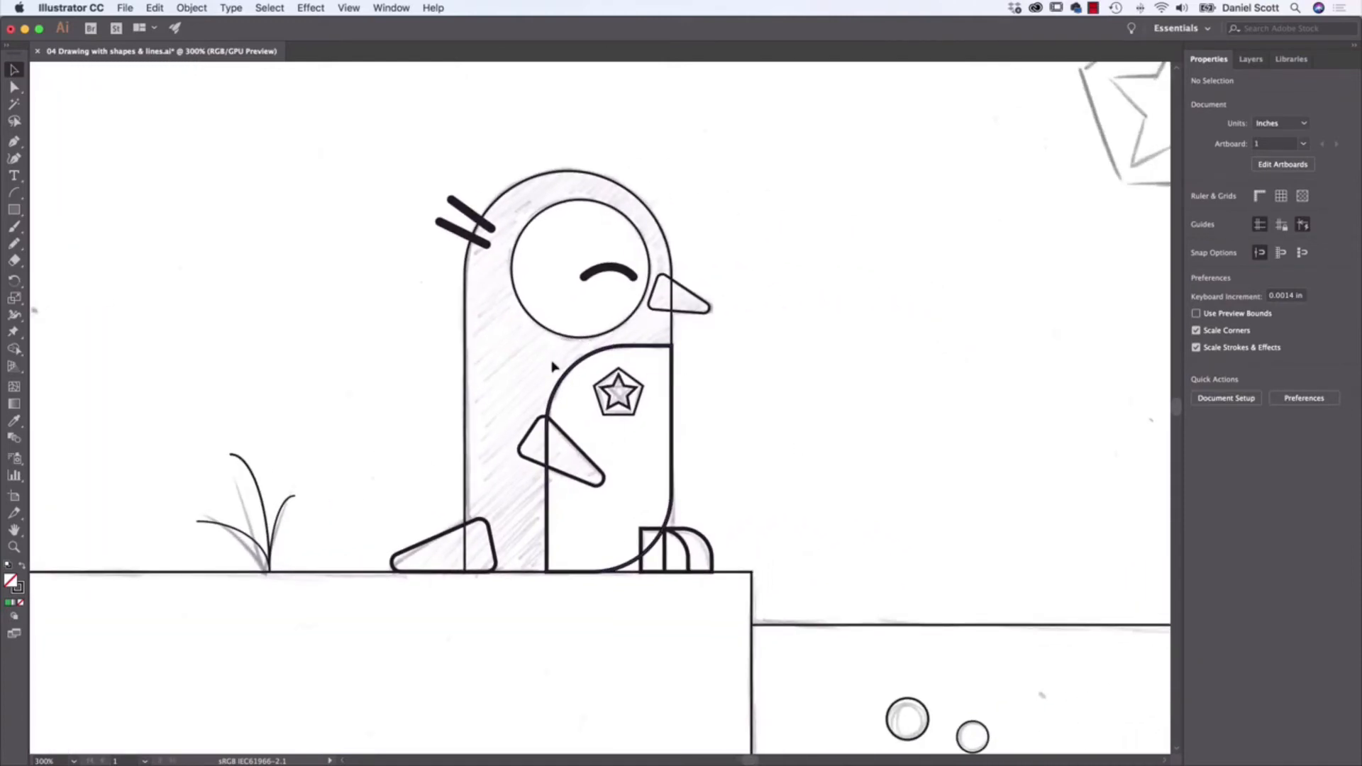
pyautogui.moveTo(515, 334)
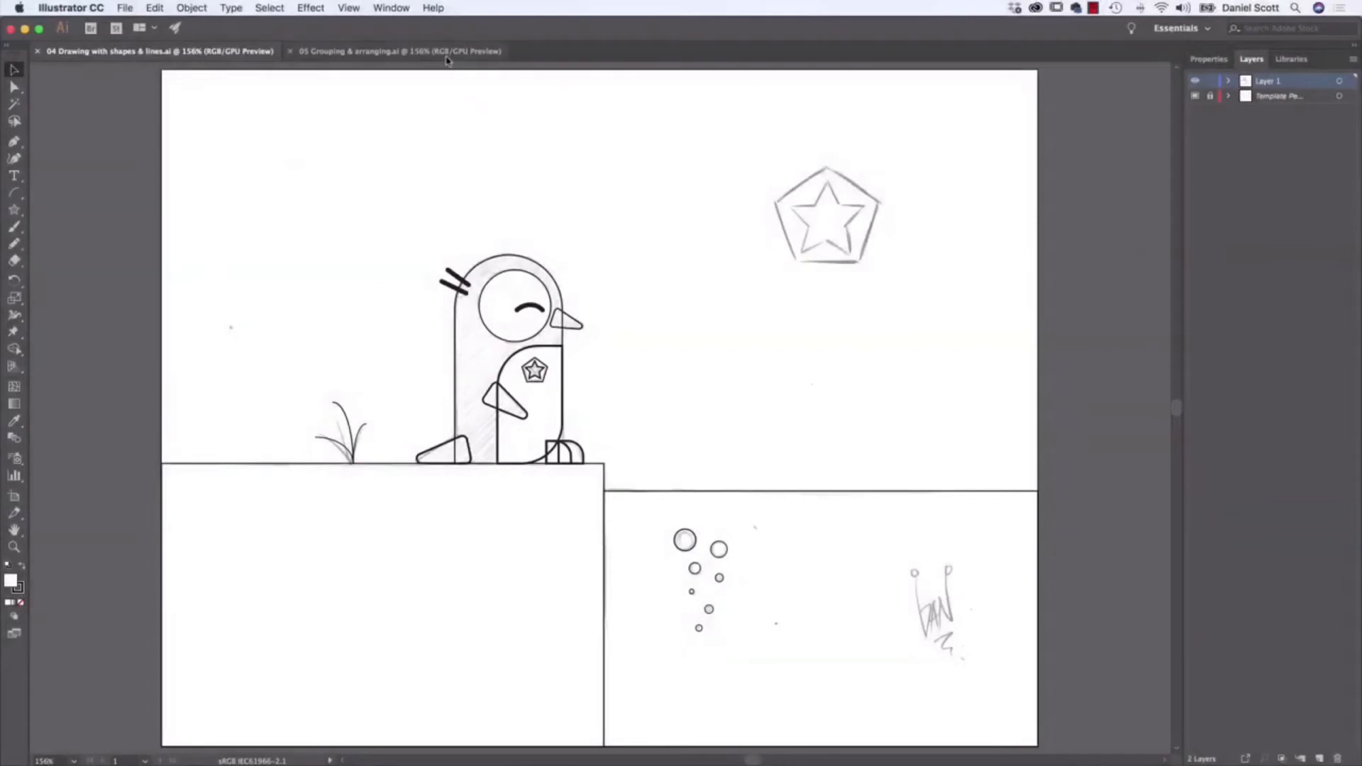
# Step: In the Grouping & arranging document, hide the sketch template layer in the Layers panel
pyautogui.click(399, 50)
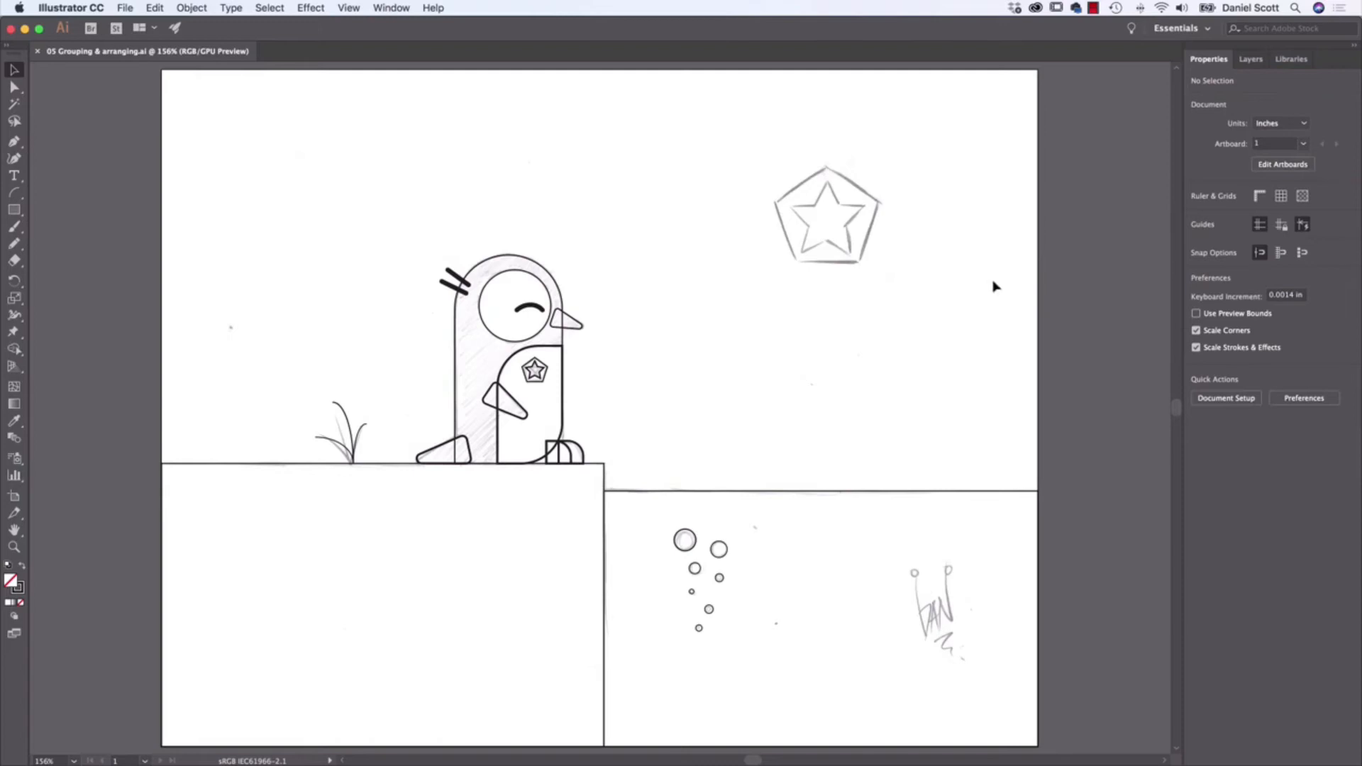
pyautogui.moveTo(976, 282)
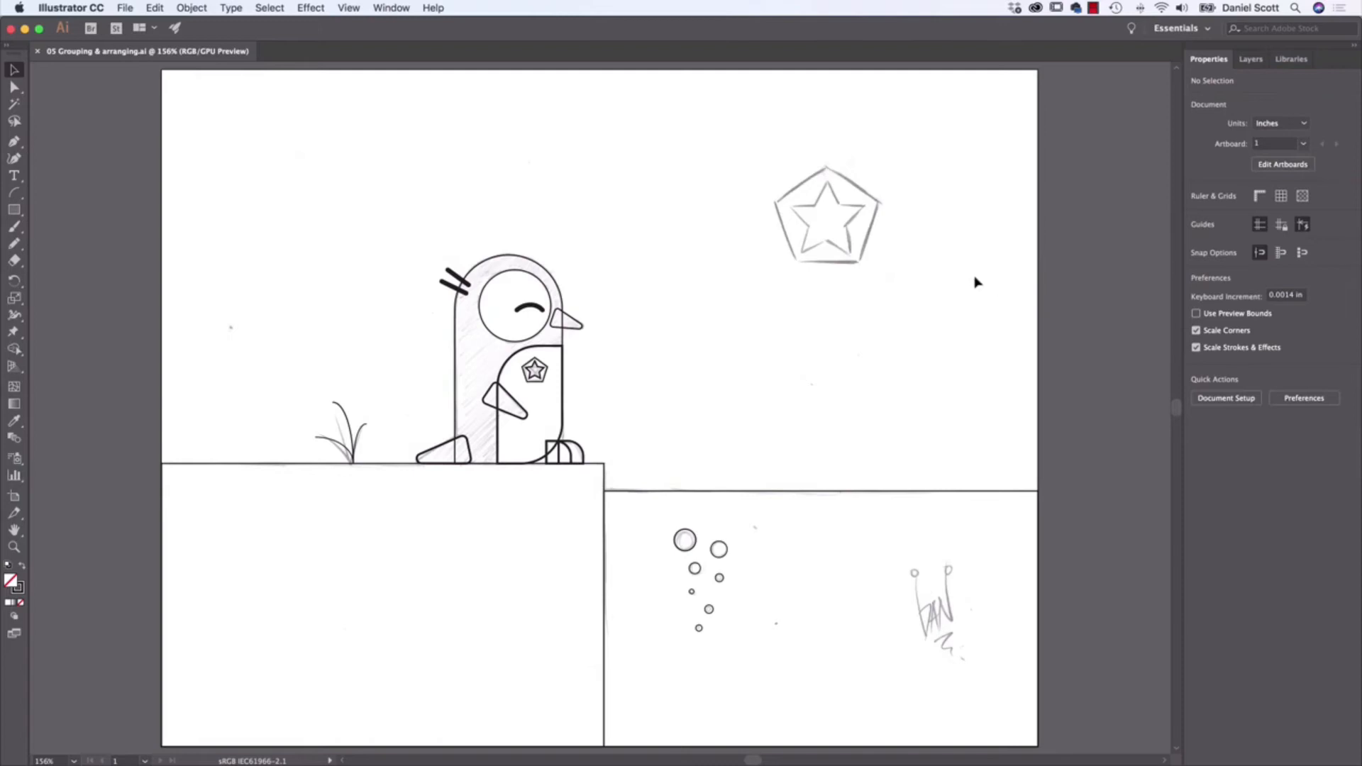
pyautogui.moveTo(313, 393)
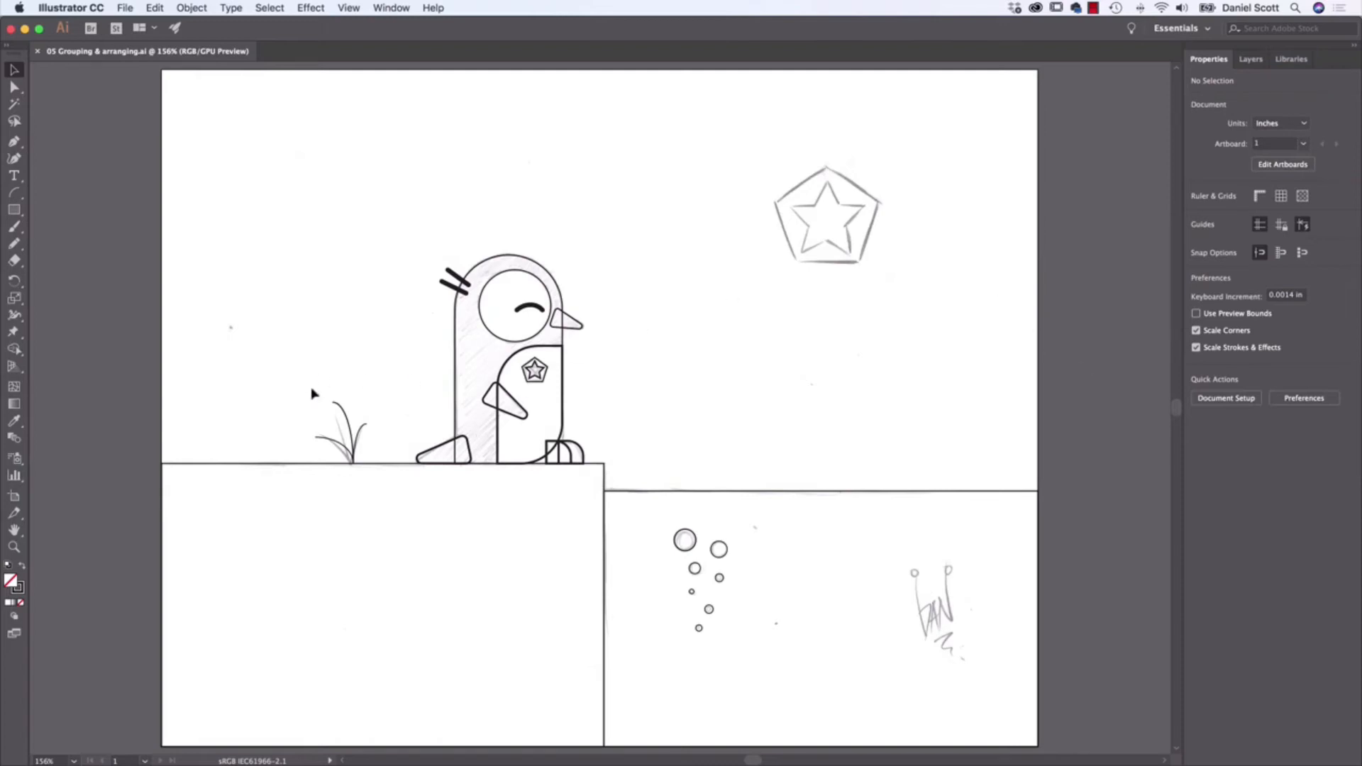
pyautogui.moveTo(1170, 252)
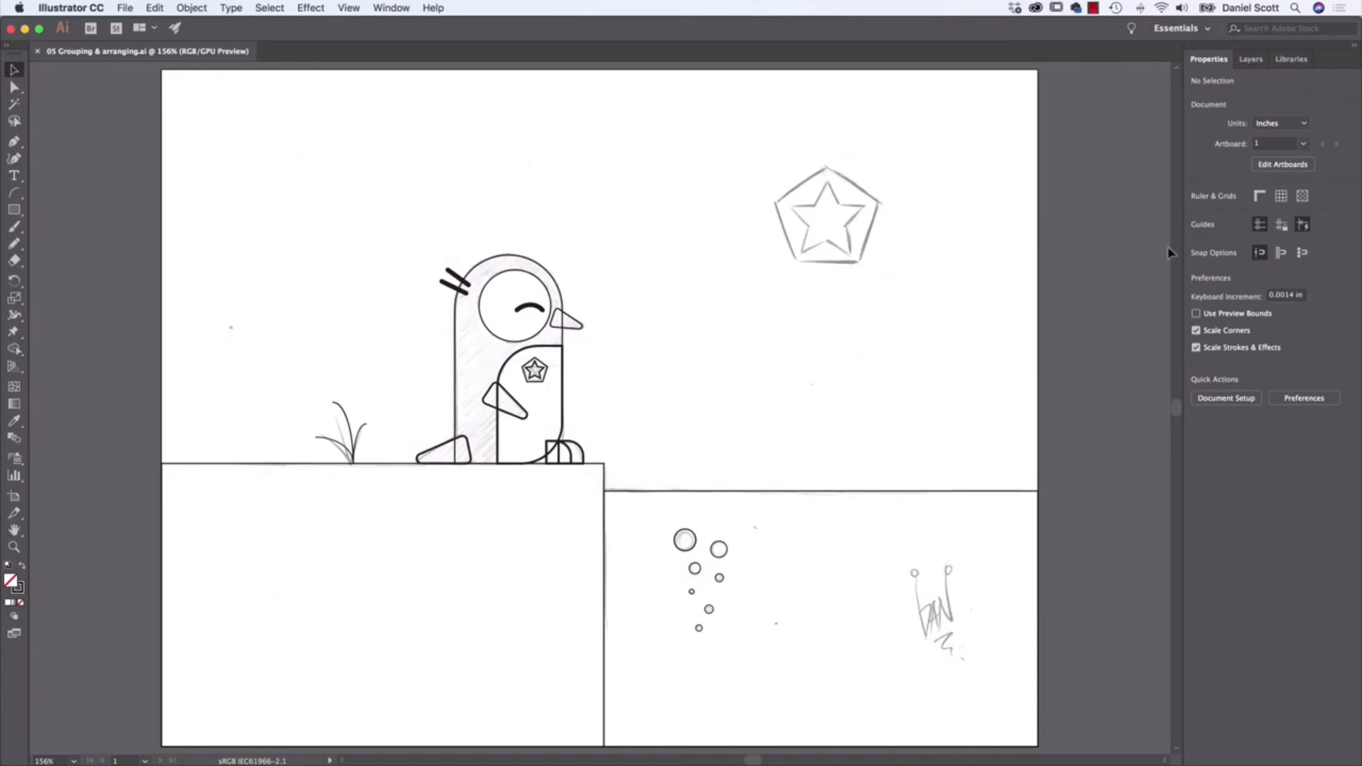
pyautogui.click(1251, 58)
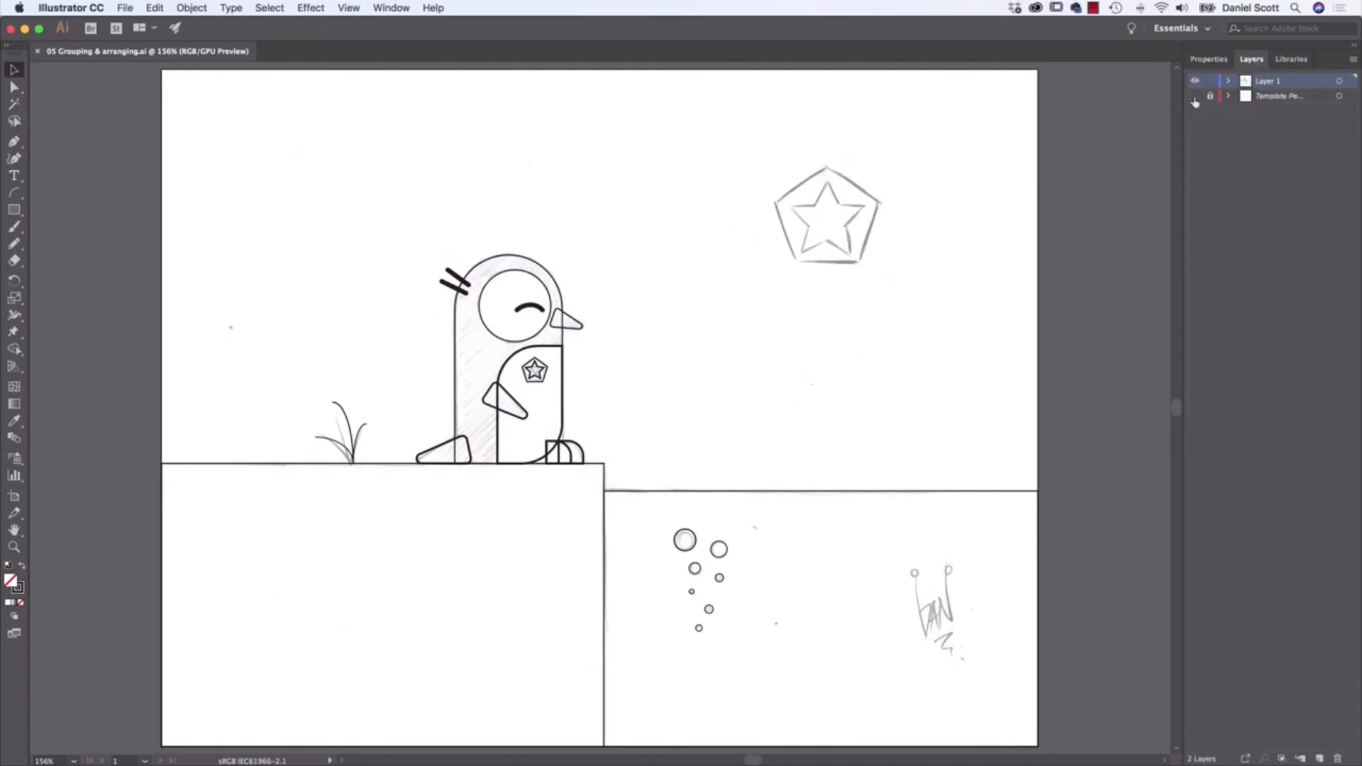
pyautogui.click(1209, 96)
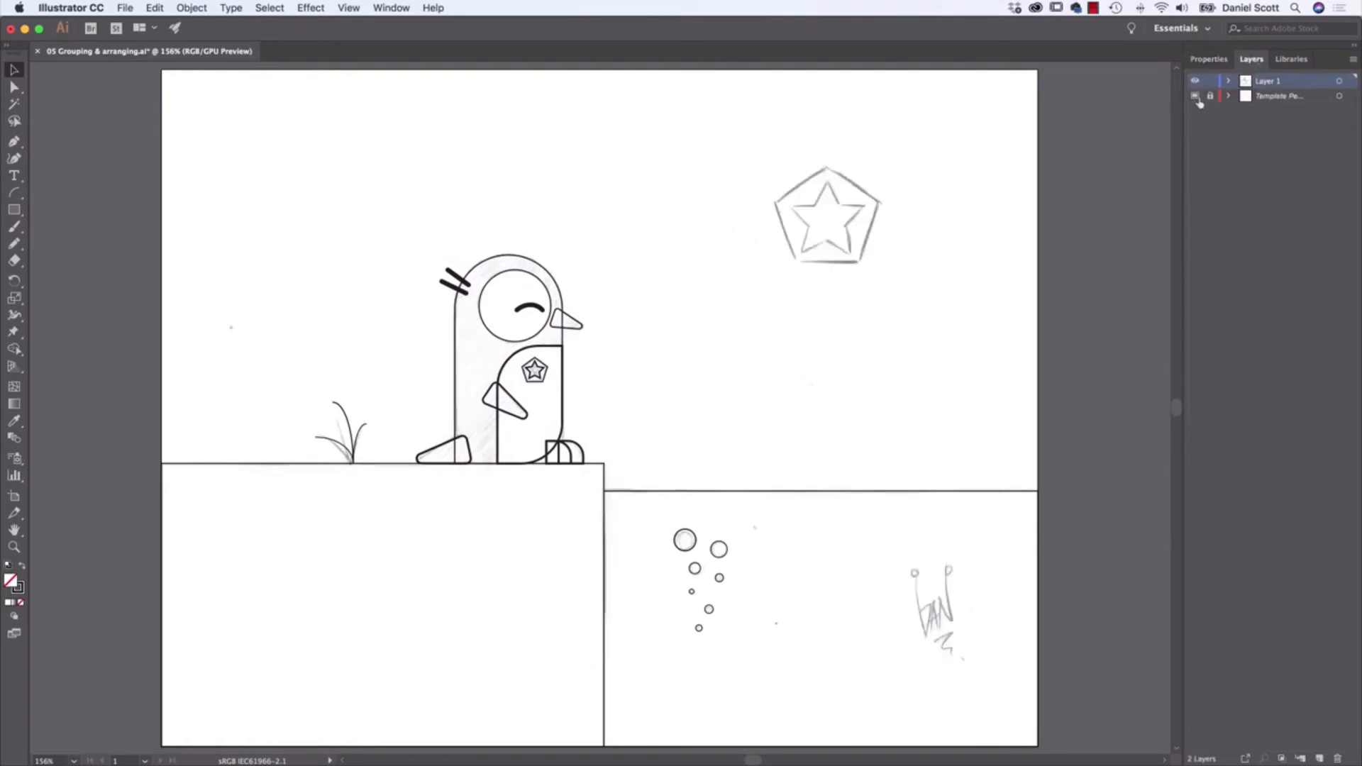
pyautogui.click(1194, 96)
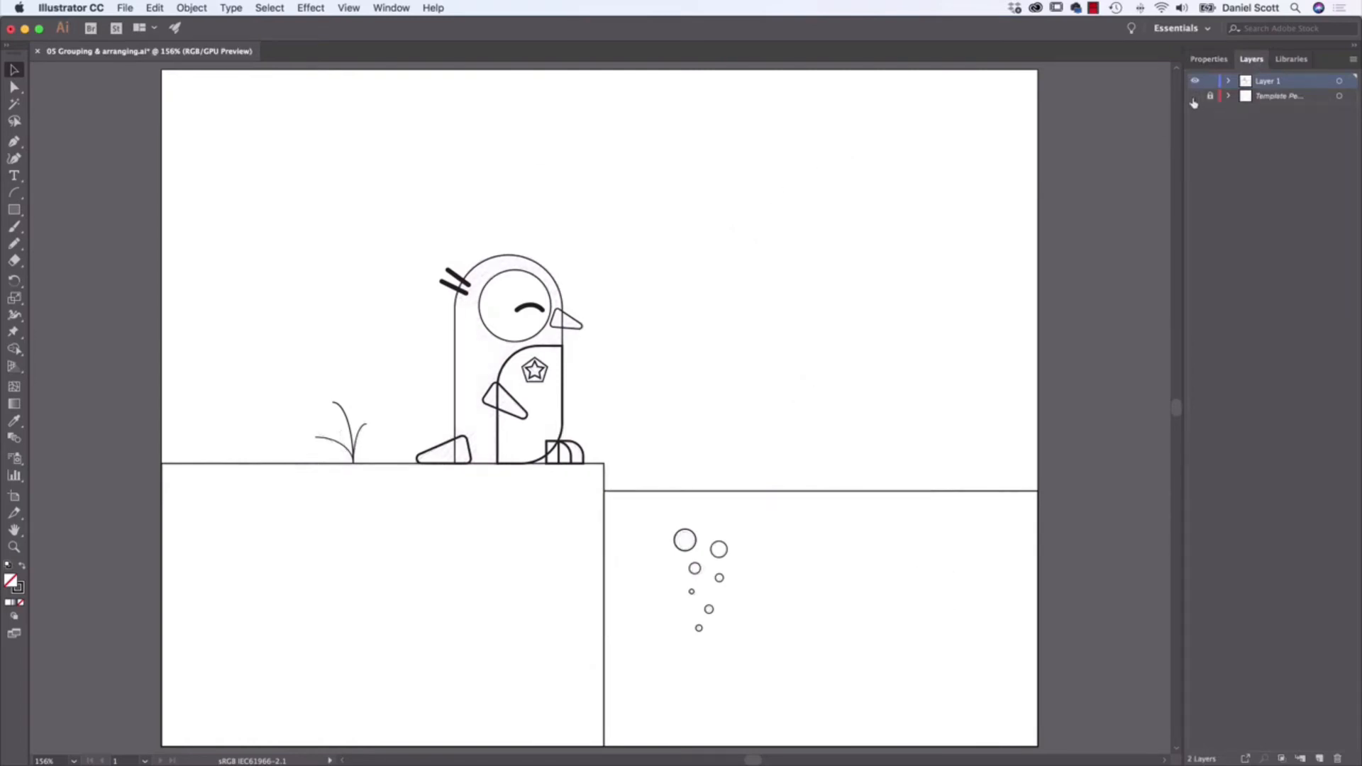
pyautogui.click(1281, 96)
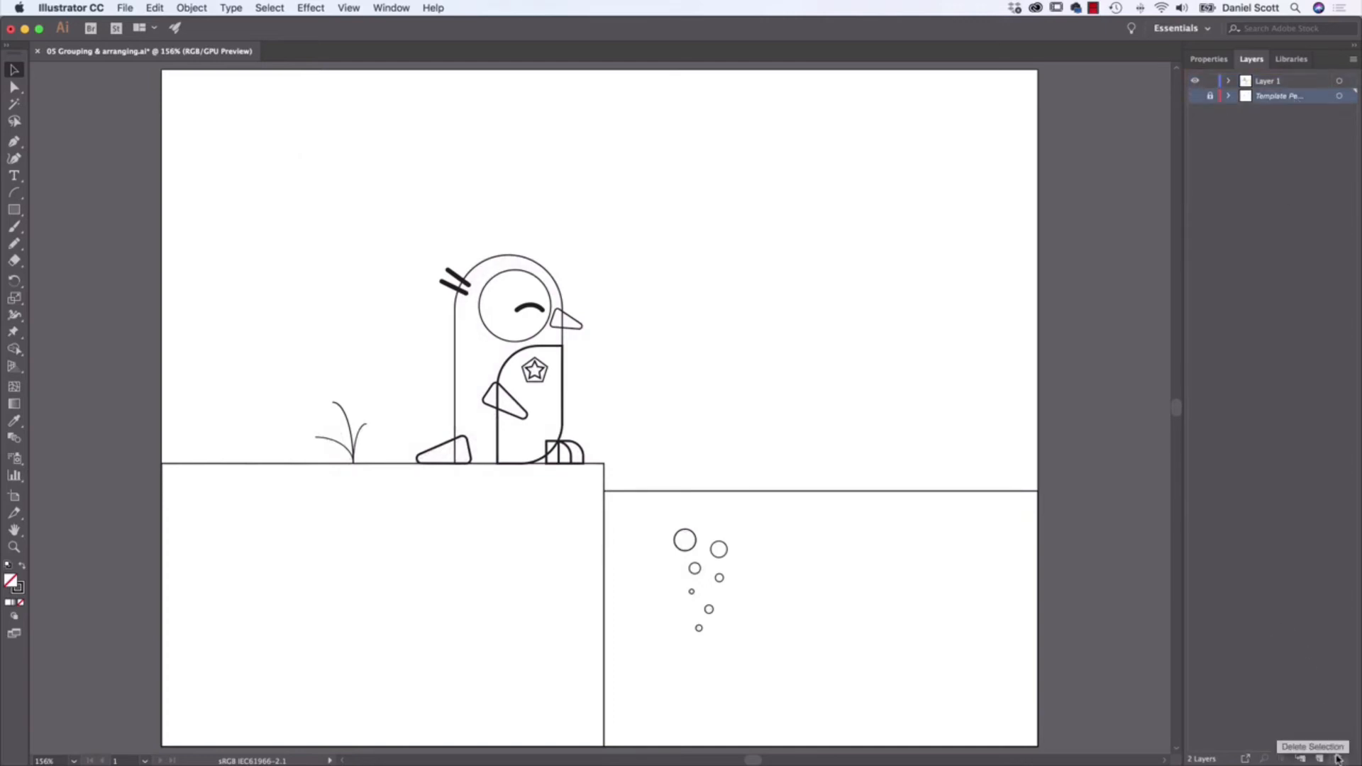
pyautogui.click(1319, 758)
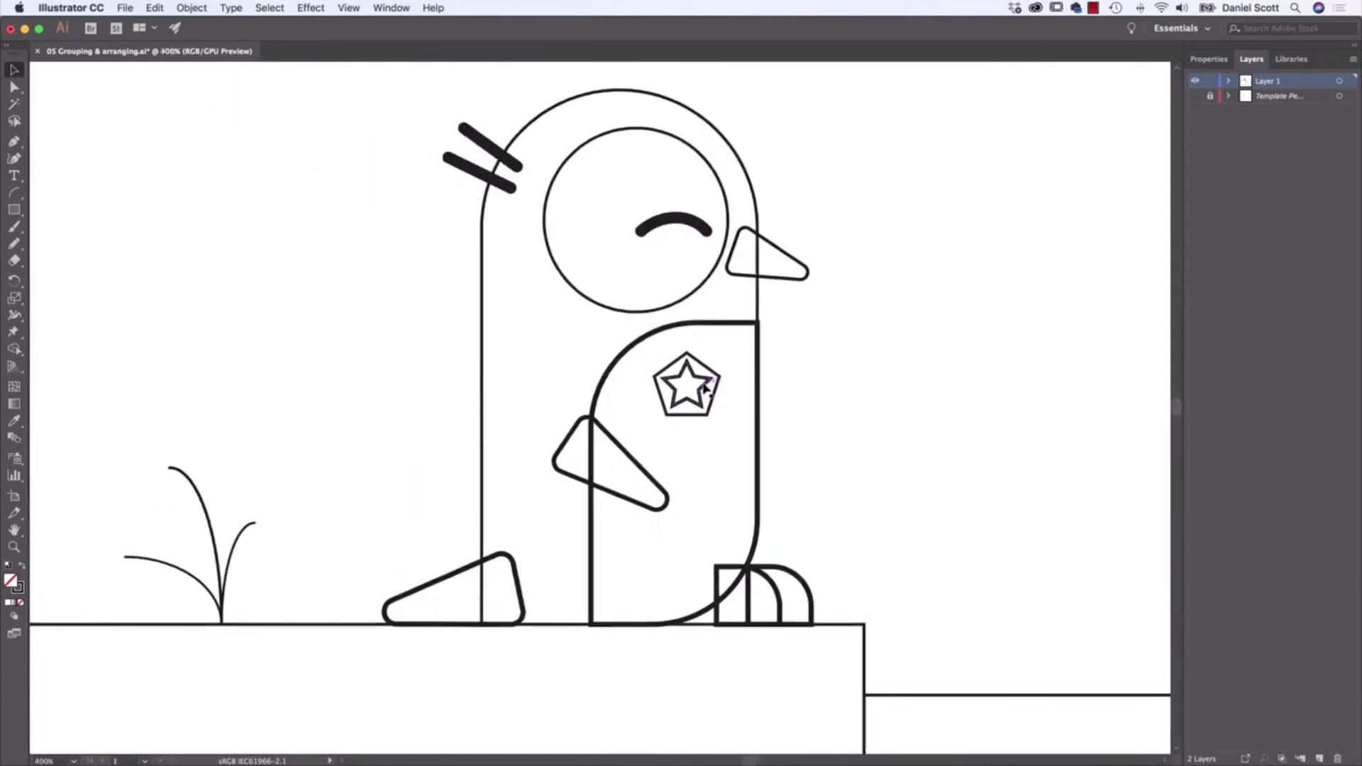
# Step: Fill the badge pentagon black, align the star over it, and set the stroke to None
pyautogui.click(687, 387)
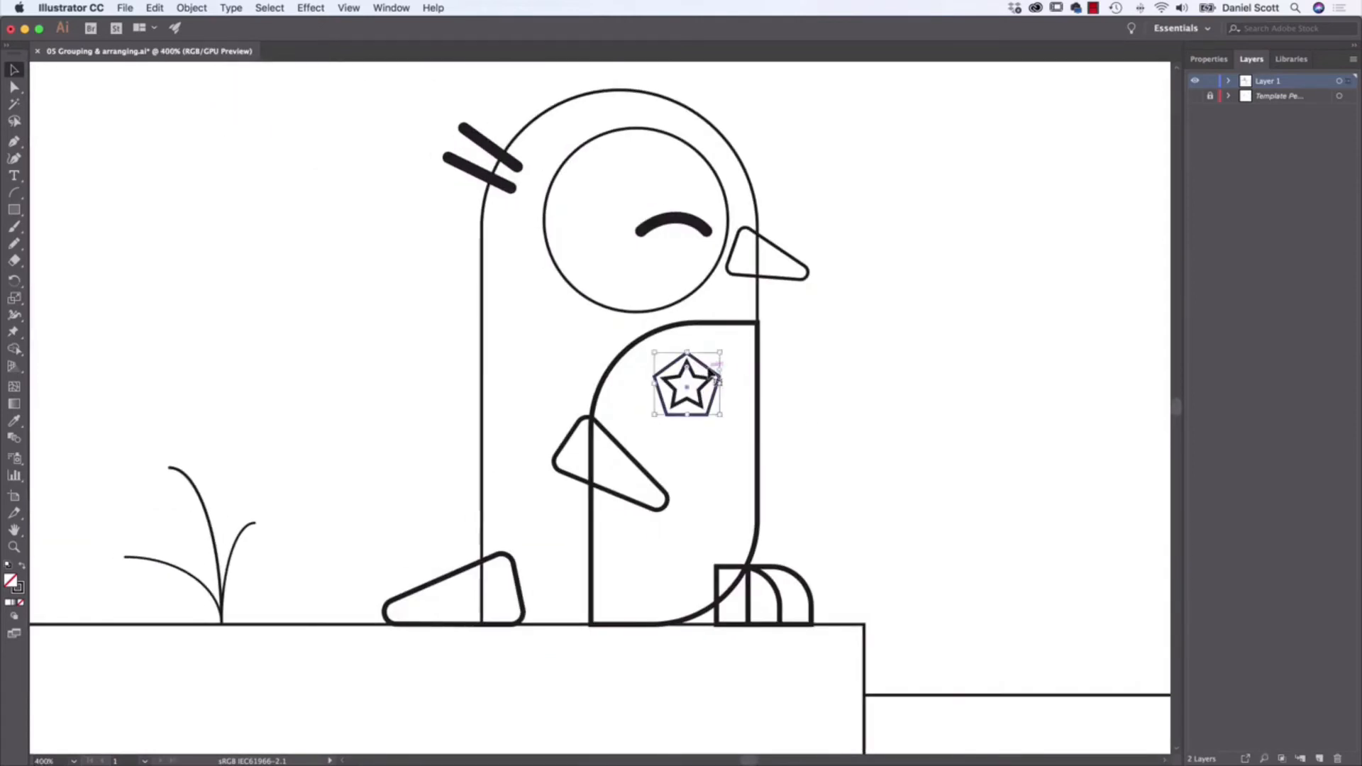
pyautogui.click(1208, 59)
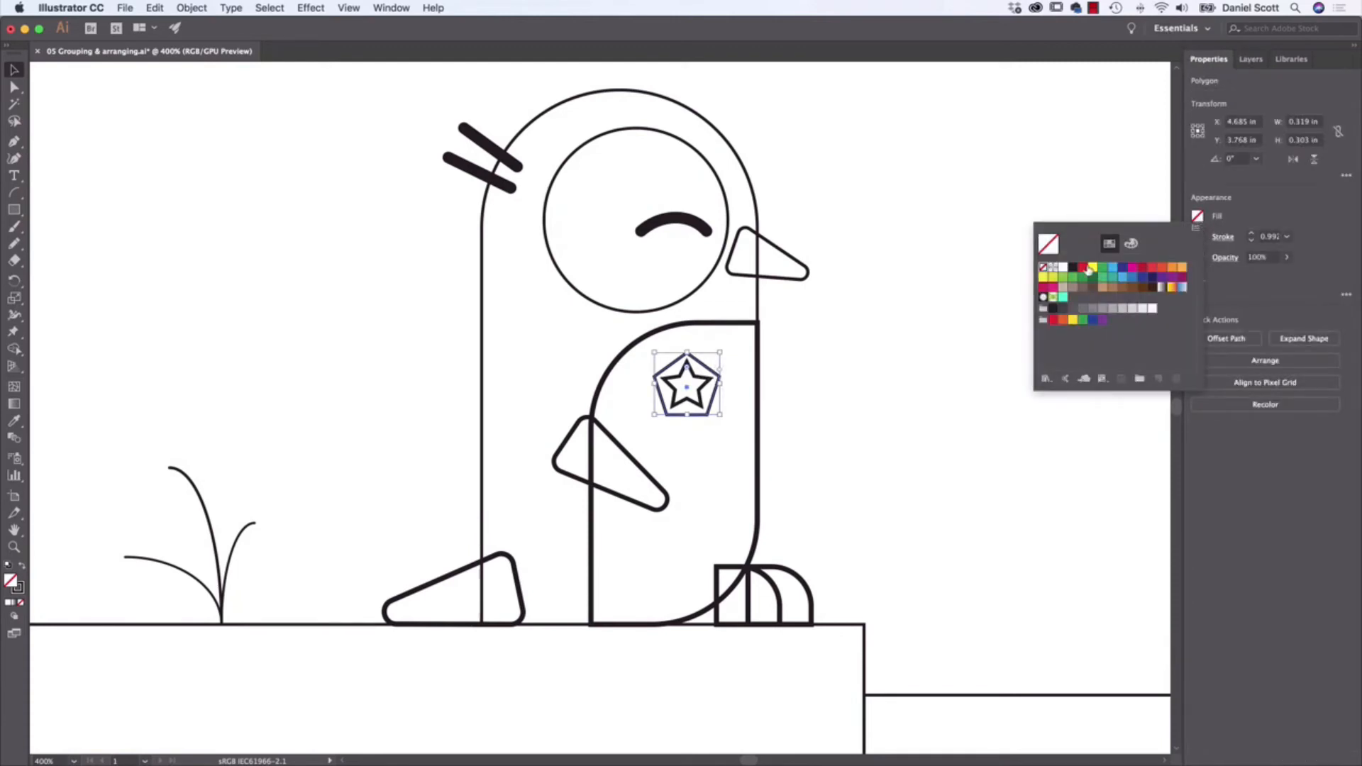
pyautogui.click(1050, 244)
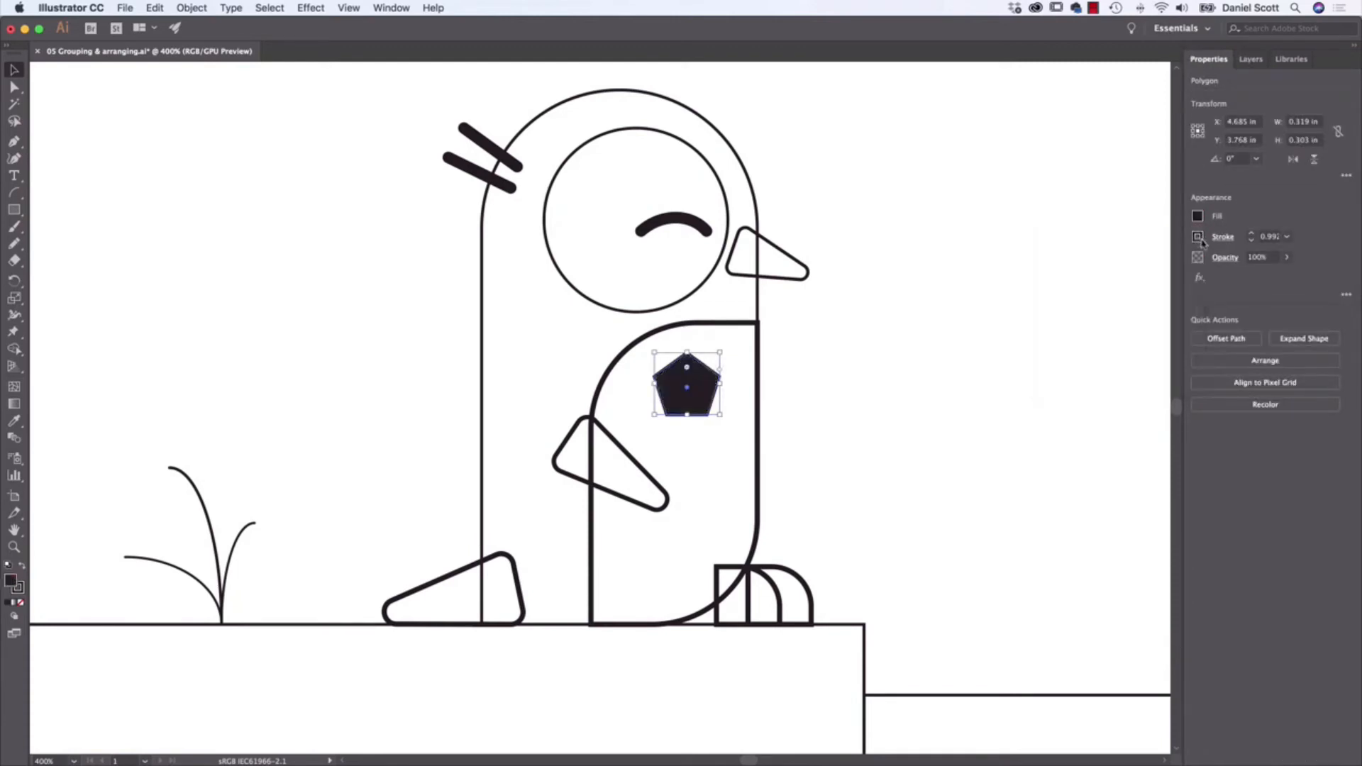
pyautogui.click(1198, 236)
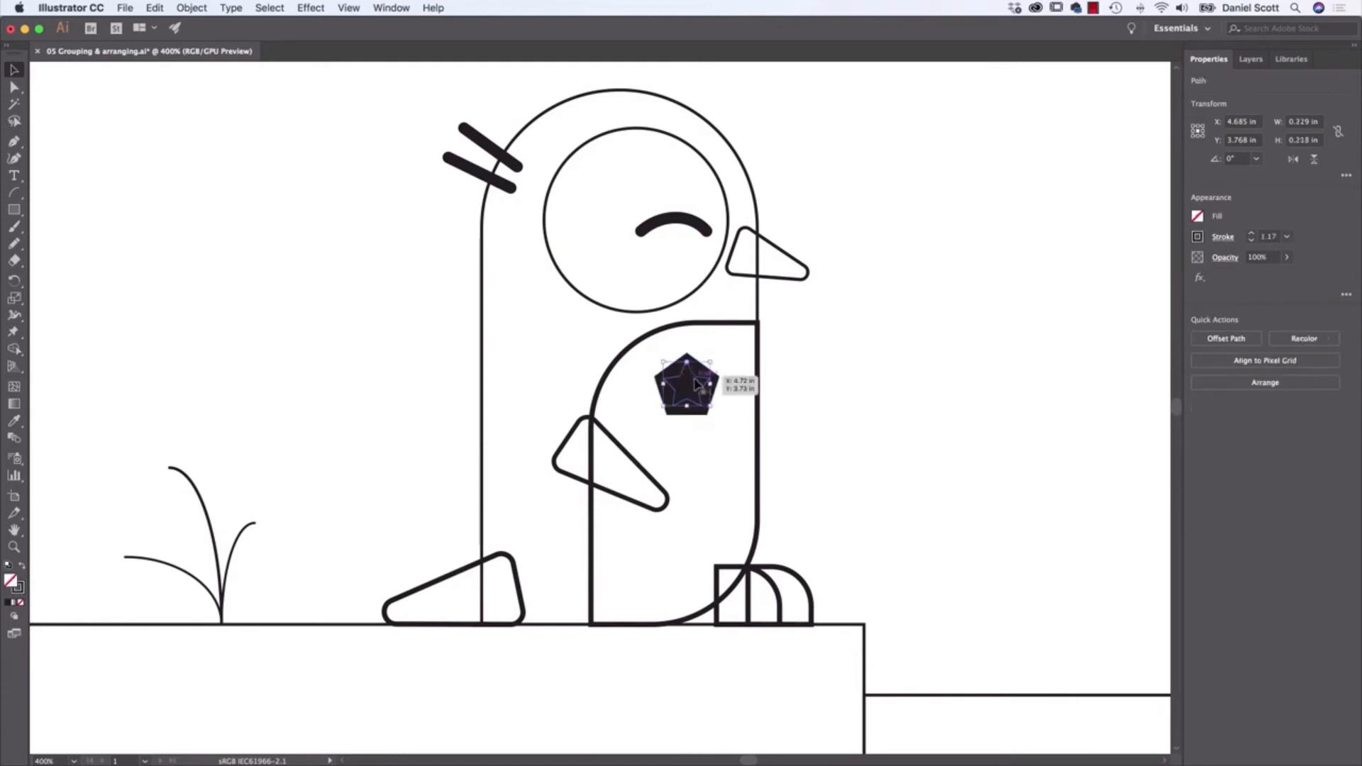
pyautogui.moveTo(691, 389); pyautogui.dragTo(686, 385)
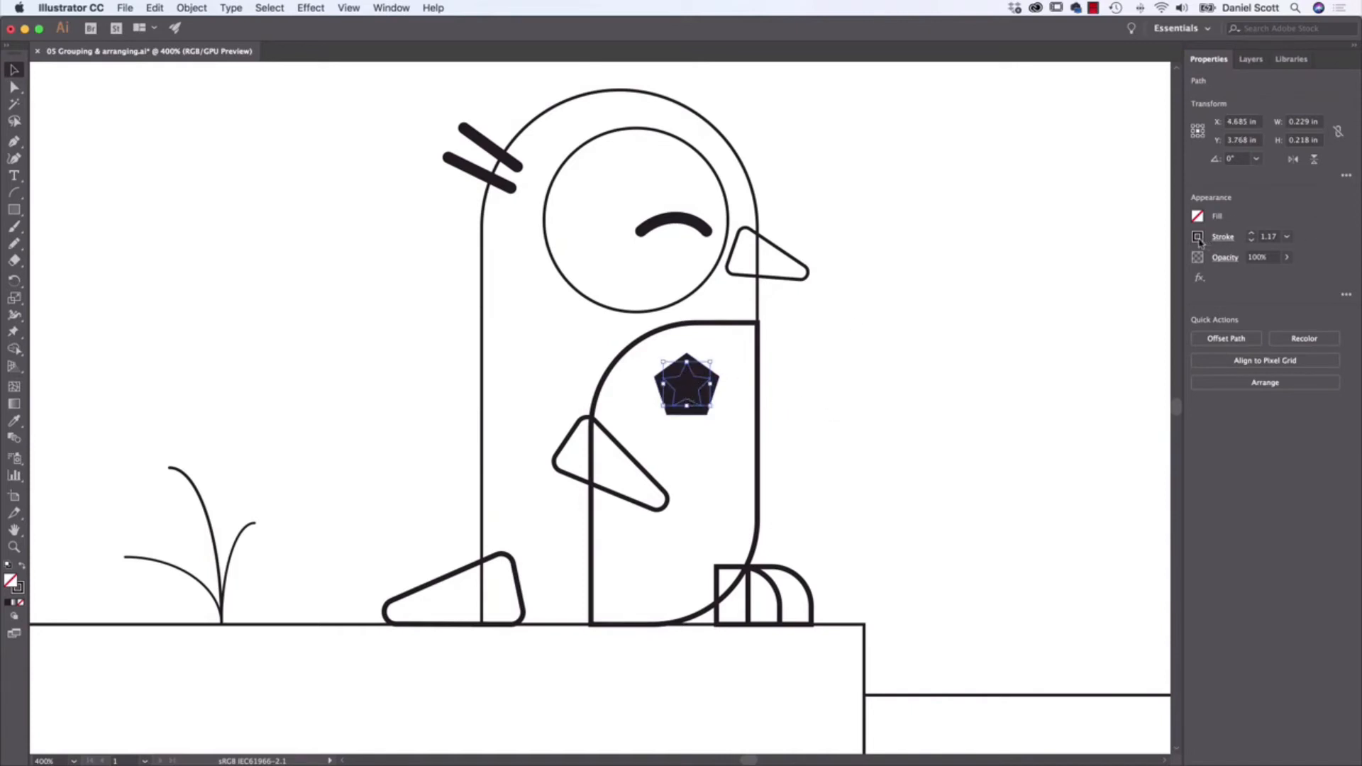
pyautogui.click(1199, 237)
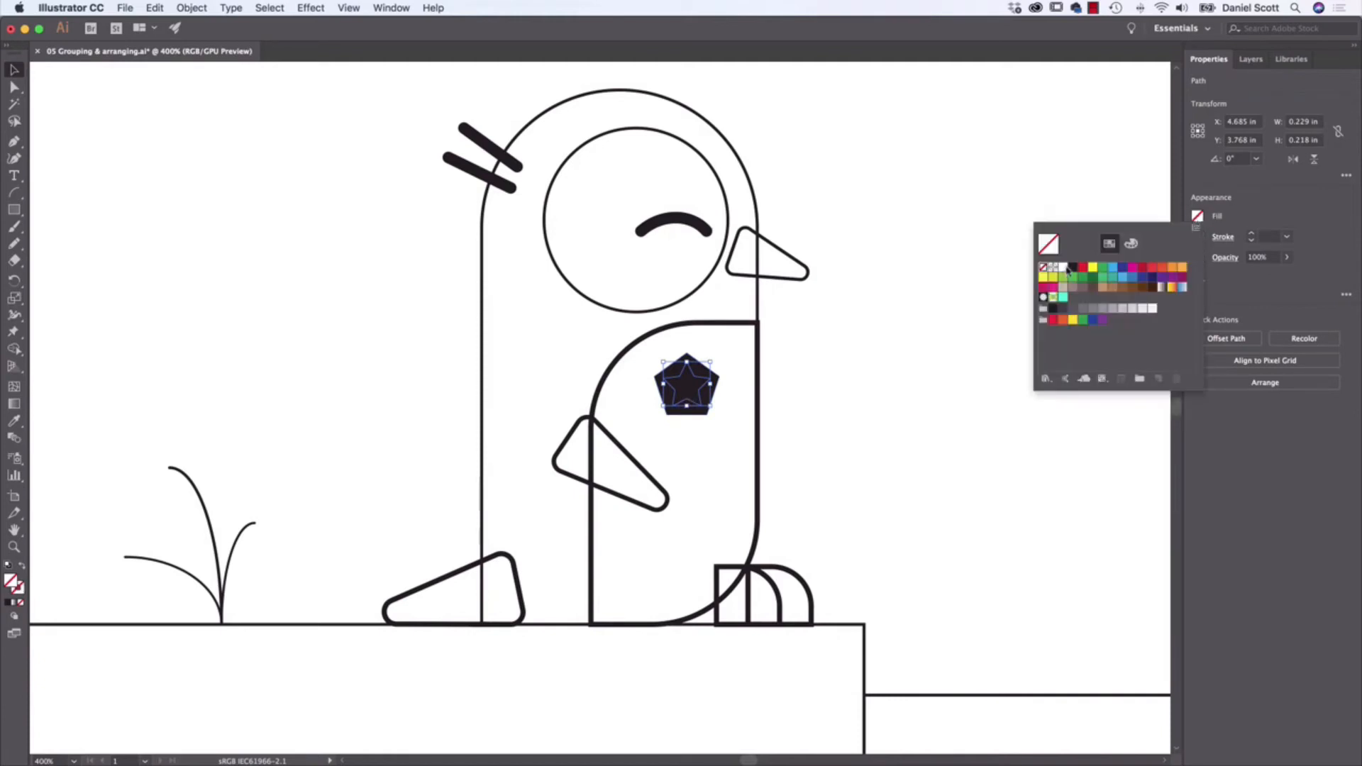
pyautogui.click(1053, 267)
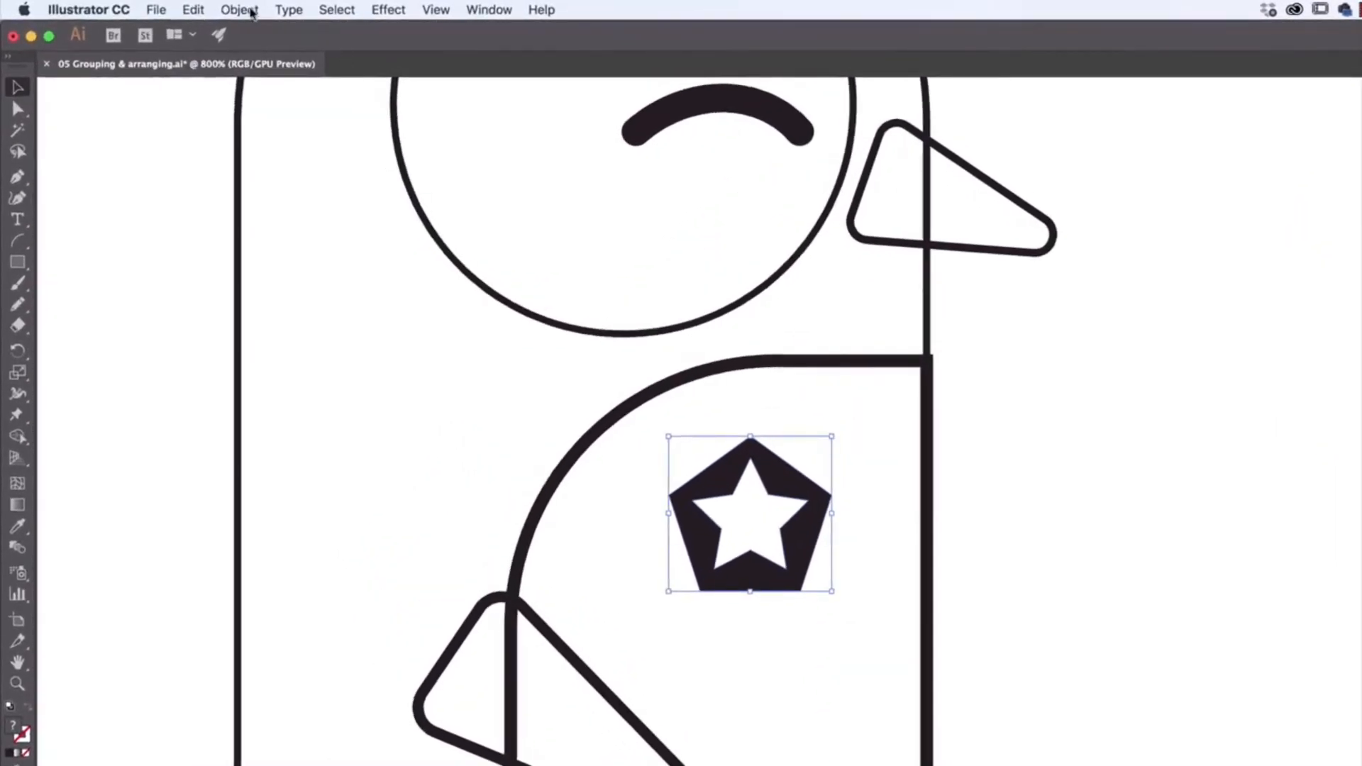
# Step: Drag the star badge right, off the penguin's chest, checking its grouping in the Object menu
pyautogui.click(239, 10)
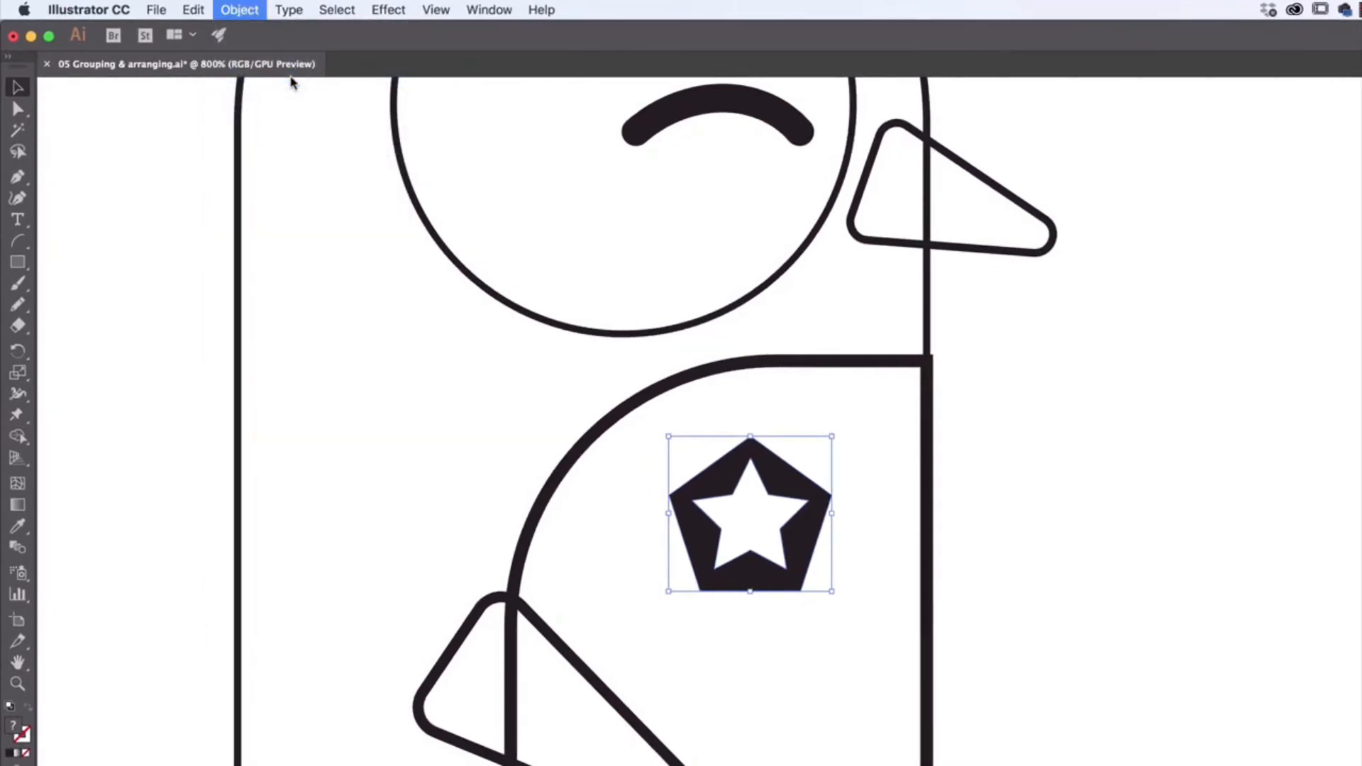
pyautogui.click(1094, 490)
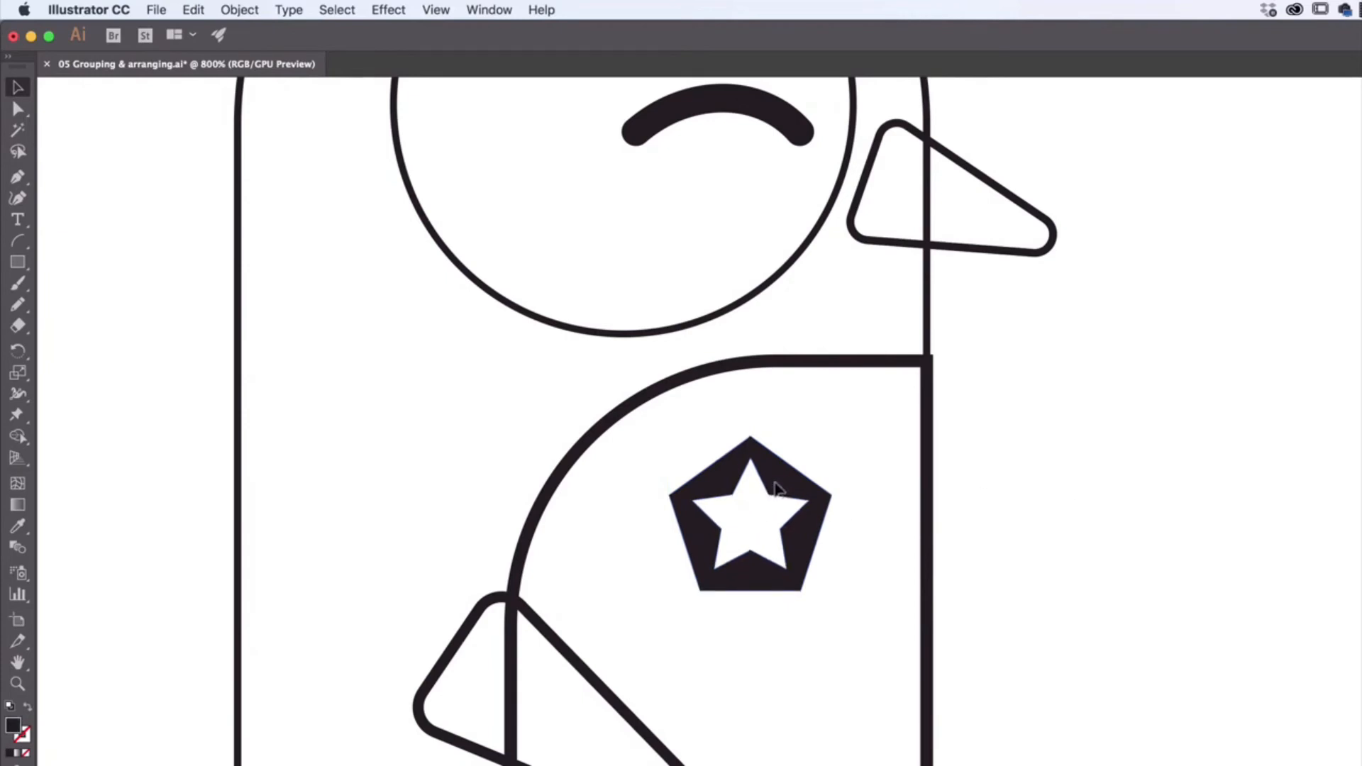
pyautogui.moveTo(749, 517); pyautogui.dragTo(1138, 573)
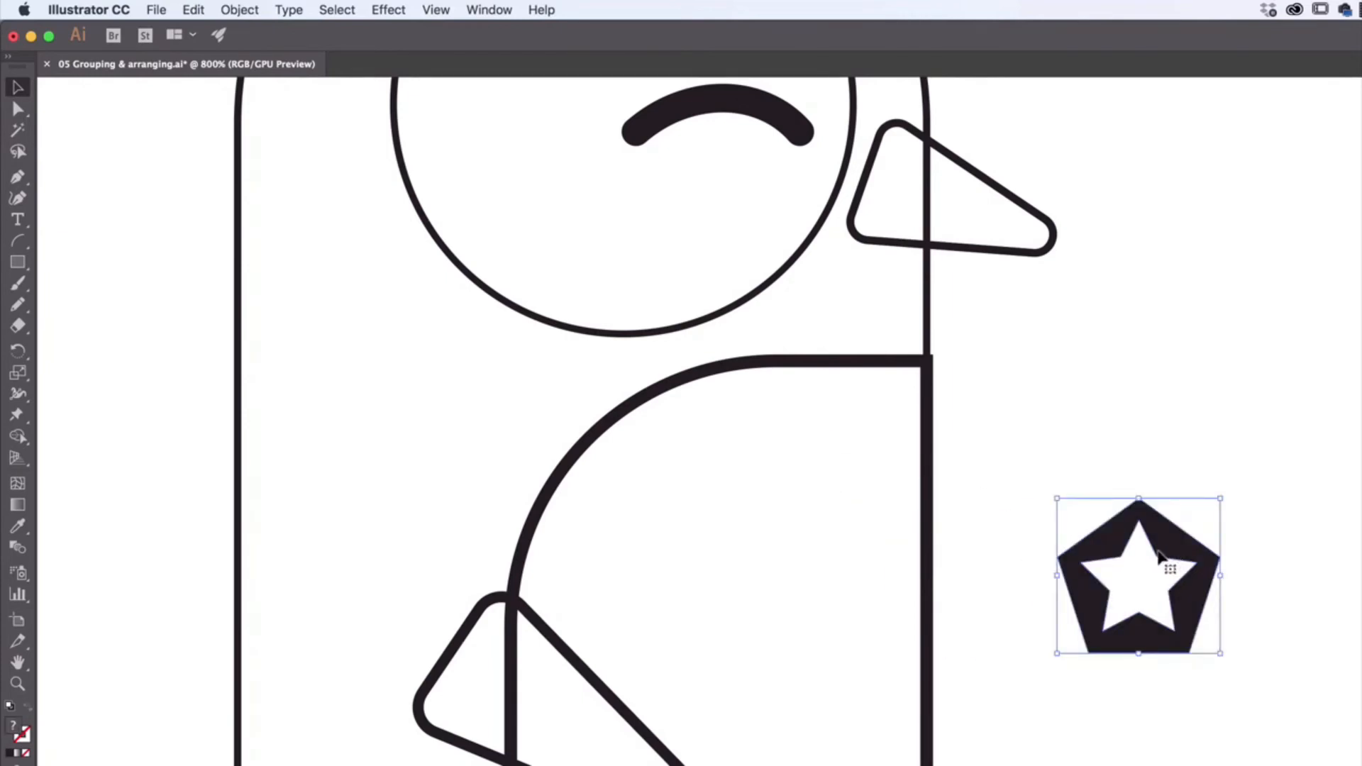
pyautogui.click(239, 9)
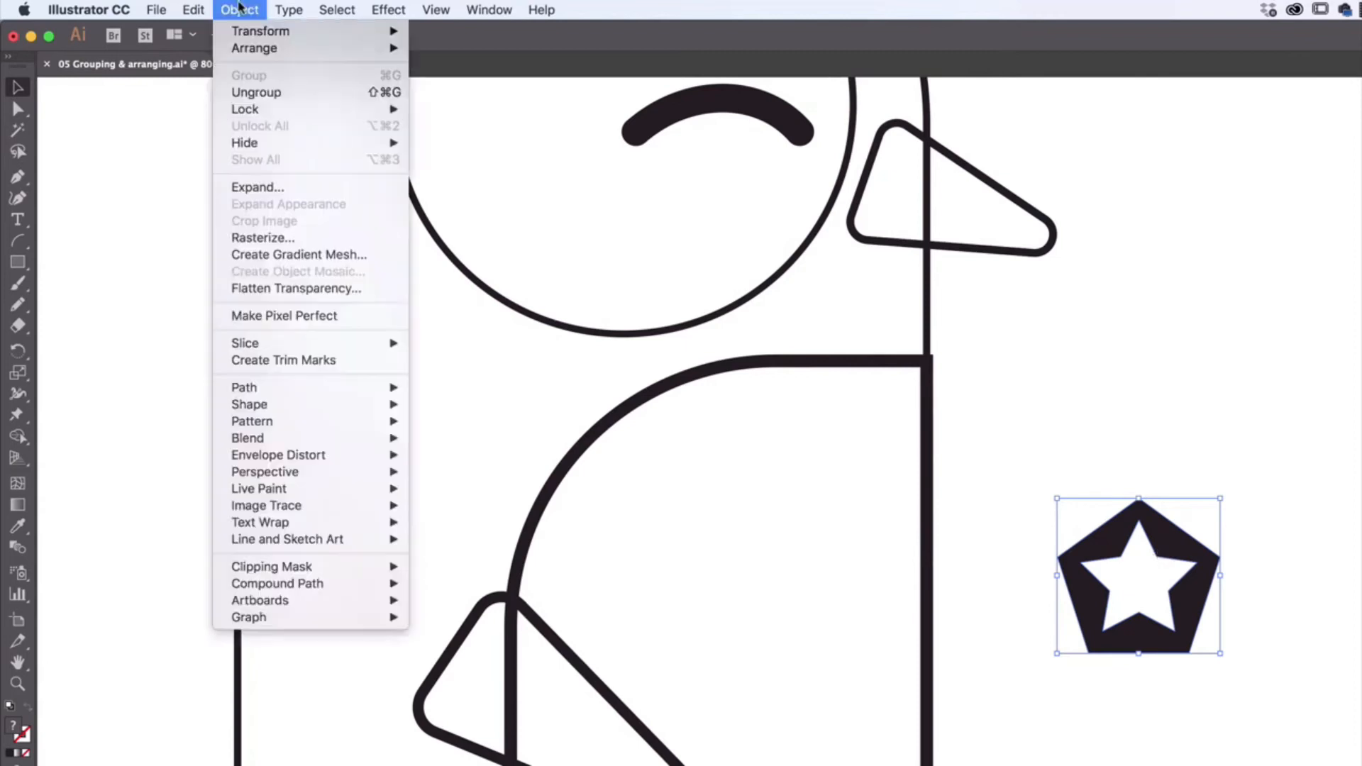
pyautogui.moveTo(256, 92)
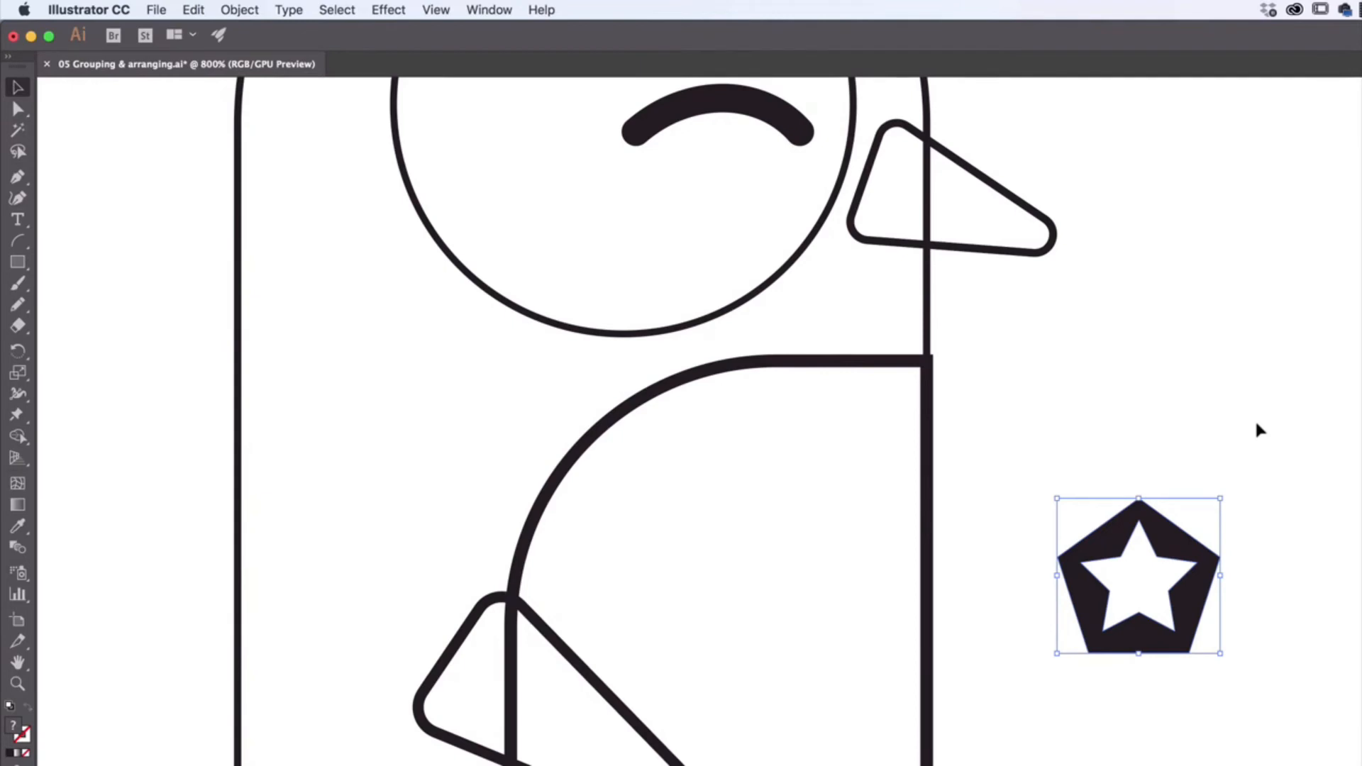
pyautogui.moveTo(1147, 595)
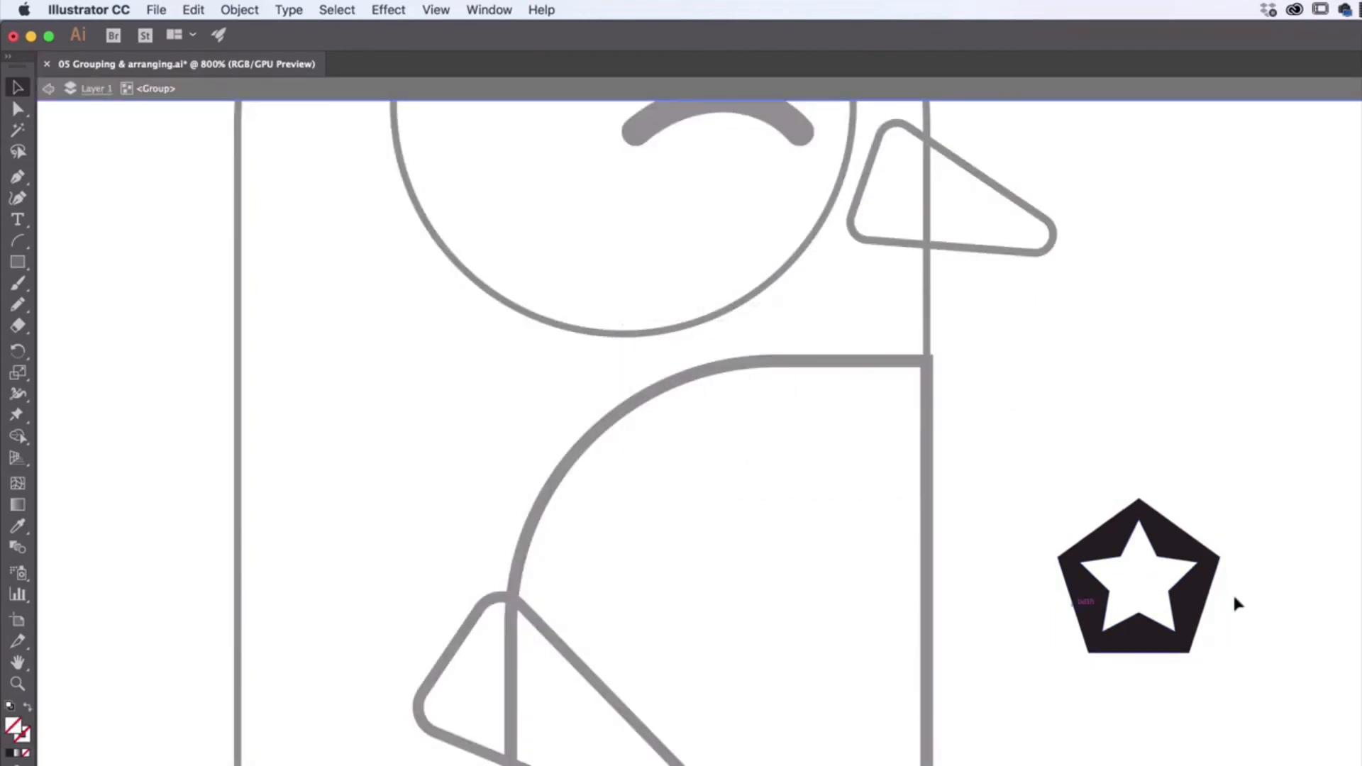
pyautogui.click(1138, 575)
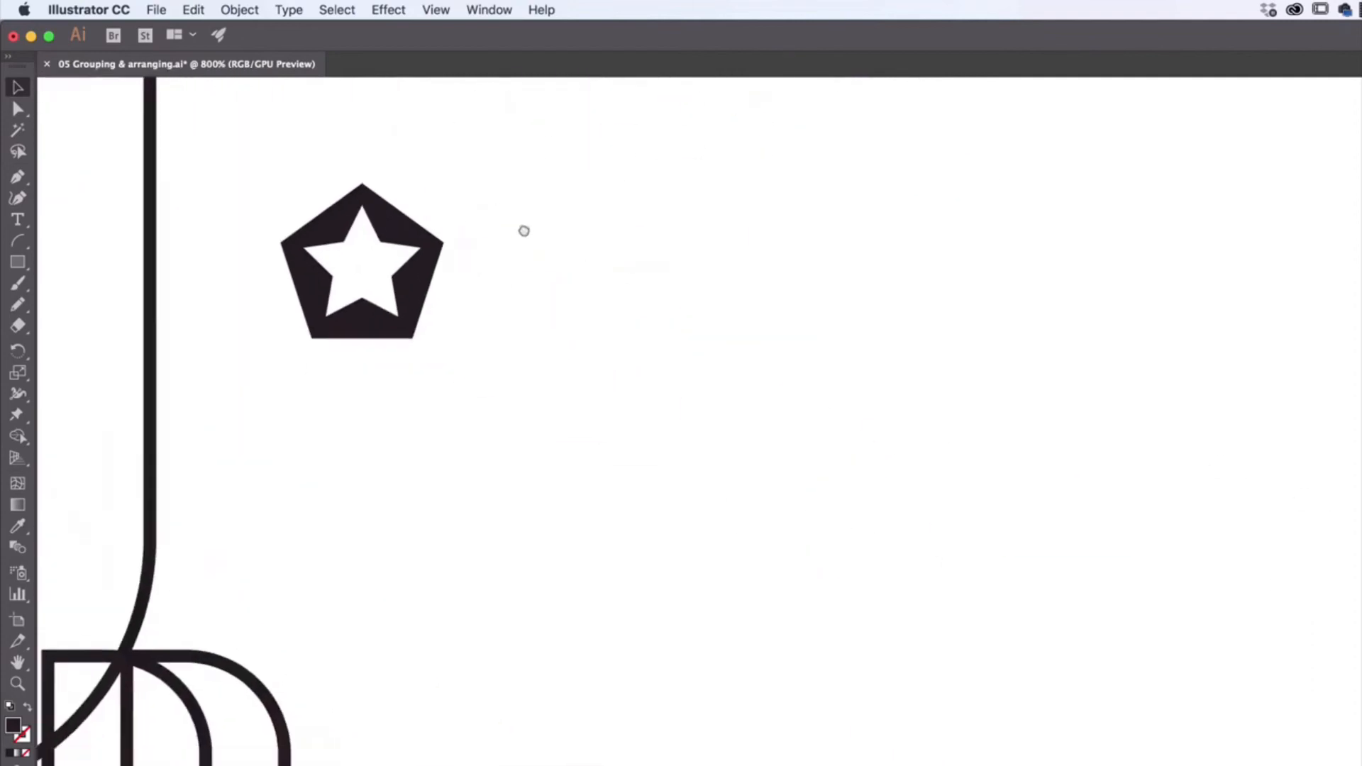
pyautogui.moveTo(363, 263); pyautogui.dragTo(198, 276)
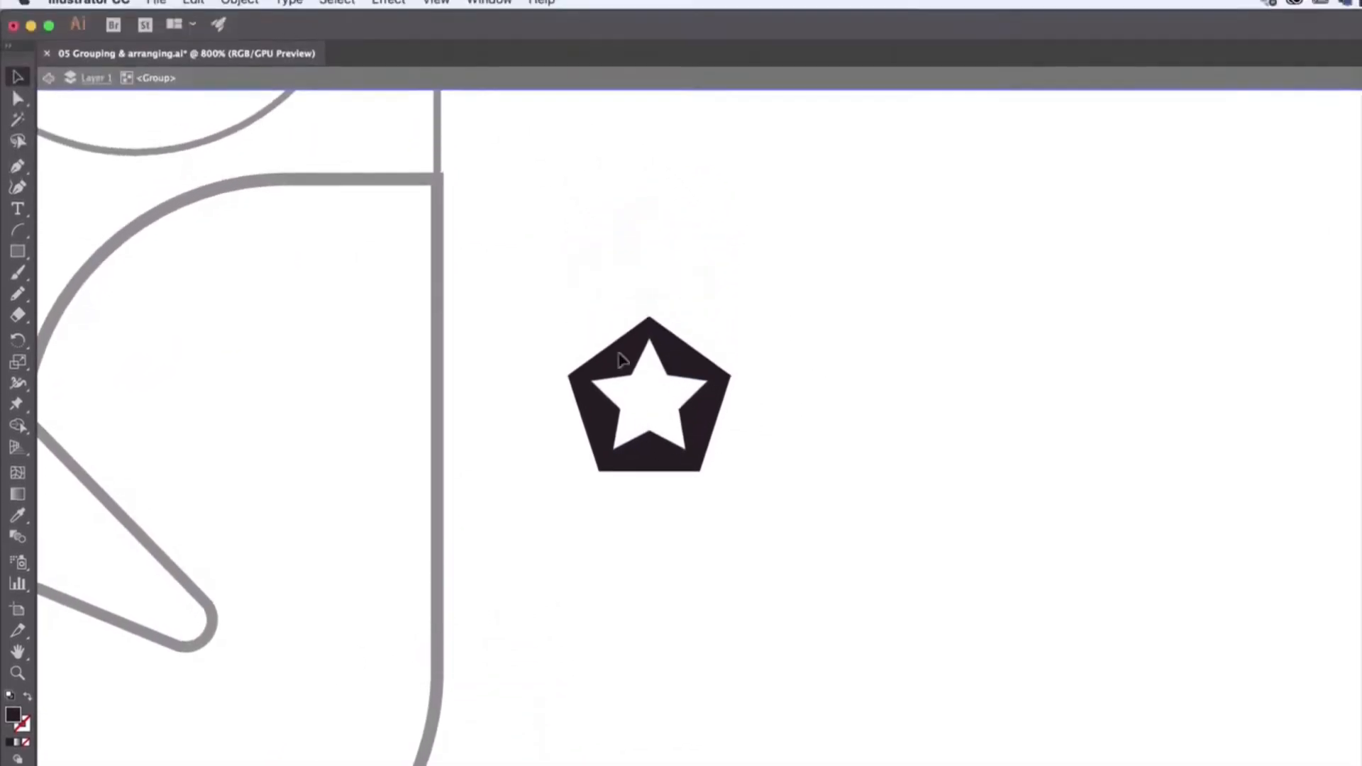
# Step: Shift the star inside the badge group down-right, then exit Isolation Mode
pyautogui.click(650, 399)
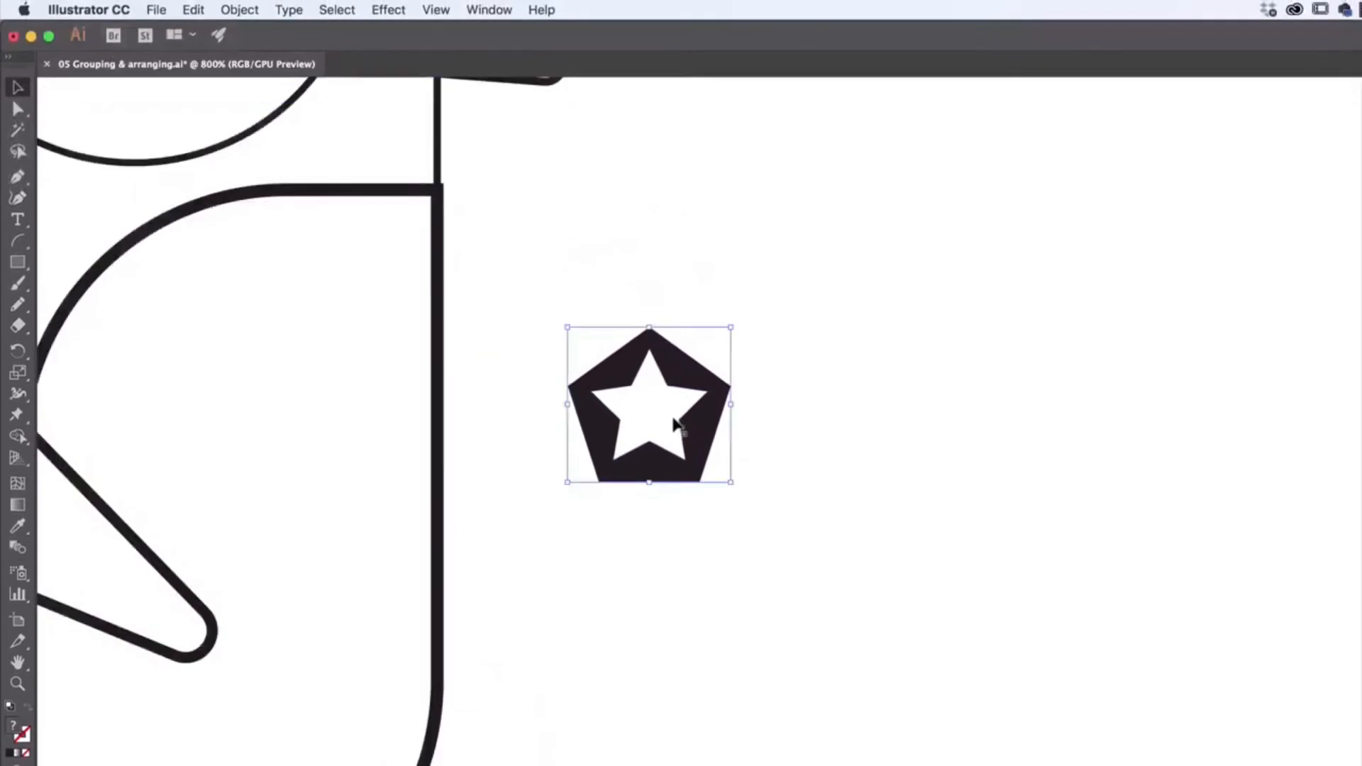
pyautogui.moveTo(649, 404); pyautogui.dragTo(695, 387)
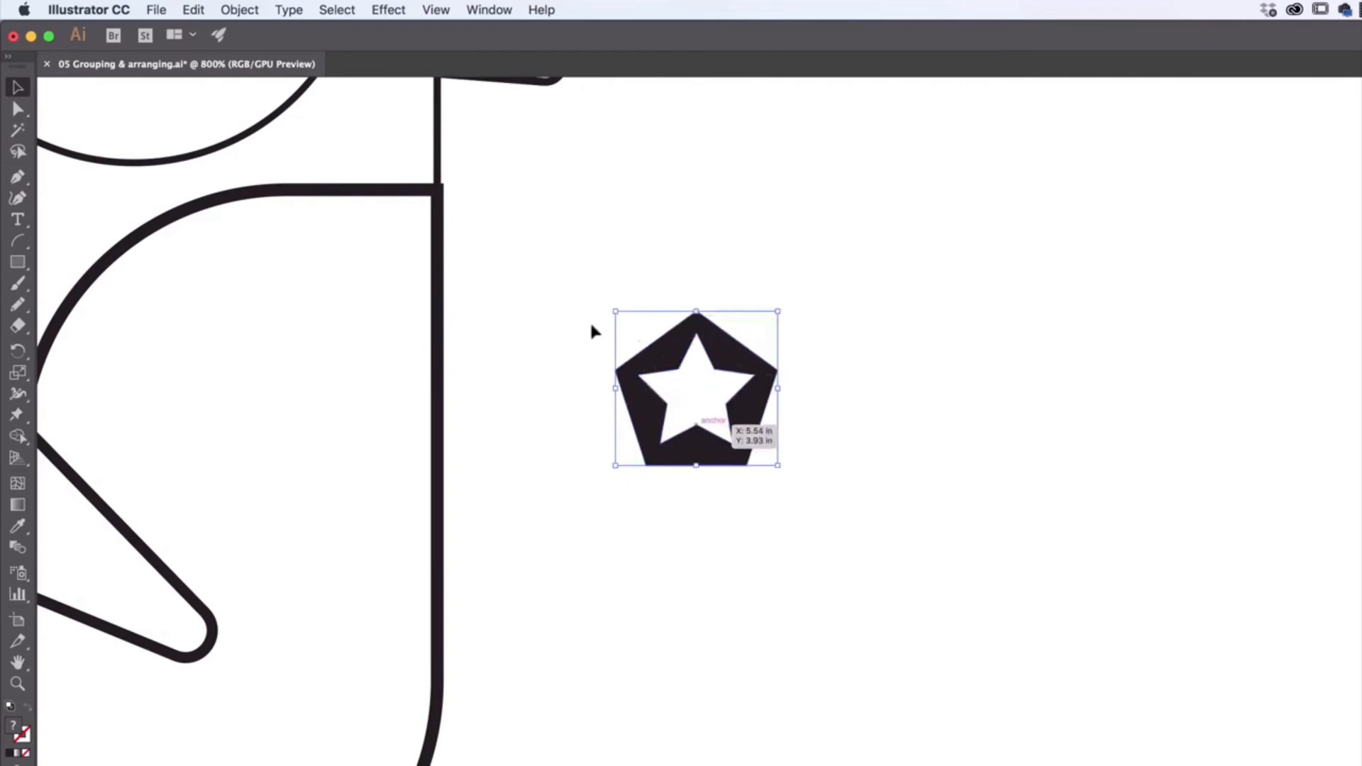
pyautogui.click(239, 9)
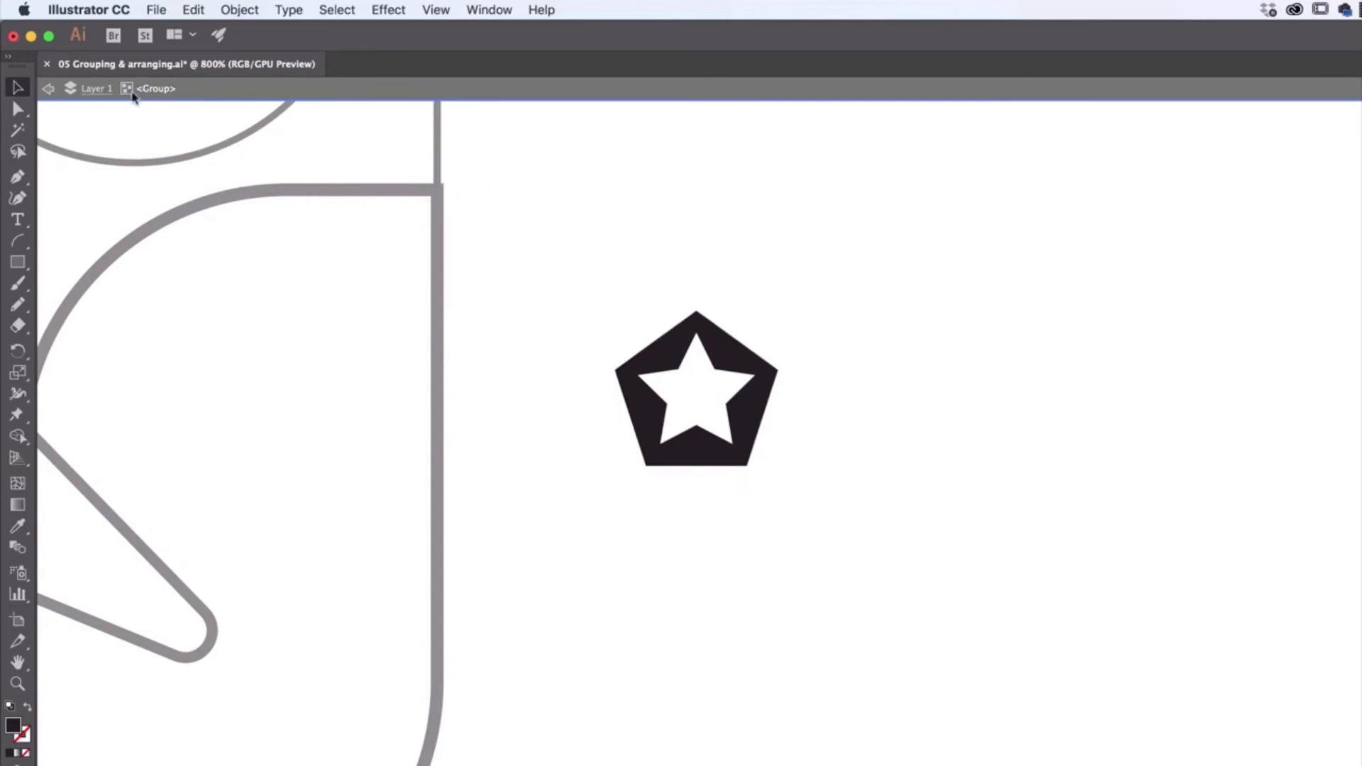
pyautogui.click(695, 390)
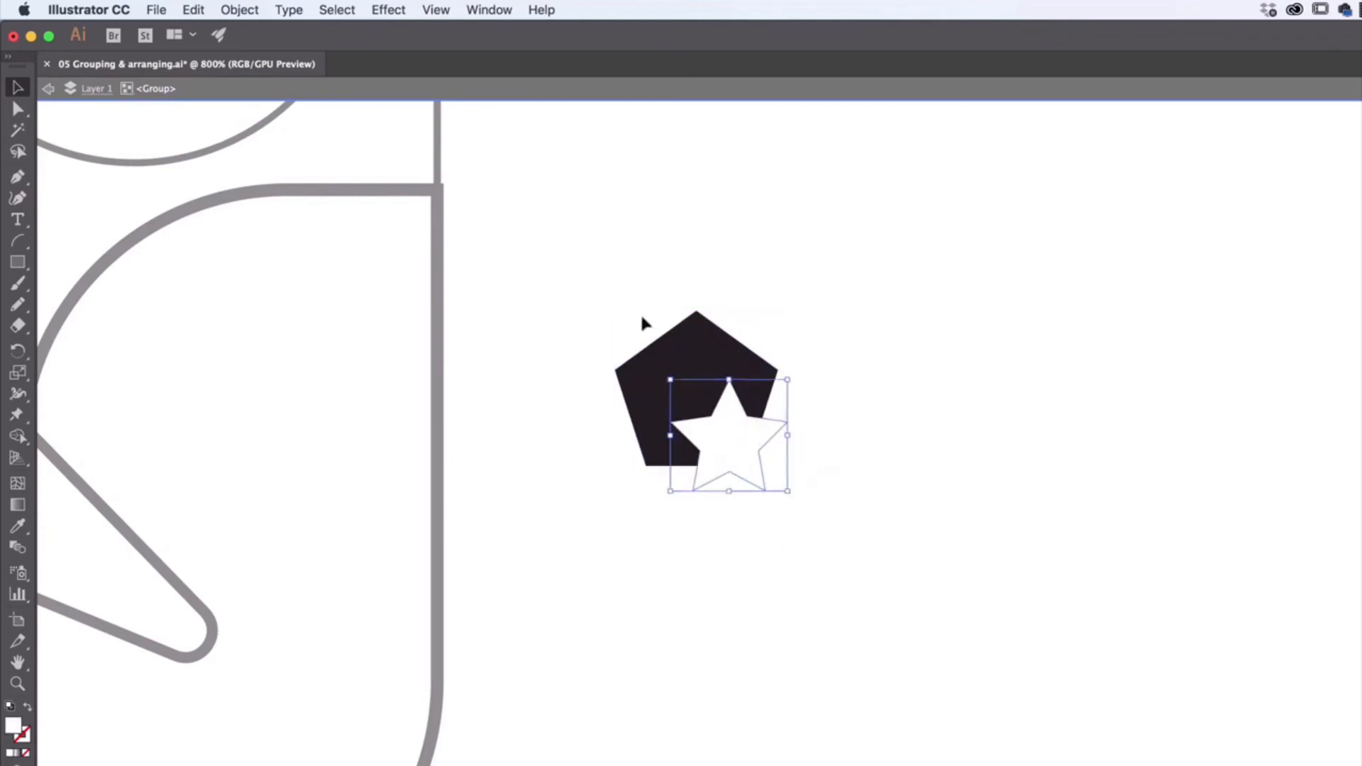
pyautogui.moveTo(82, 112)
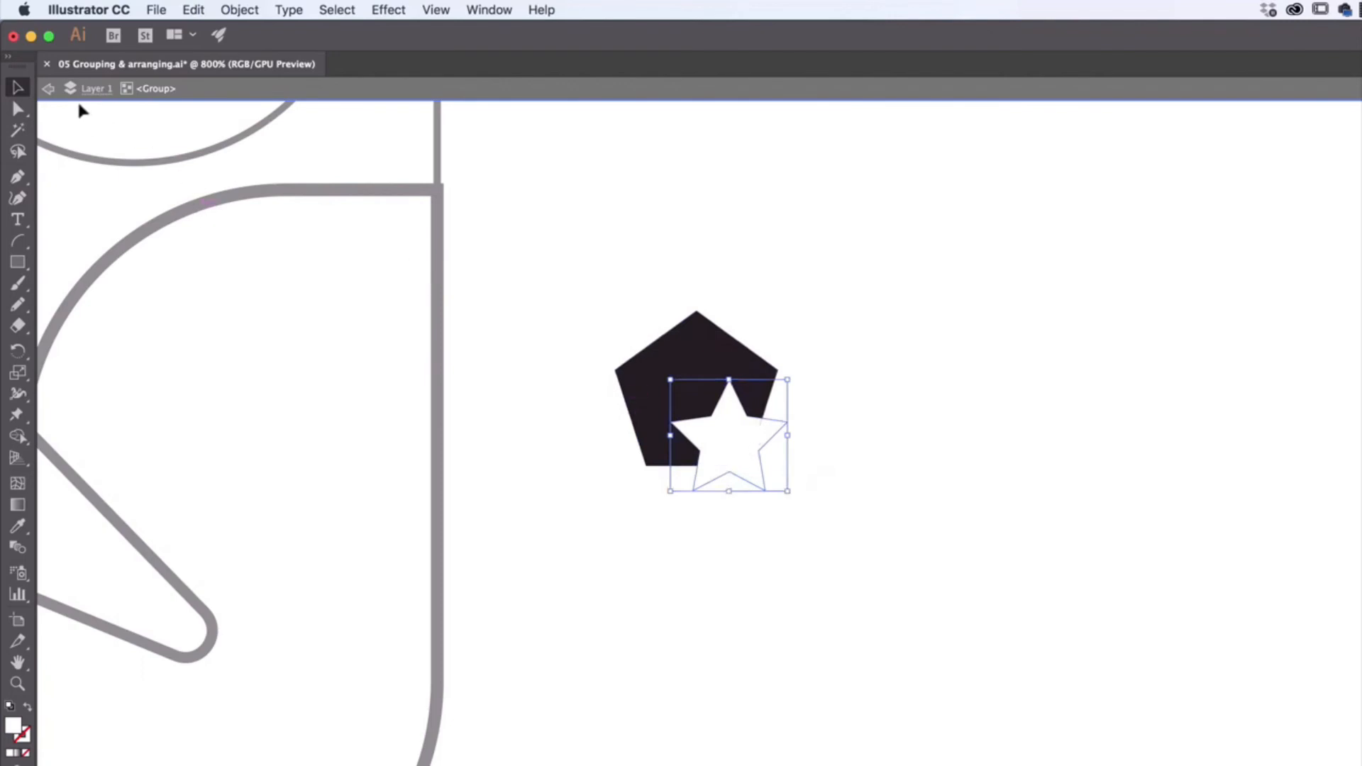
pyautogui.click(49, 88)
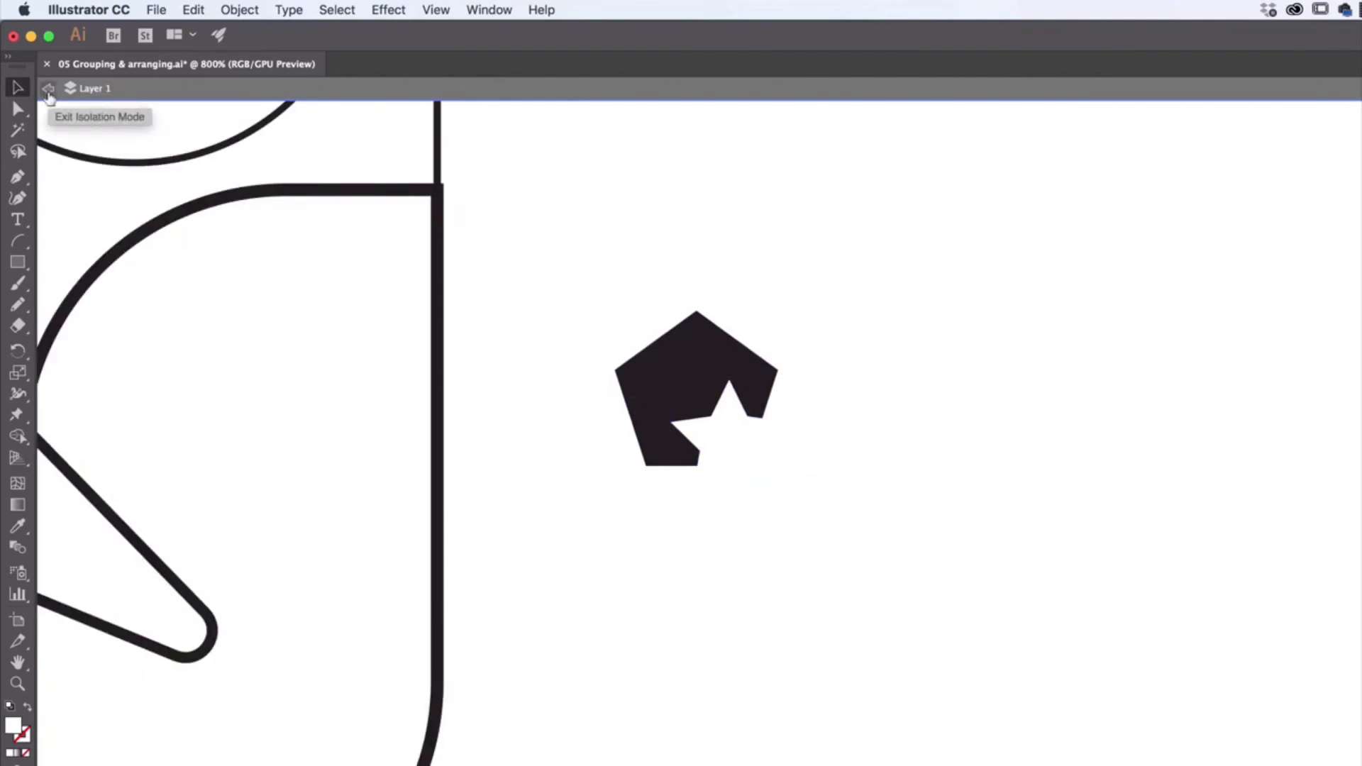
# Step: Exit the badge group's isolation with the star re-centred, then review the Object menu
pyautogui.click(49, 91)
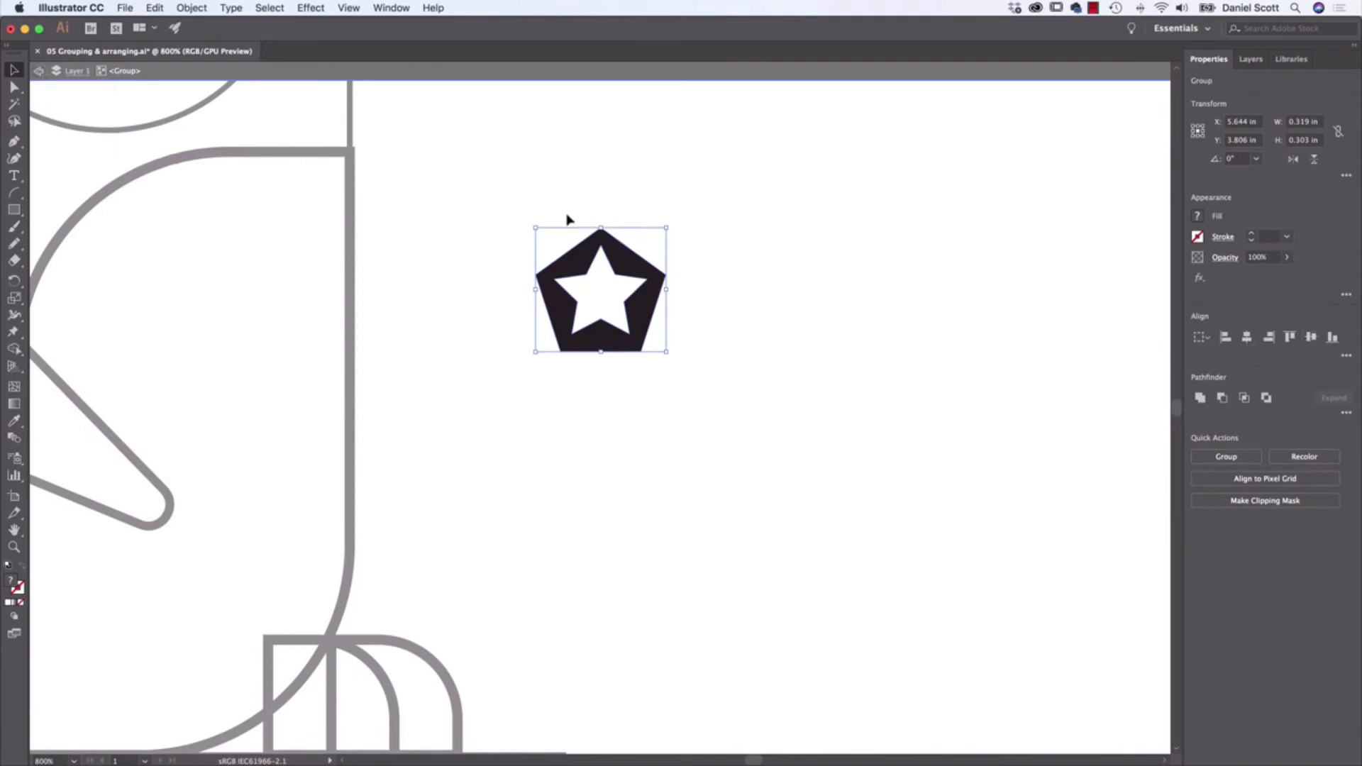
pyautogui.click(850, 229)
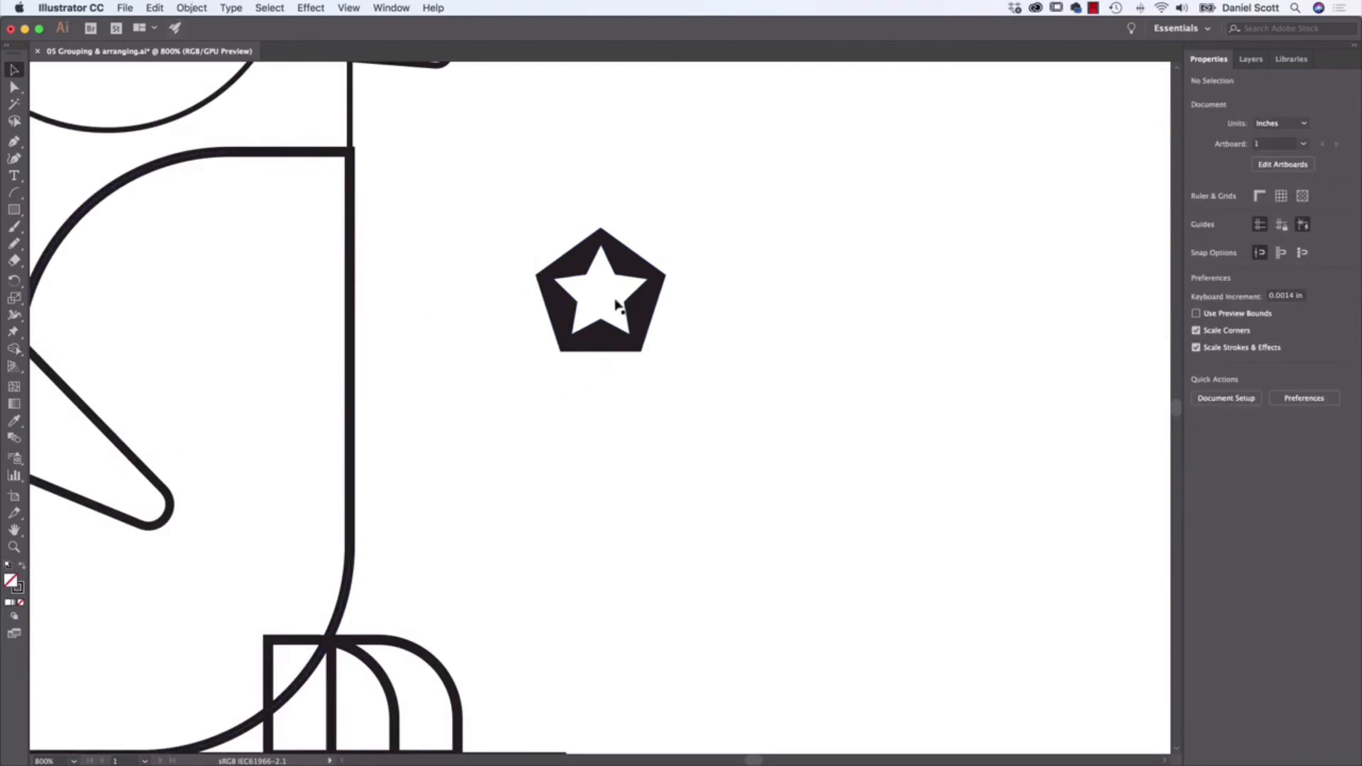
pyautogui.click(191, 8)
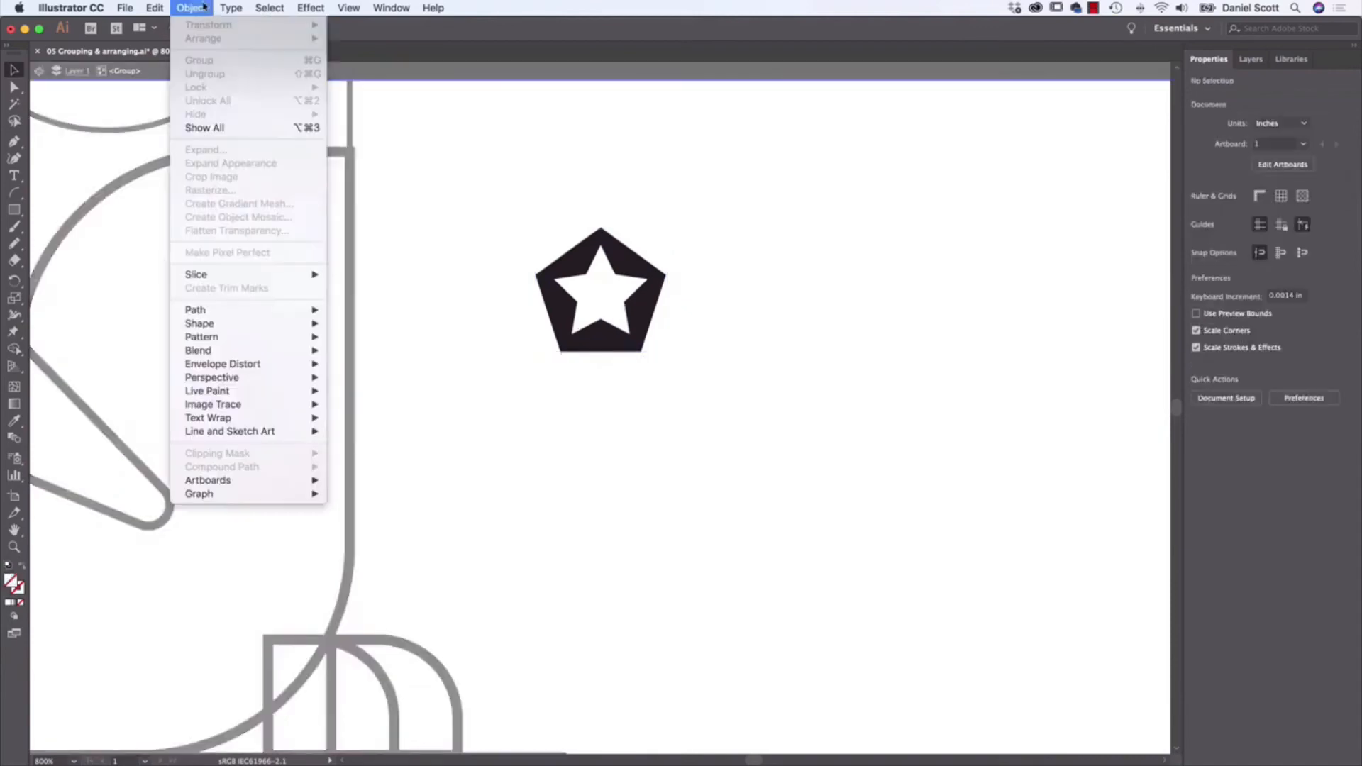
pyautogui.moveTo(239, 20)
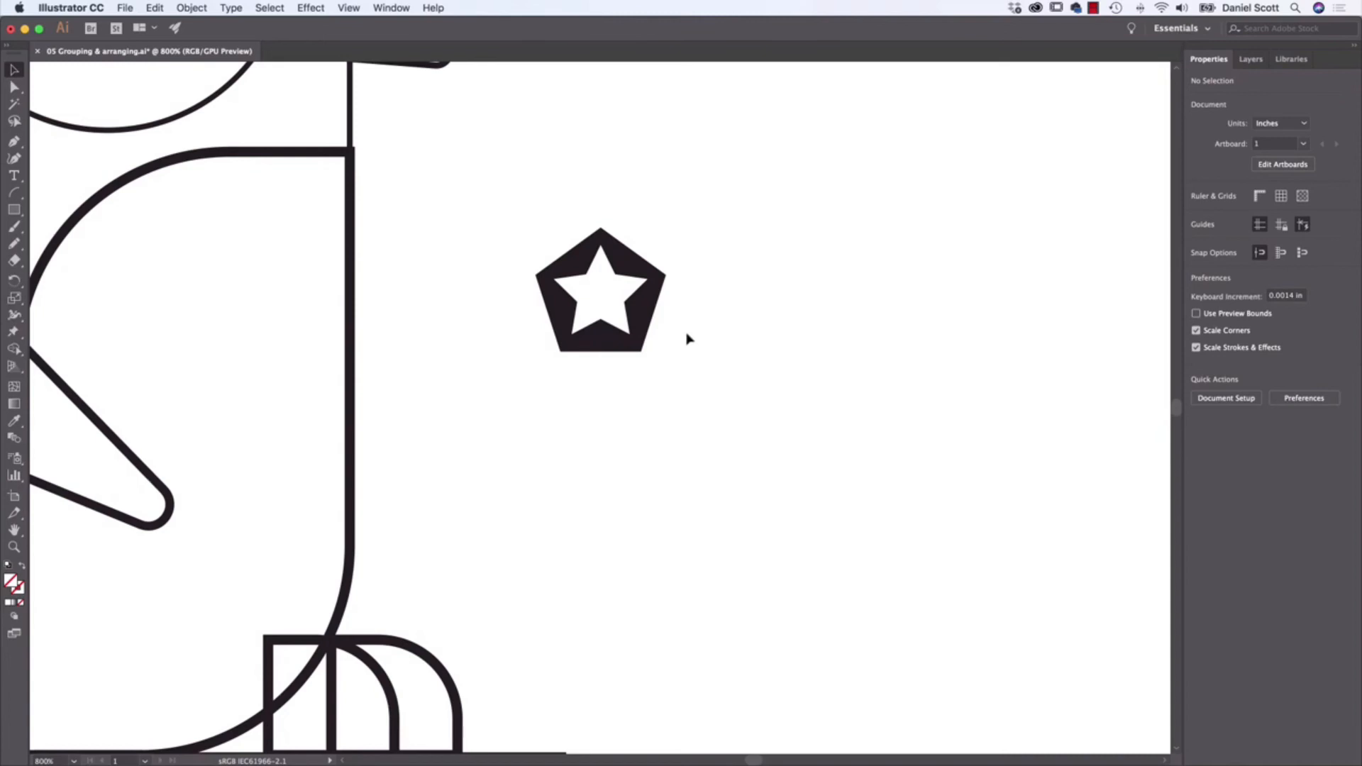
pyautogui.moveTo(689, 302)
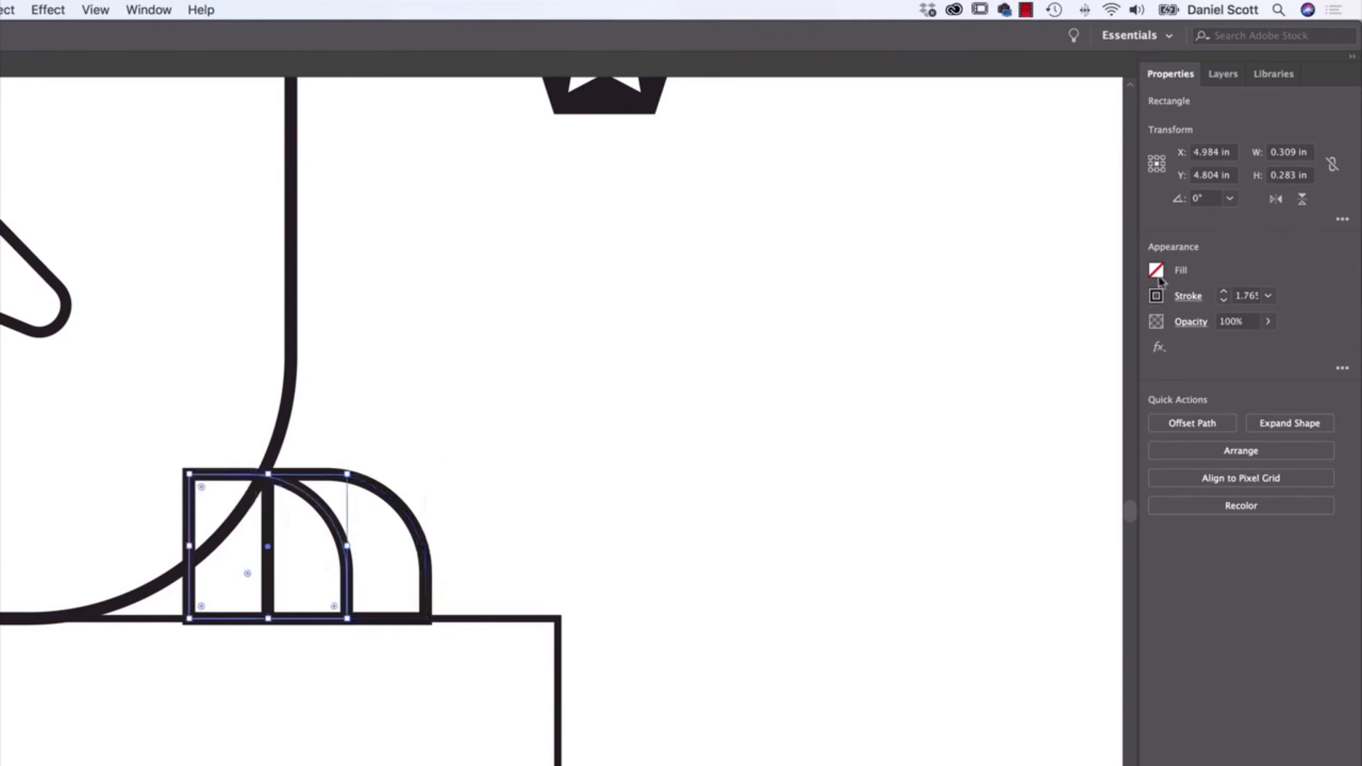
# Step: Fill the back foot orange and remove its black outline
pyautogui.click(1156, 271)
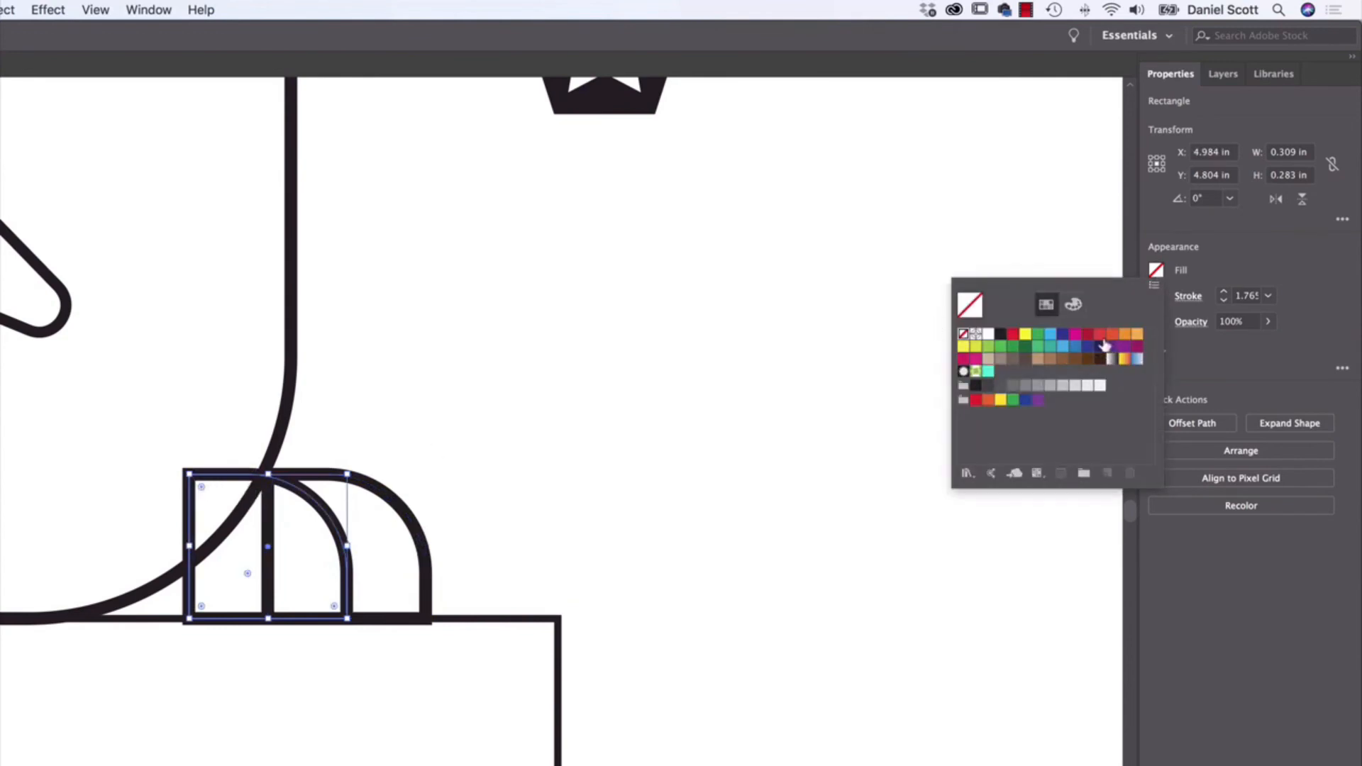
pyautogui.click(1112, 334)
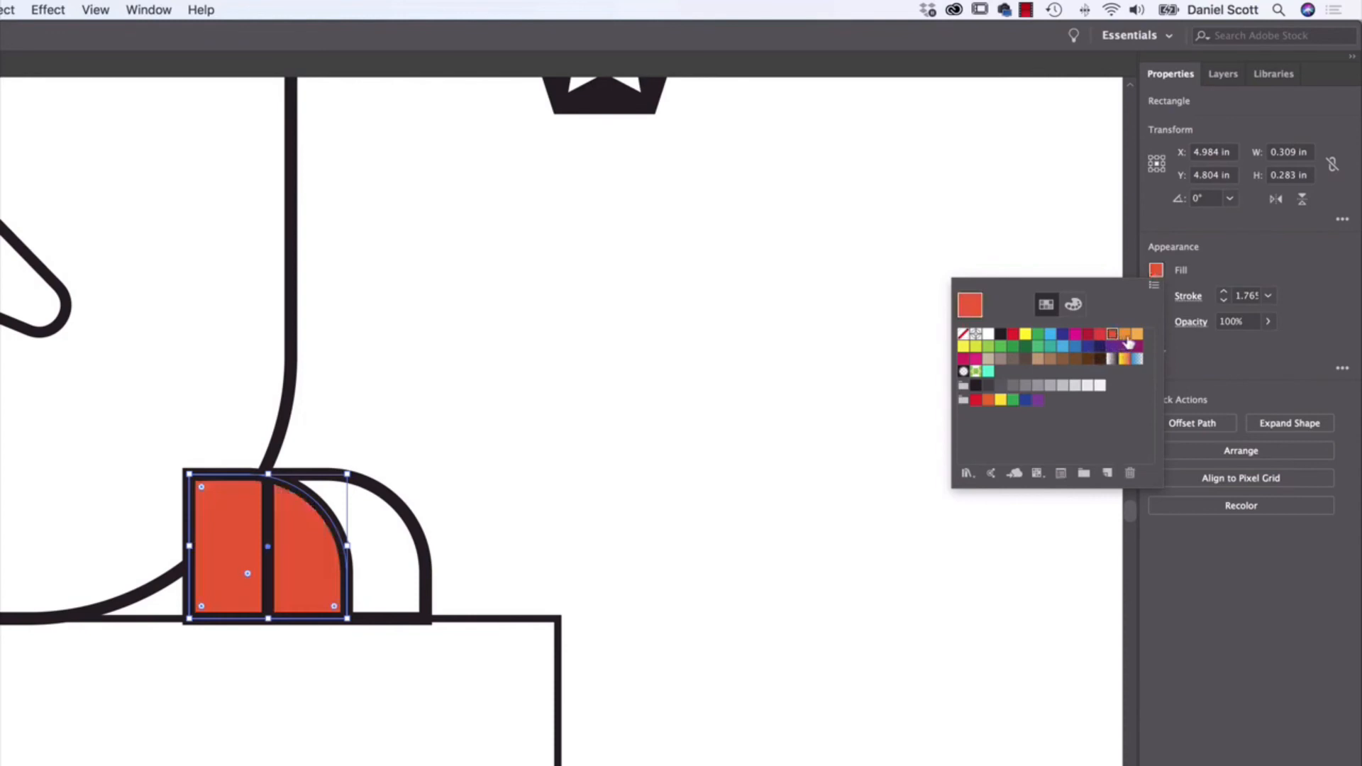
pyautogui.click(1128, 340)
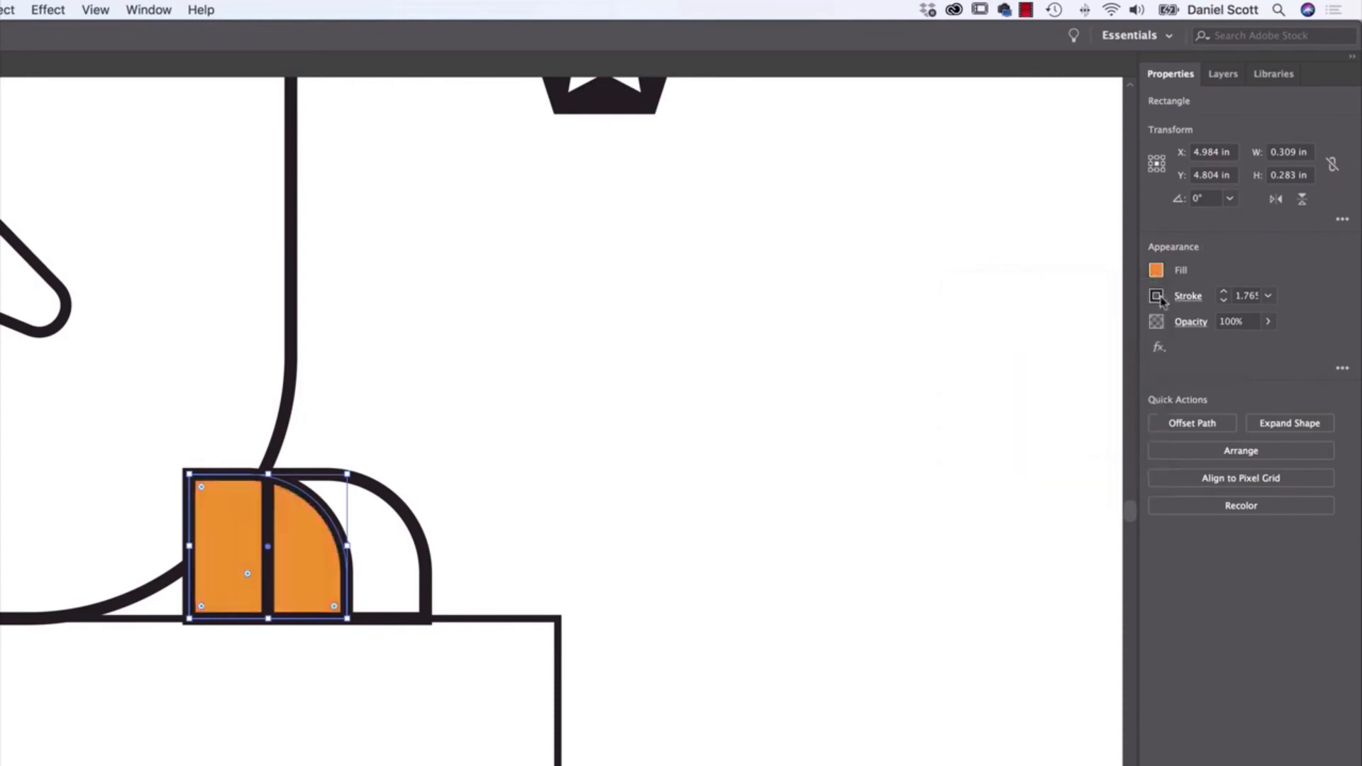
pyautogui.click(1156, 295)
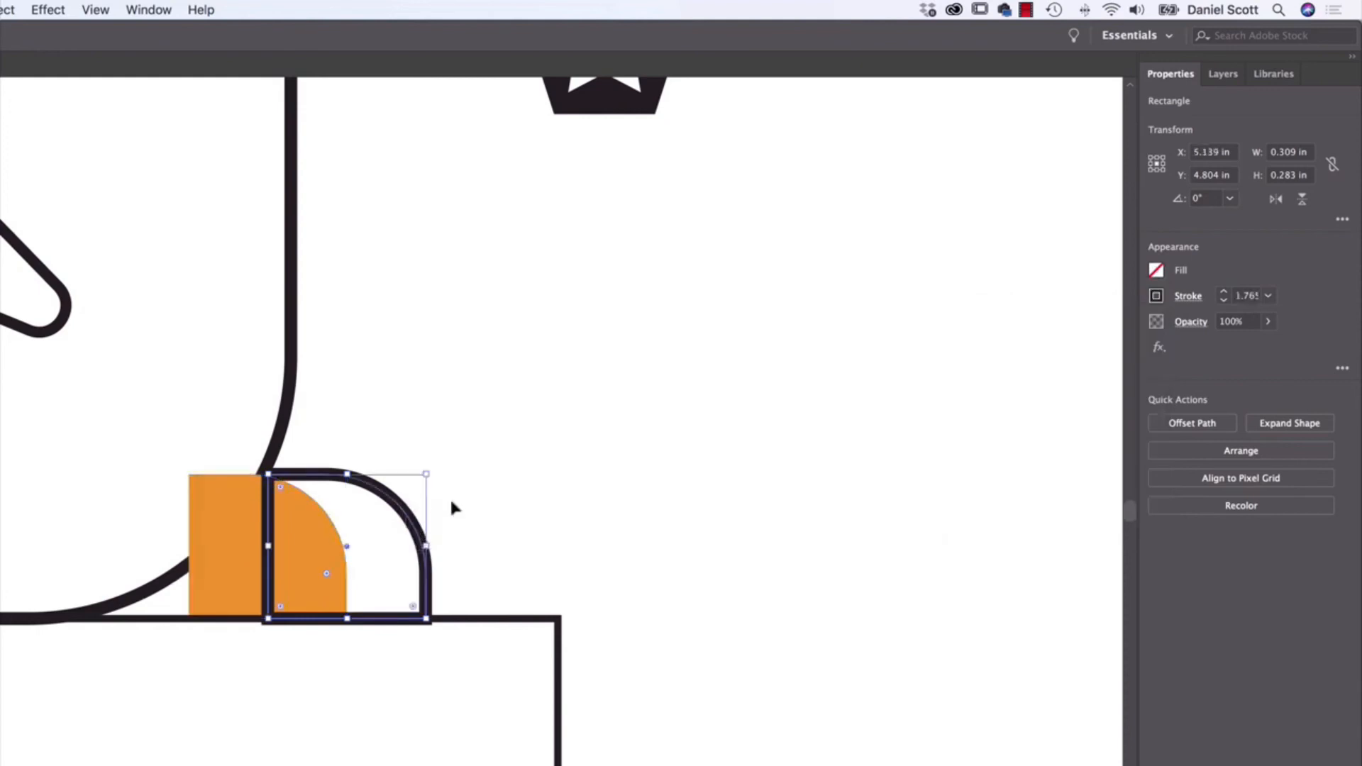
# Step: Select the quarter-circle front foot and fill it red-orange
pyautogui.click(1155, 269)
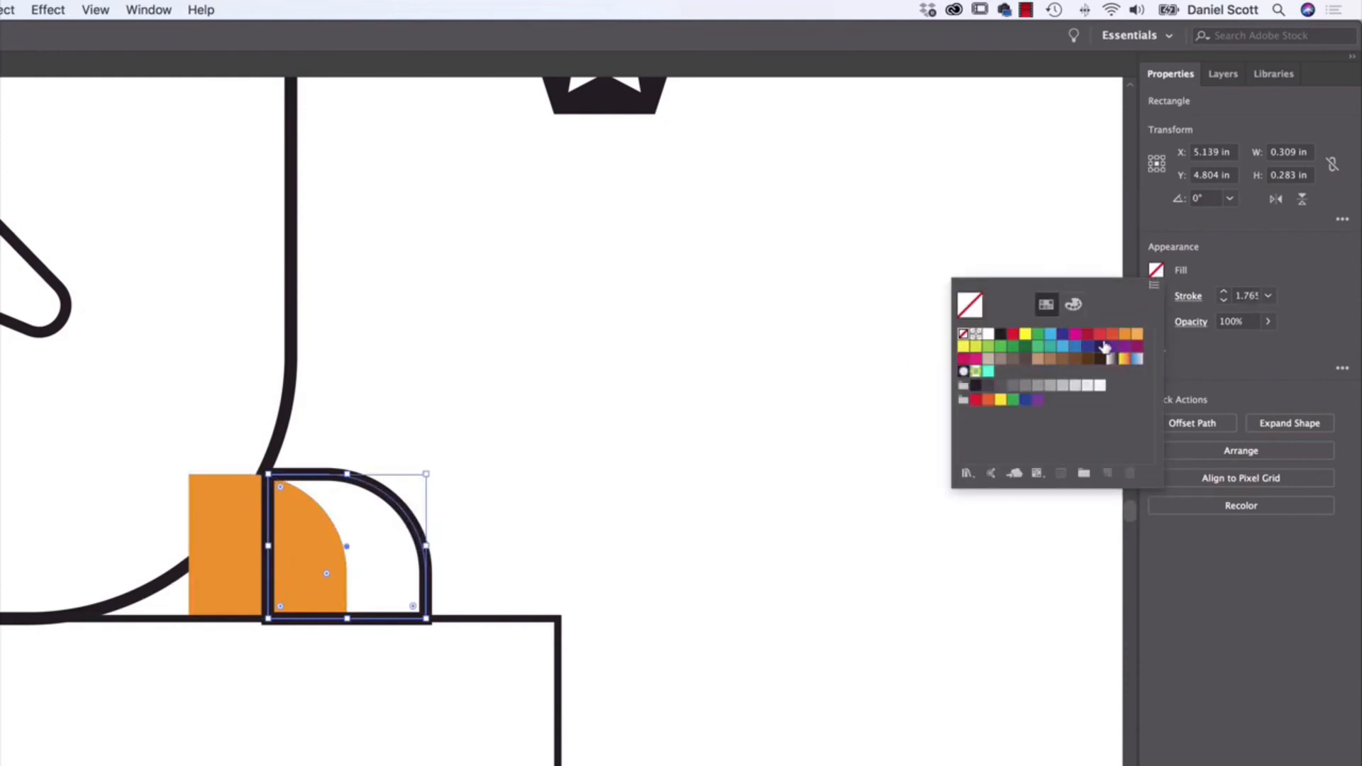
pyautogui.click(1114, 334)
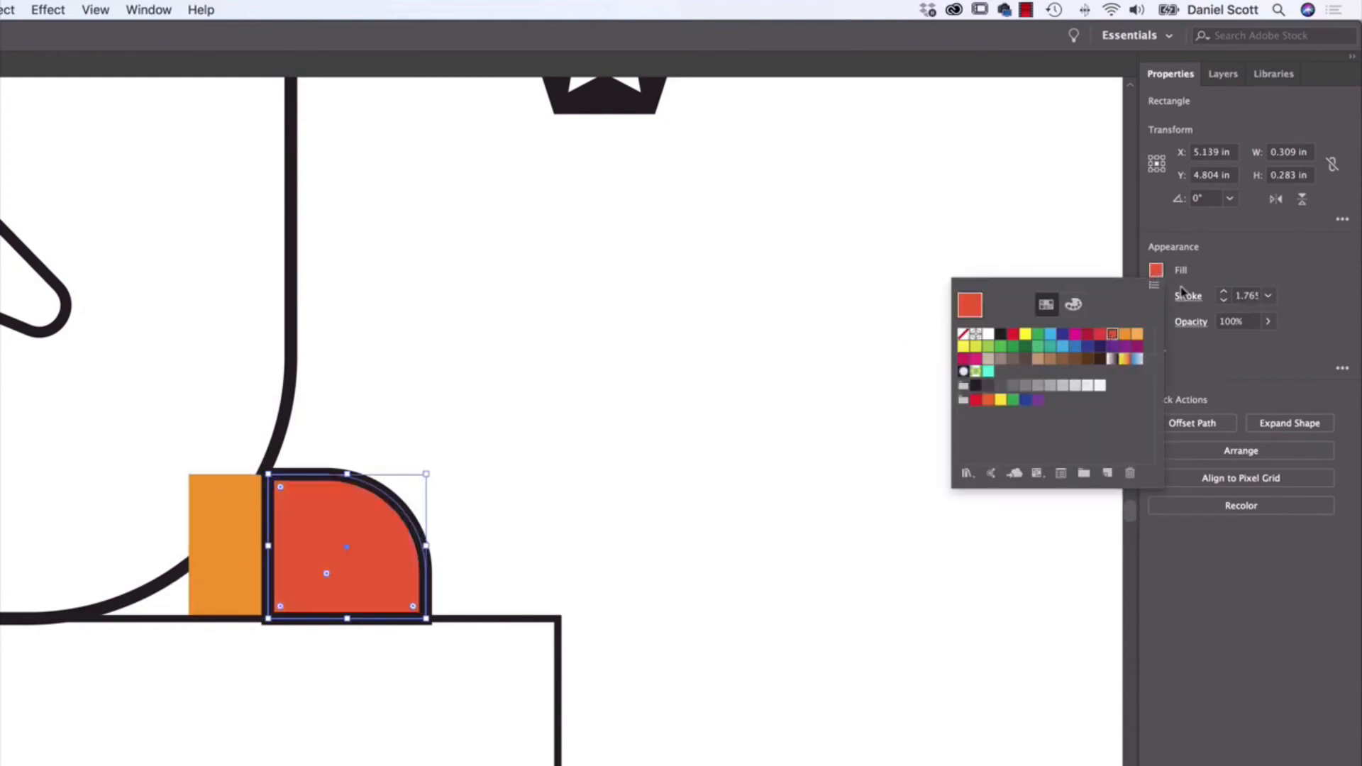
pyautogui.click(962, 360)
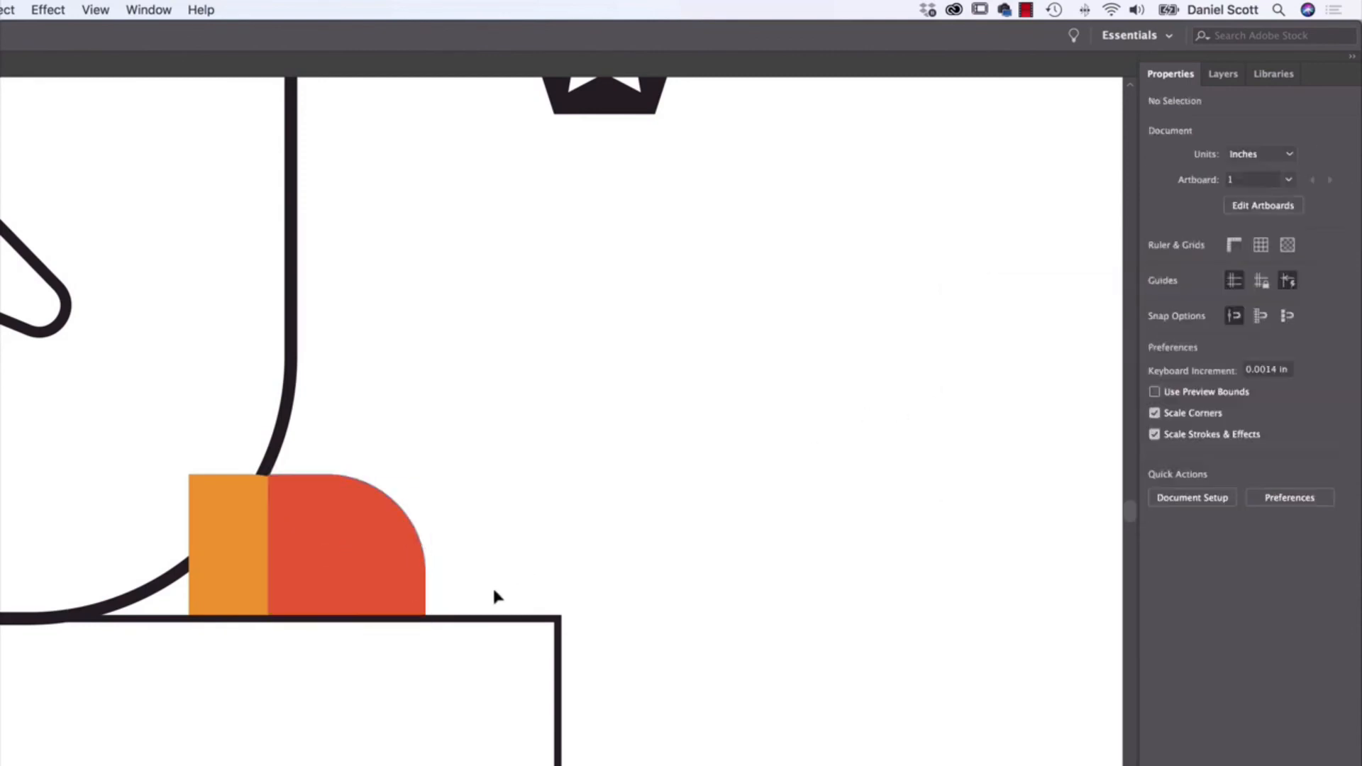
# Step: Send the red-orange foot to the back behind the orange foot, then select the orange foot
pyautogui.click(364, 538)
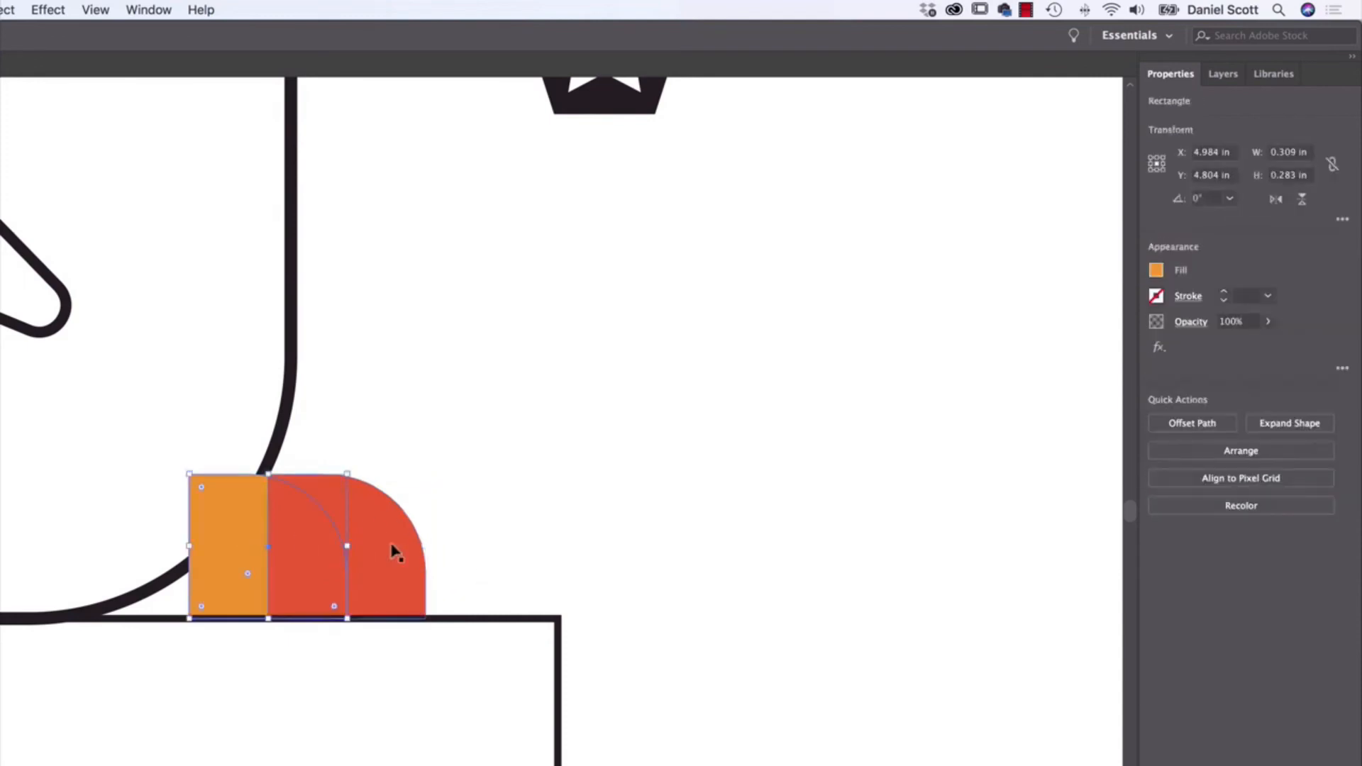
pyautogui.moveTo(391, 552); pyautogui.dragTo(329, 521)
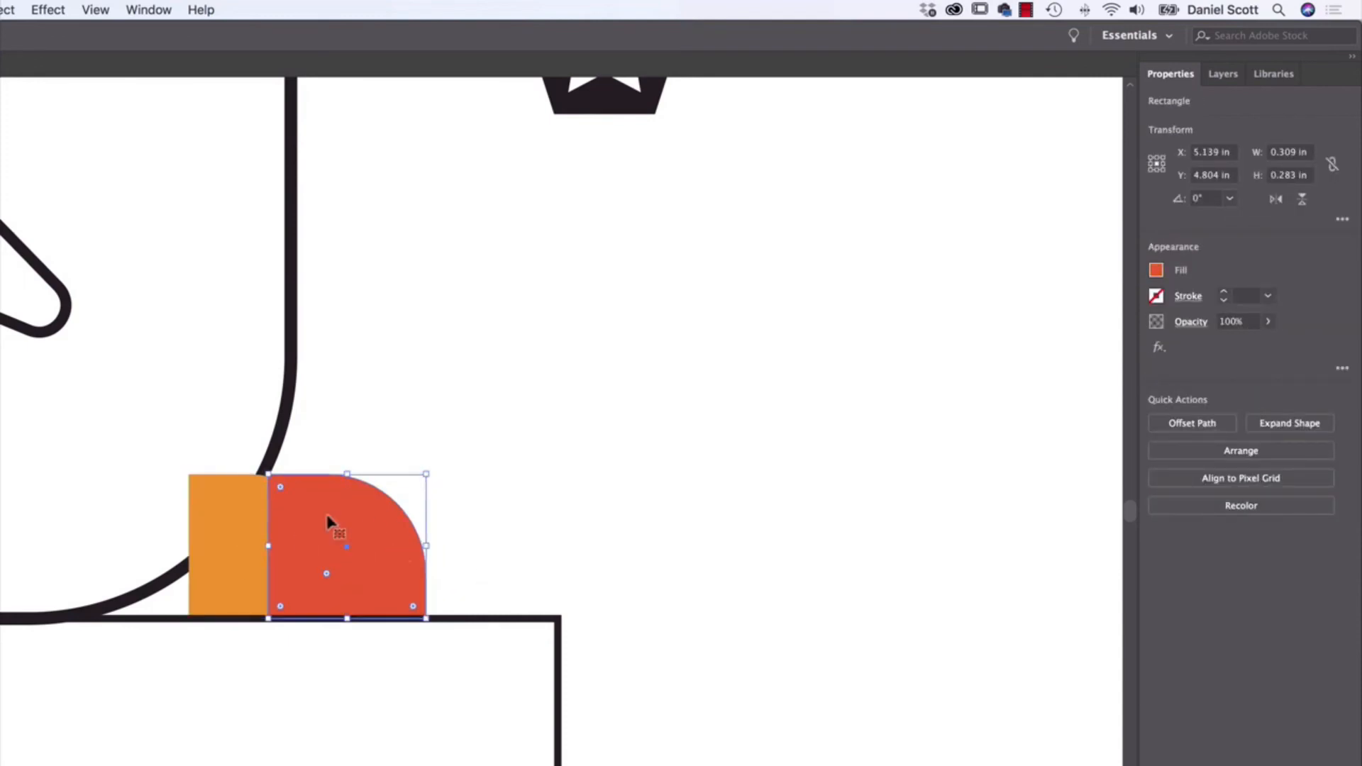
pyautogui.moveTo(378, 538)
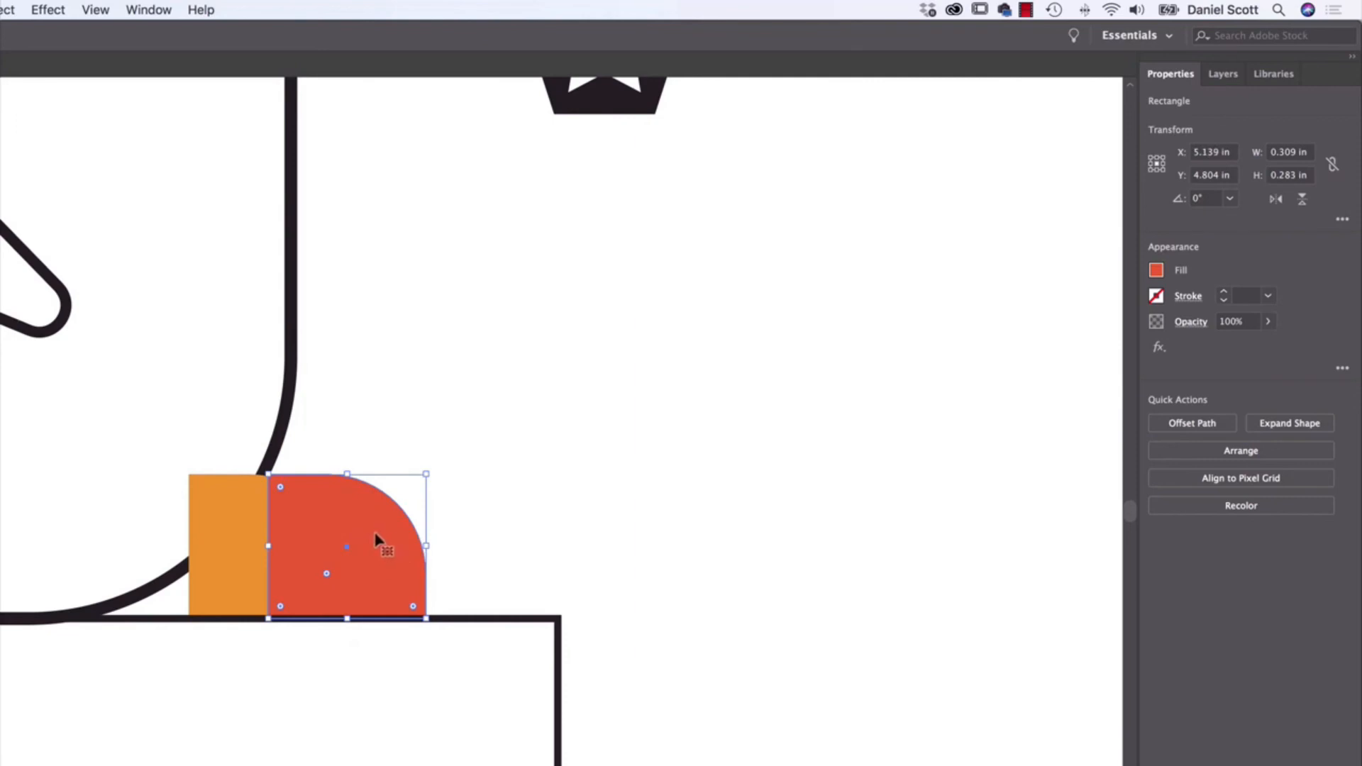
pyautogui.moveTo(1103, 448)
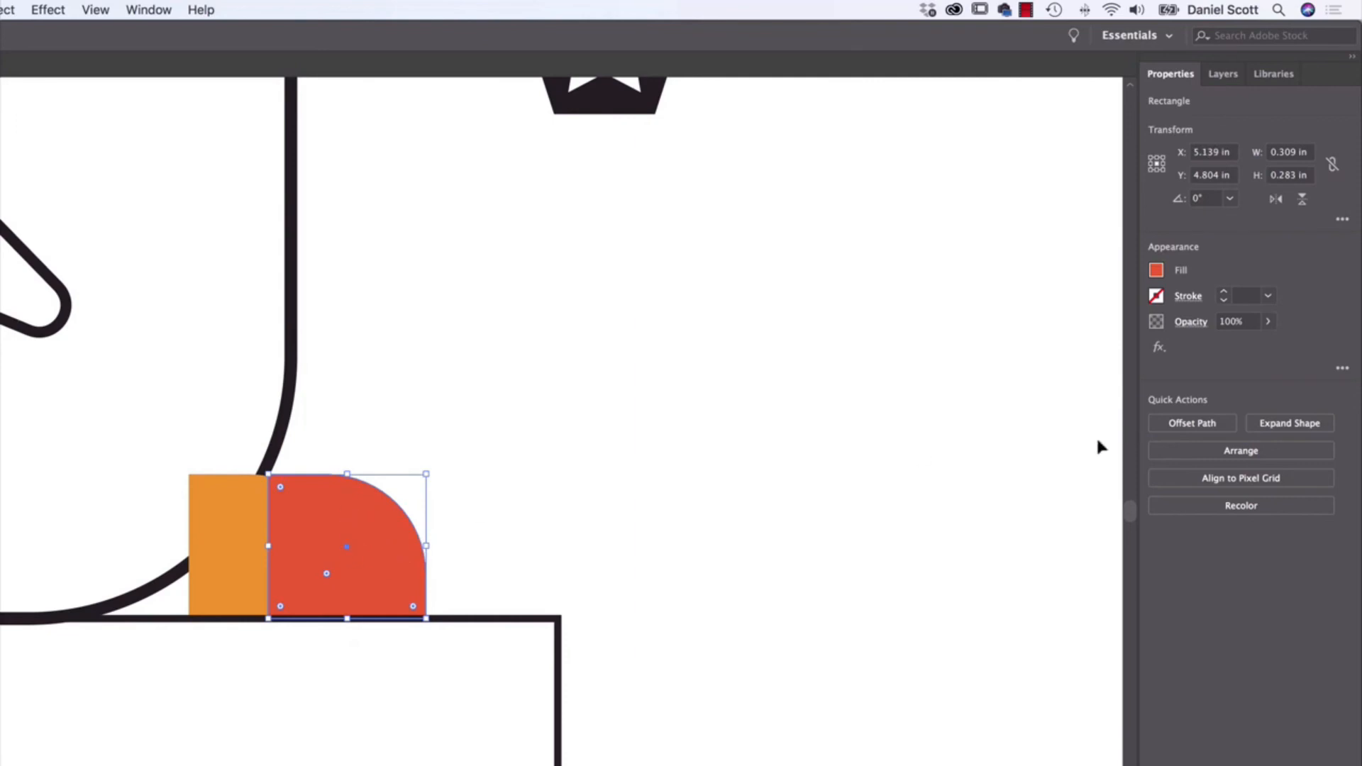
pyautogui.click(1241, 450)
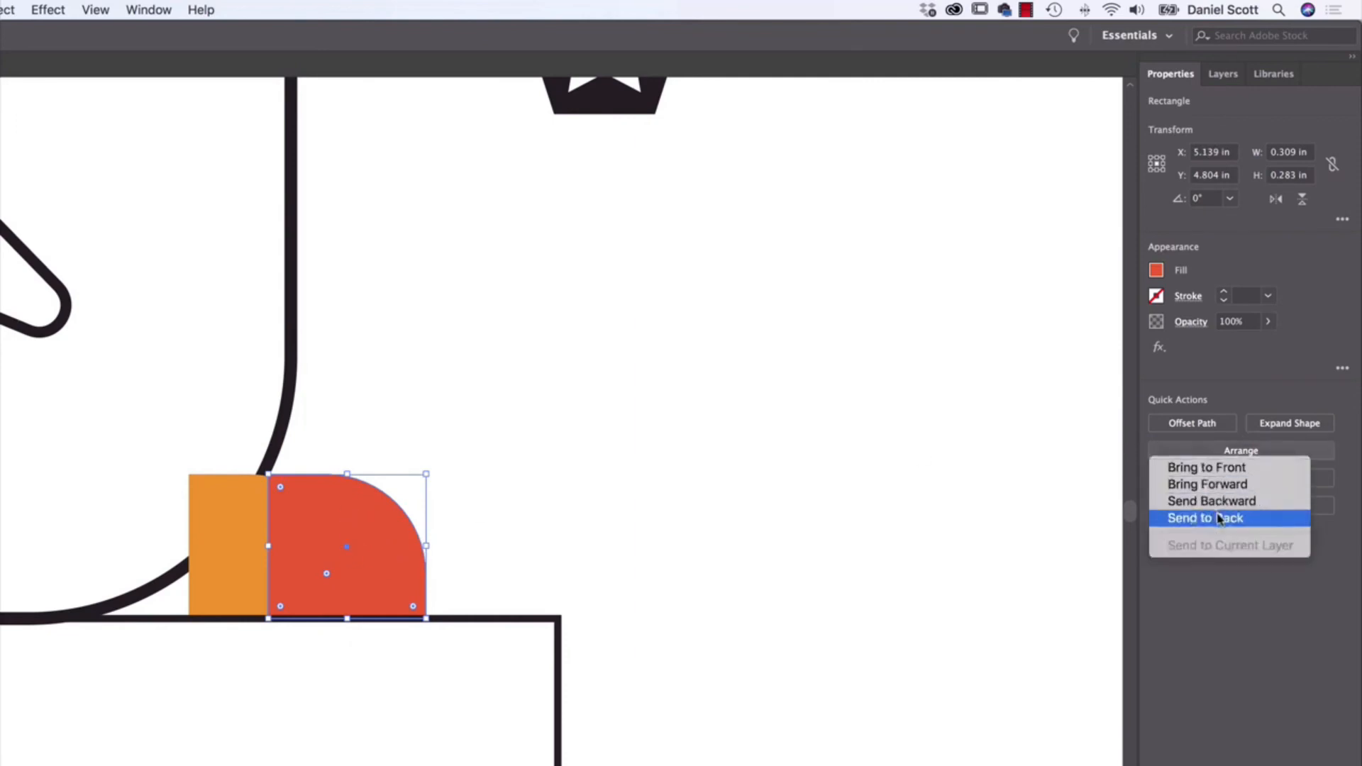
pyautogui.click(1205, 518)
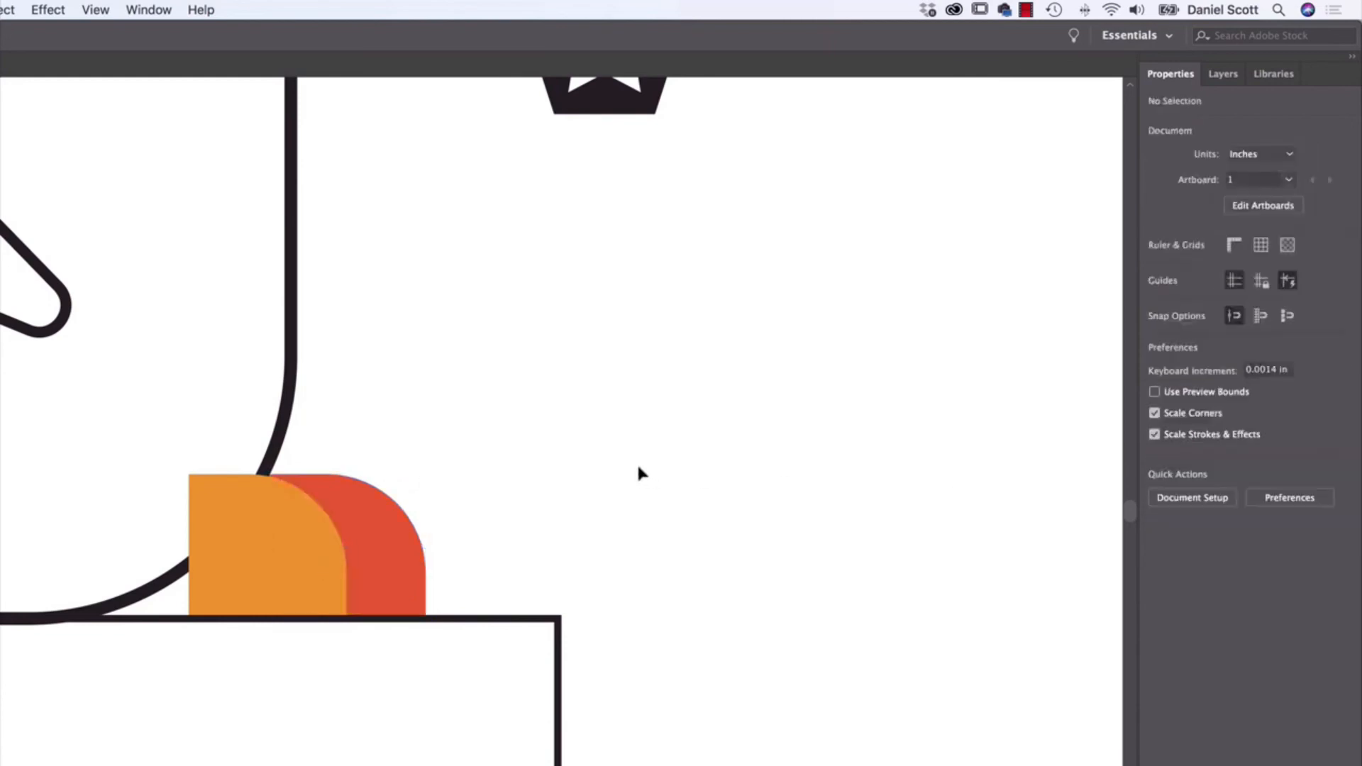
pyautogui.moveTo(573, 457)
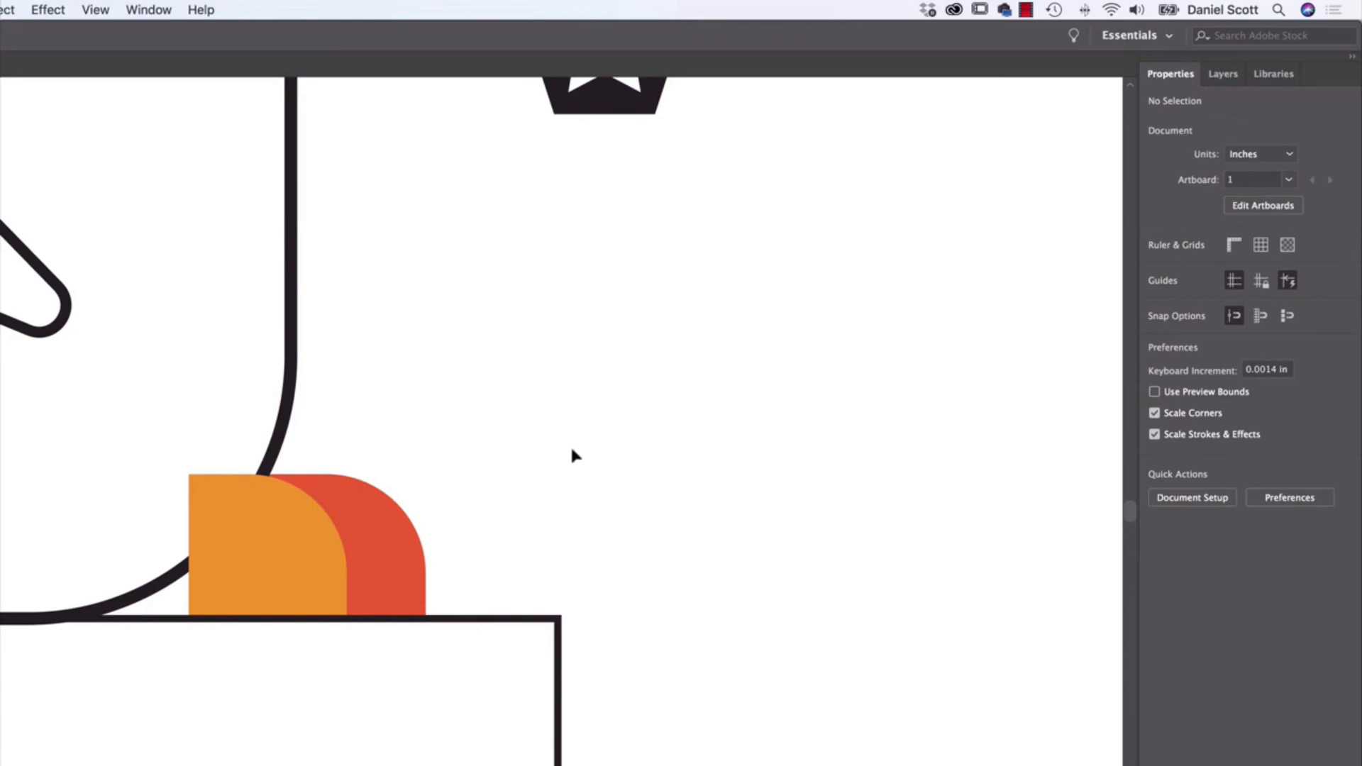
pyautogui.moveTo(570, 379)
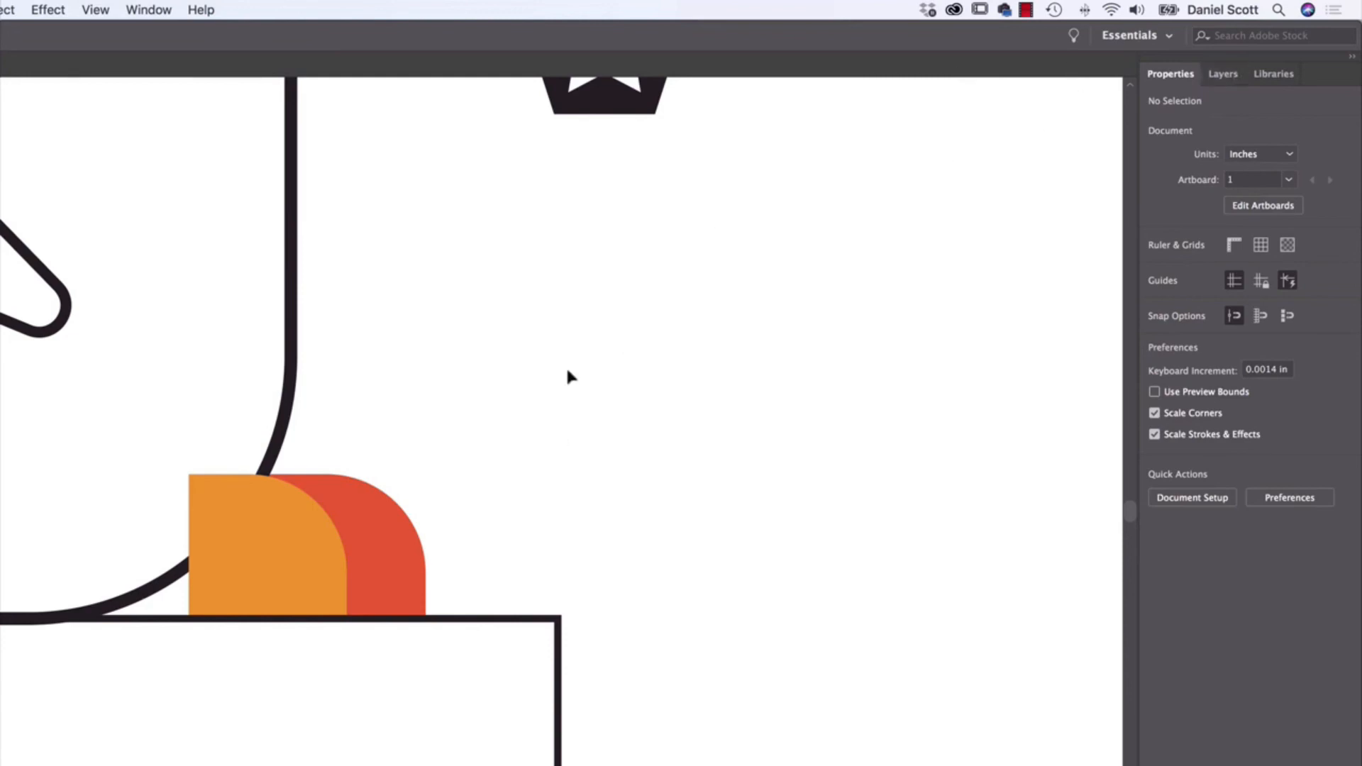
pyautogui.moveTo(570, 376)
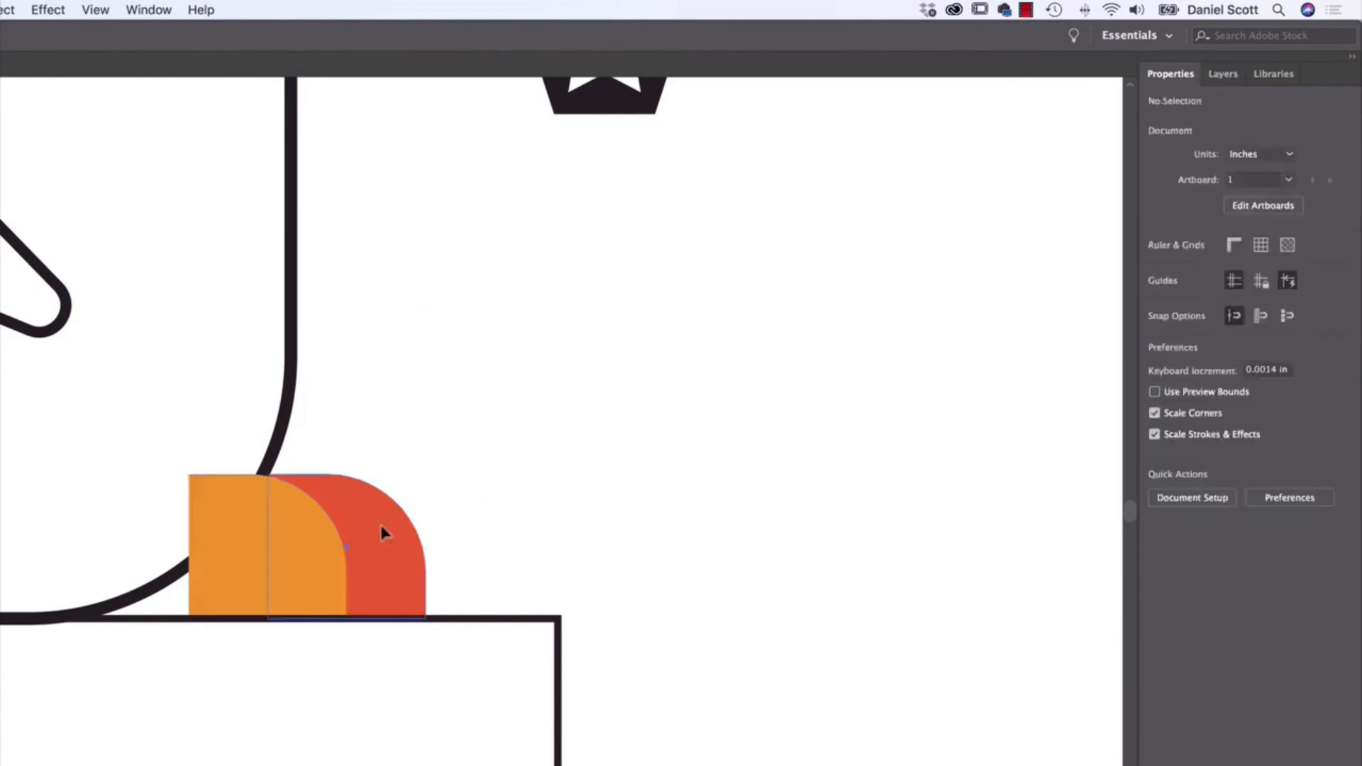
pyautogui.click(264, 552)
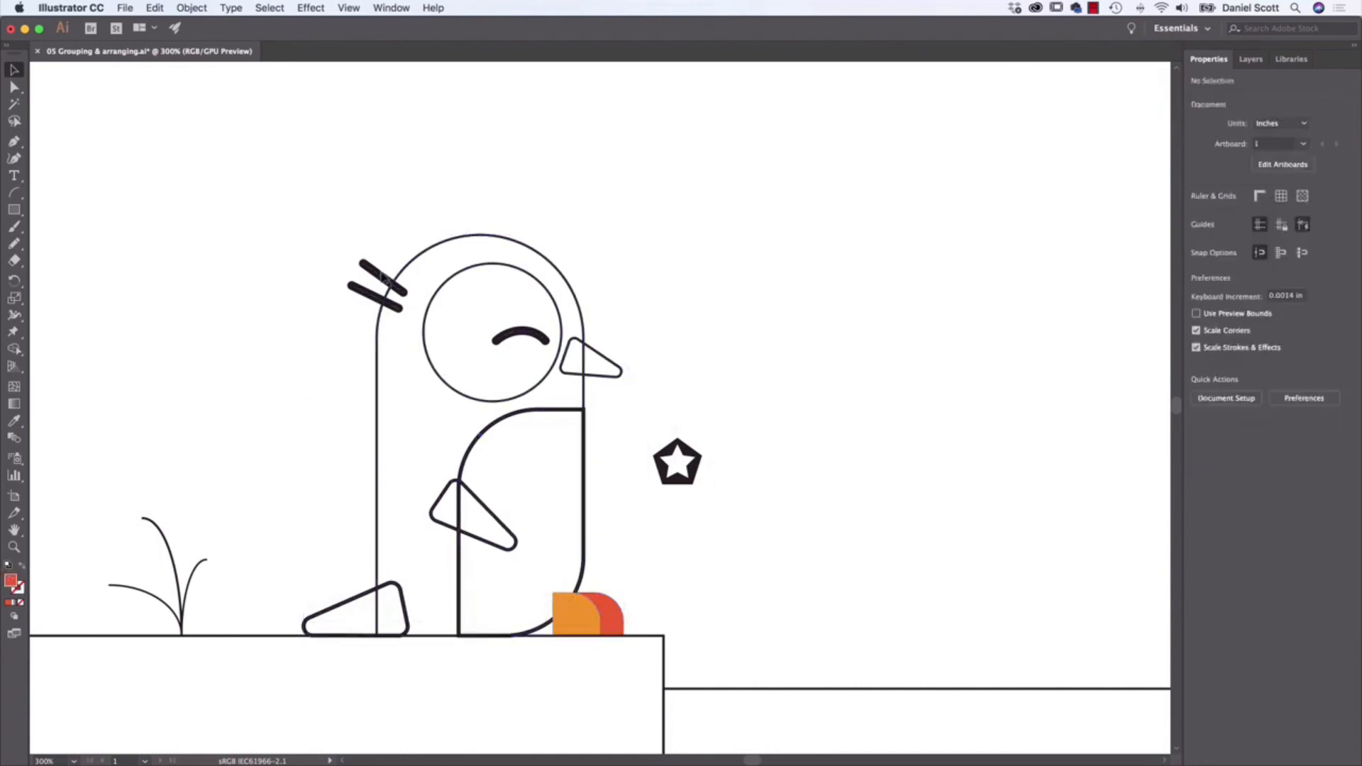
# Step: Scale the whole penguin down to a tiny size so its outlines stay heavy
pyautogui.click(378, 287)
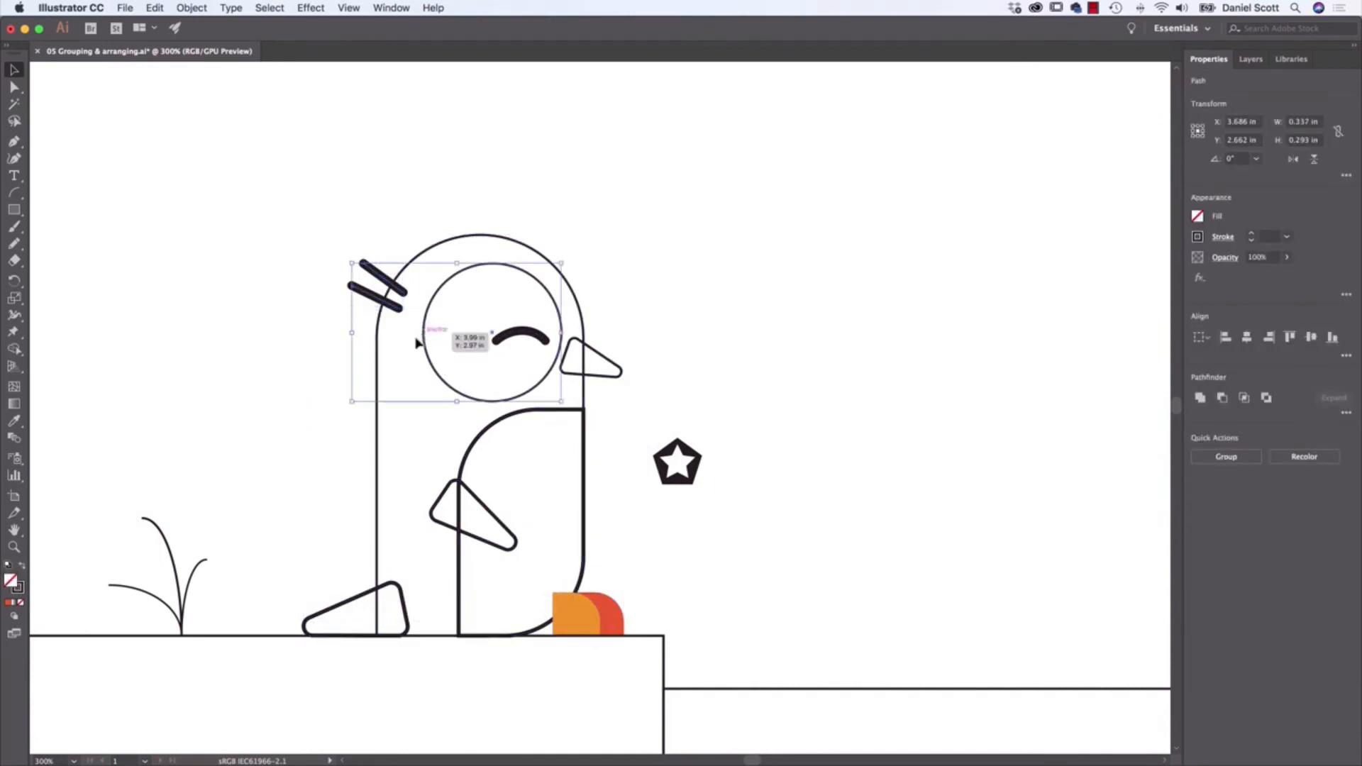
pyautogui.click(244, 376)
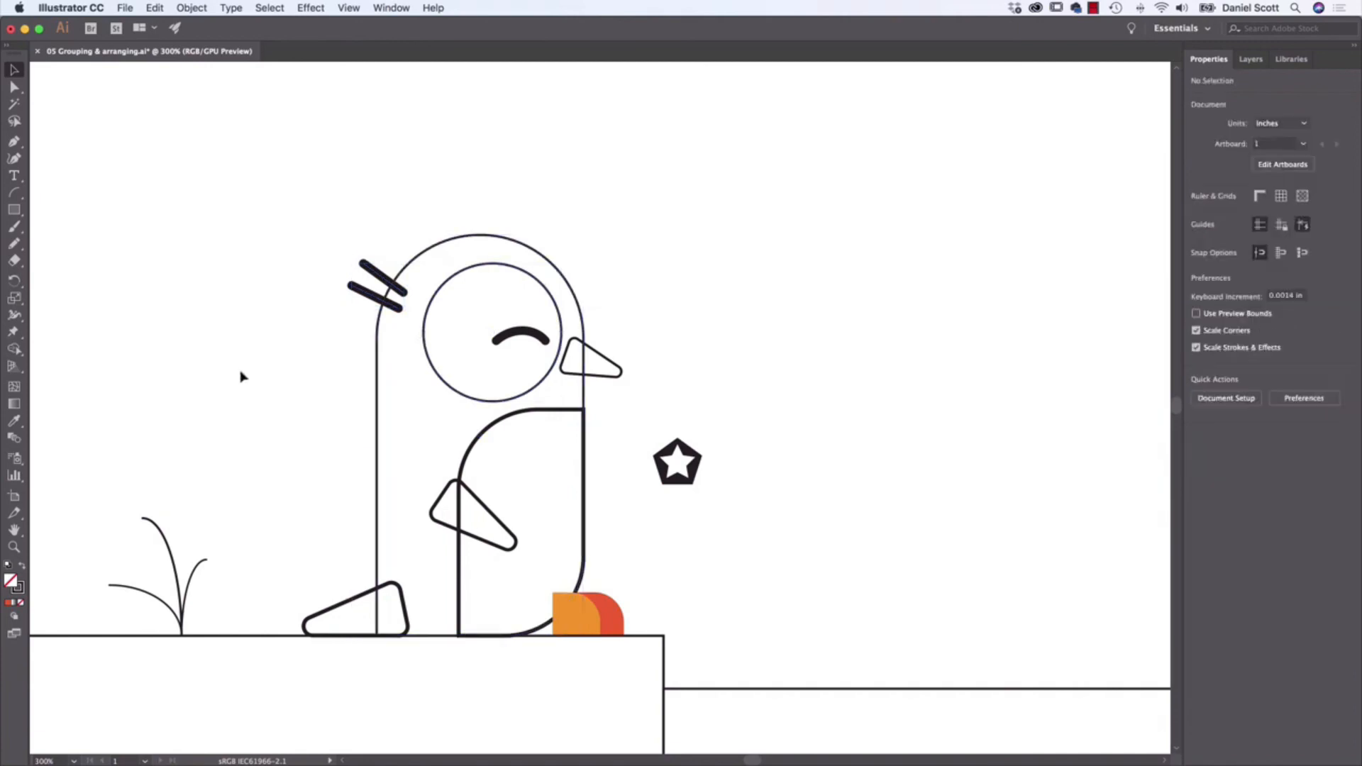
pyautogui.moveTo(448, 288)
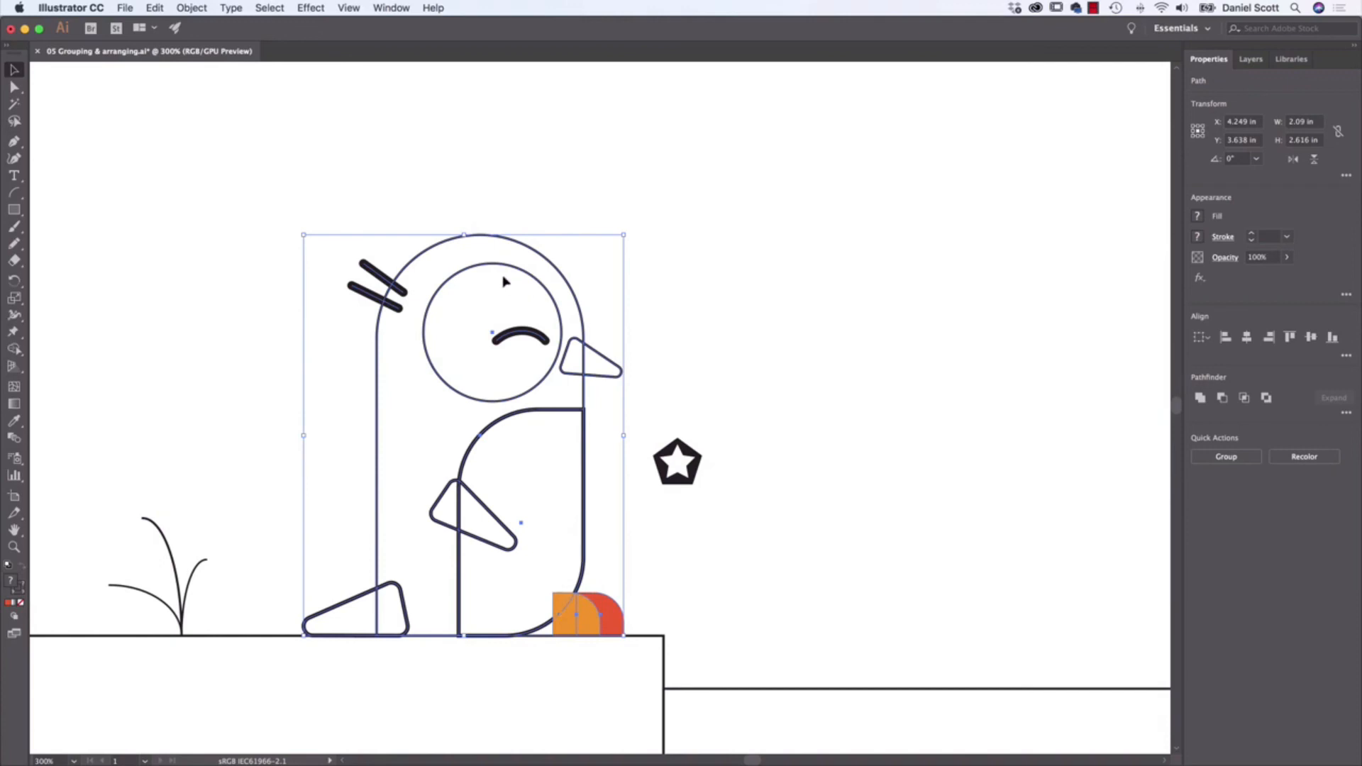
pyautogui.moveTo(656, 390)
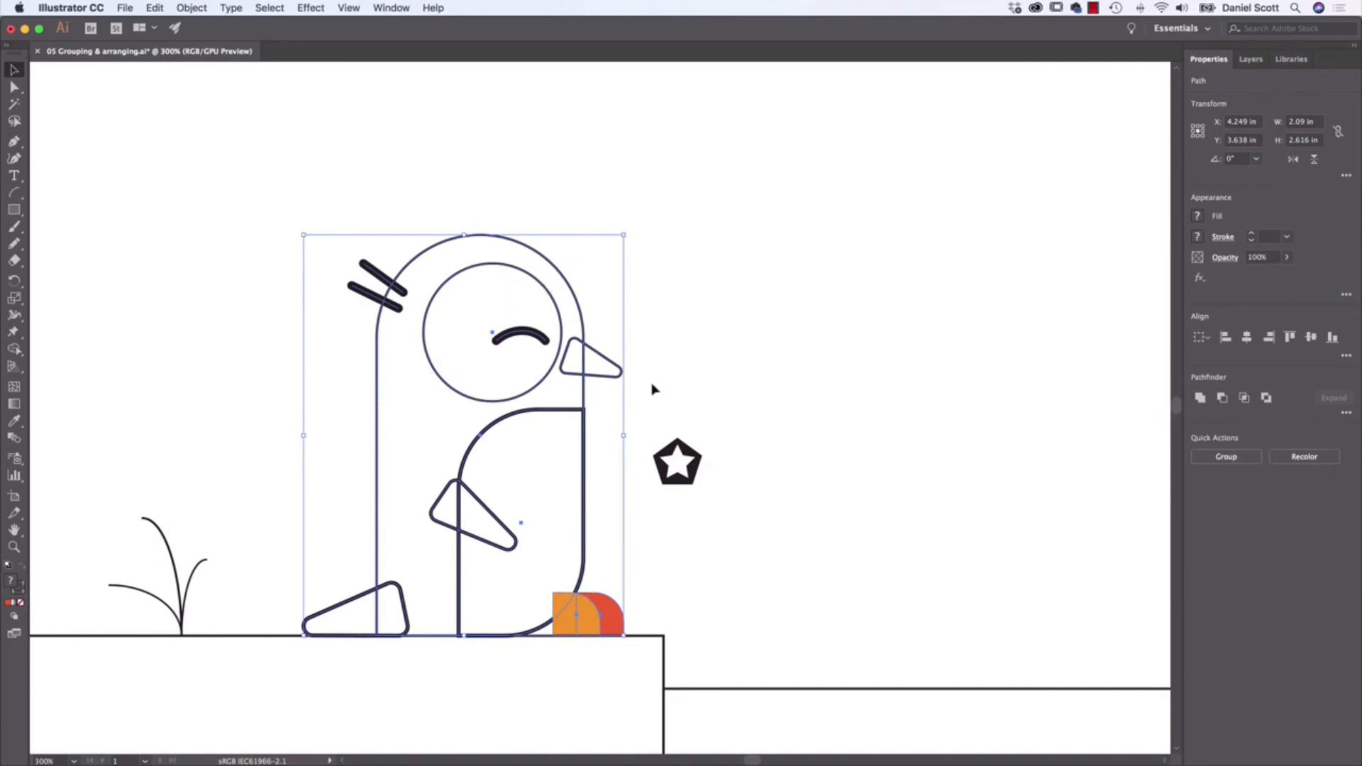
pyautogui.moveTo(616, 246)
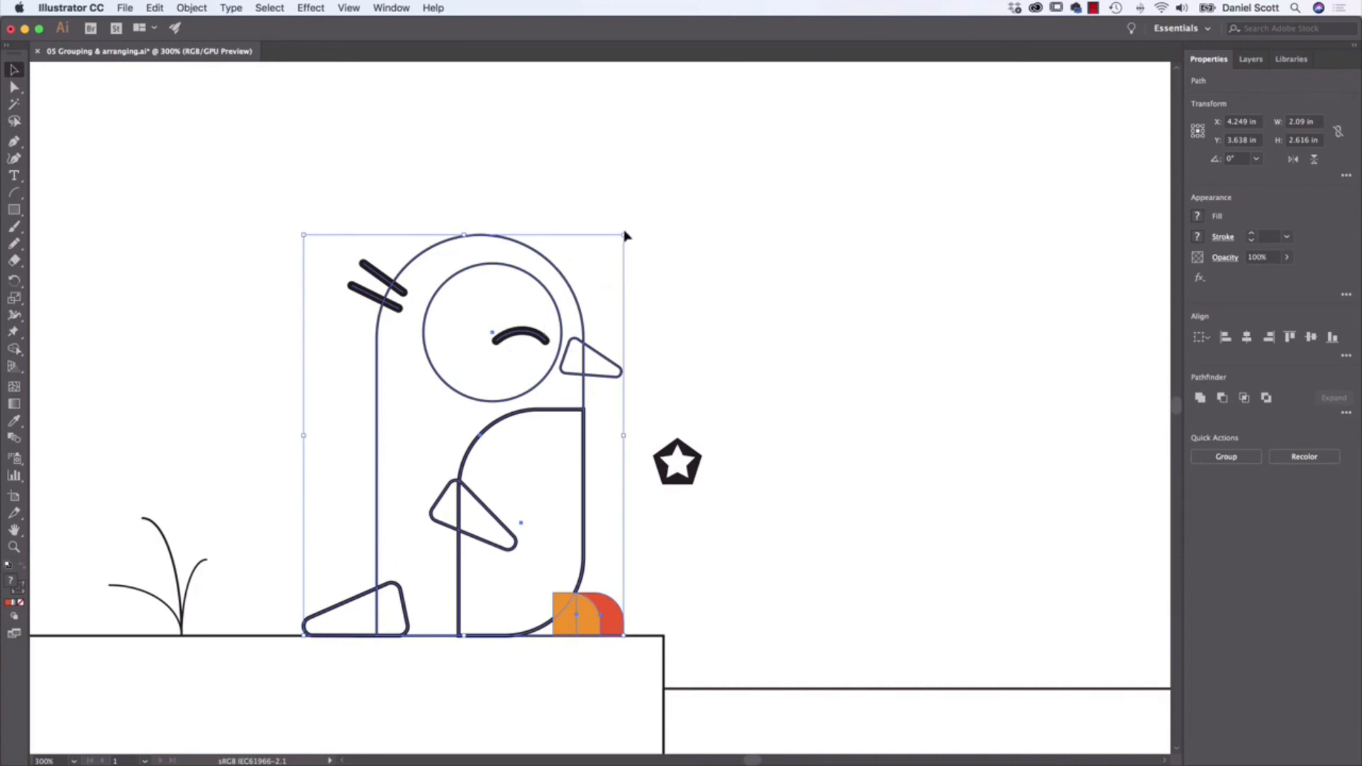
pyautogui.moveTo(623, 236); pyautogui.dragTo(577, 300)
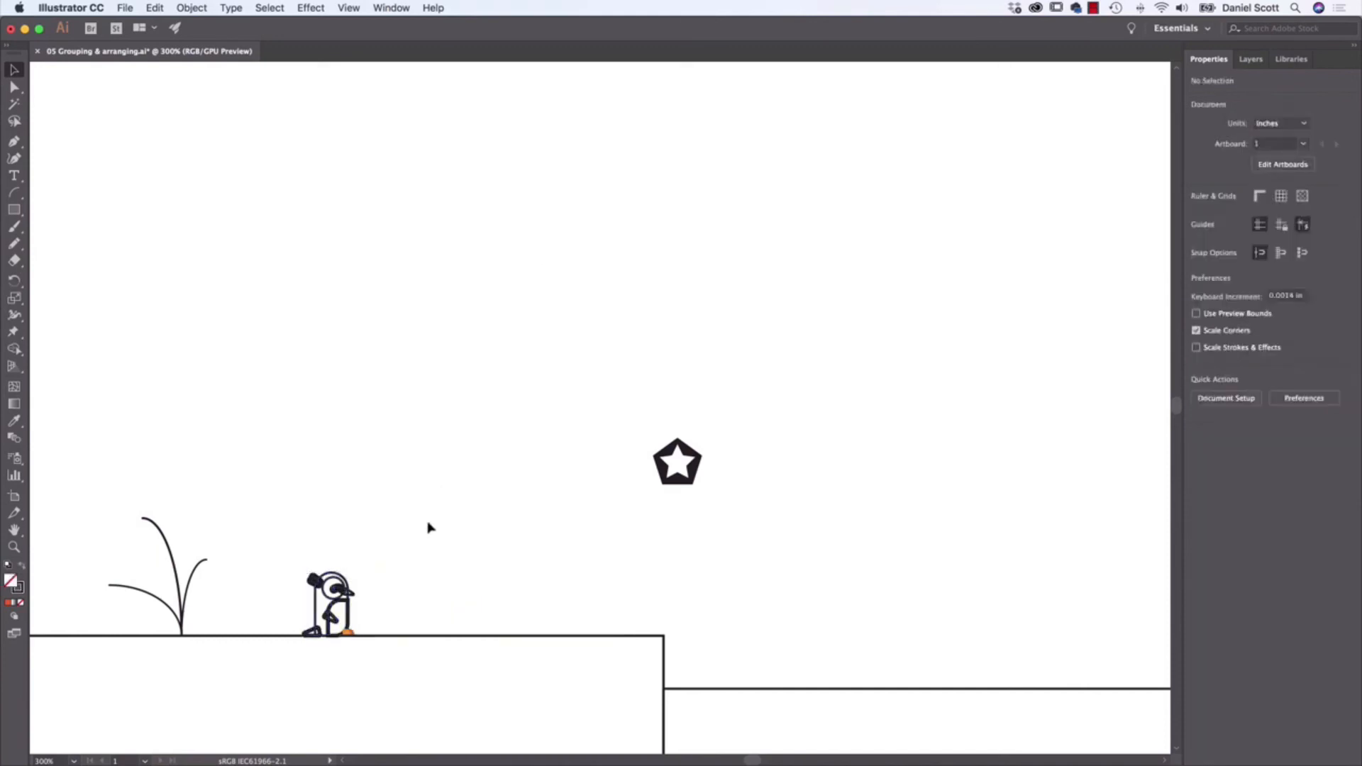
pyautogui.moveTo(387, 593)
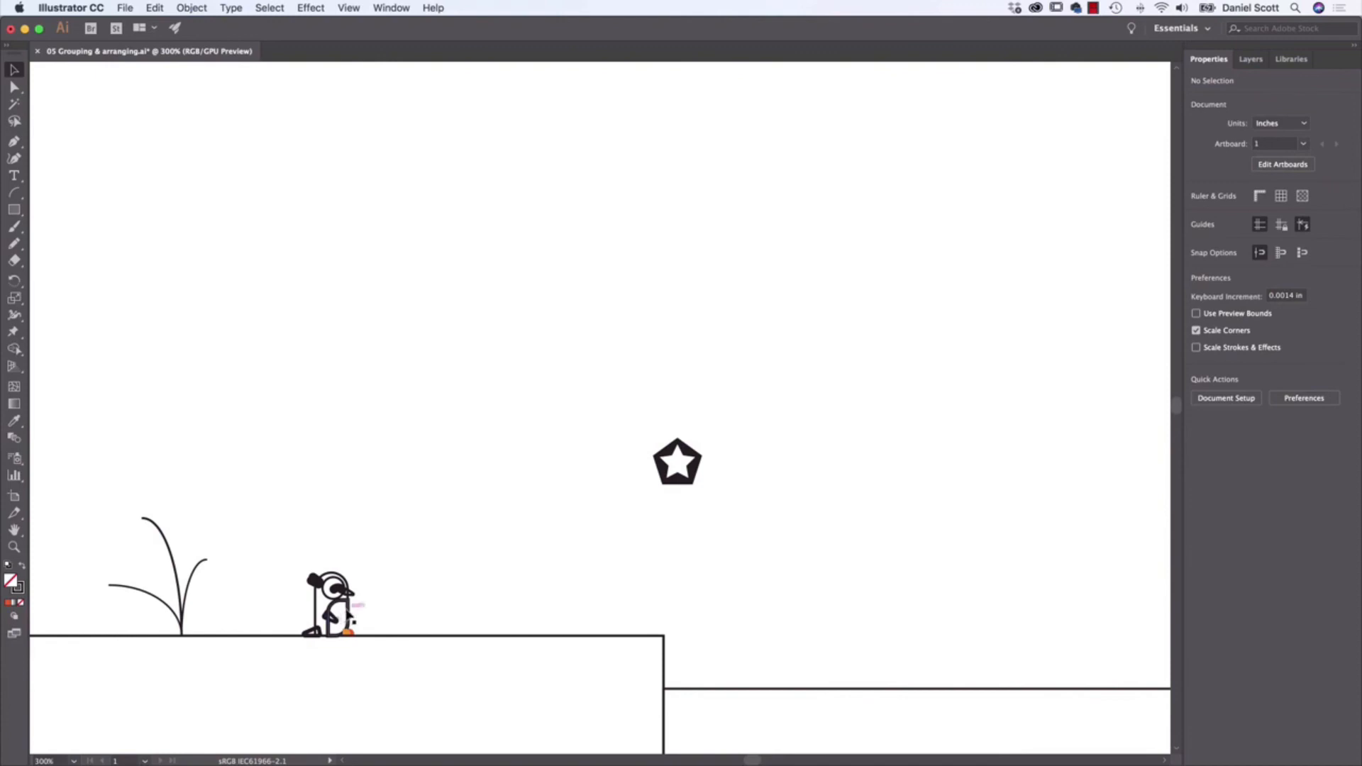
pyautogui.click(334, 608)
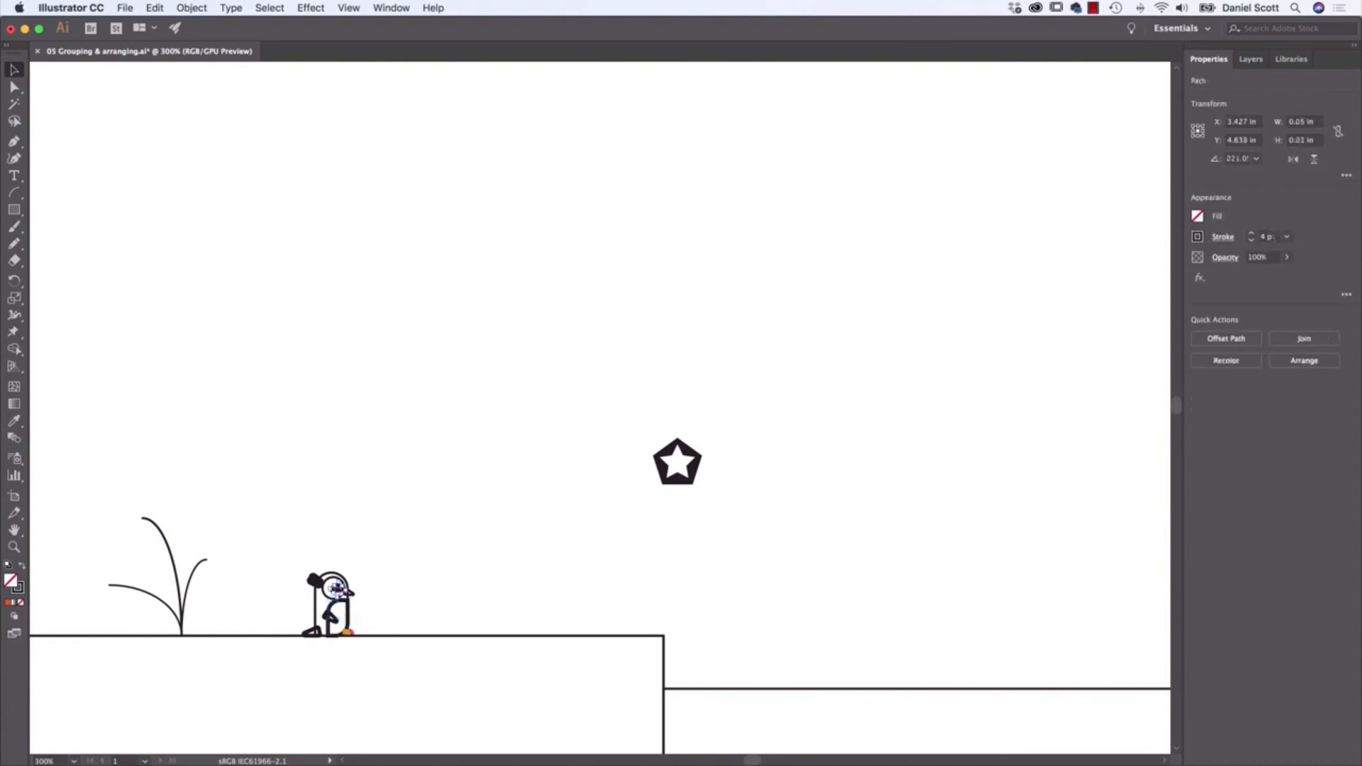
pyautogui.click(313, 495)
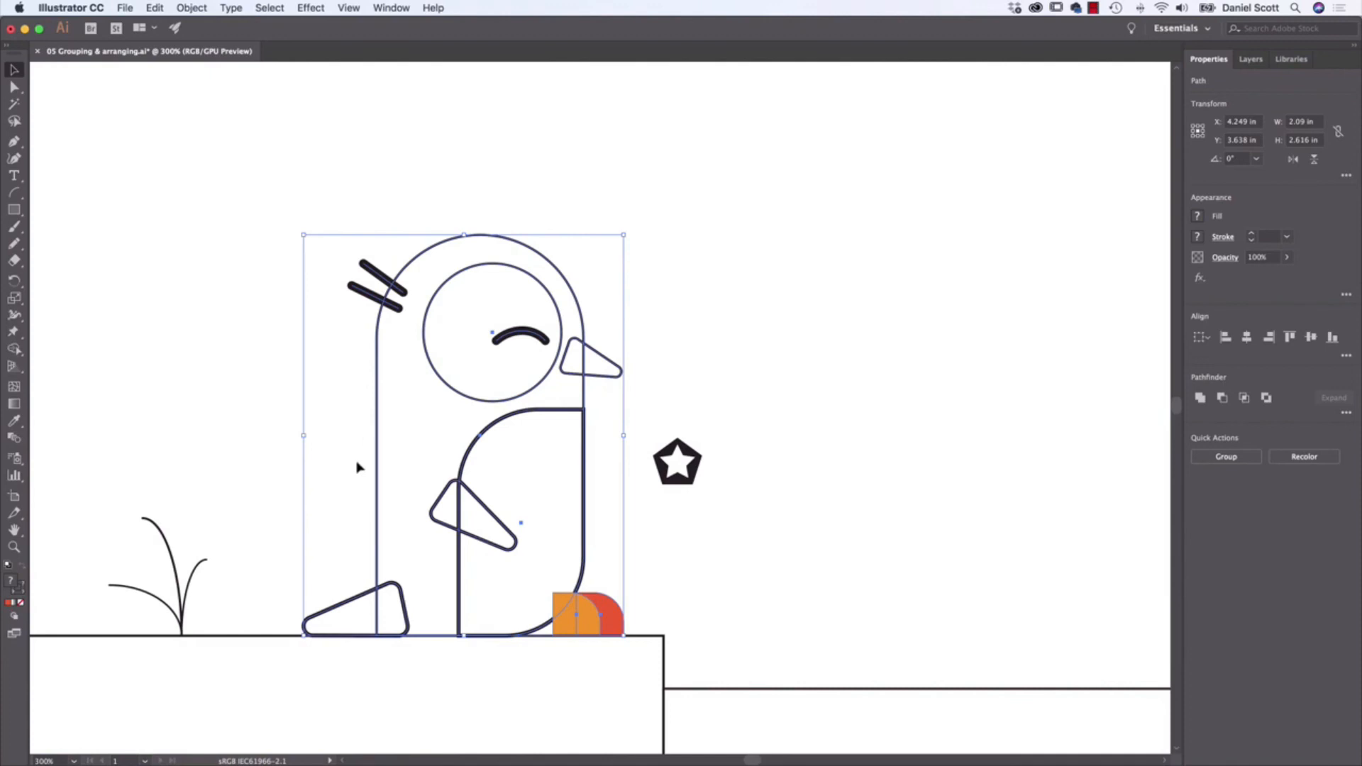
pyautogui.moveTo(541, 363)
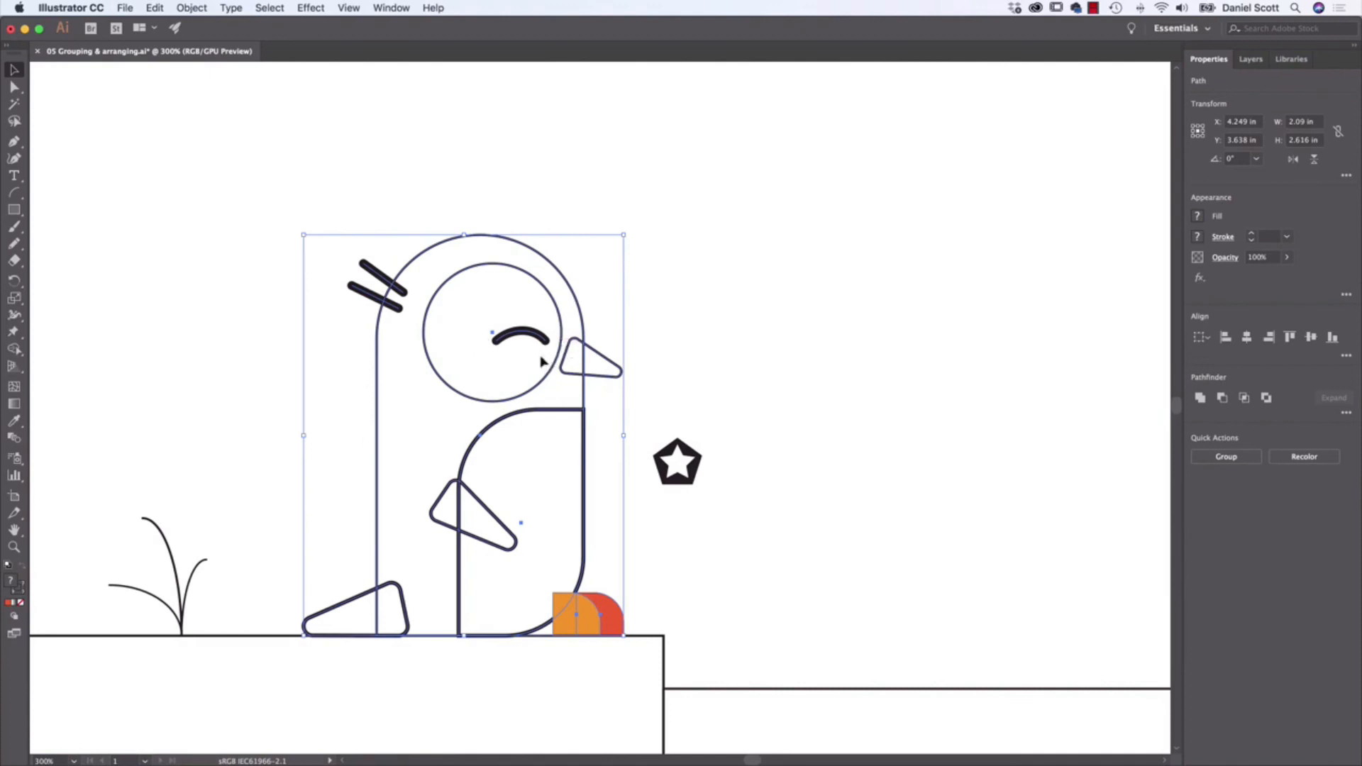
pyautogui.moveTo(434, 374)
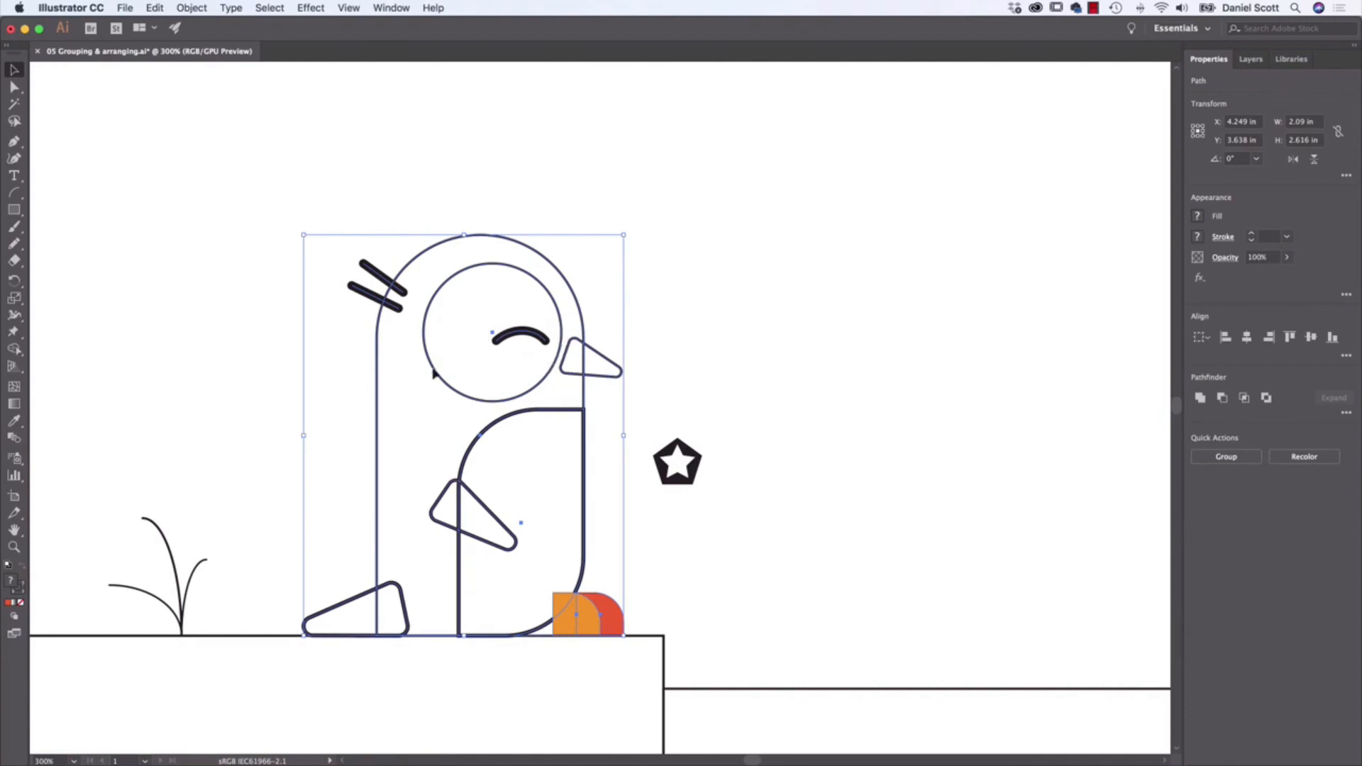
# Step: Turn on Scale Strokes & Effects in the Properties panel with the penguin deselected
pyautogui.click(693, 269)
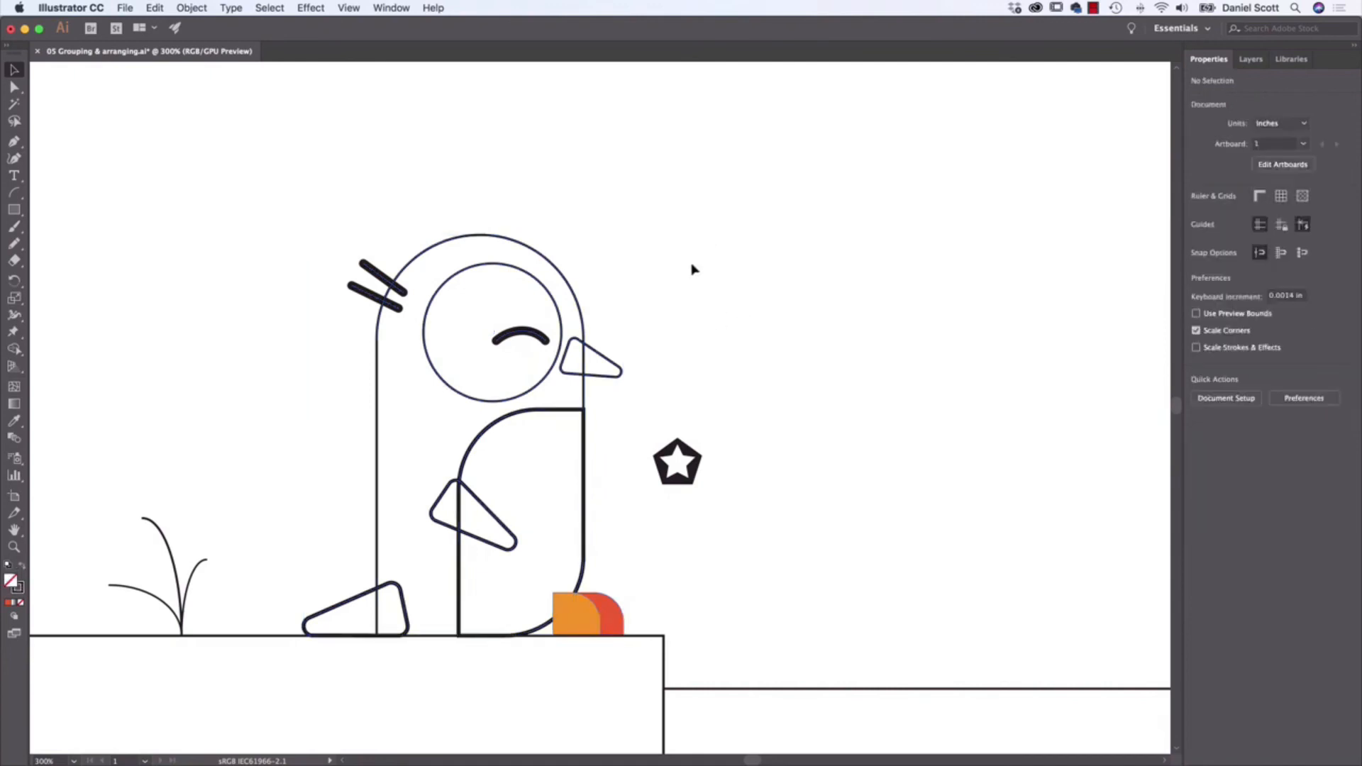
pyautogui.click(1197, 348)
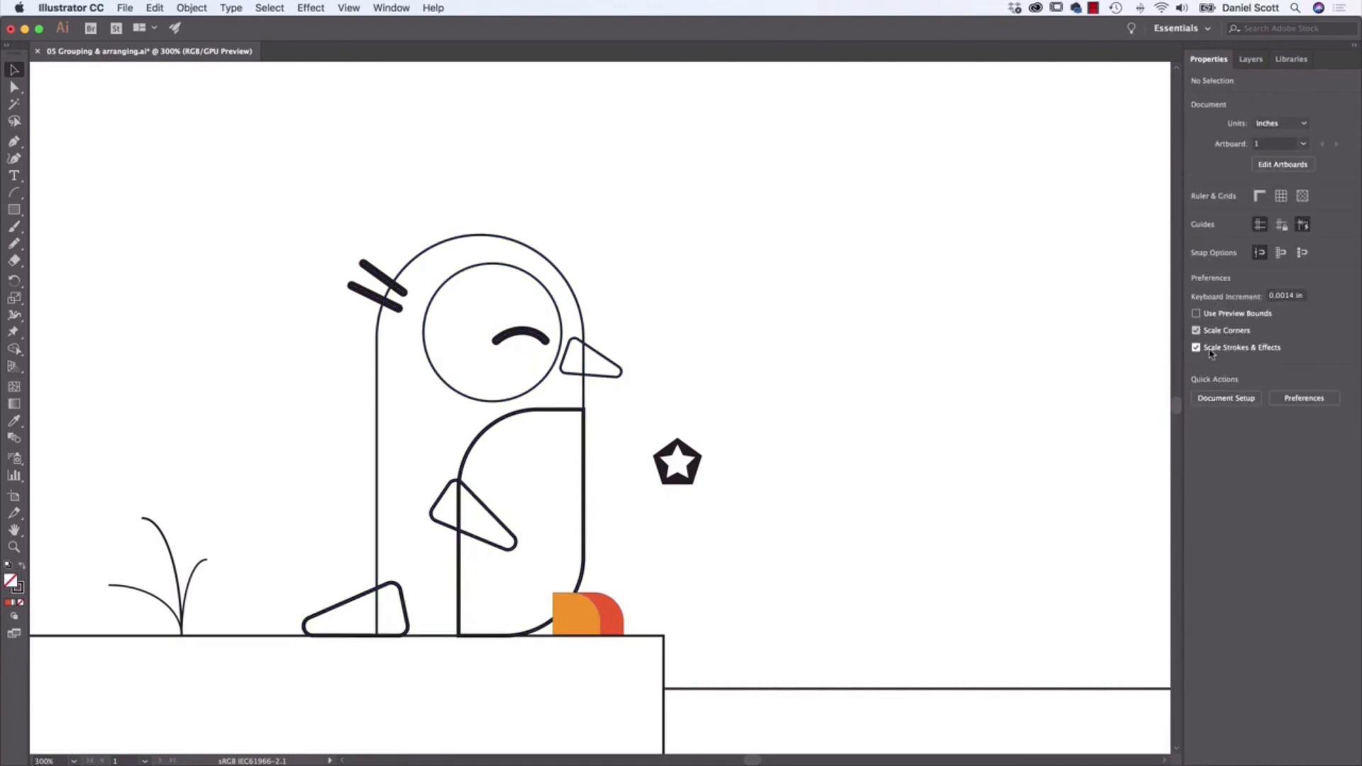
pyautogui.moveTo(662, 298)
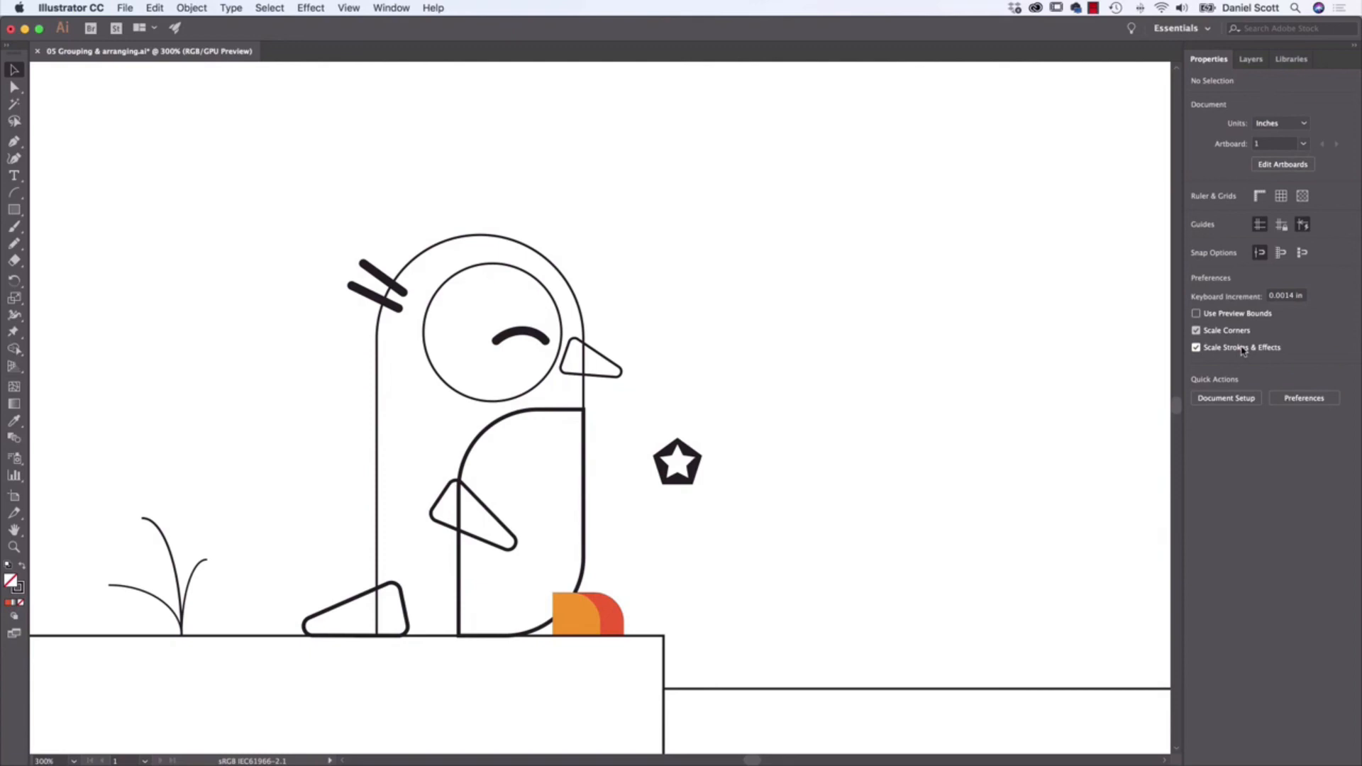
pyautogui.moveTo(1282, 356)
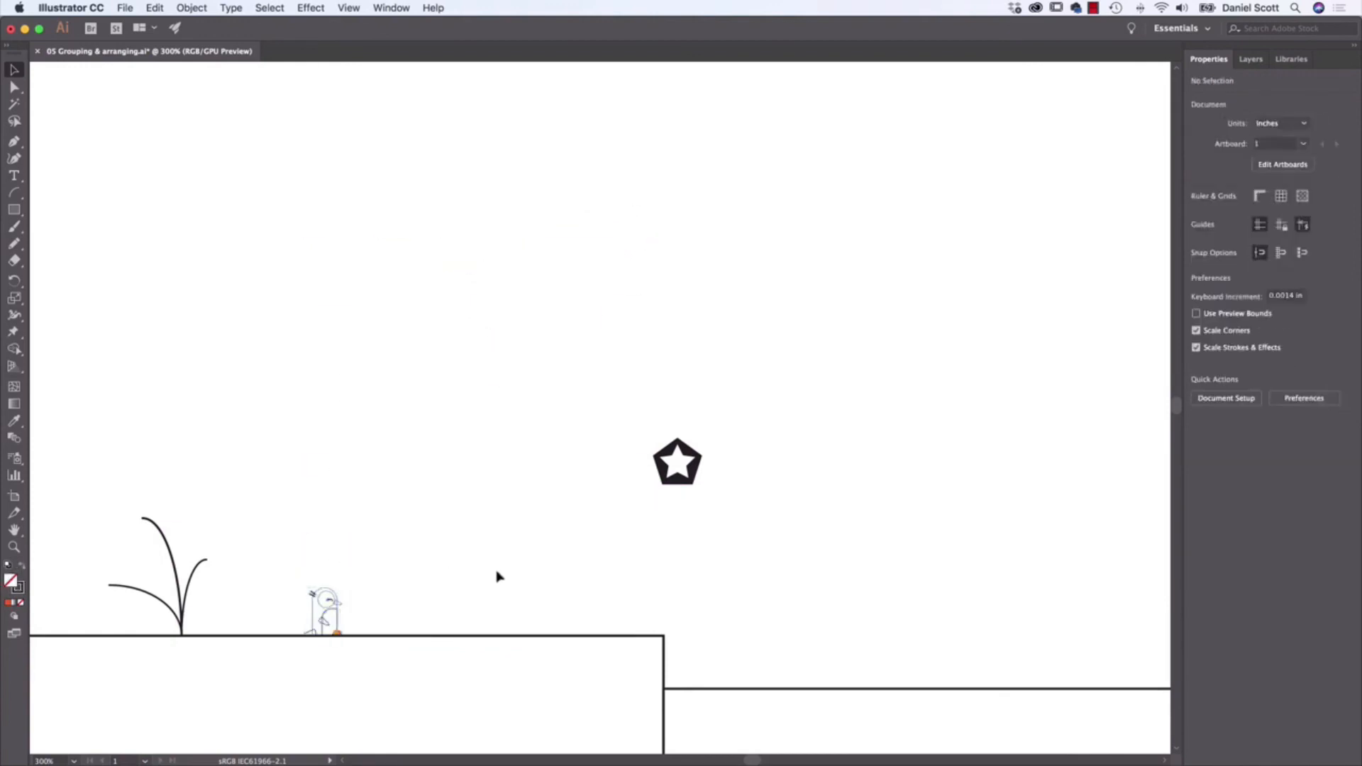
pyautogui.moveTo(298, 595)
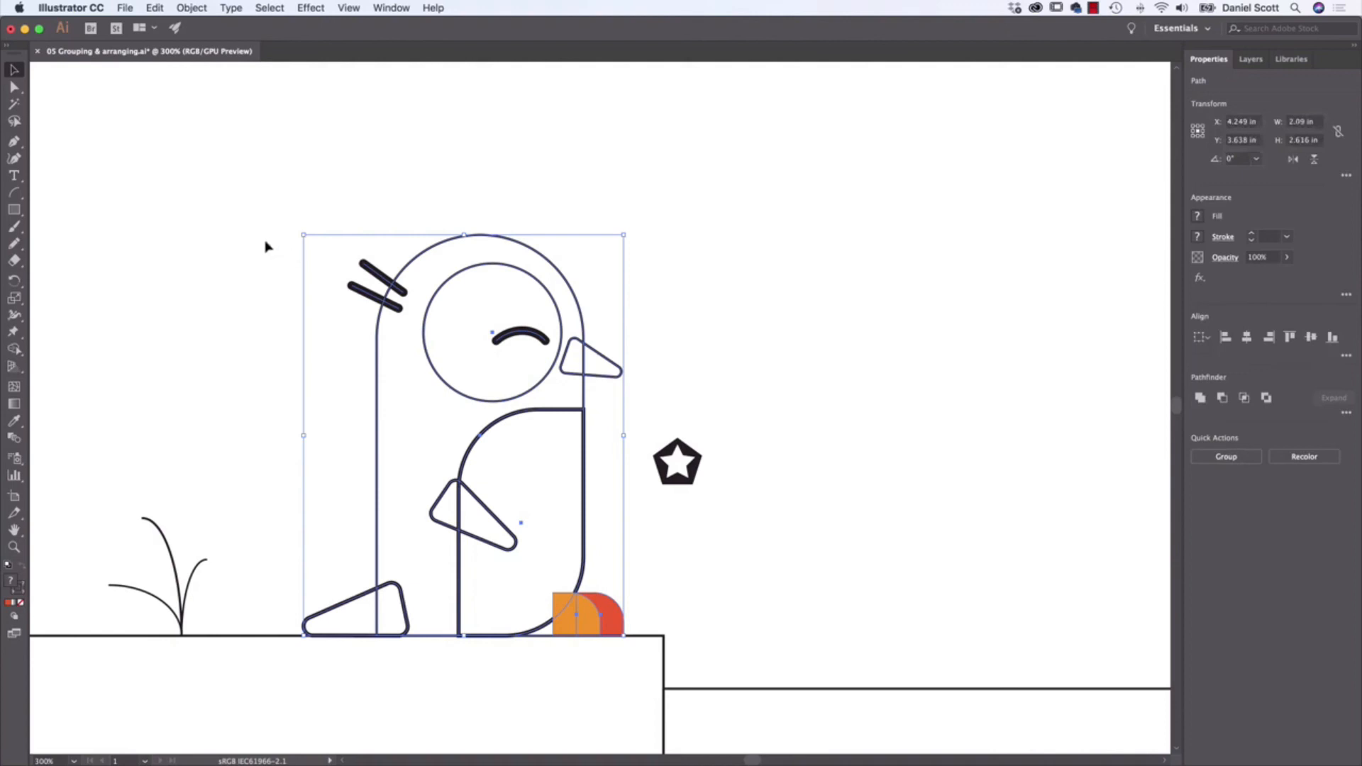
pyautogui.click(252, 261)
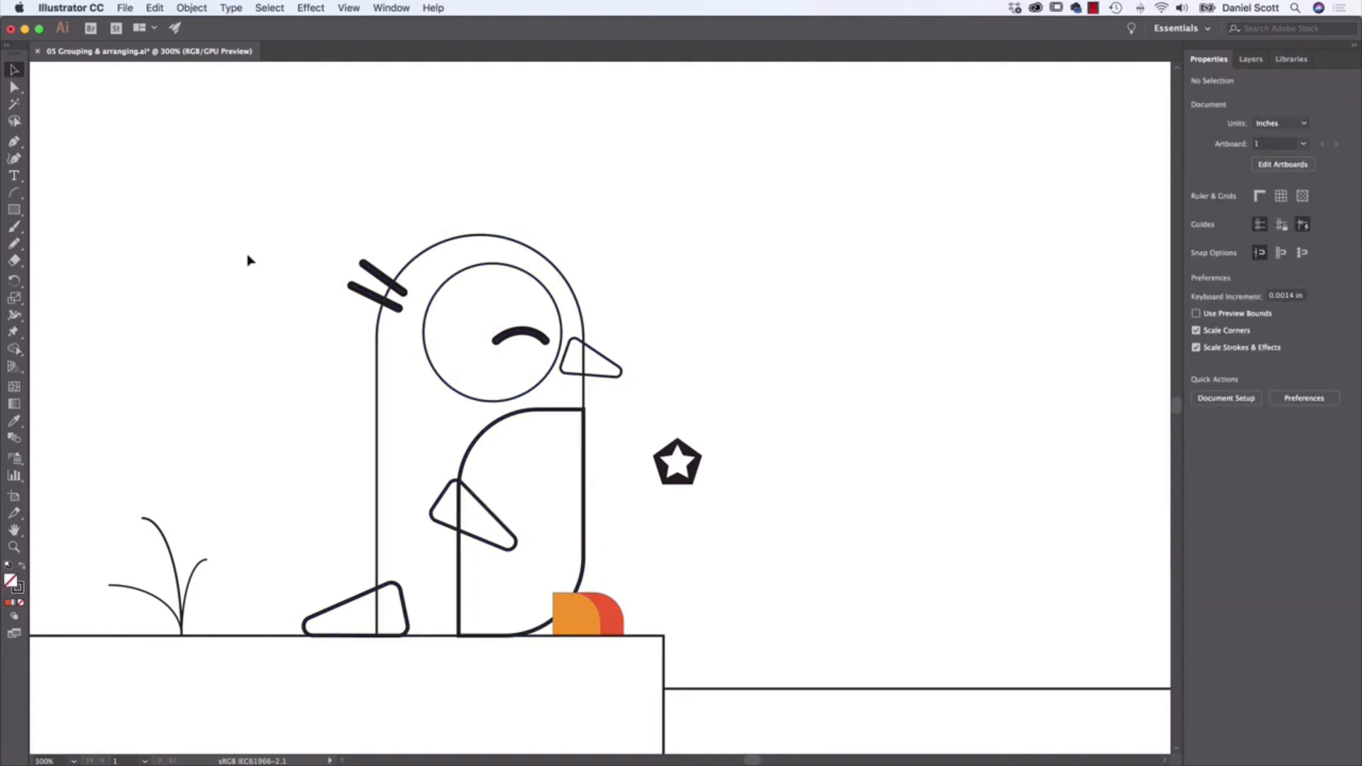